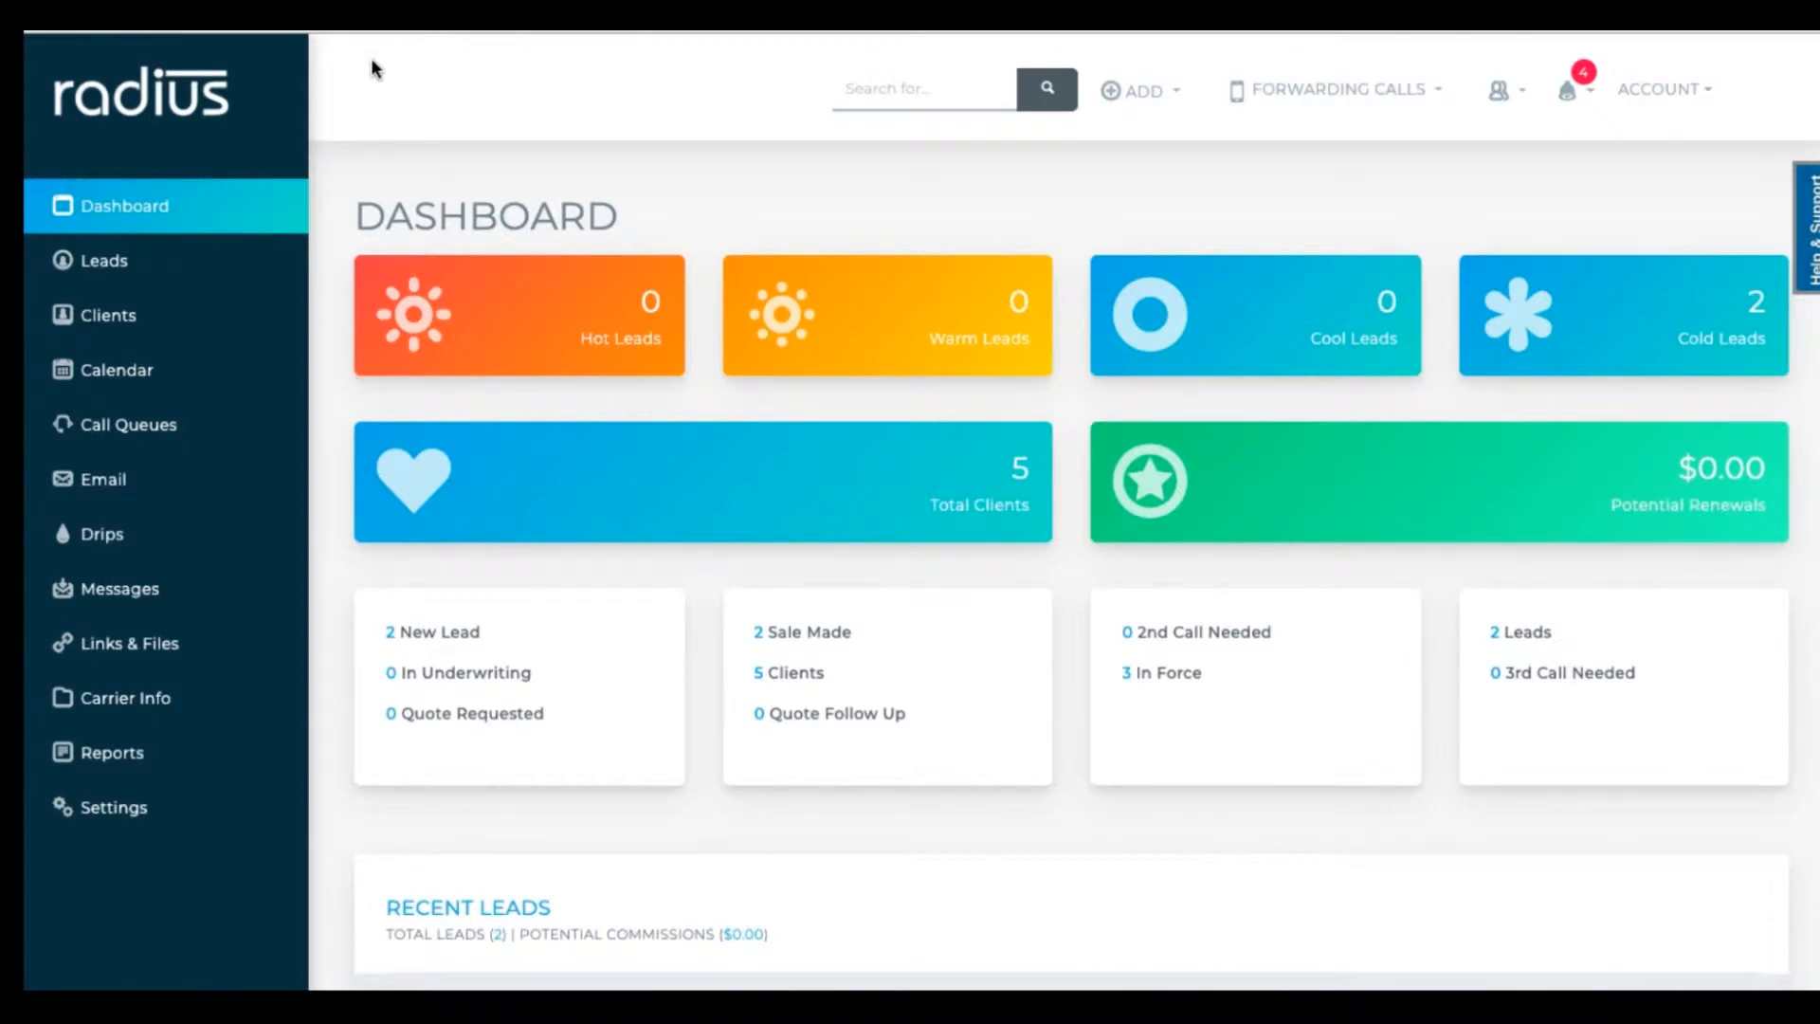
{"action": "mouse_move", "coordinate": [84, 161]}
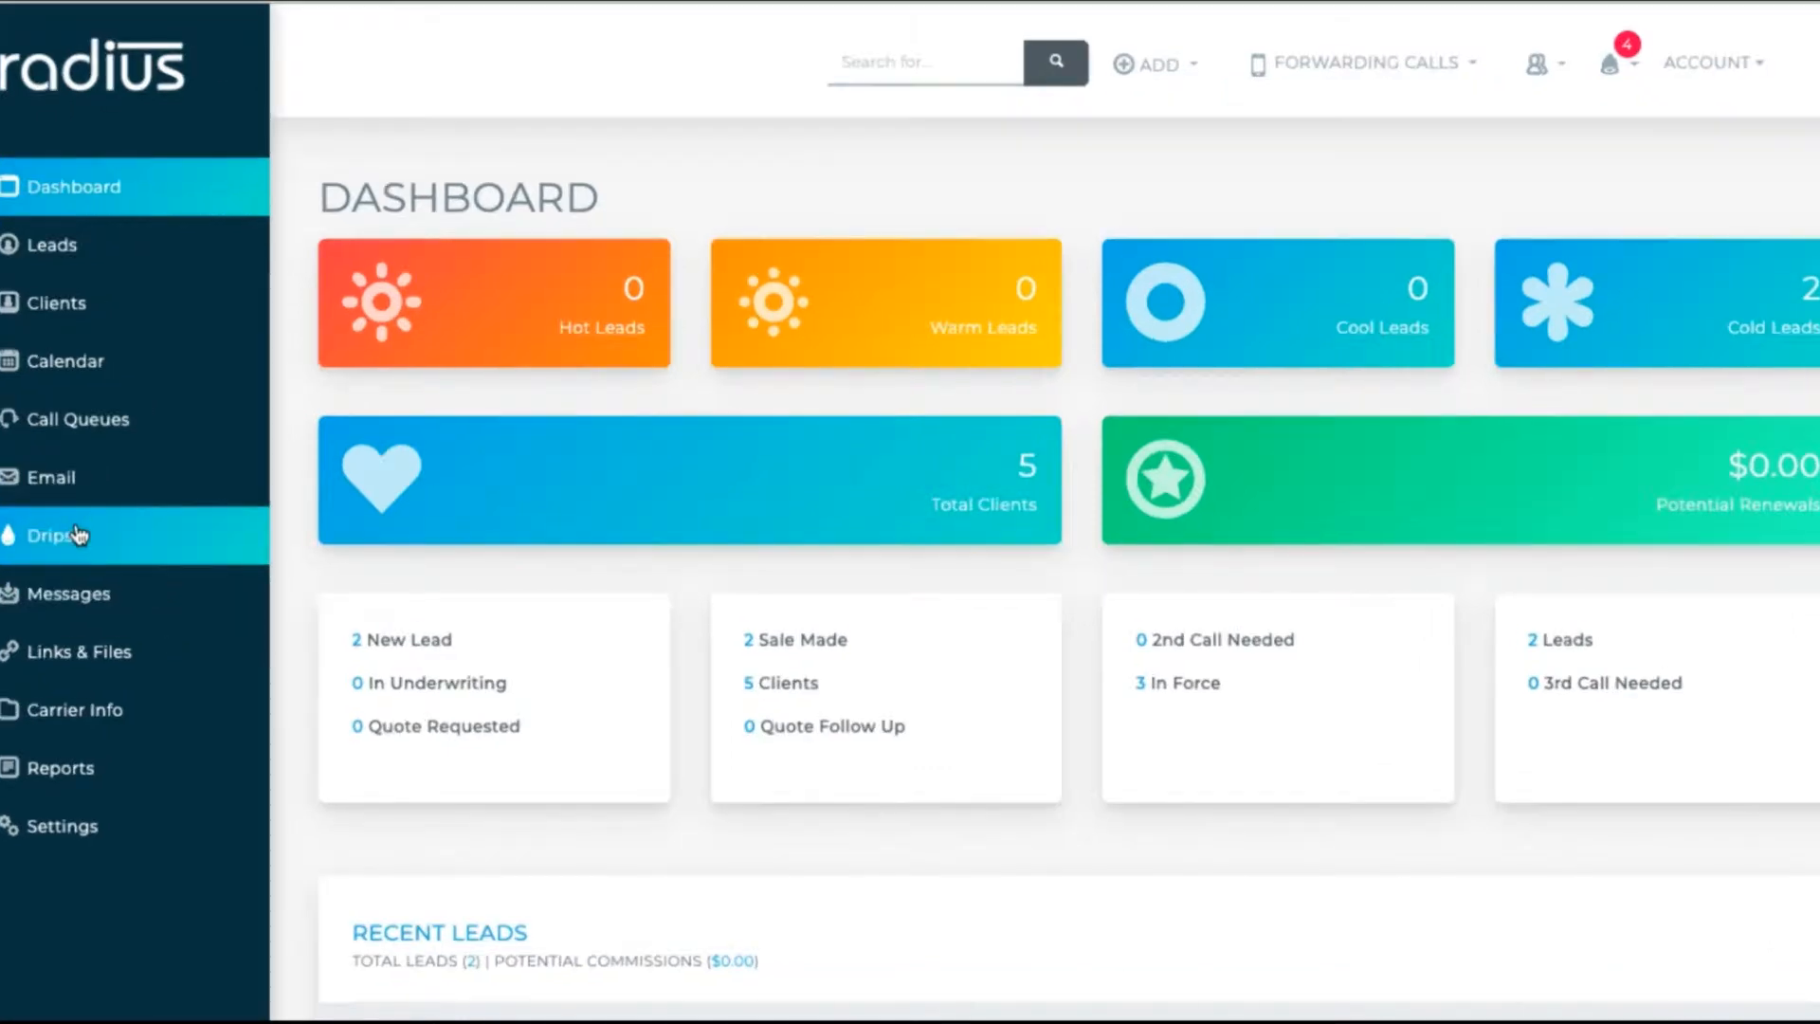
Go to the Drips section listing auto responder and drip email templates
{"action": "left_click", "coordinate": [46, 534]}
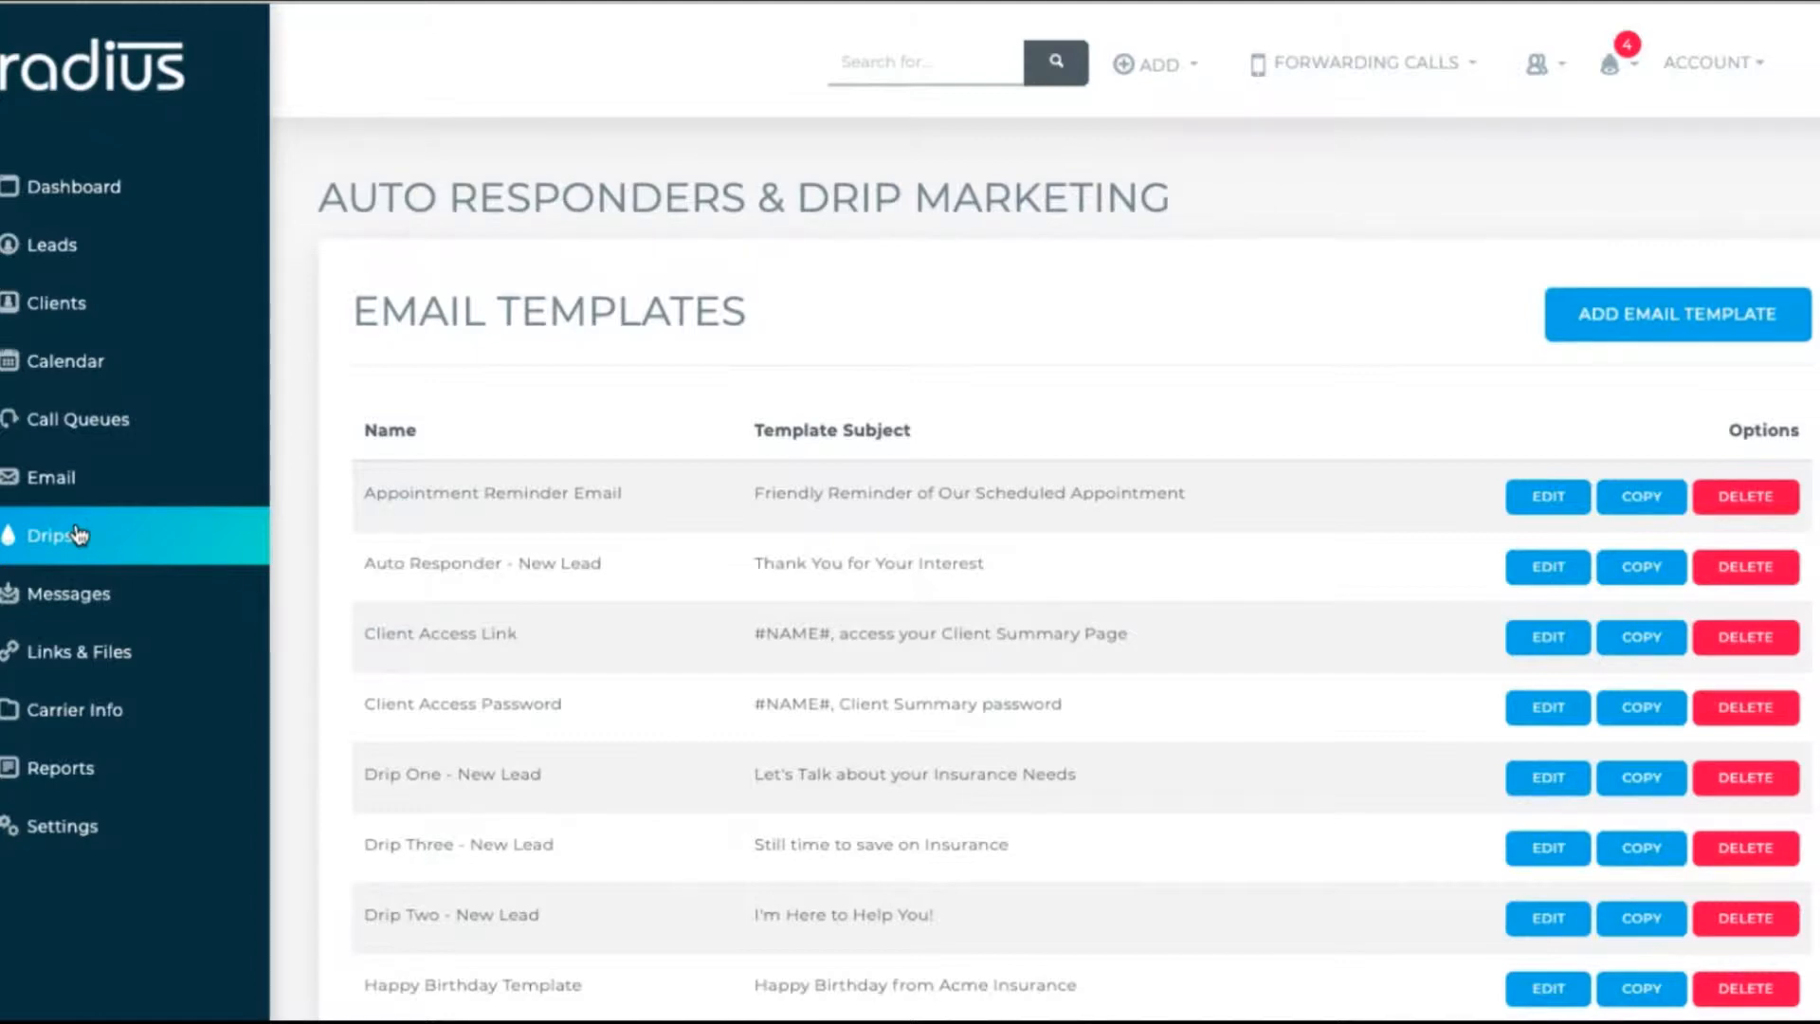
{"action": "mouse_move", "coordinate": [133, 534]}
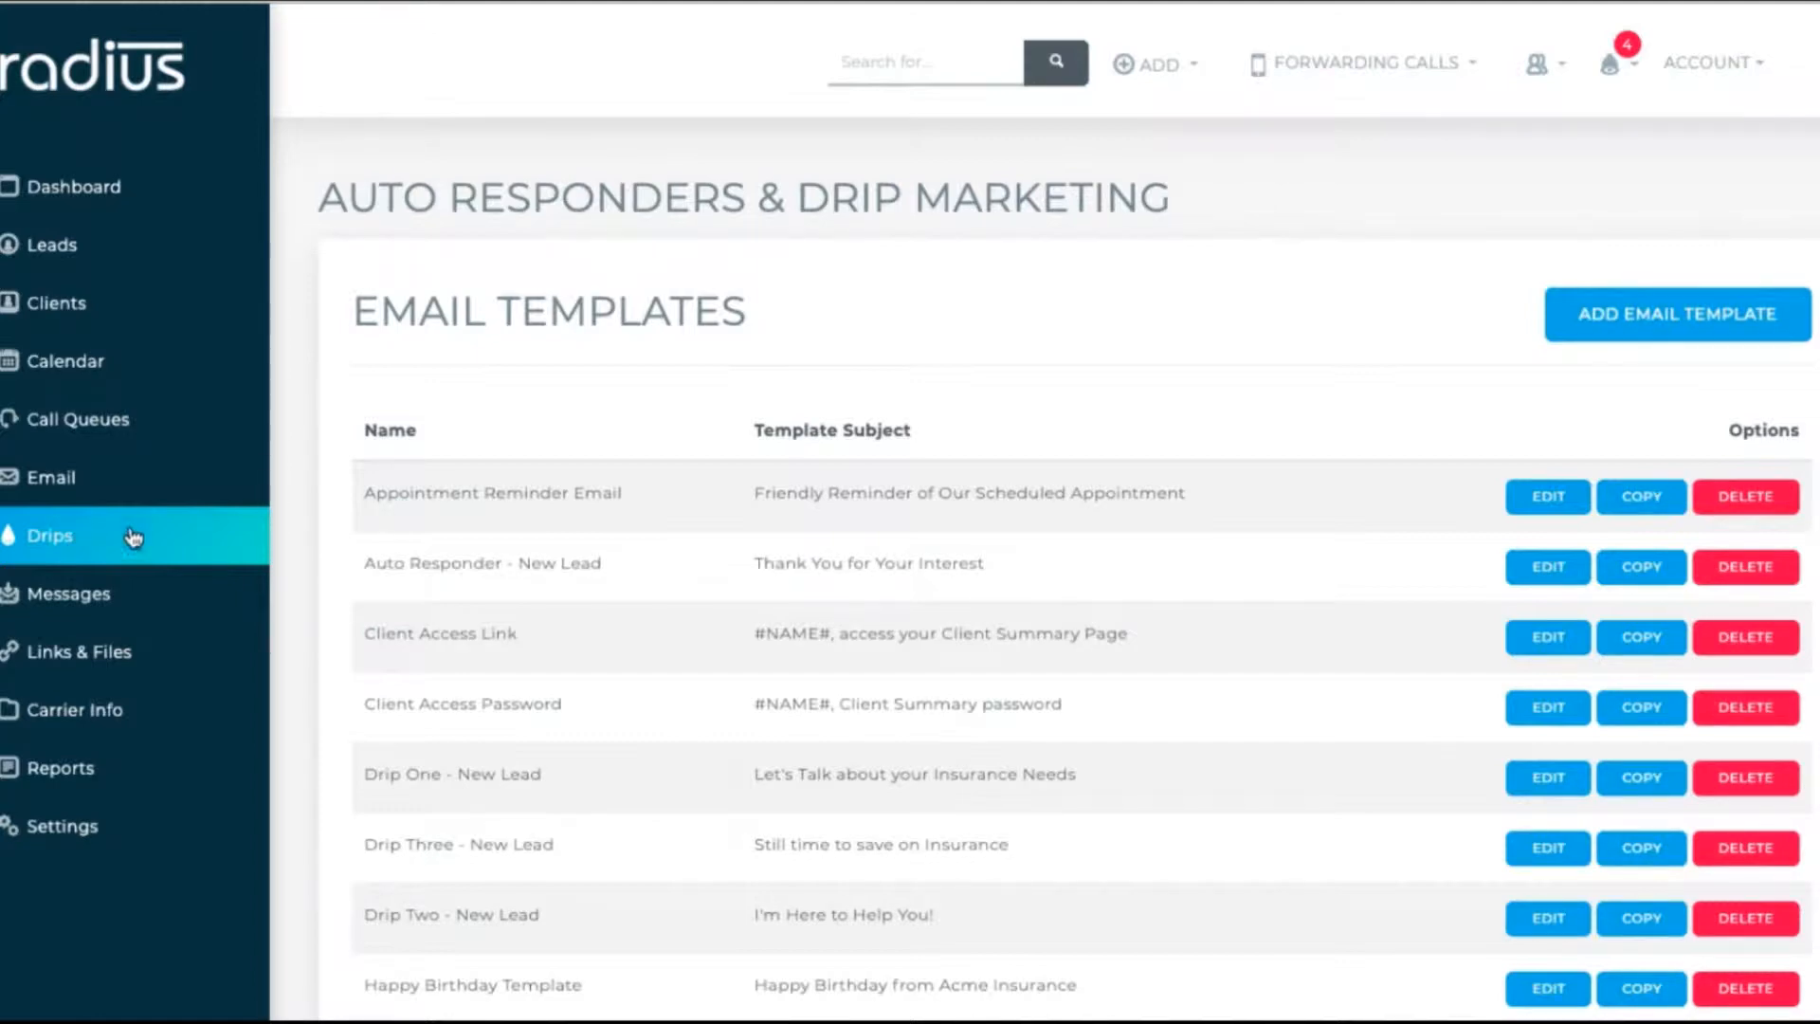
{"action": "mouse_move", "coordinate": [1084, 482]}
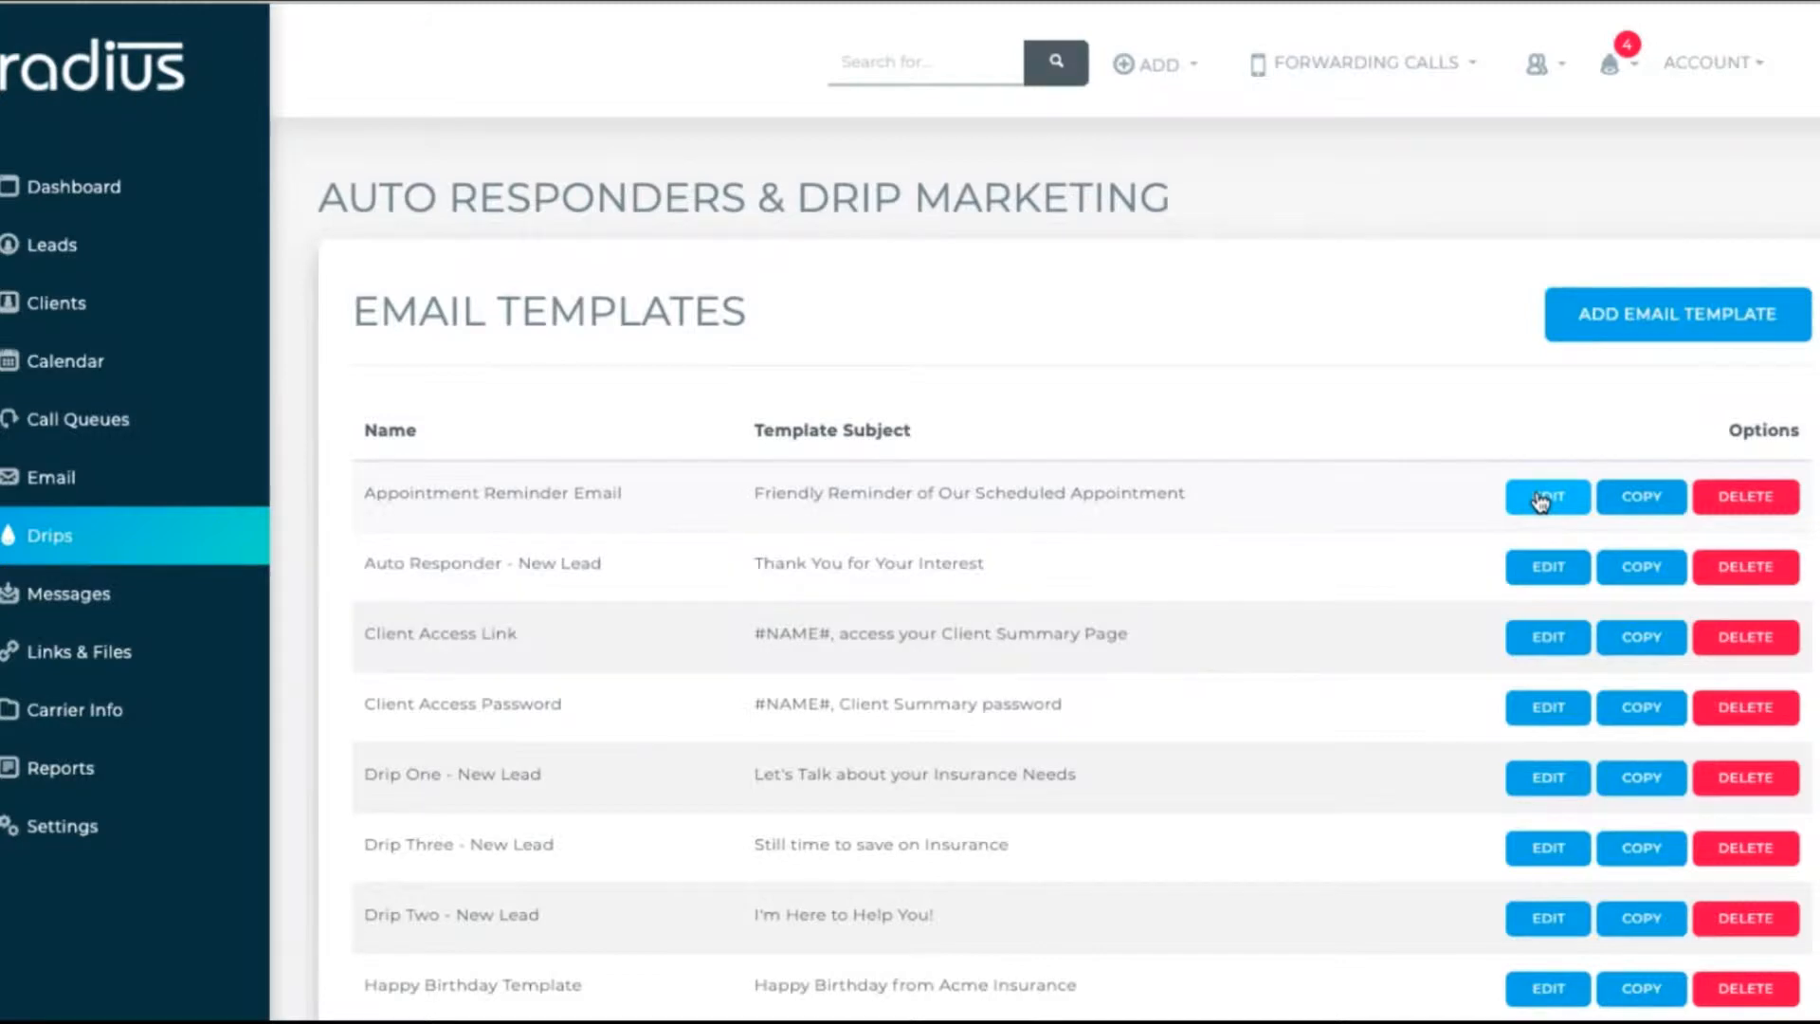
{"action": "left_click", "coordinate": [1548, 496]}
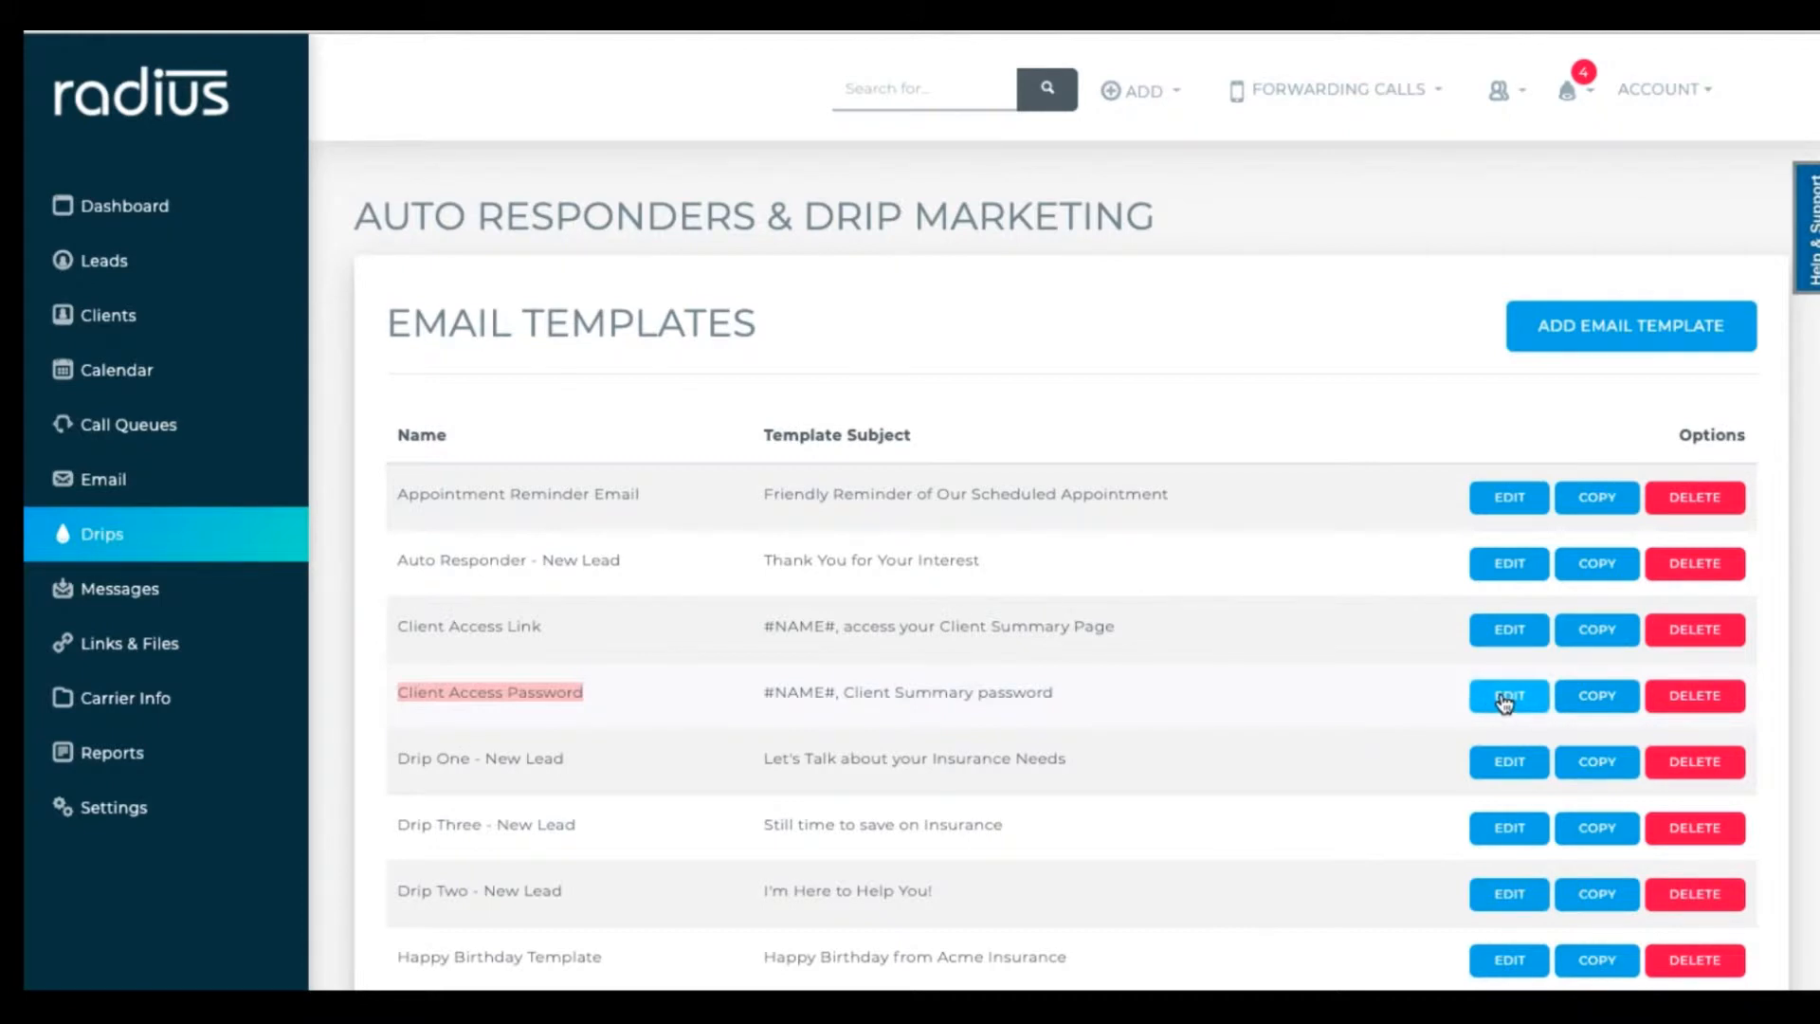
{"action": "left_click", "coordinate": [1509, 696]}
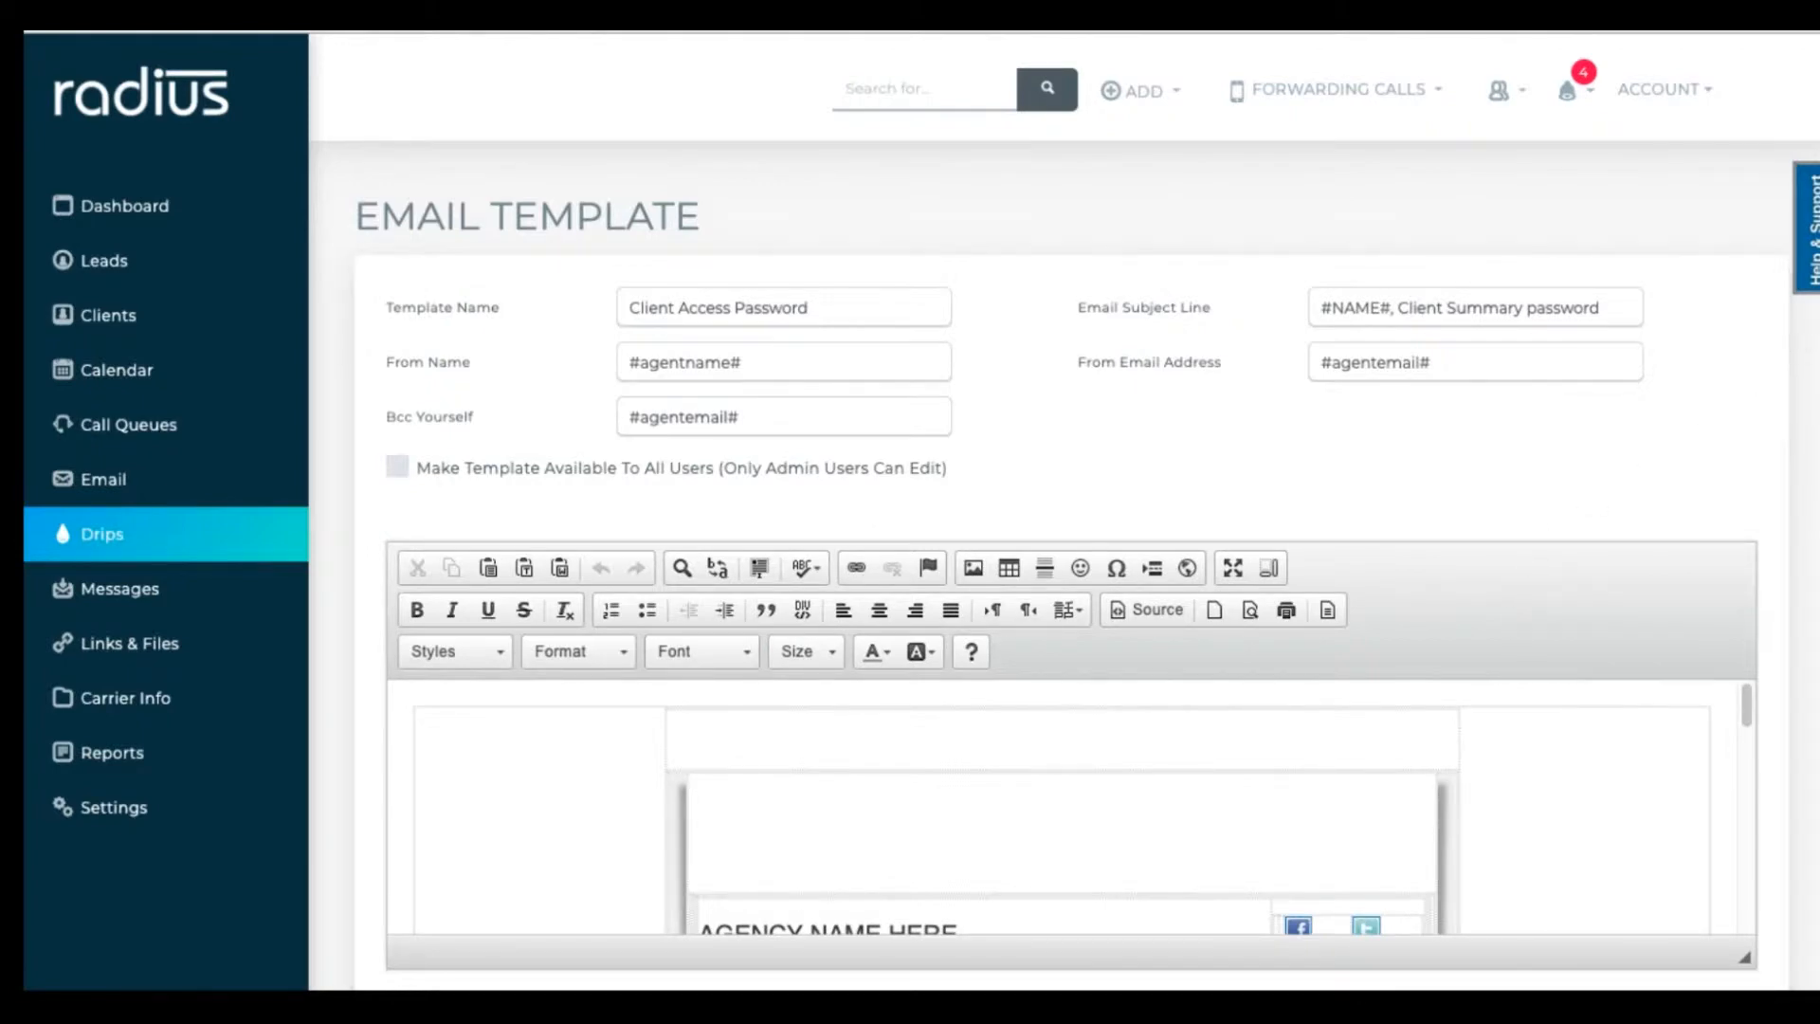
{"action": "scroll", "scroll_direction": "down", "scroll_amount": 3}
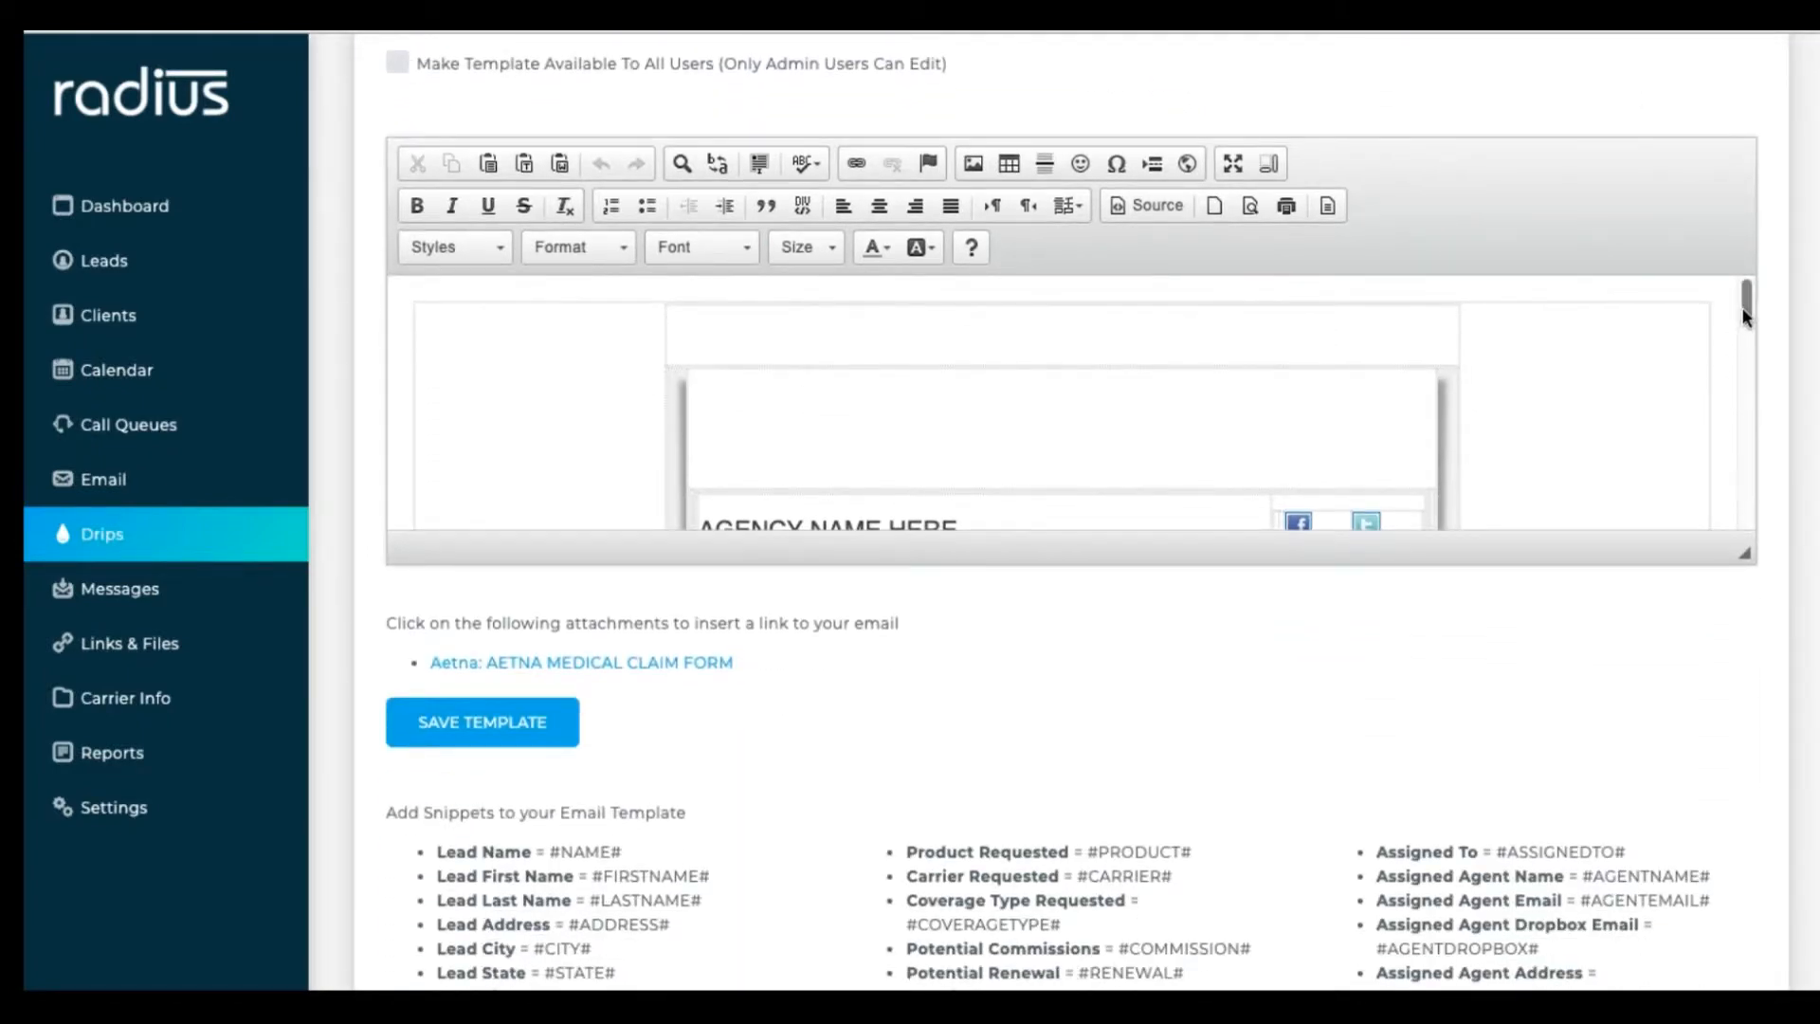
{"action": "scroll", "scroll_direction": "up", "scroll_amount": 3}
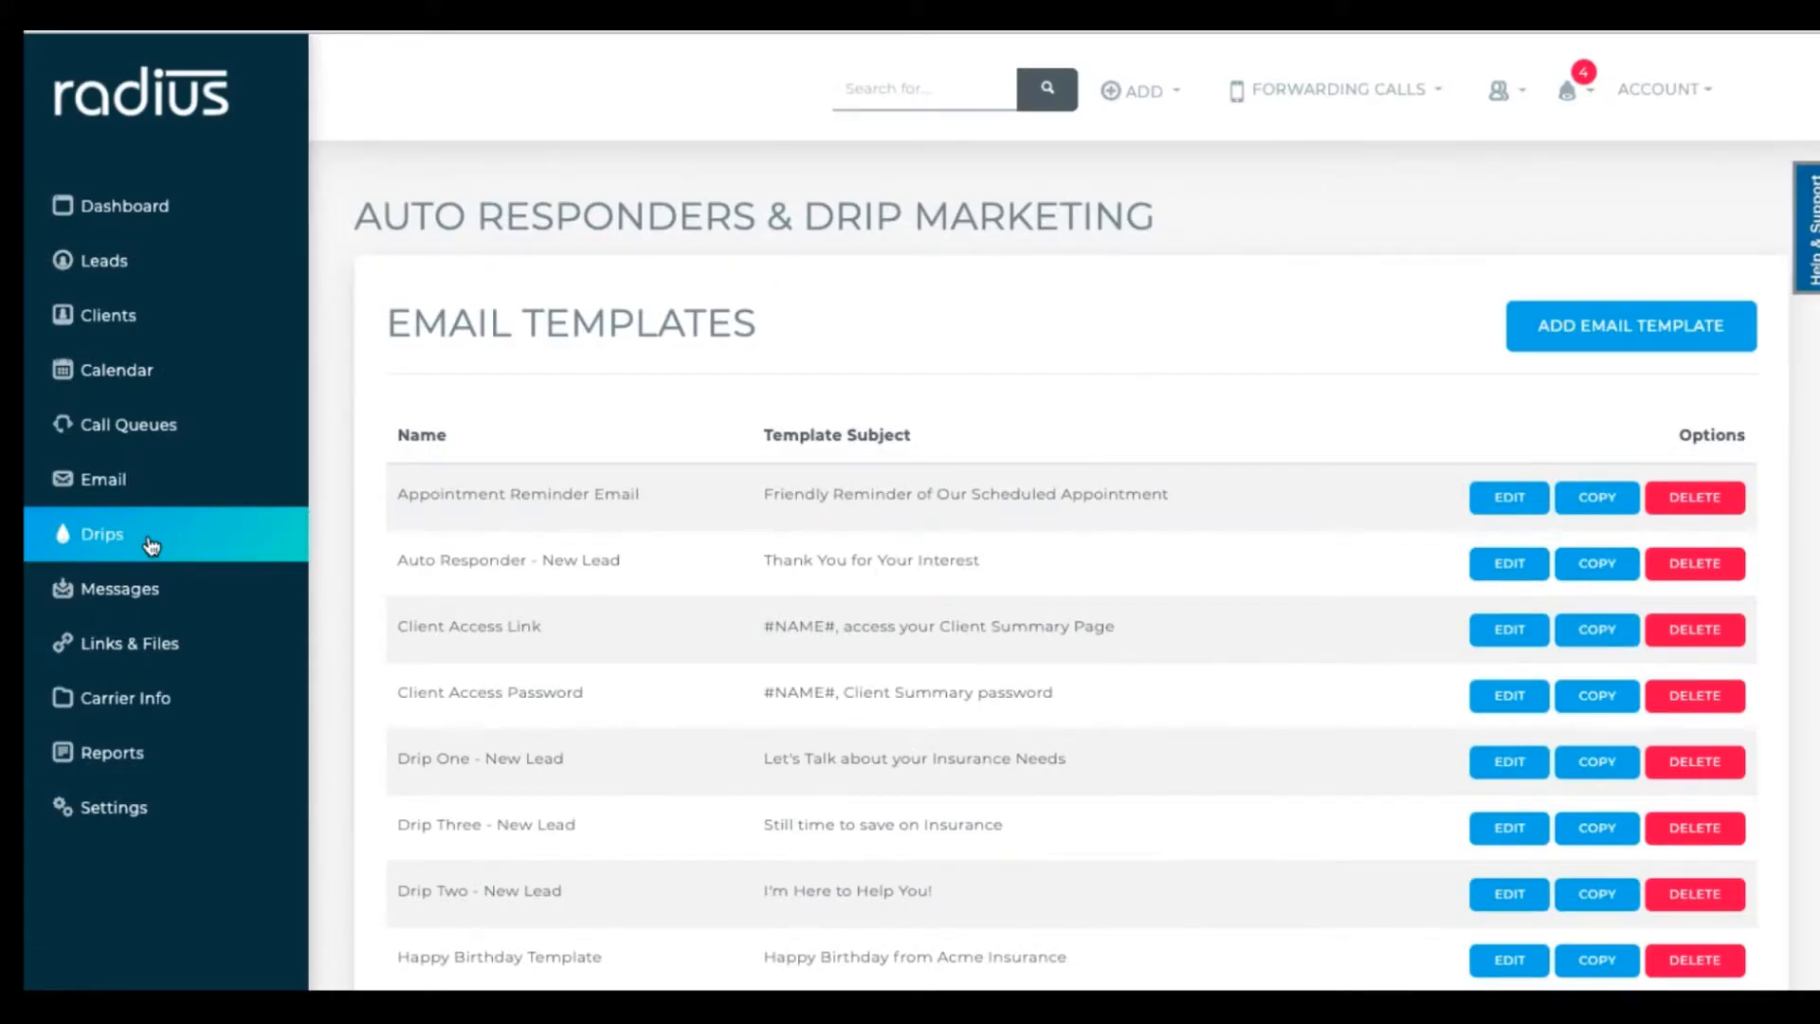
{"action": "mouse_move", "coordinate": [1225, 481]}
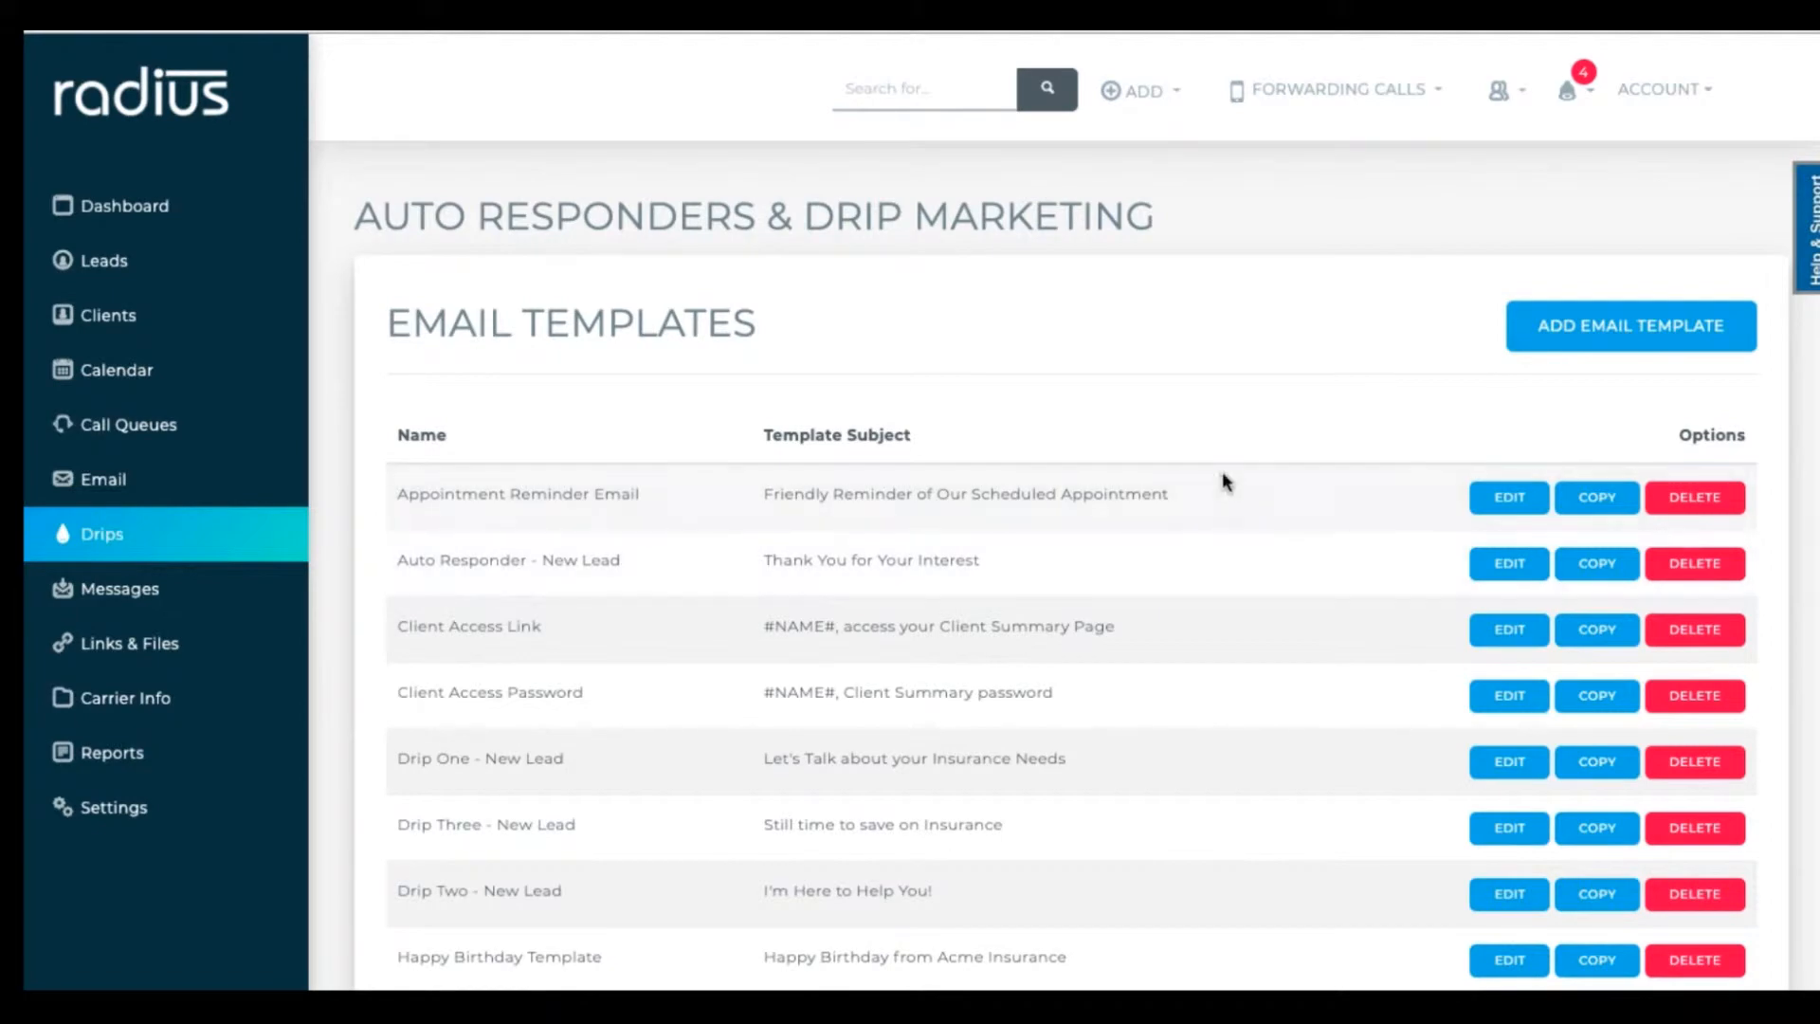
{"action": "mouse_move", "coordinate": [1510, 569]}
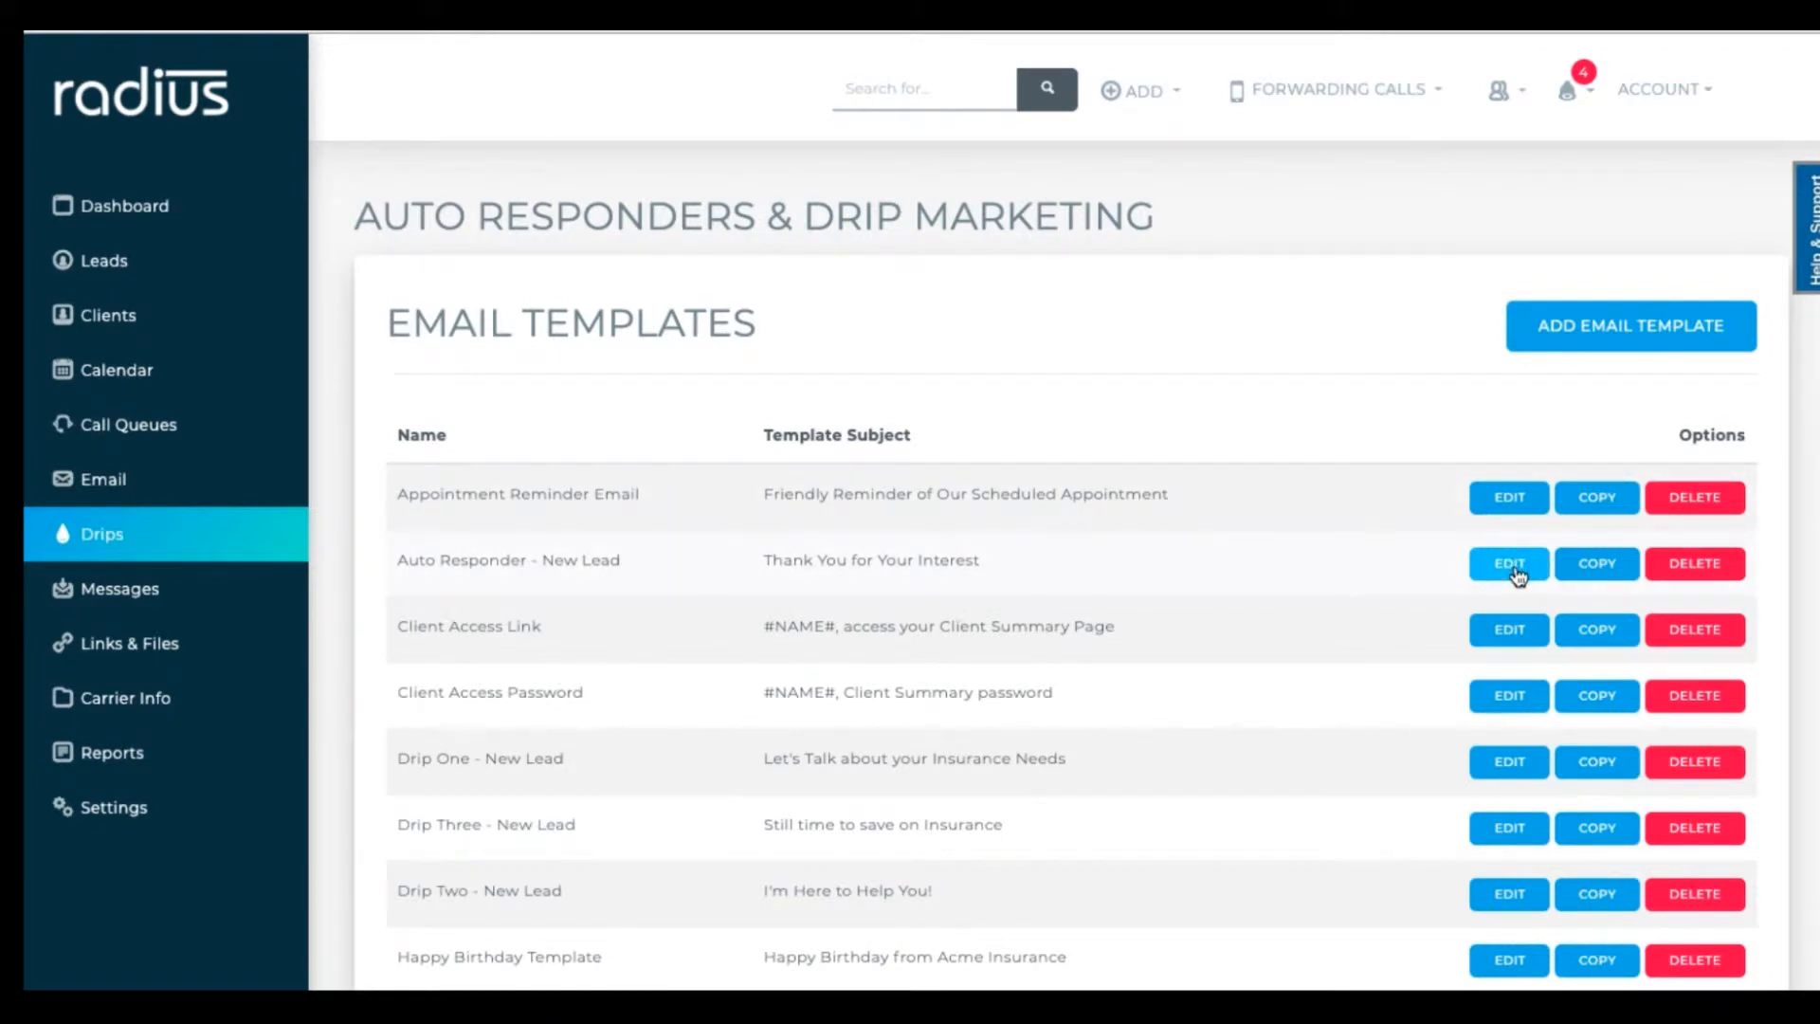
Edit Auto Responder - New Lead and retype its From Name with Acme and #AGENTNAME#
{"action": "left_click", "coordinate": [1510, 563]}
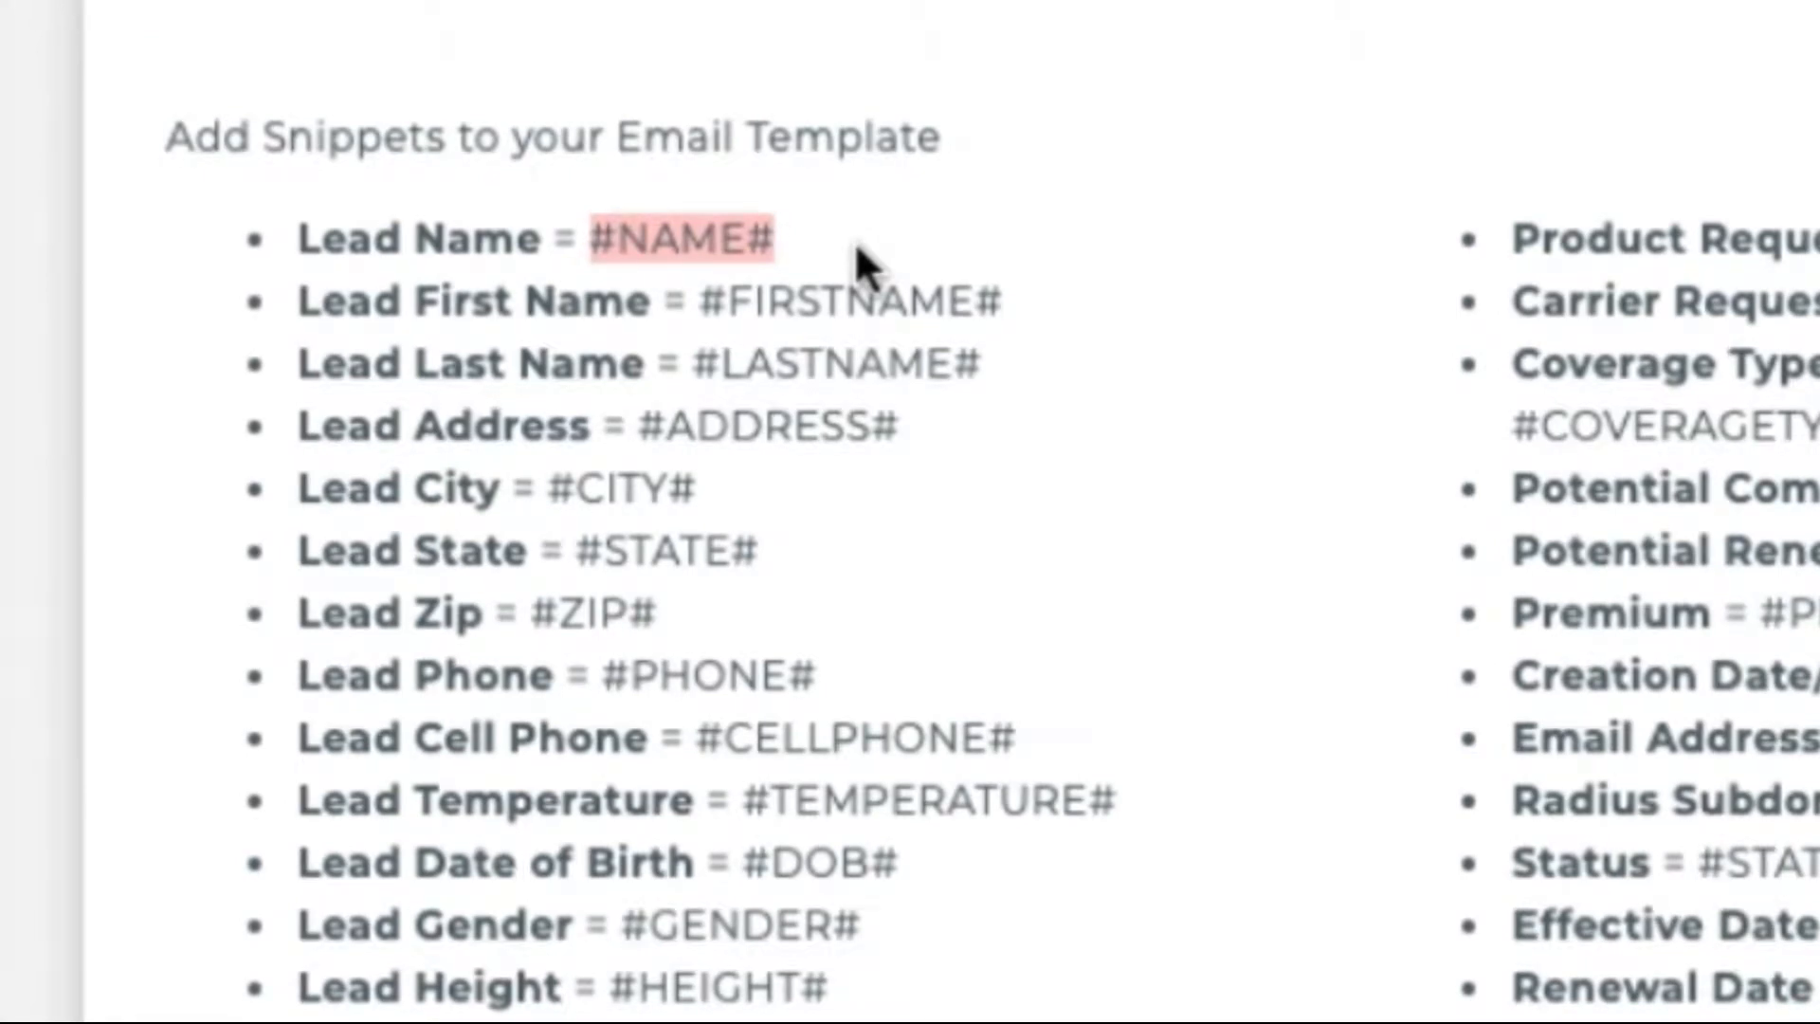
{"action": "scroll", "scroll_direction": "down", "scroll_amount": 3}
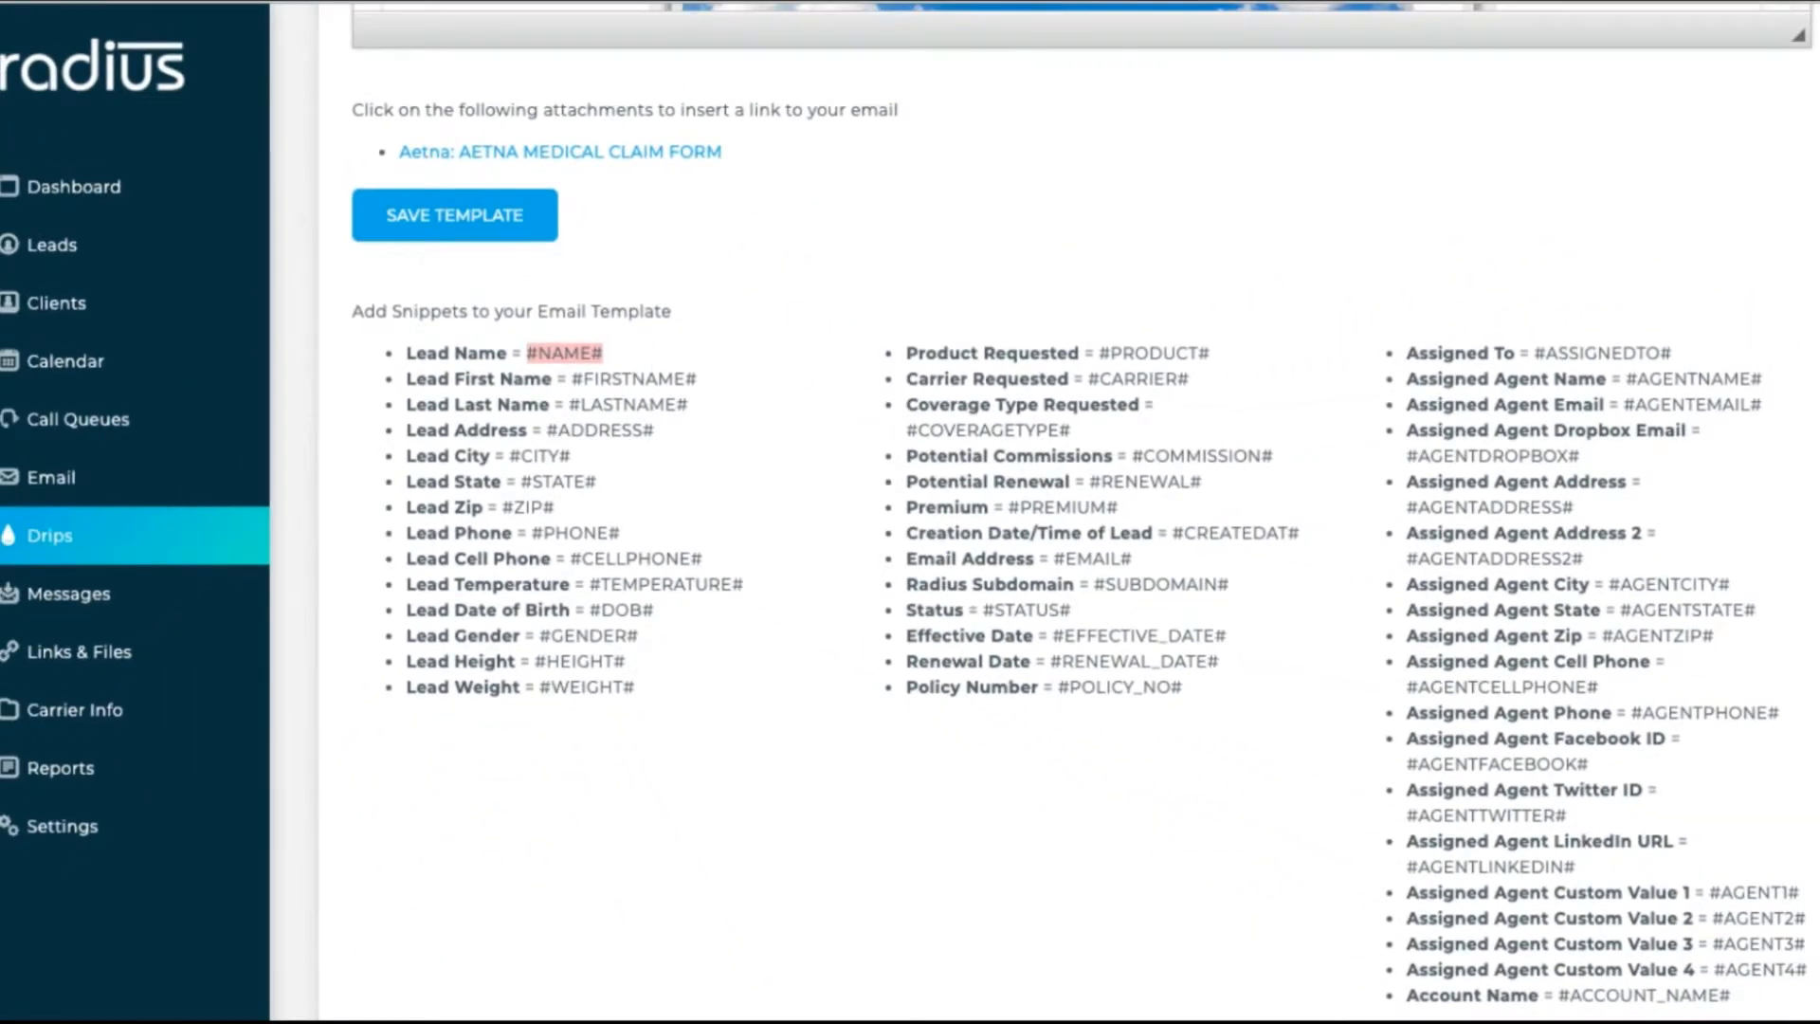
{"action": "scroll", "scroll_direction": "up", "scroll_amount": 3}
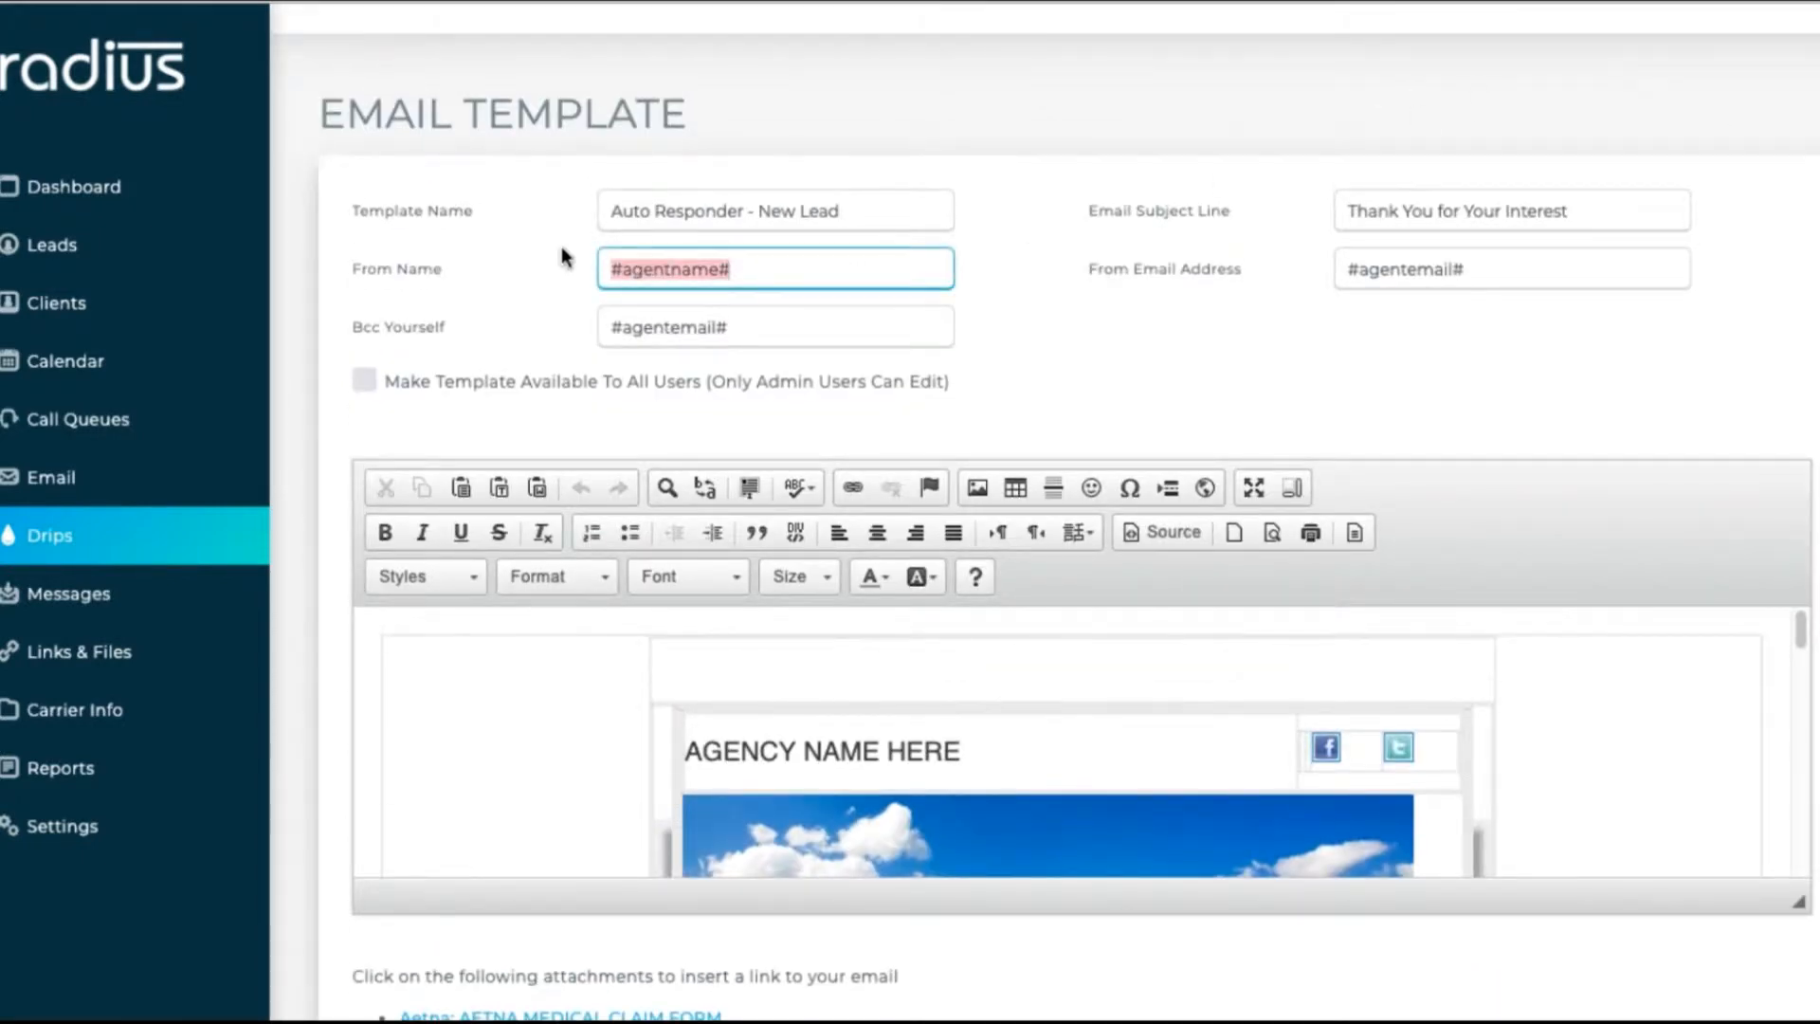
{"action": "type", "text": "Acme insura"}
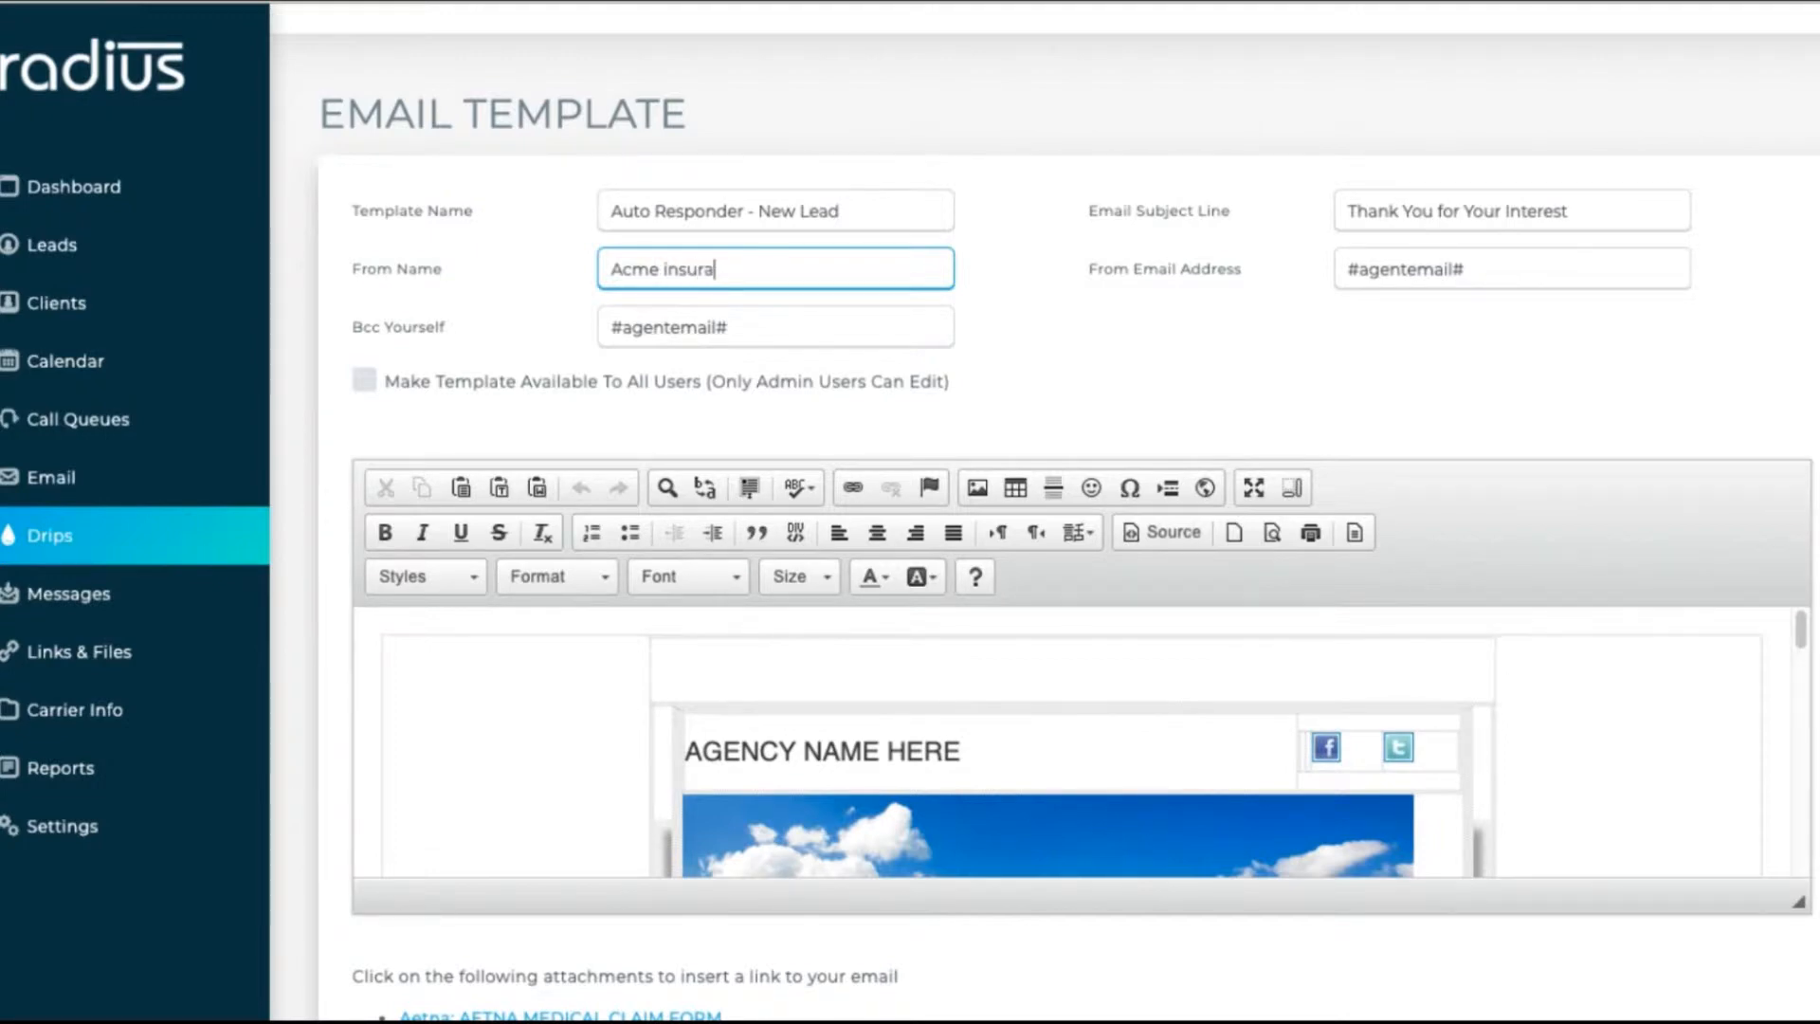
{"action": "type", "text": "#AGENTNAME#"}
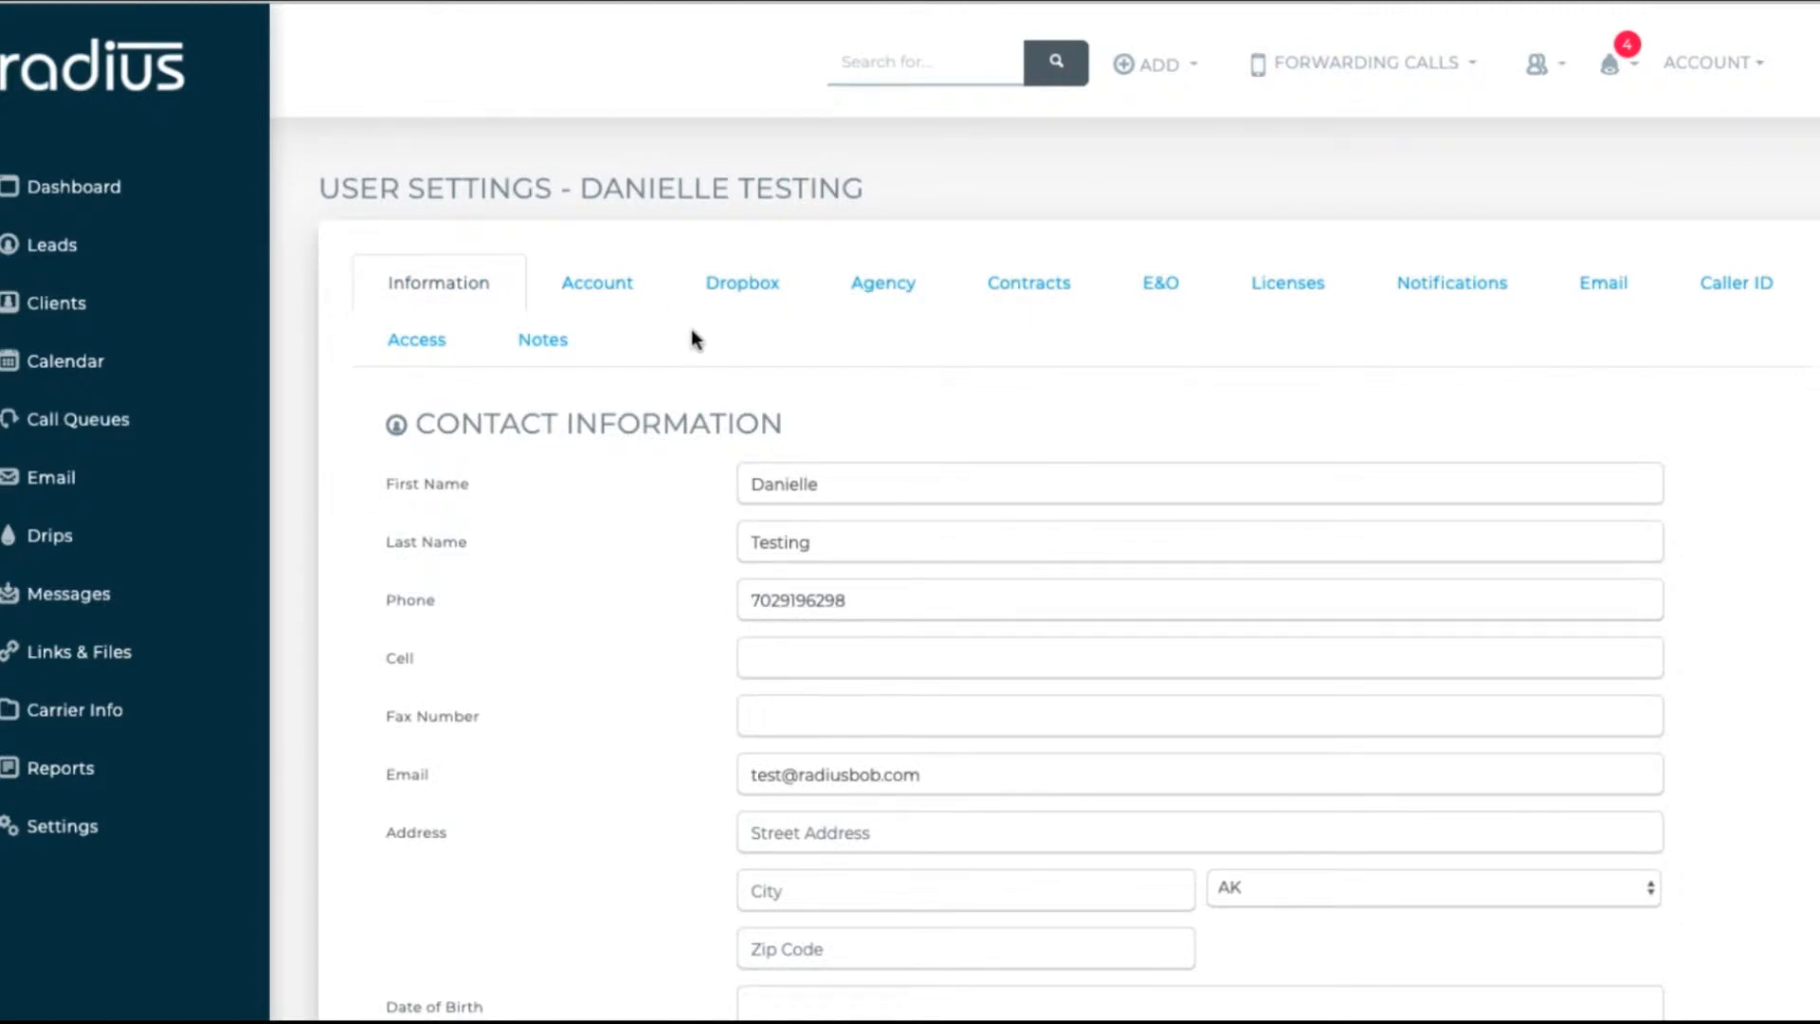
{"action": "double_click", "coordinate": [836, 774]}
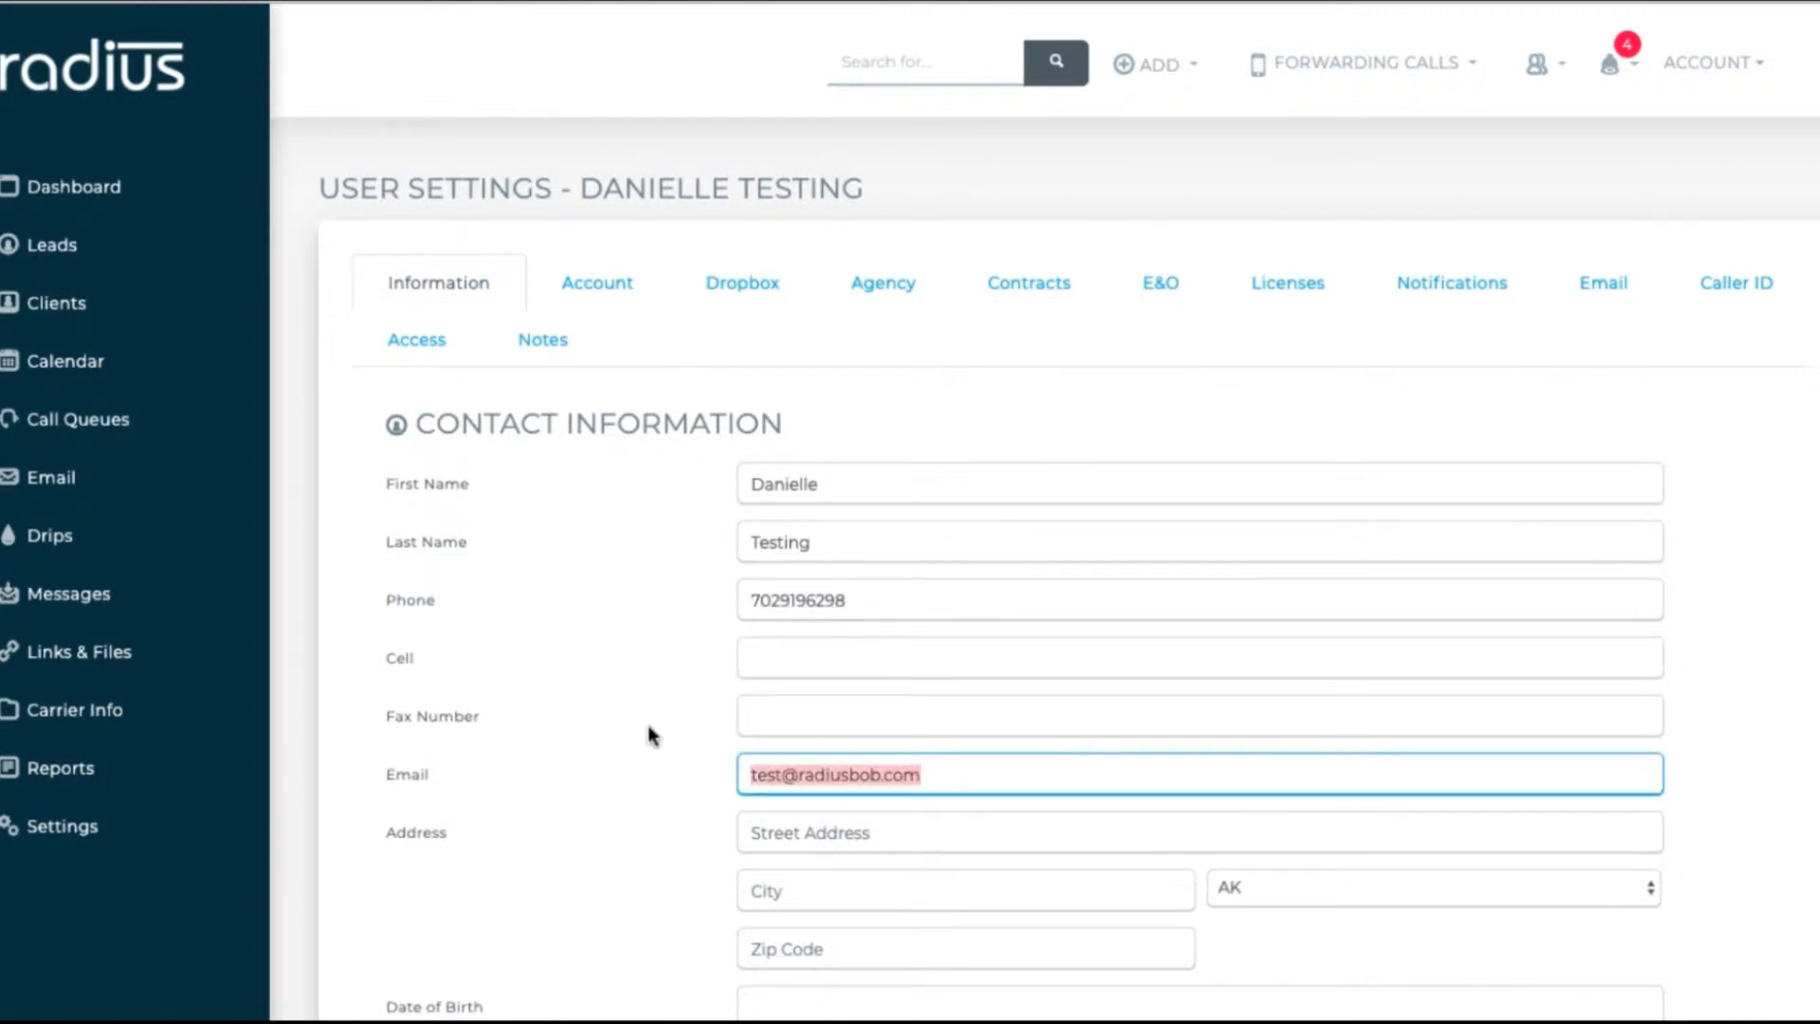
{"action": "mouse_move", "coordinate": [660, 690]}
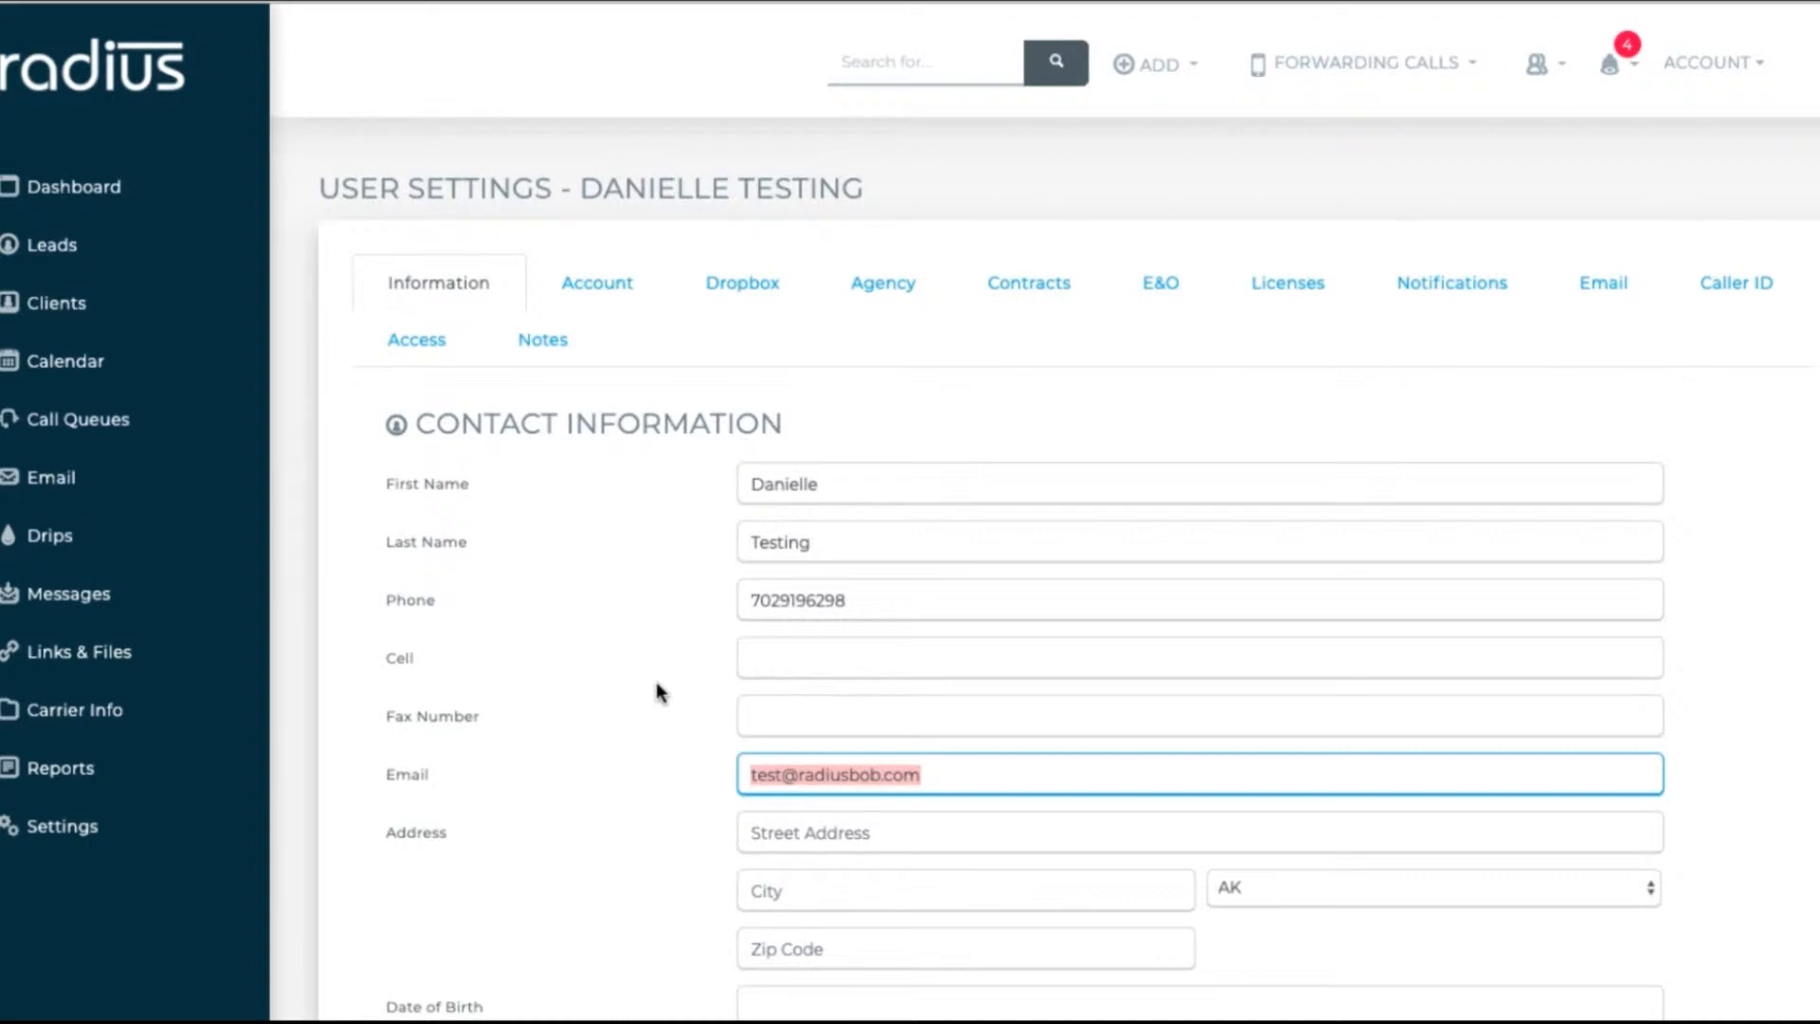
Edit Drip One - New Lead and pick the lead name snippet from its snippet list
{"action": "left_click", "coordinate": [49, 535]}
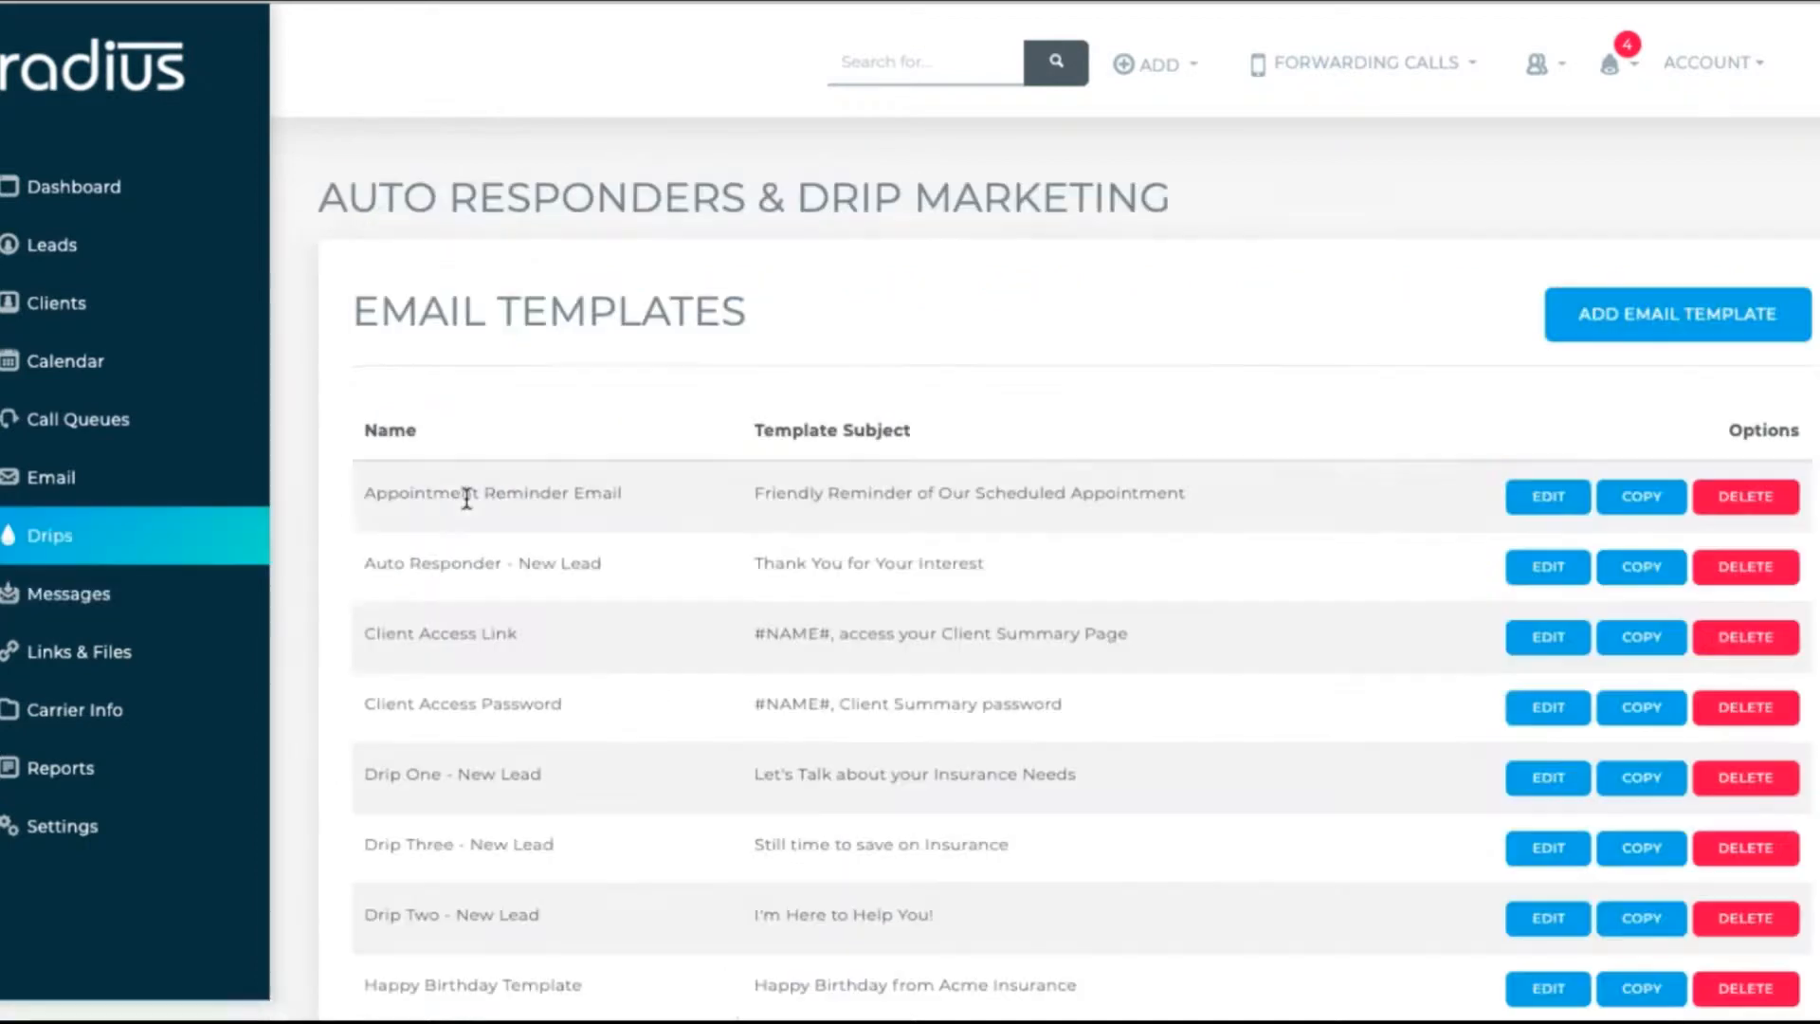
{"action": "mouse_move", "coordinate": [1513, 778]}
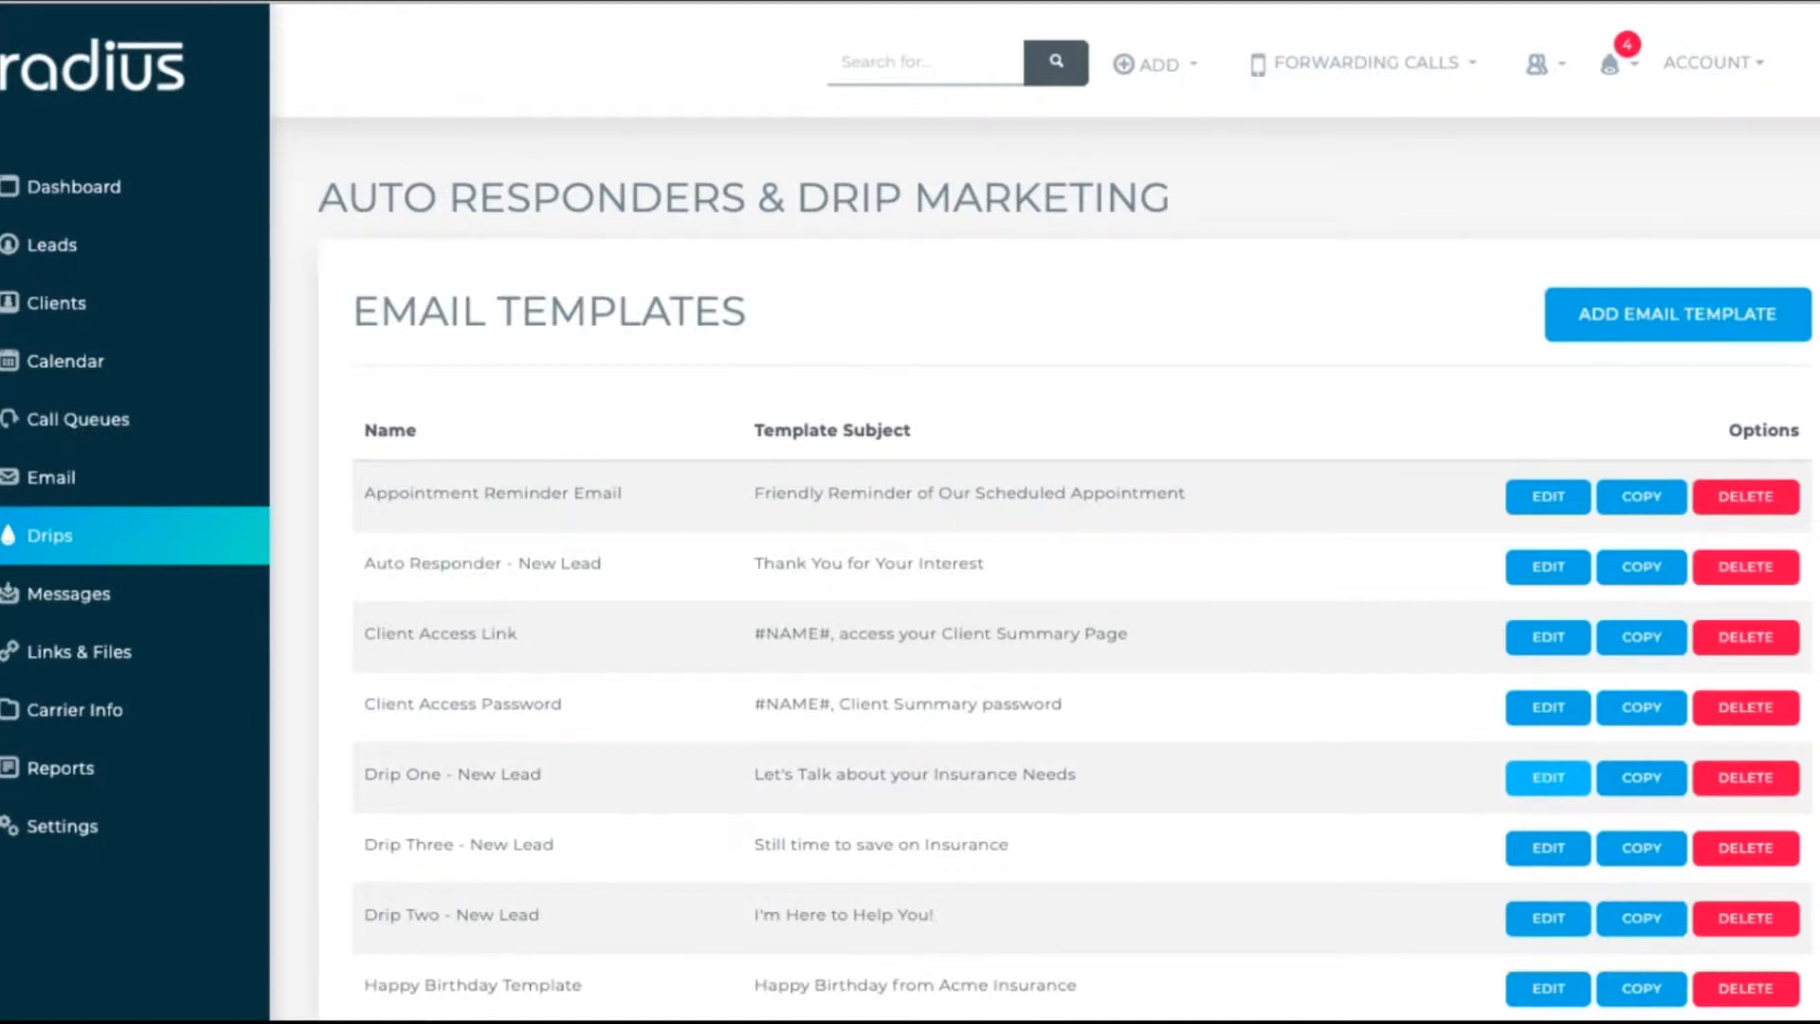
{"action": "left_click", "coordinate": [1547, 778]}
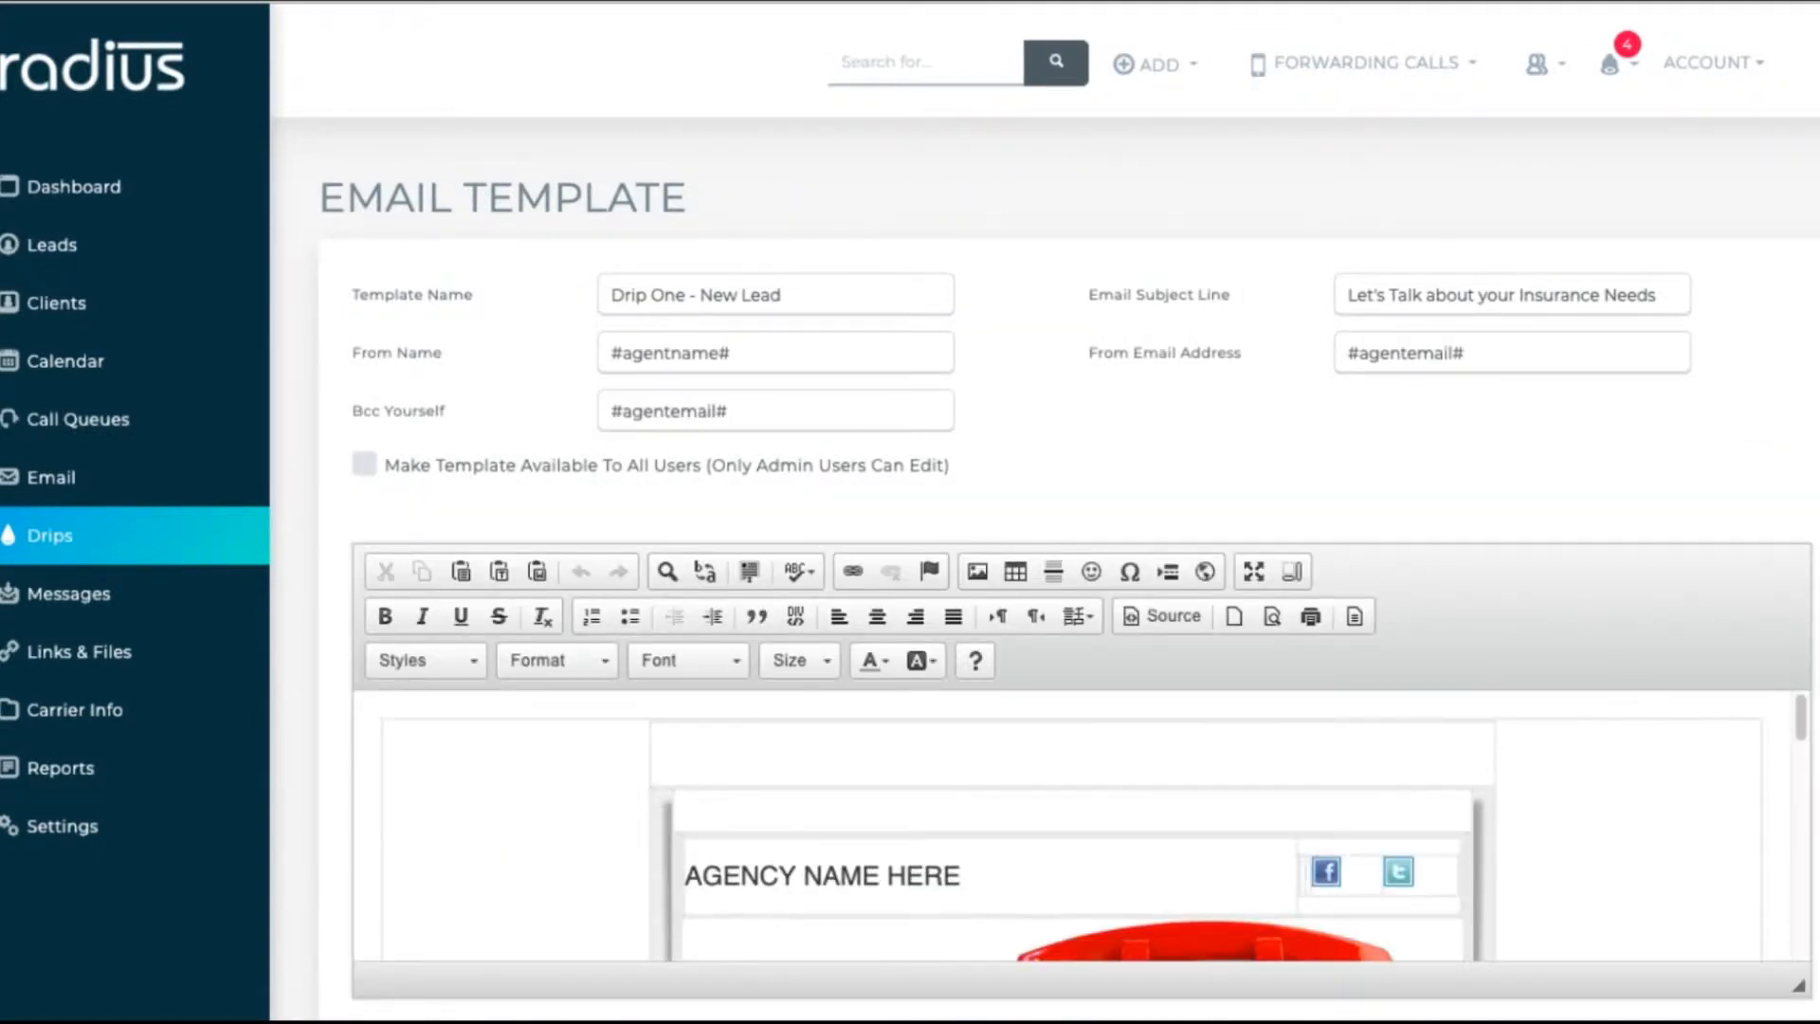
{"action": "scroll", "scroll_direction": "down", "scroll_amount": 3}
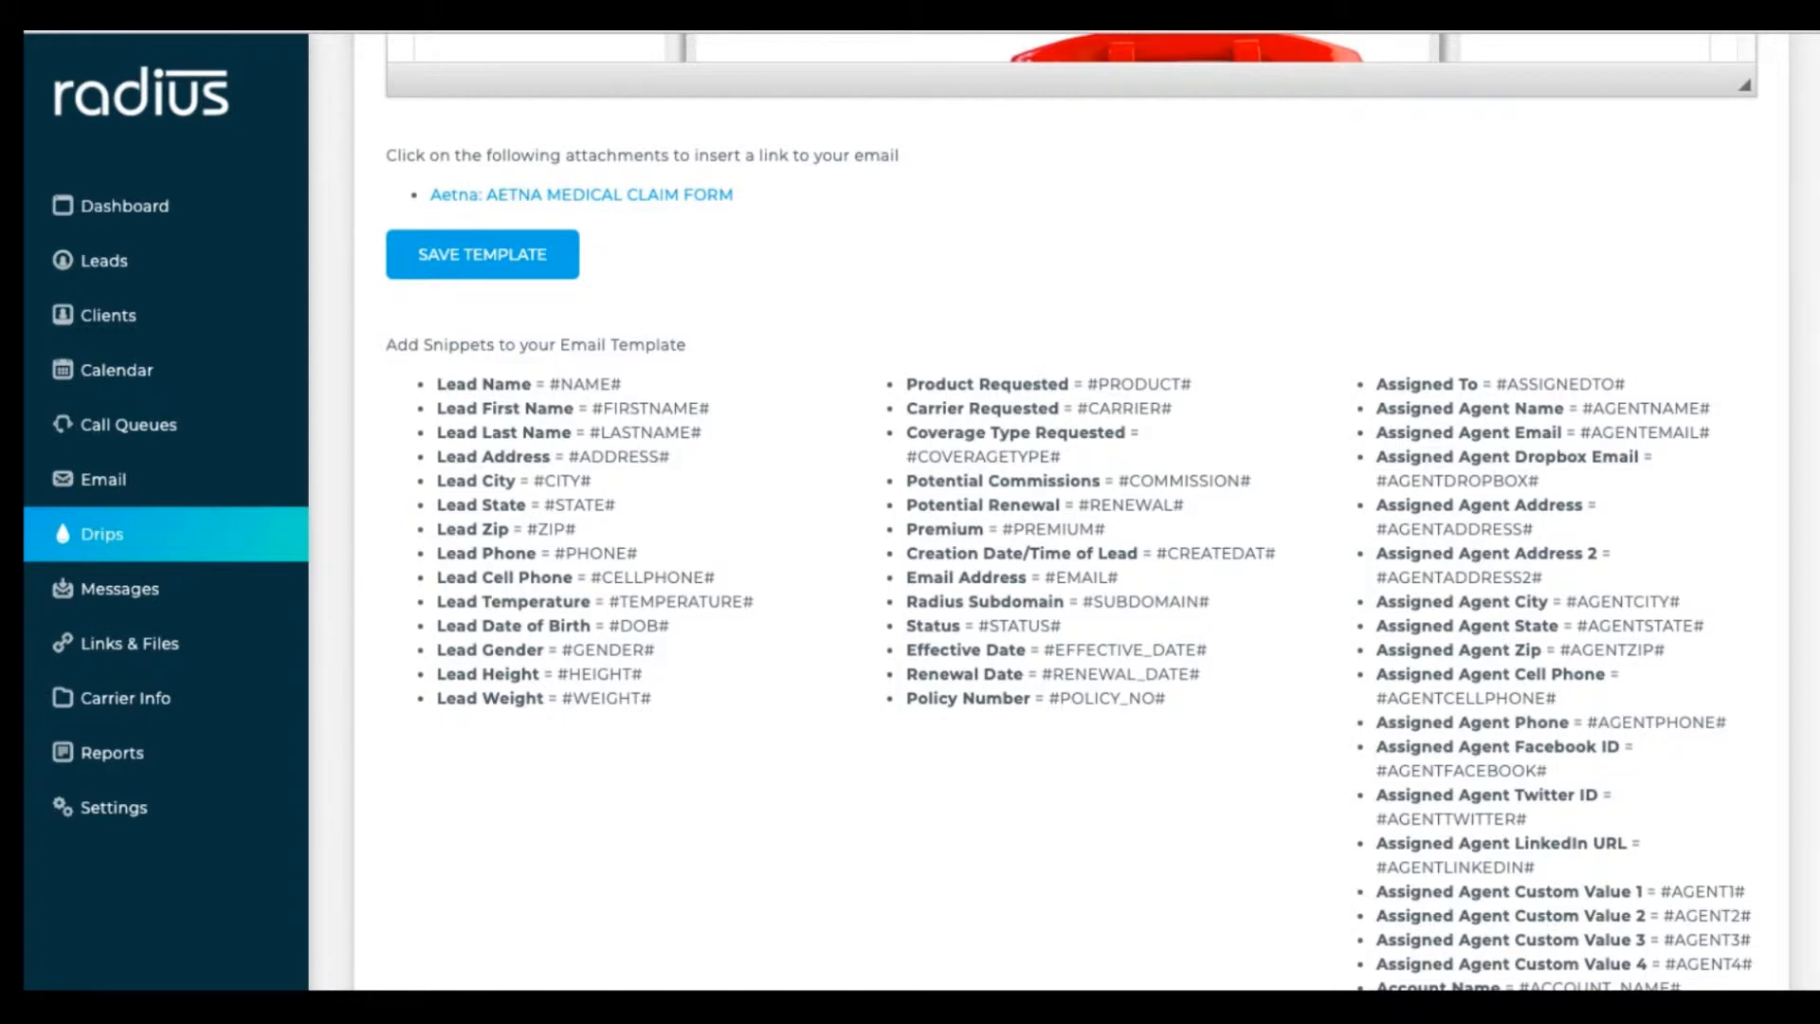
{"action": "scroll", "scroll_direction": "down", "scroll_amount": 3}
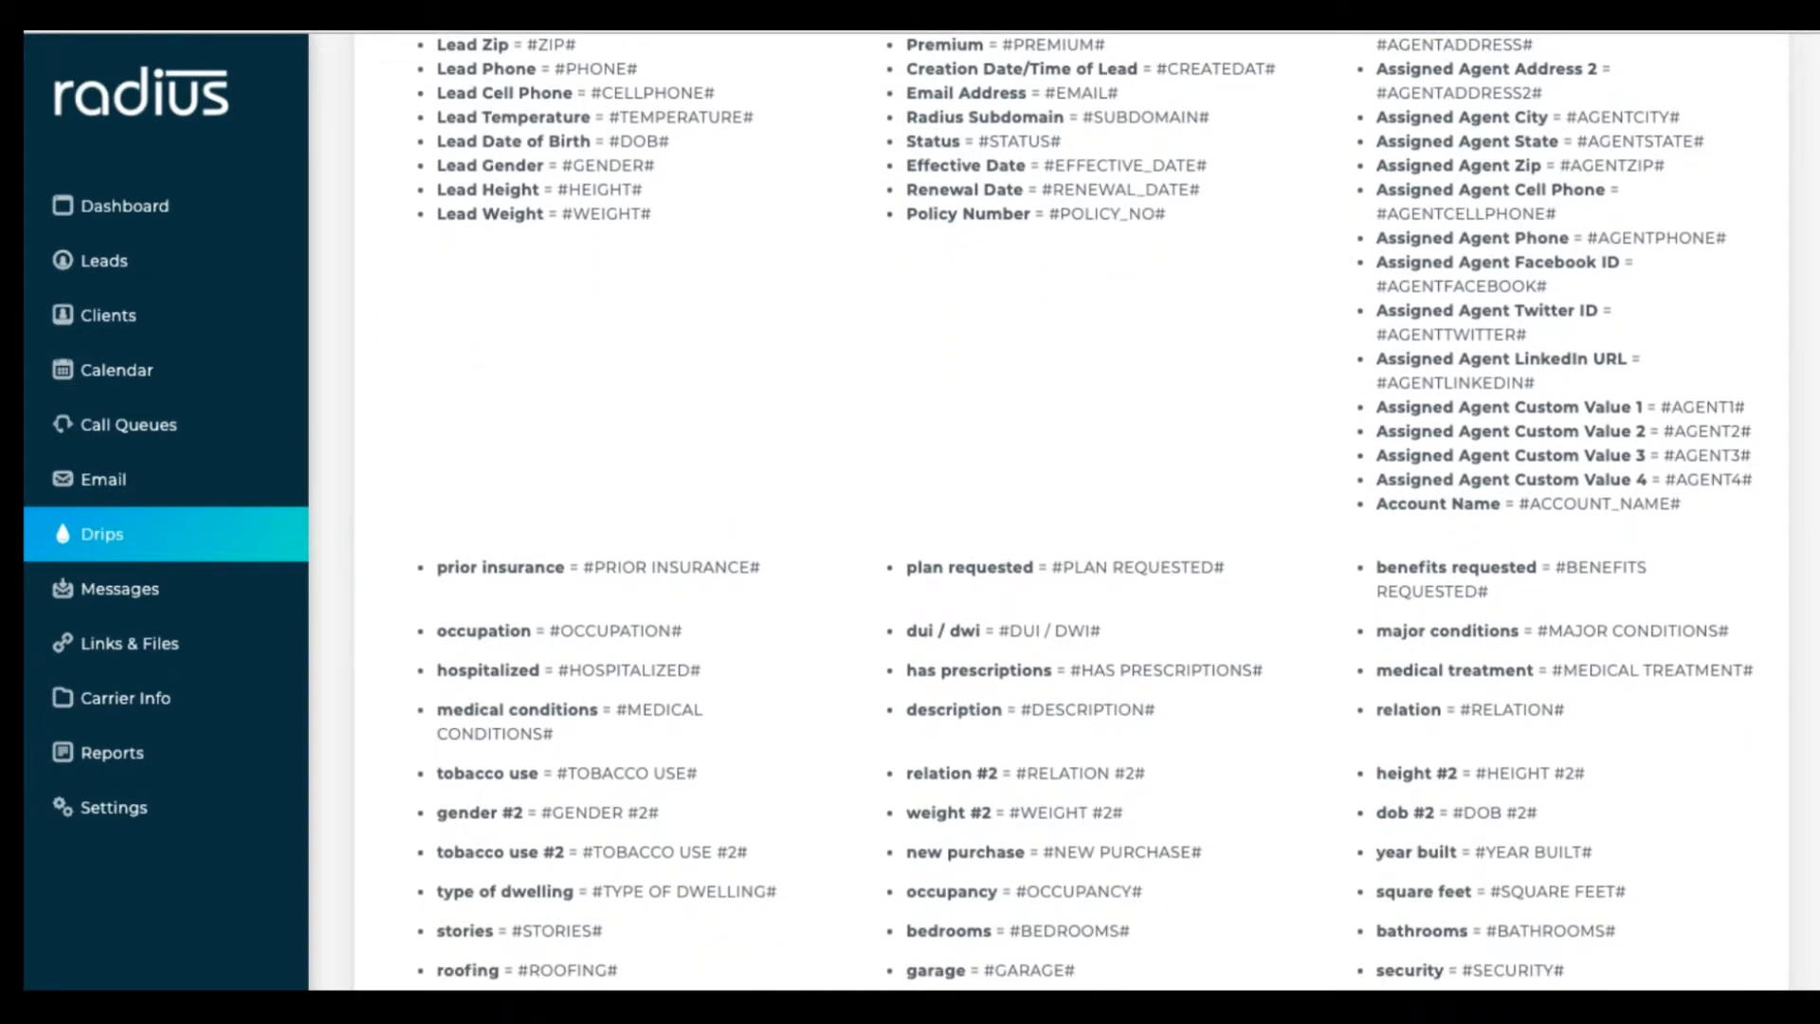
{"action": "scroll", "scroll_direction": "down", "scroll_amount": 3}
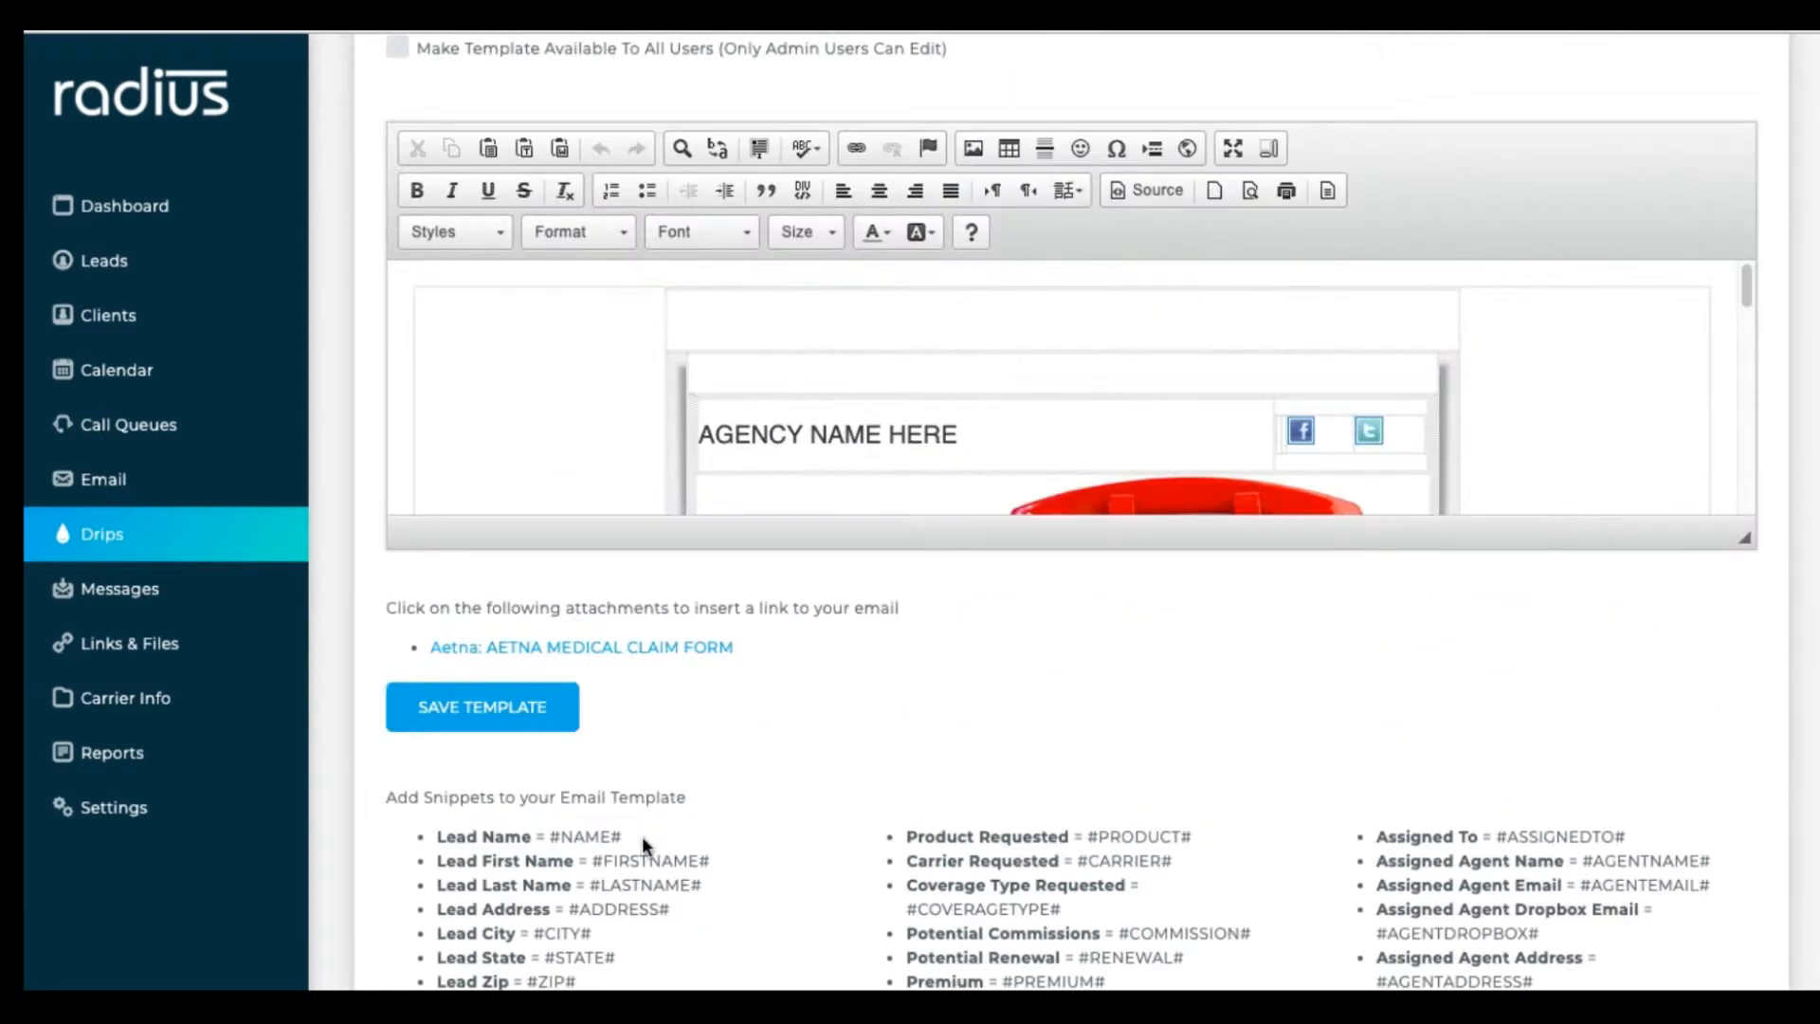
{"action": "double_click", "coordinate": [584, 836]}
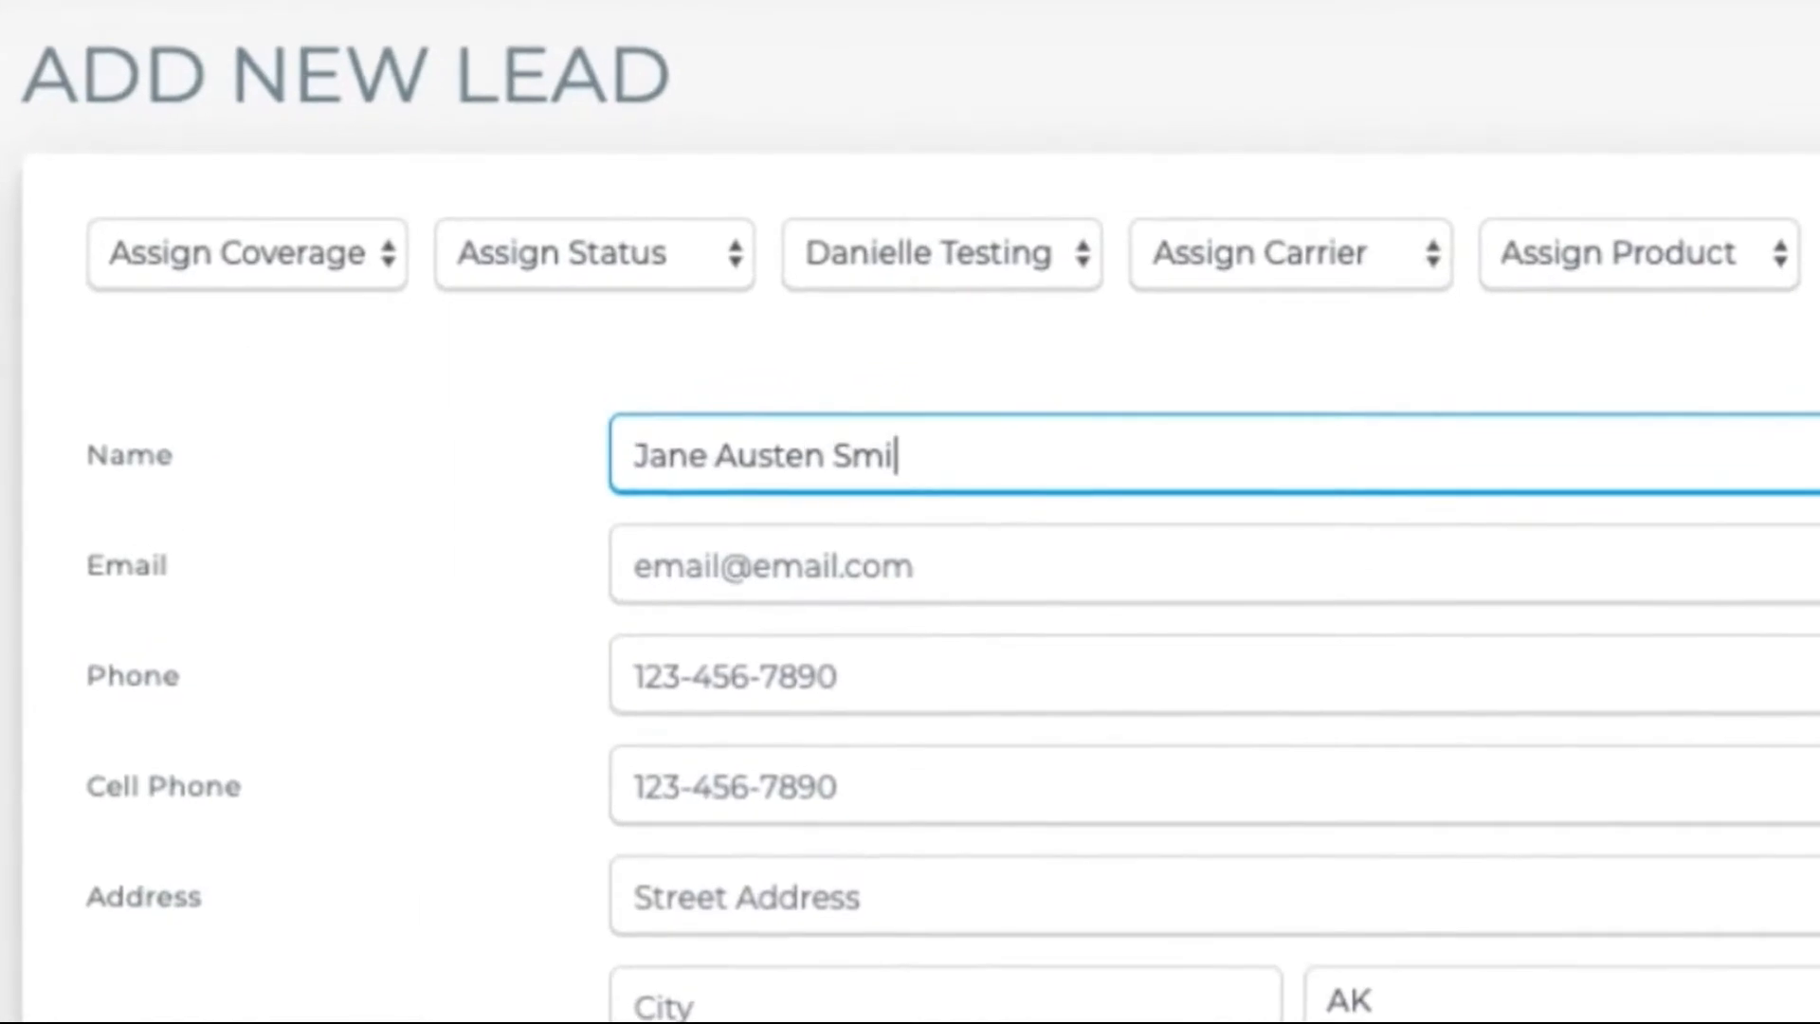
Enter the test lead's full name in the Name field
{"action": "type", "text": "th"}
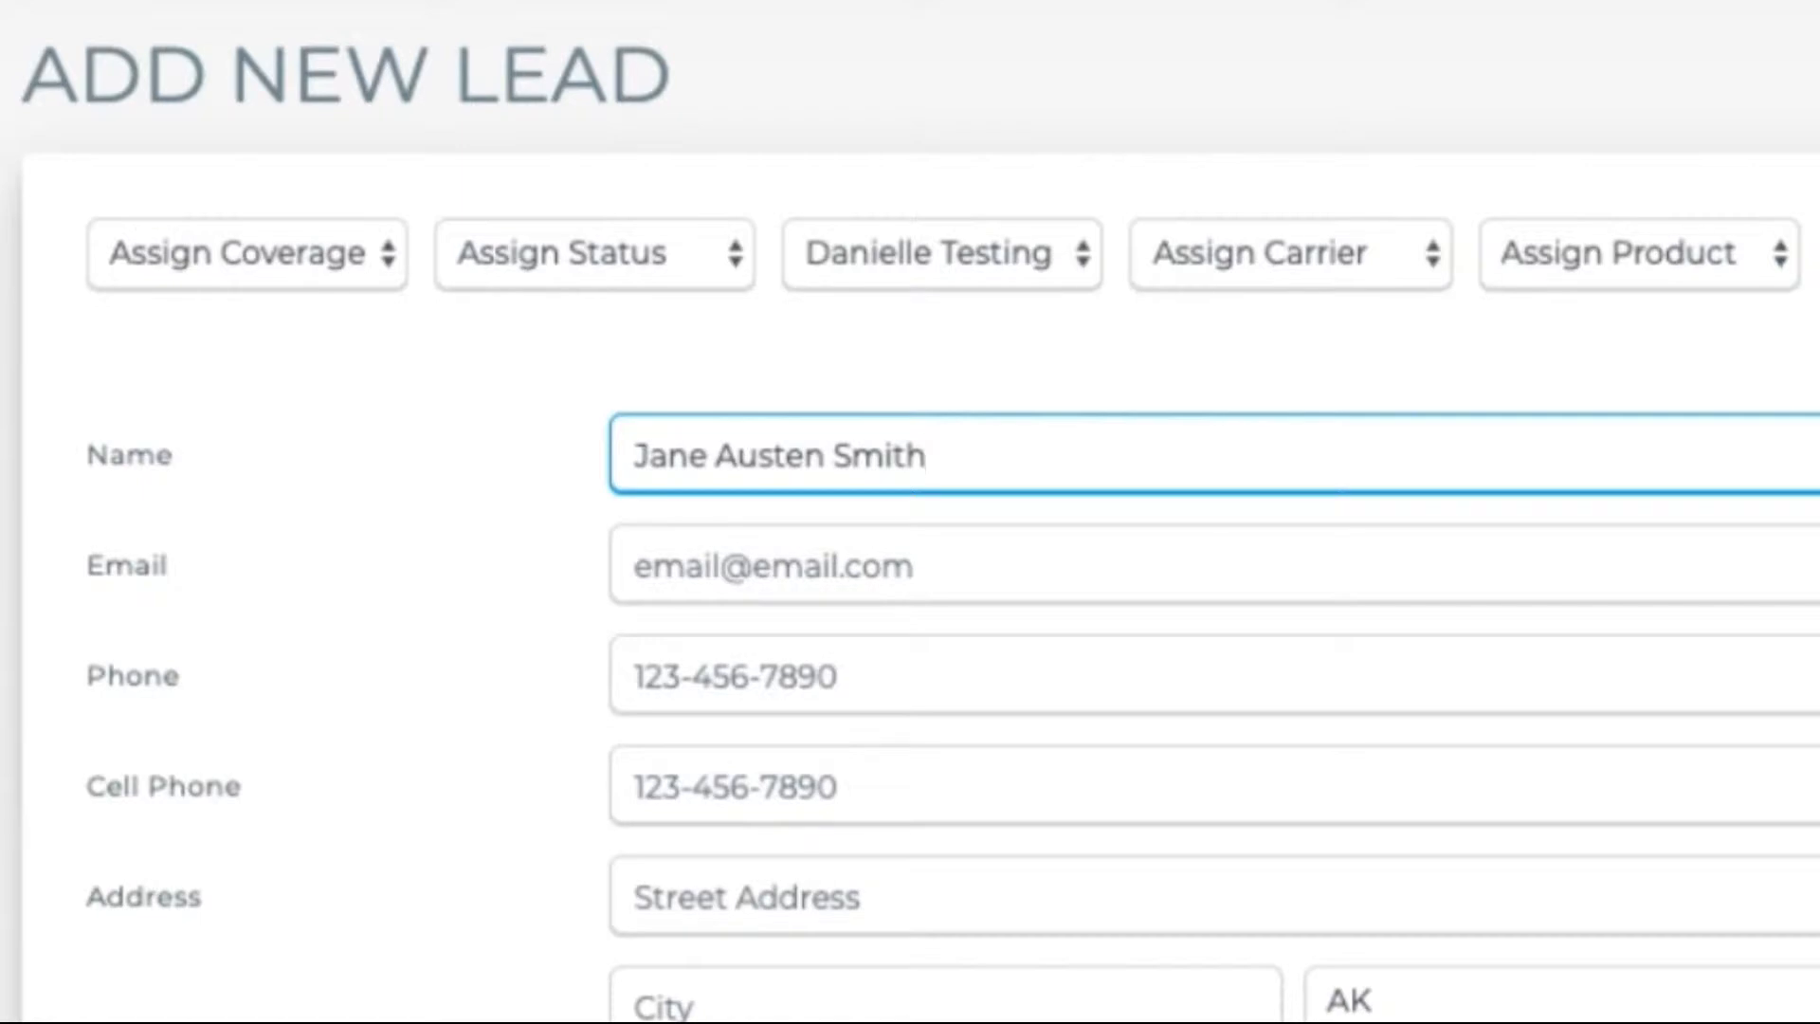
{"action": "key", "text": "Backspace"}
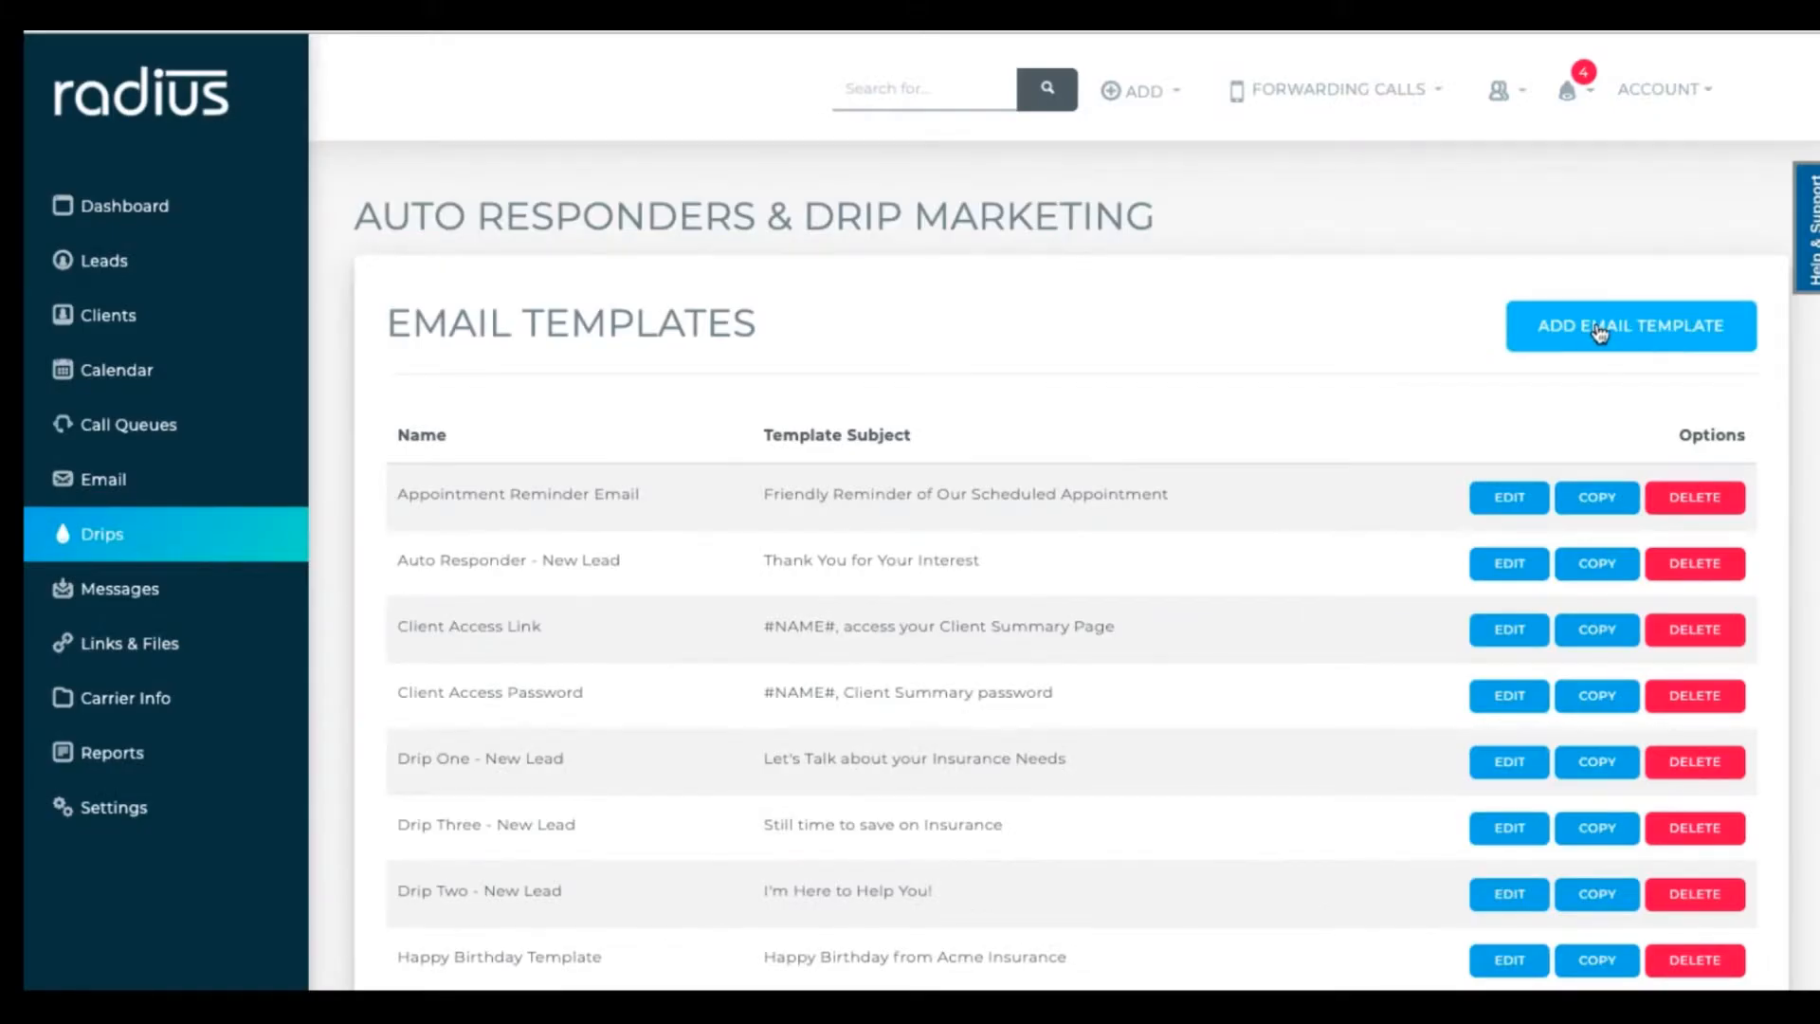
Create template Medicare Eligibility #1 with subject starting 'Turning 65 comes with gr...'
{"action": "left_click", "coordinate": [1631, 326]}
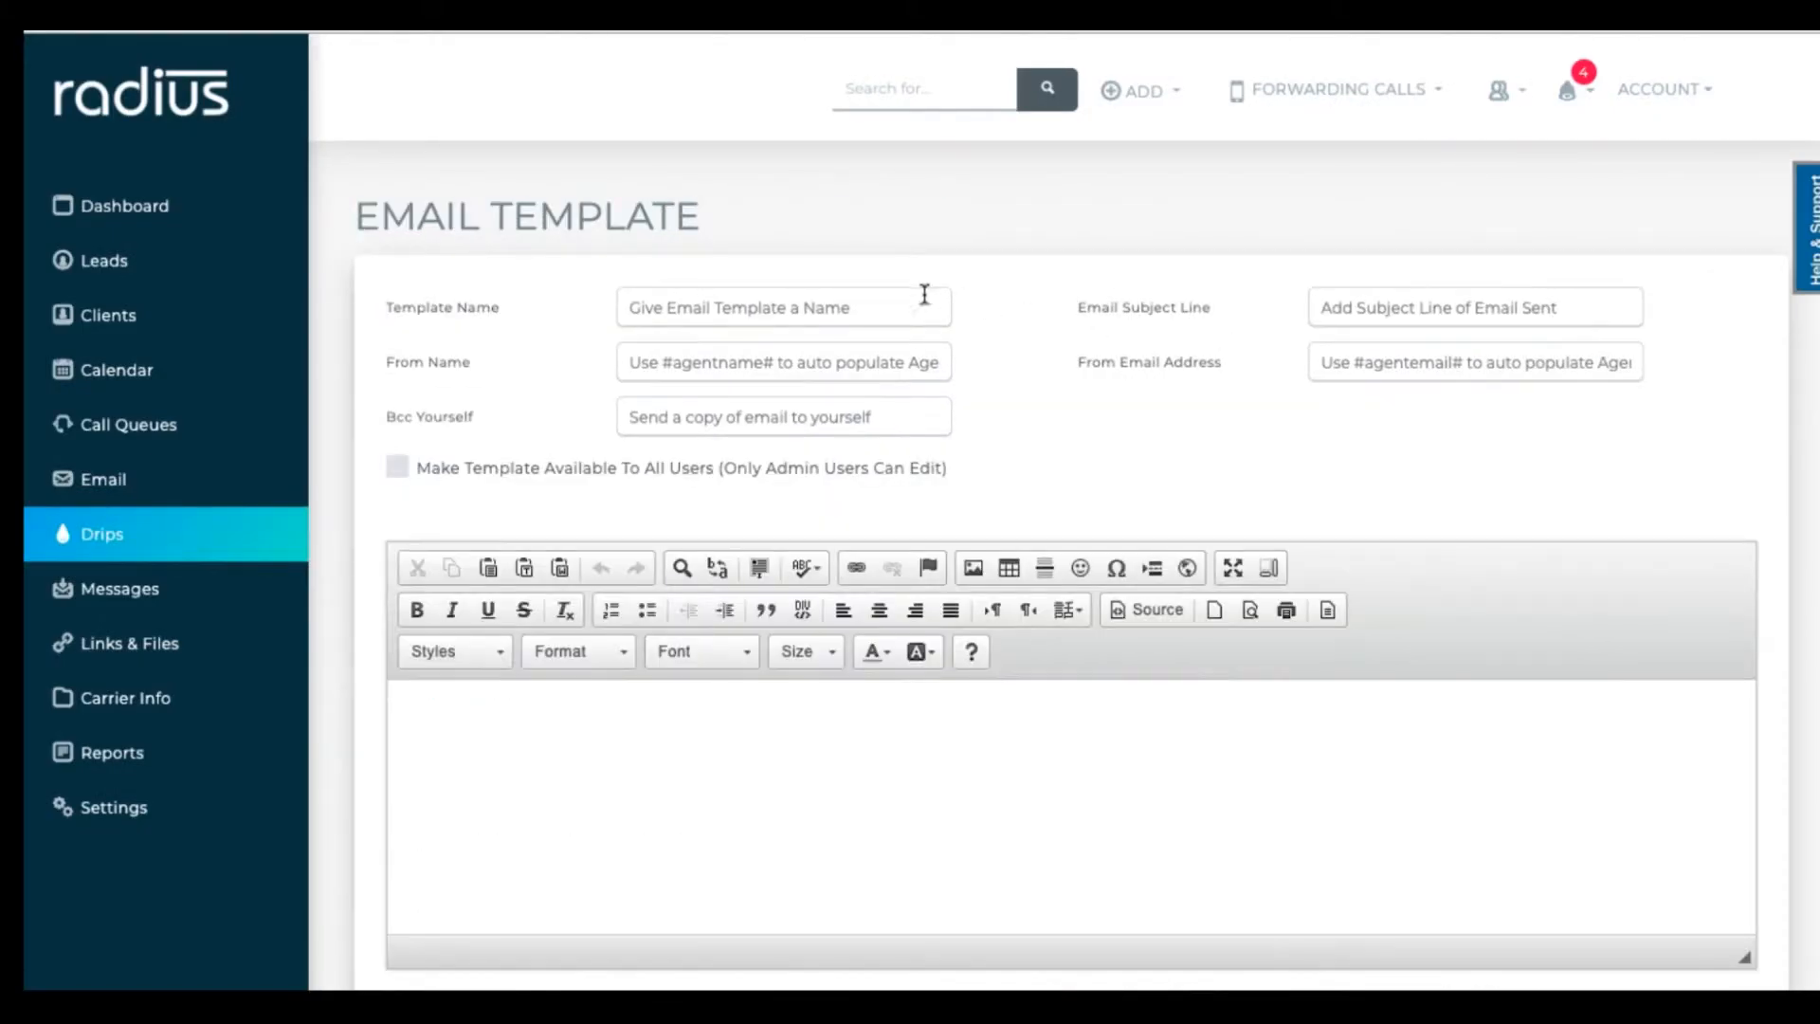
{"action": "type", "text": "Medicare Eligibility #"}
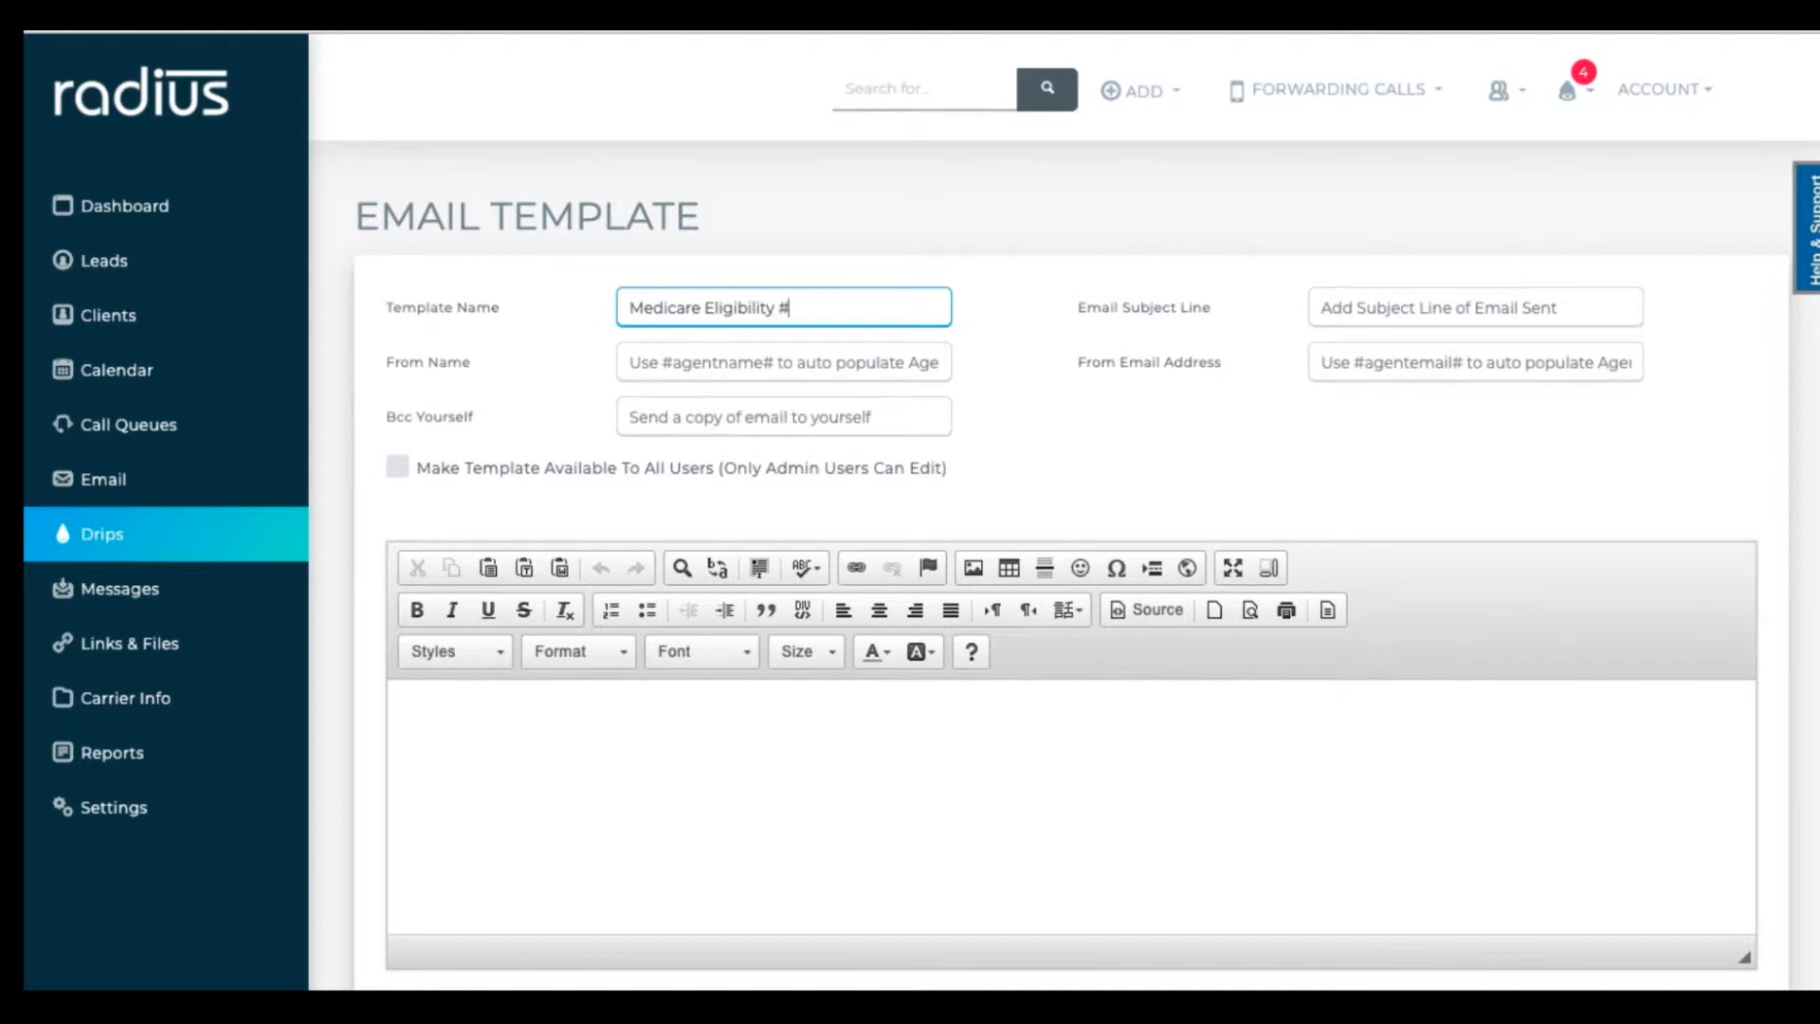
{"action": "type", "text": "Turning 65 d"}
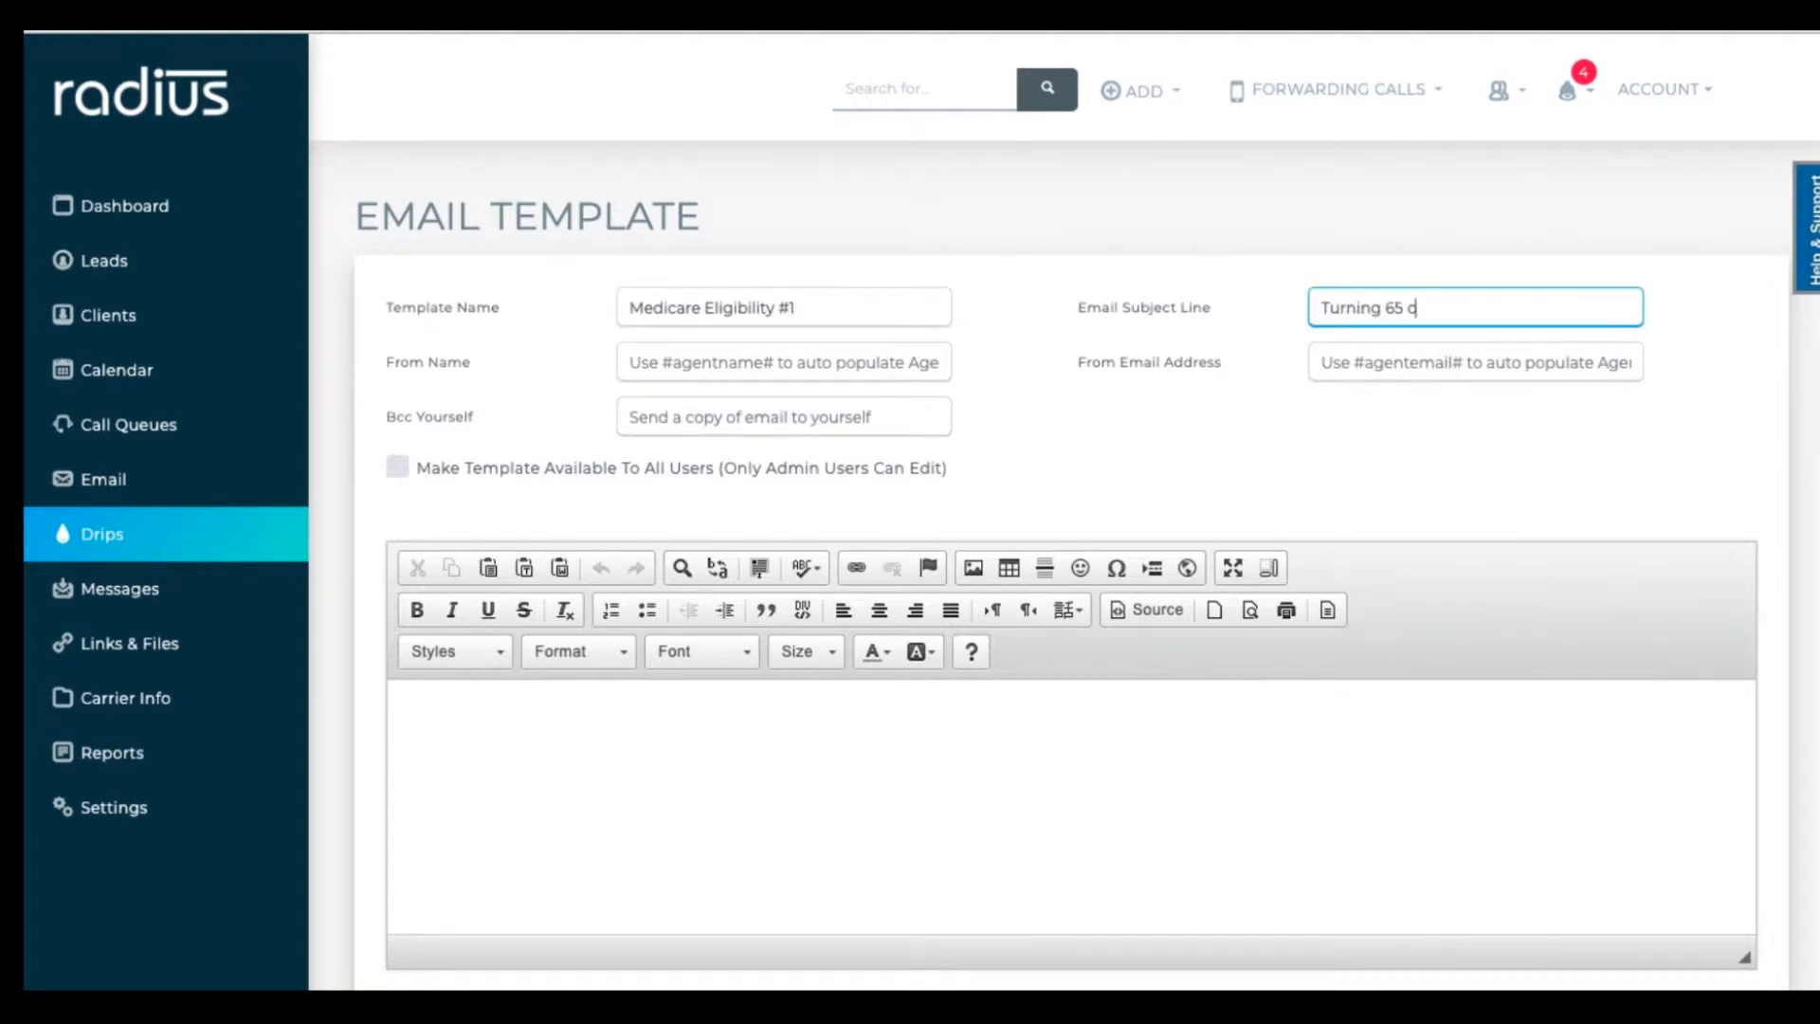
{"action": "type", "text": "omes with great rewa"}
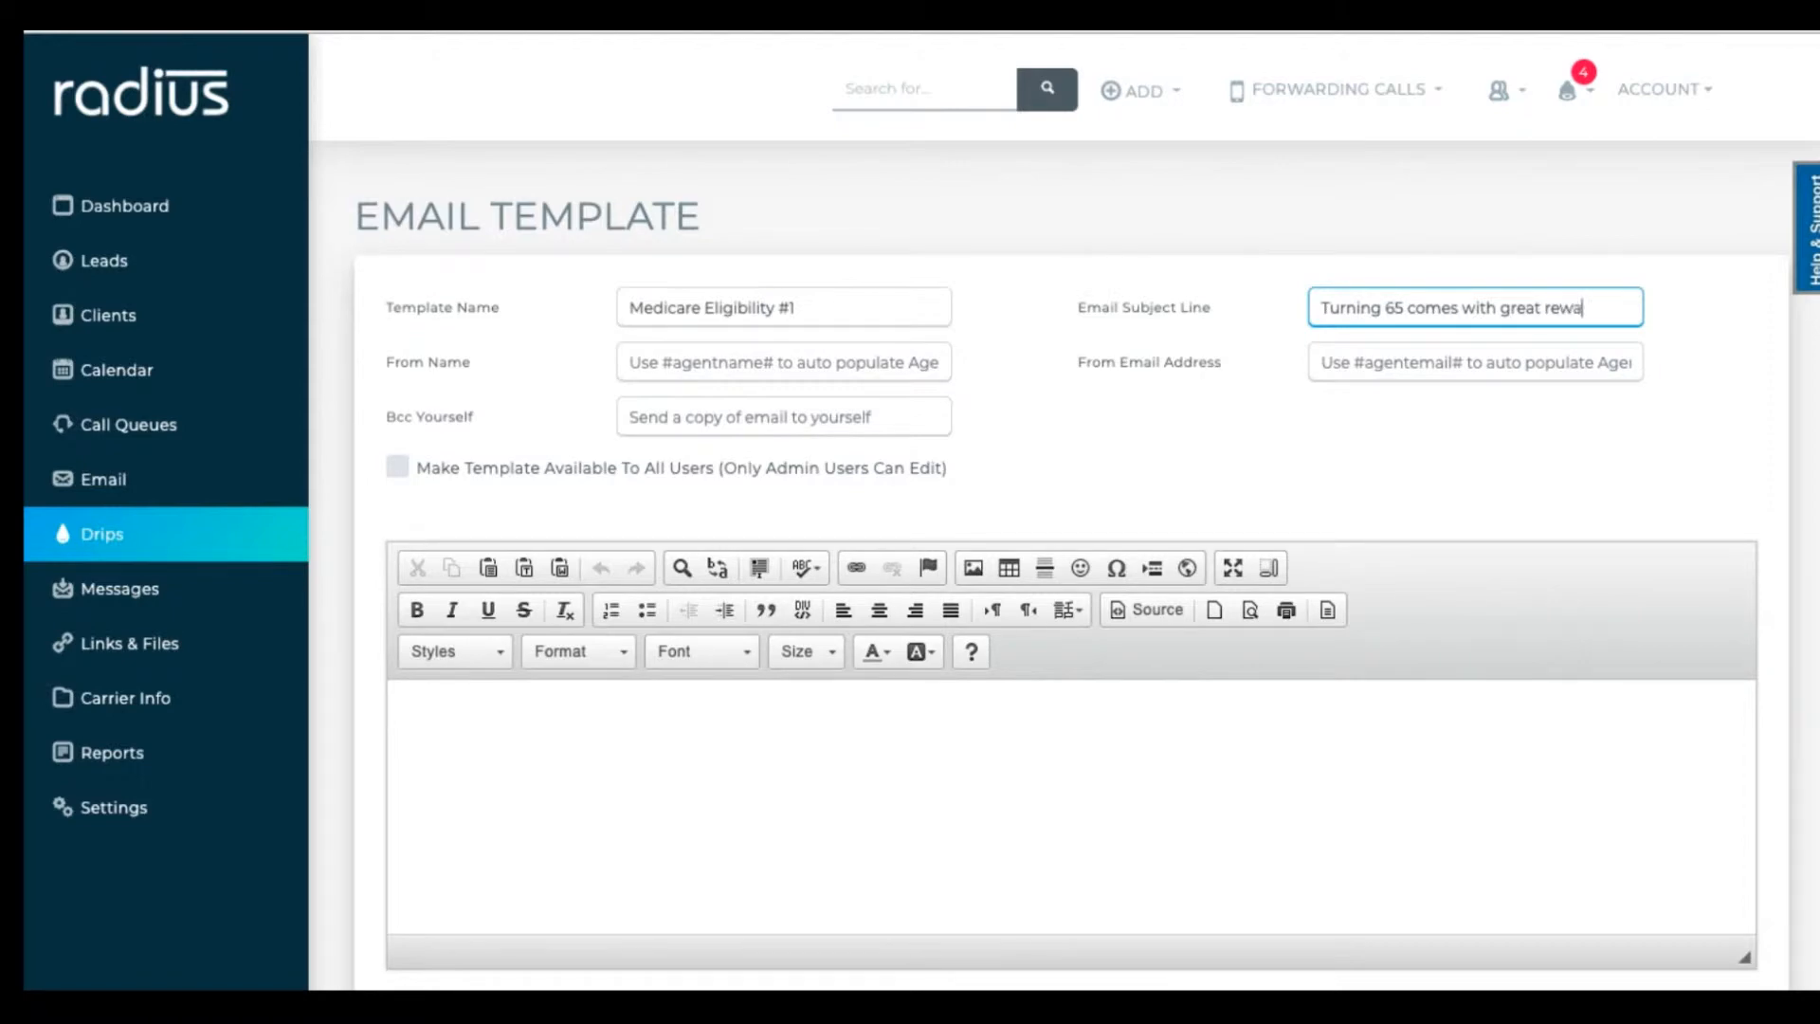
{"action": "scroll", "scroll_direction": "down", "scroll_amount": 3}
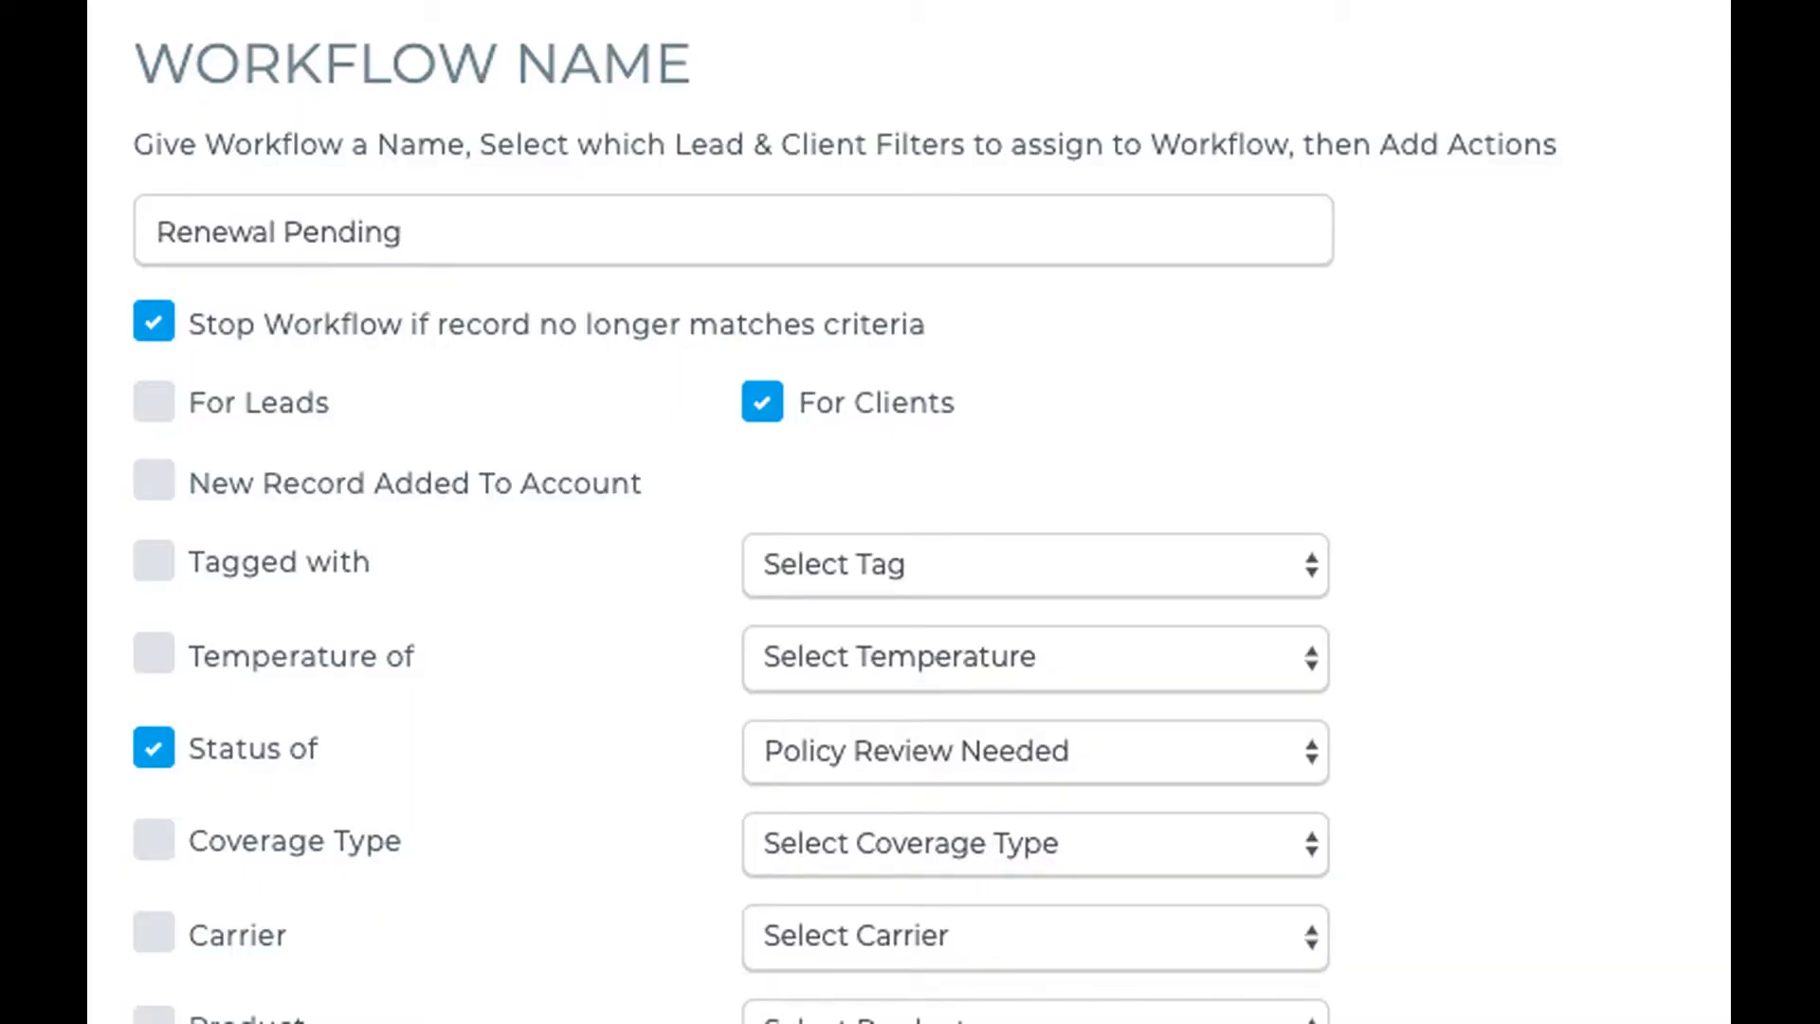
{"action": "scroll", "scroll_direction": "down", "scroll_amount": 3}
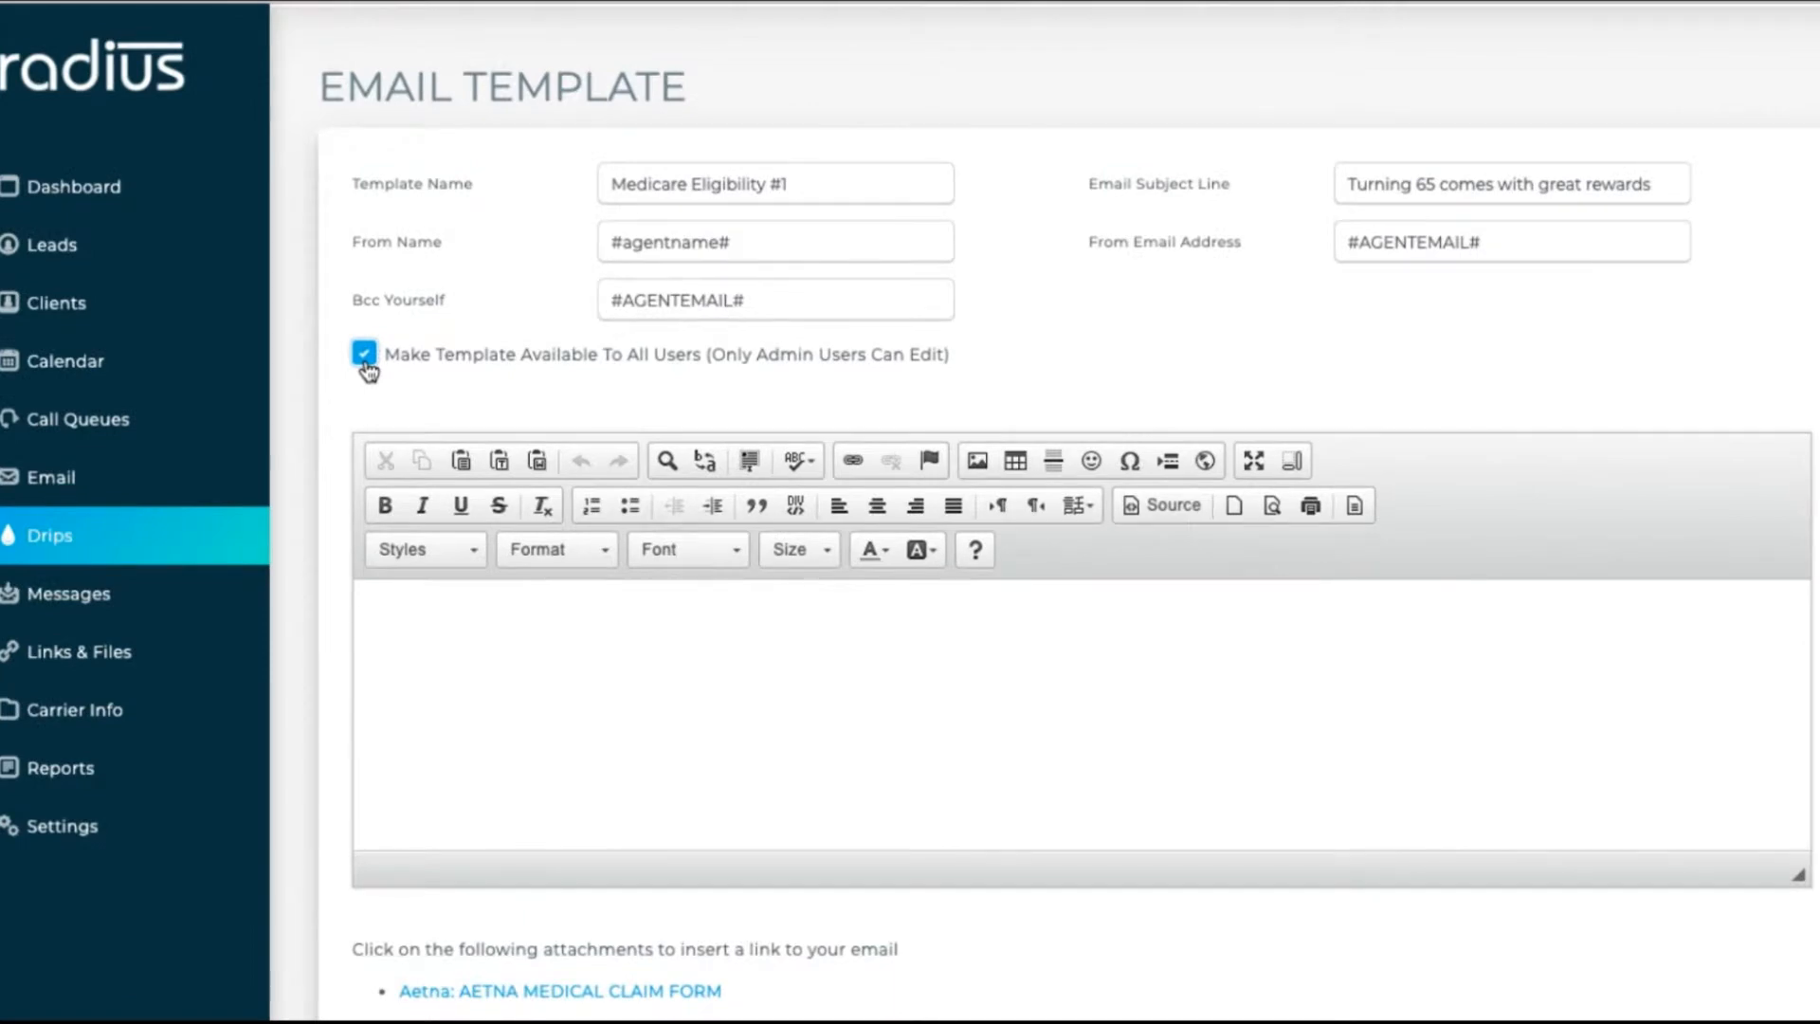
{"action": "mouse_move", "coordinate": [668, 534]}
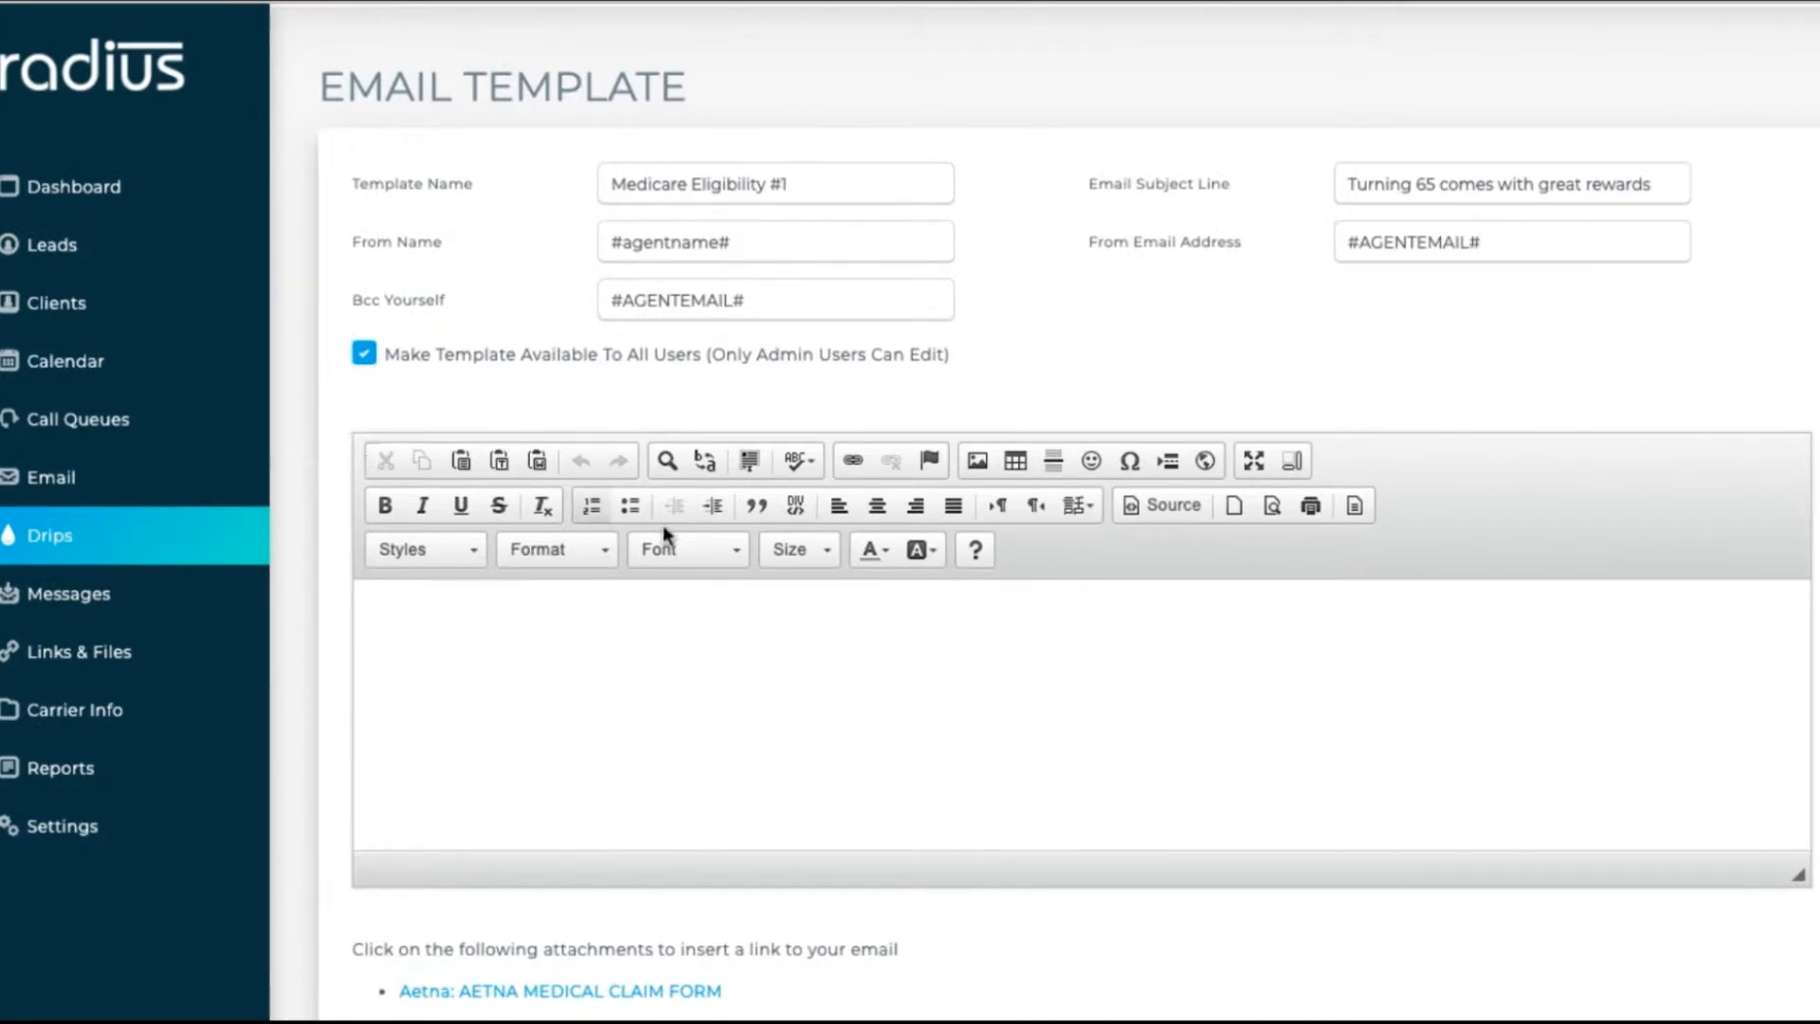
{"action": "mouse_move", "coordinate": [789, 470]}
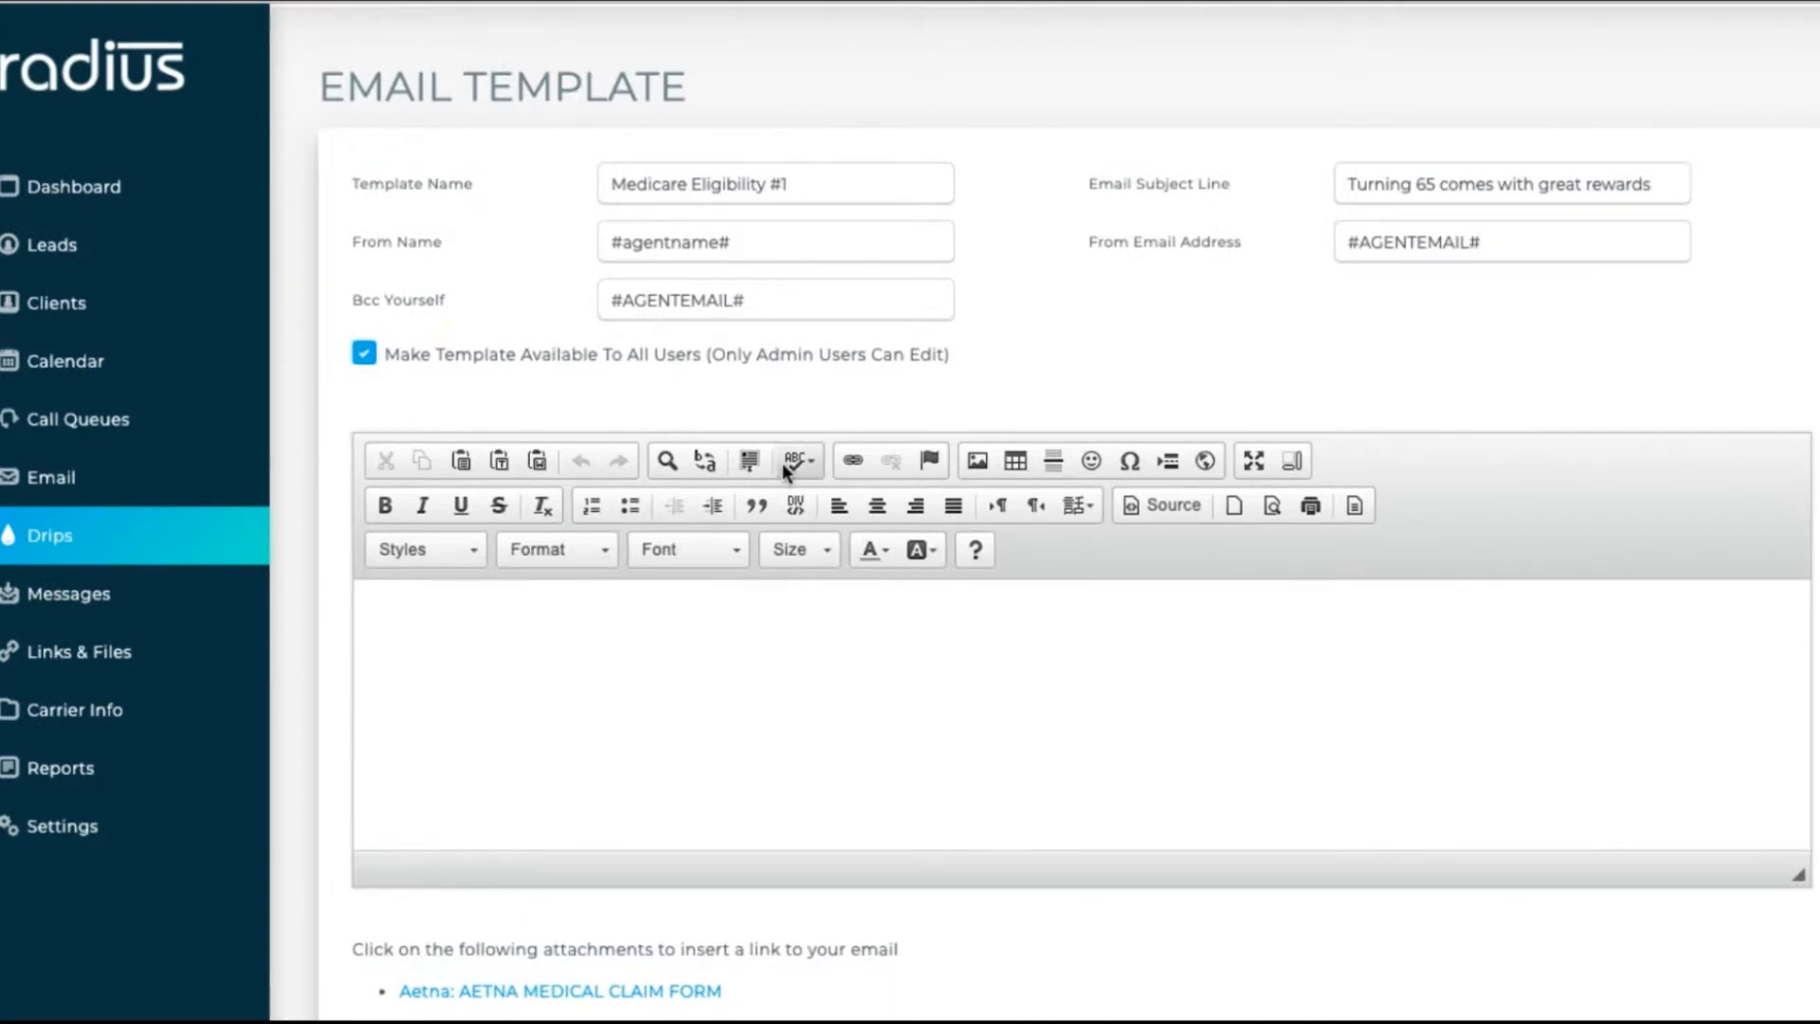
{"action": "mouse_move", "coordinate": [1102, 417]}
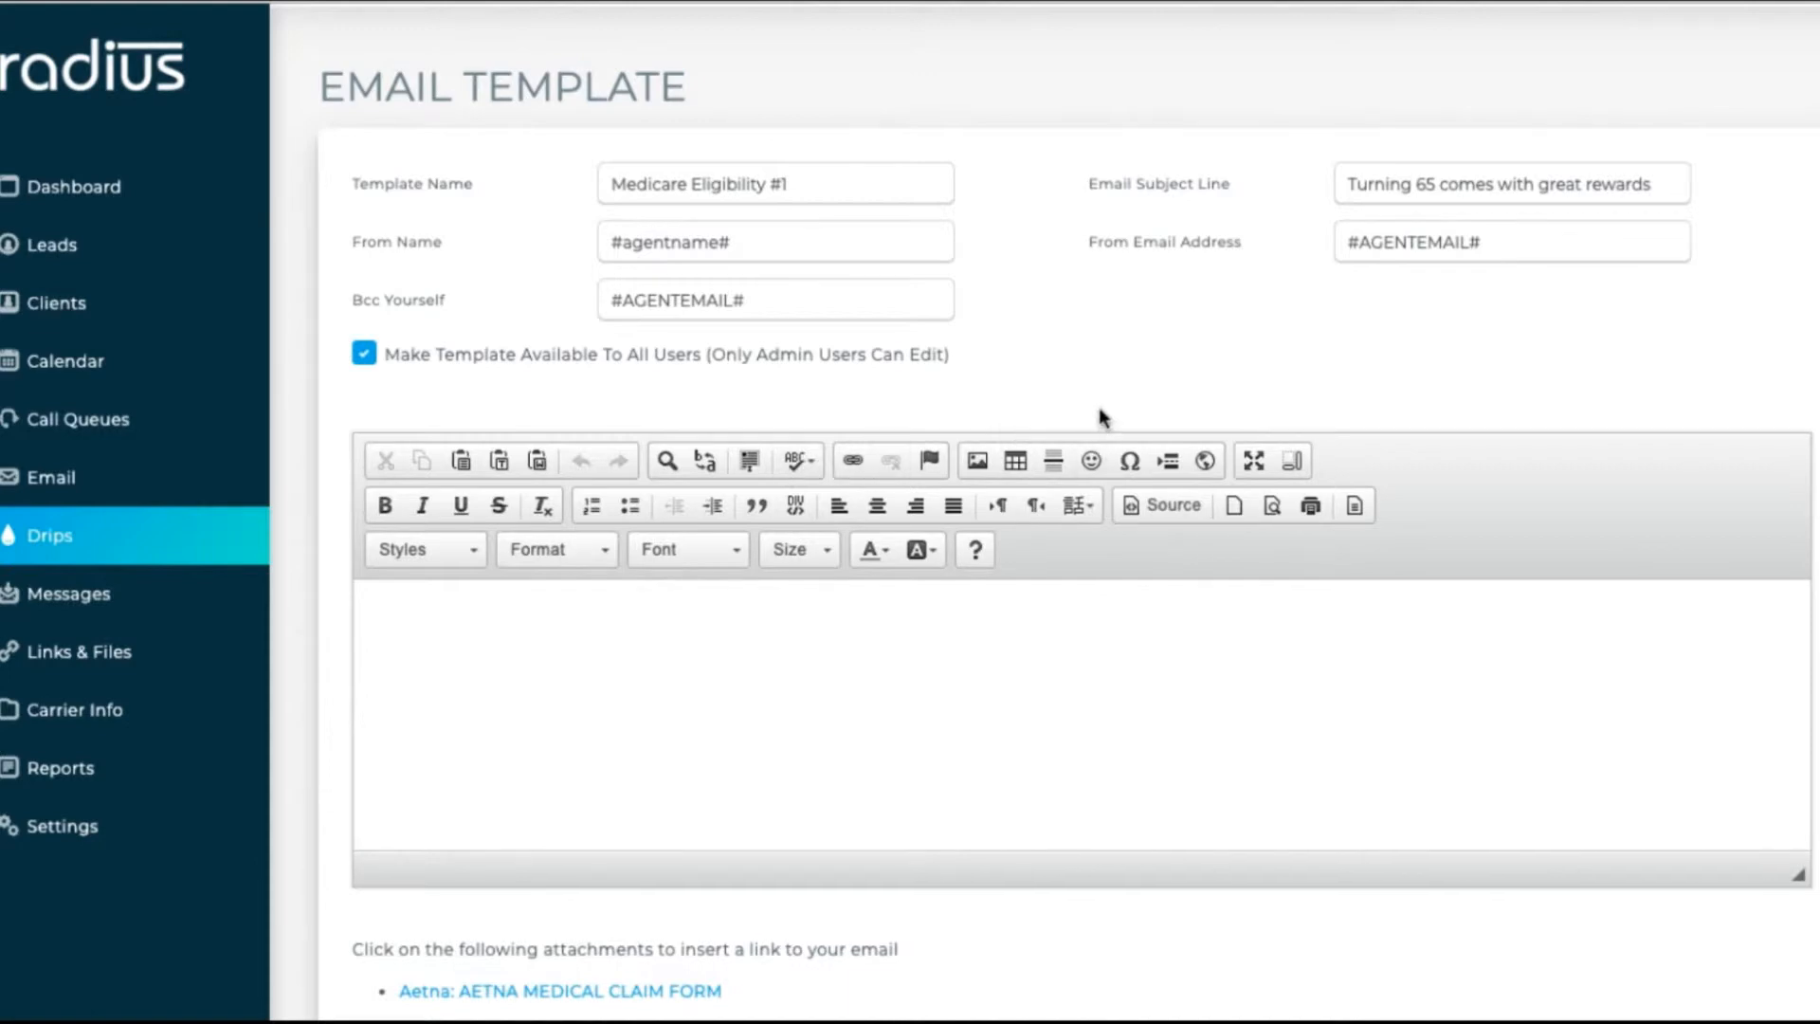
{"action": "mouse_move", "coordinate": [713, 507]}
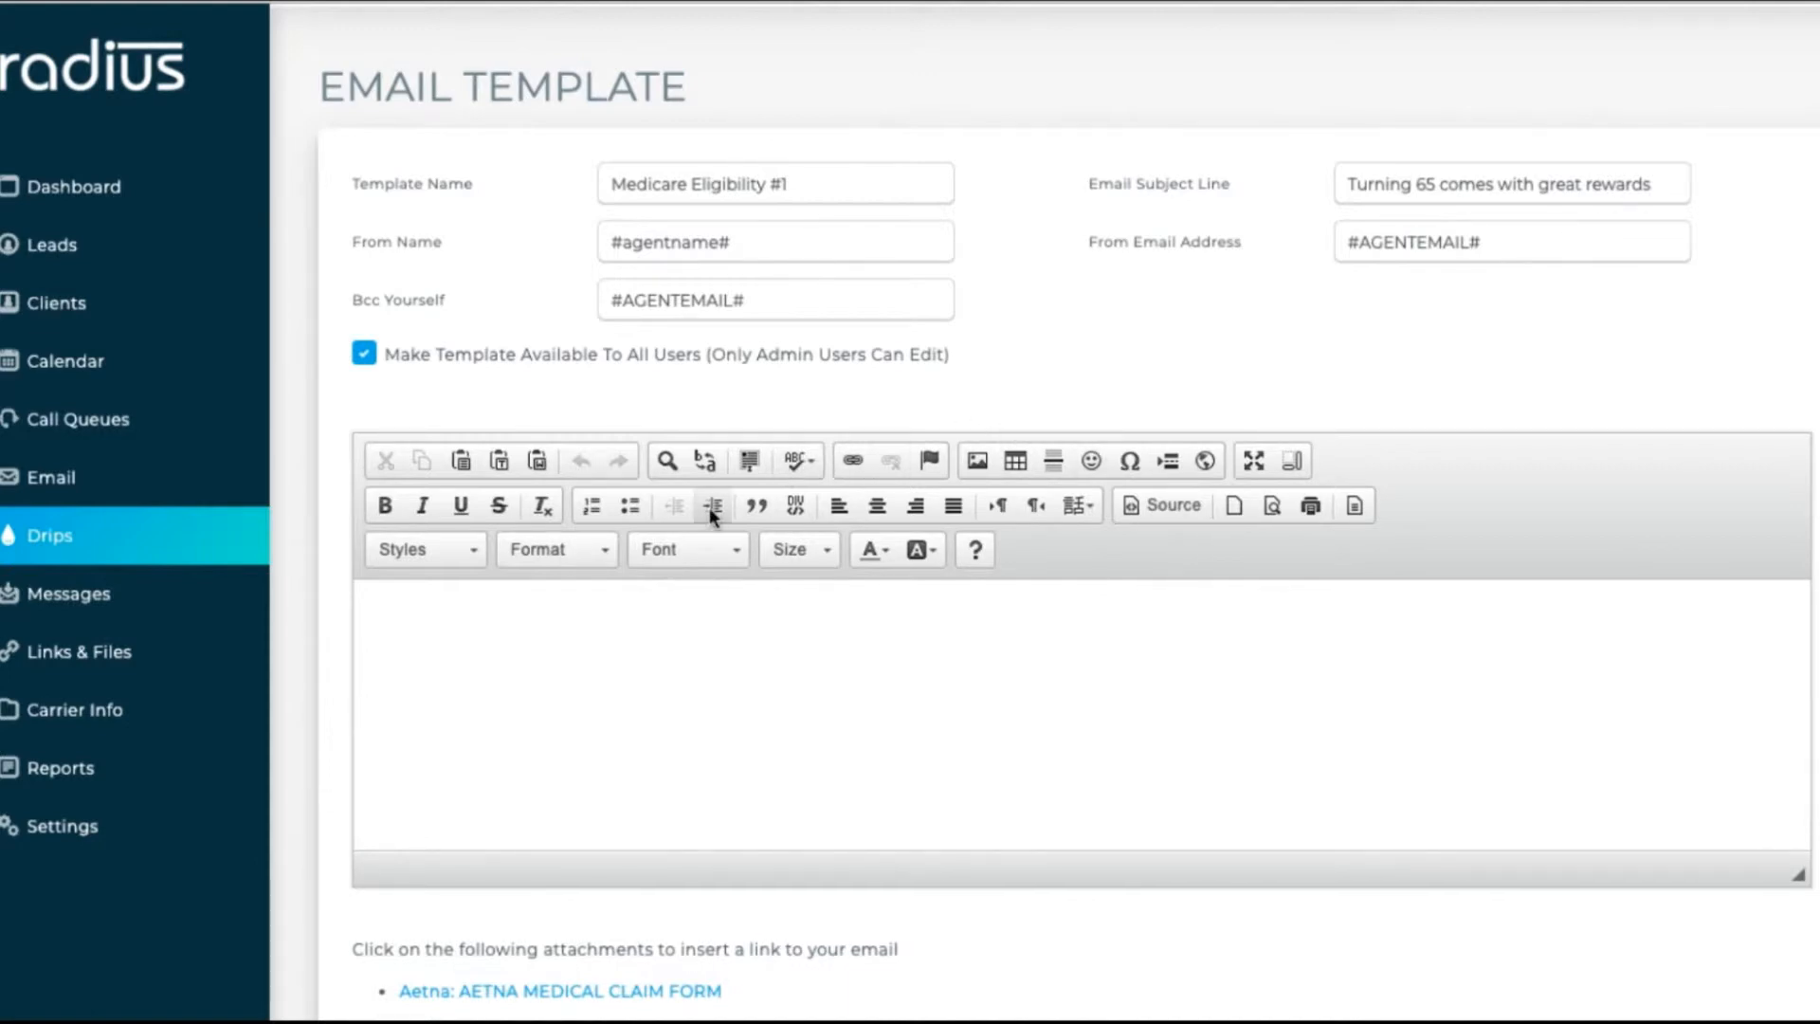
{"action": "mouse_move", "coordinate": [713, 506]}
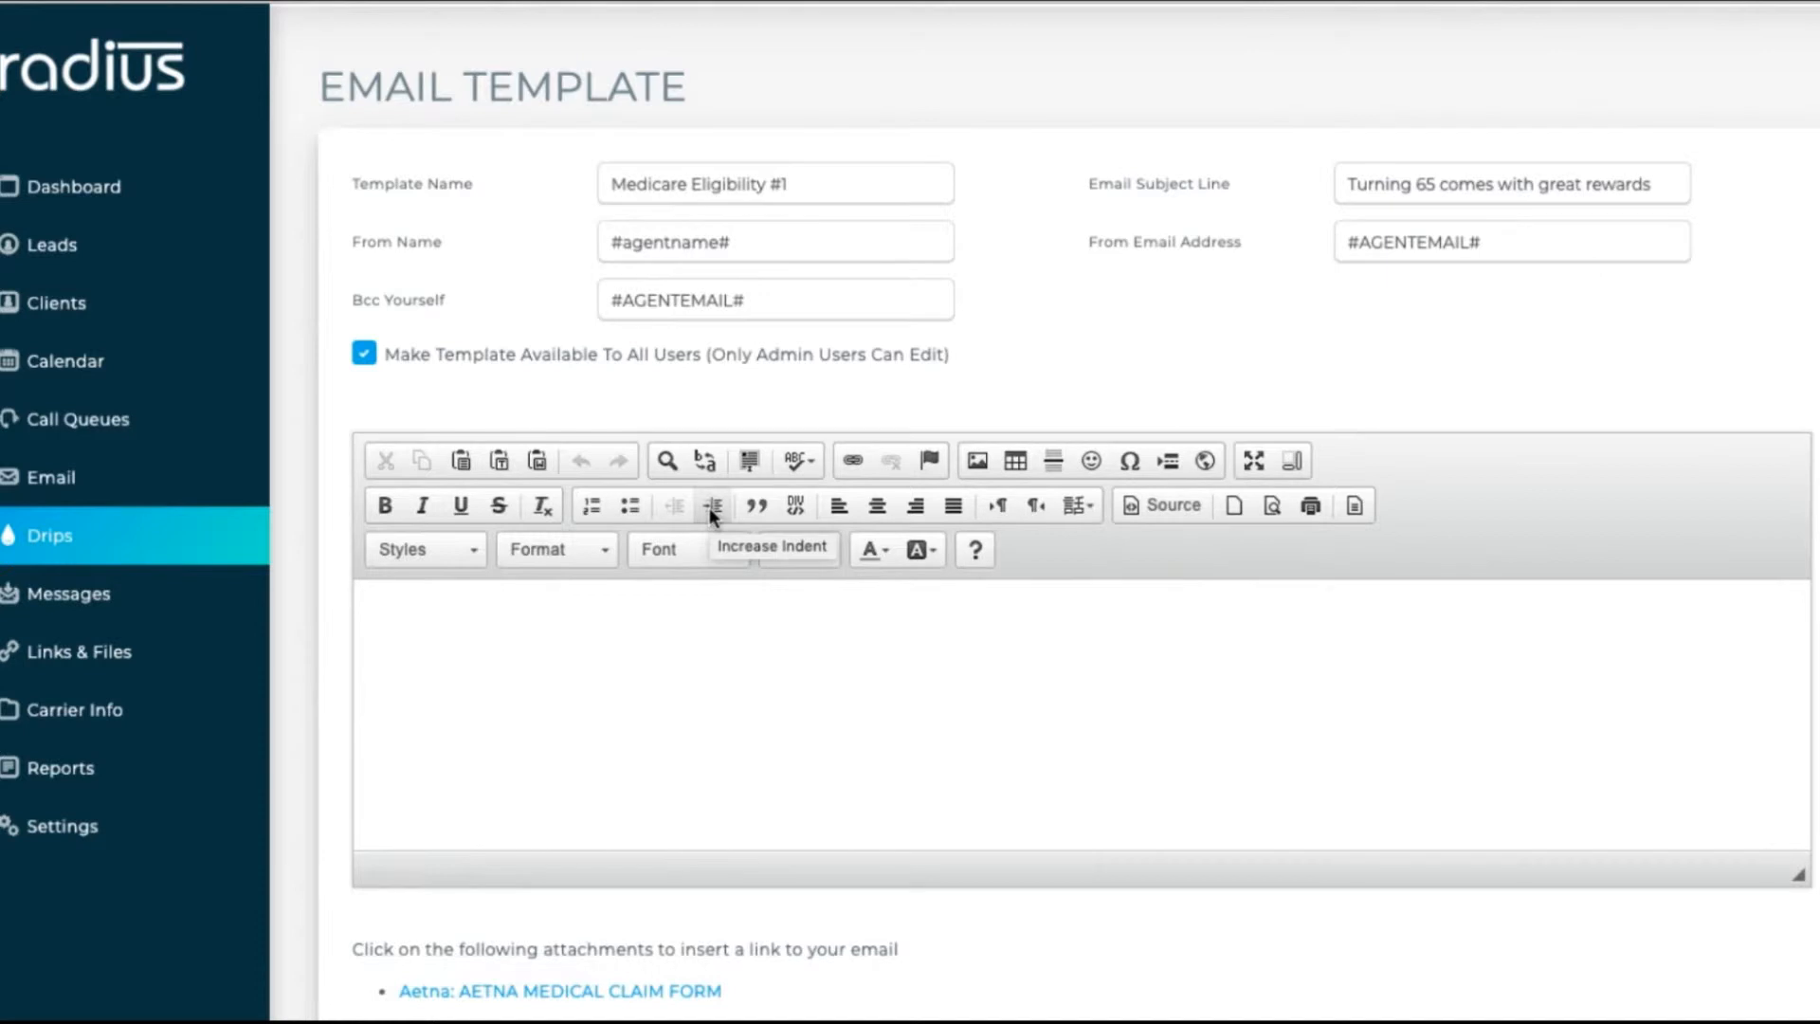
{"action": "mouse_move", "coordinate": [607, 508]}
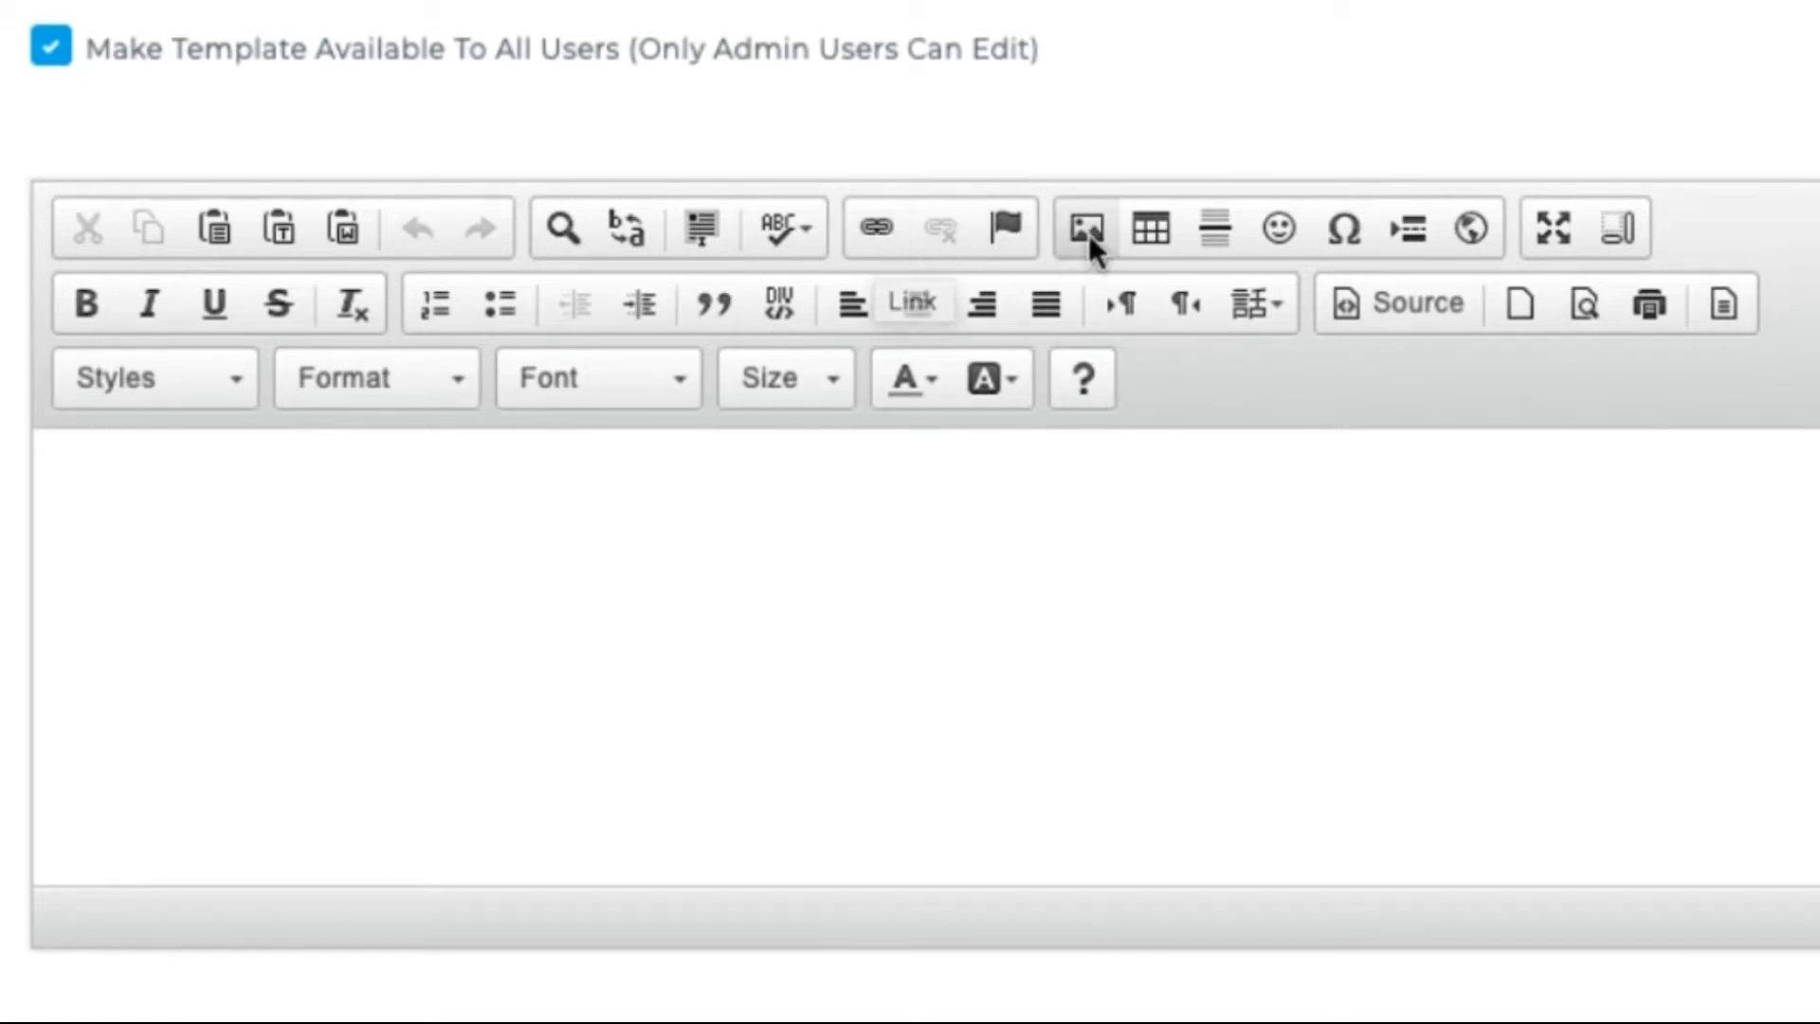
{"action": "mouse_move", "coordinate": [1085, 228]}
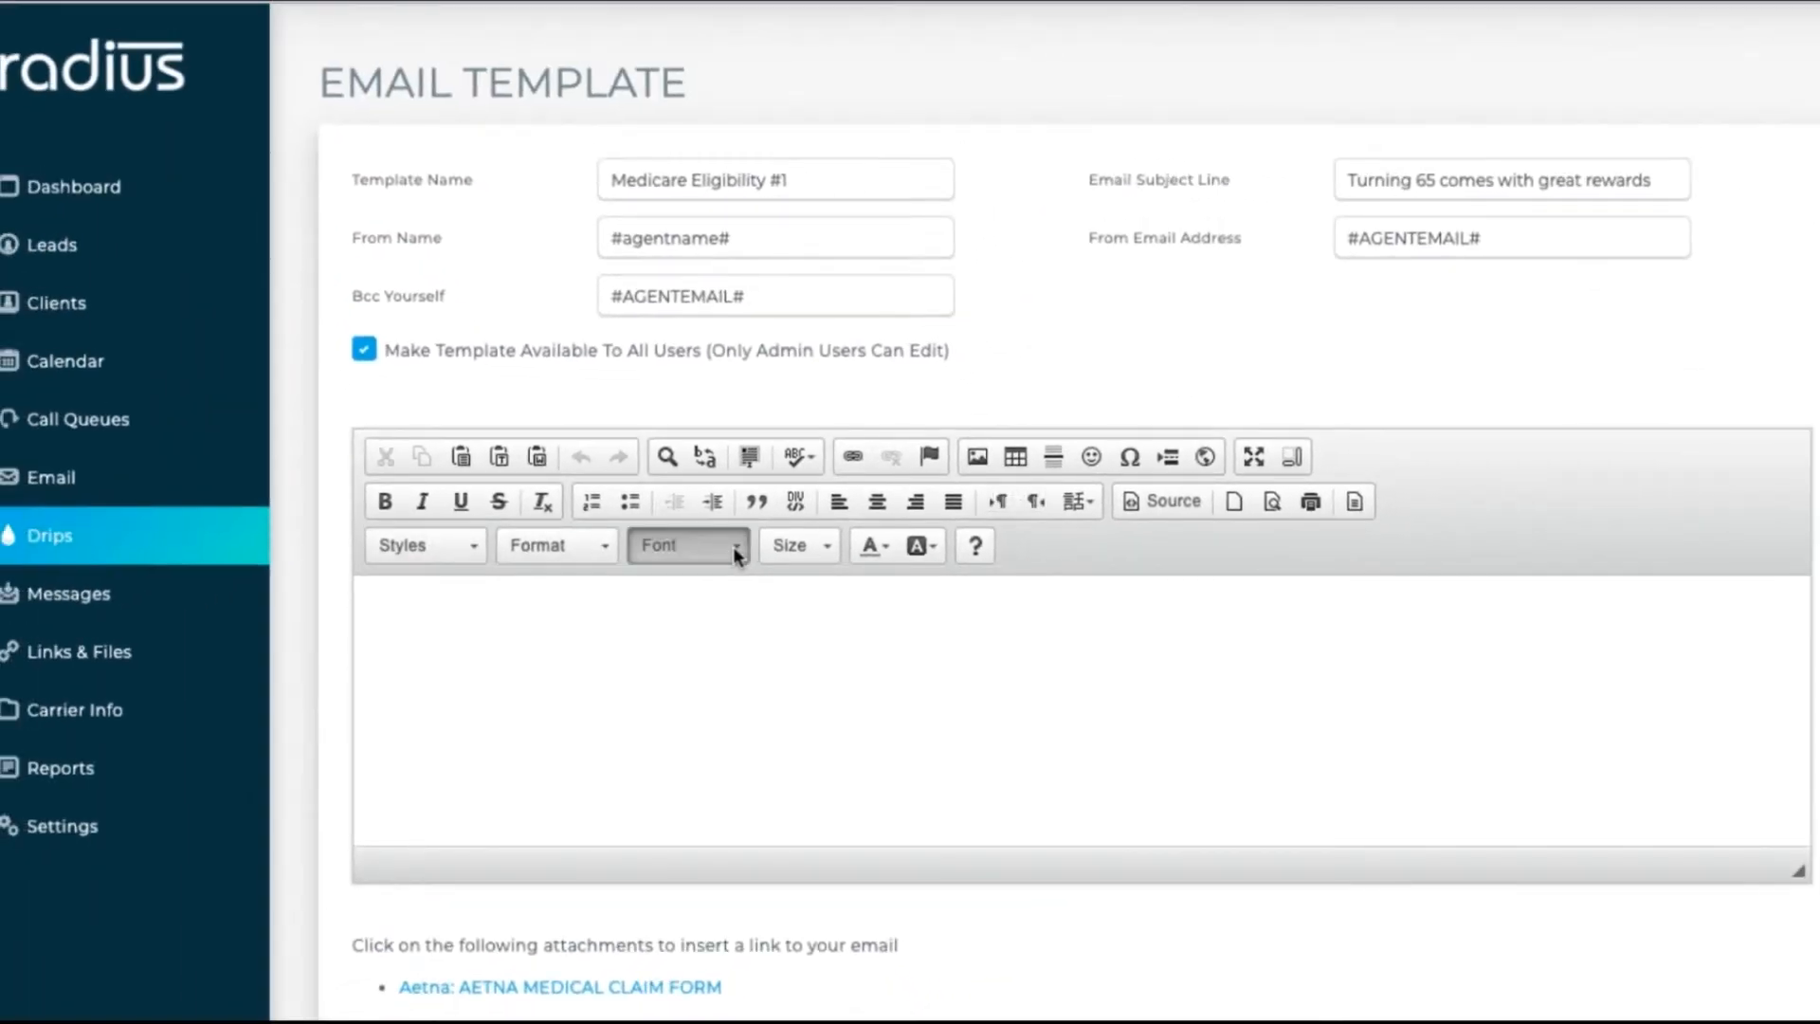
Show the editor's font choices for the message text
{"action": "left_click", "coordinate": [799, 546]}
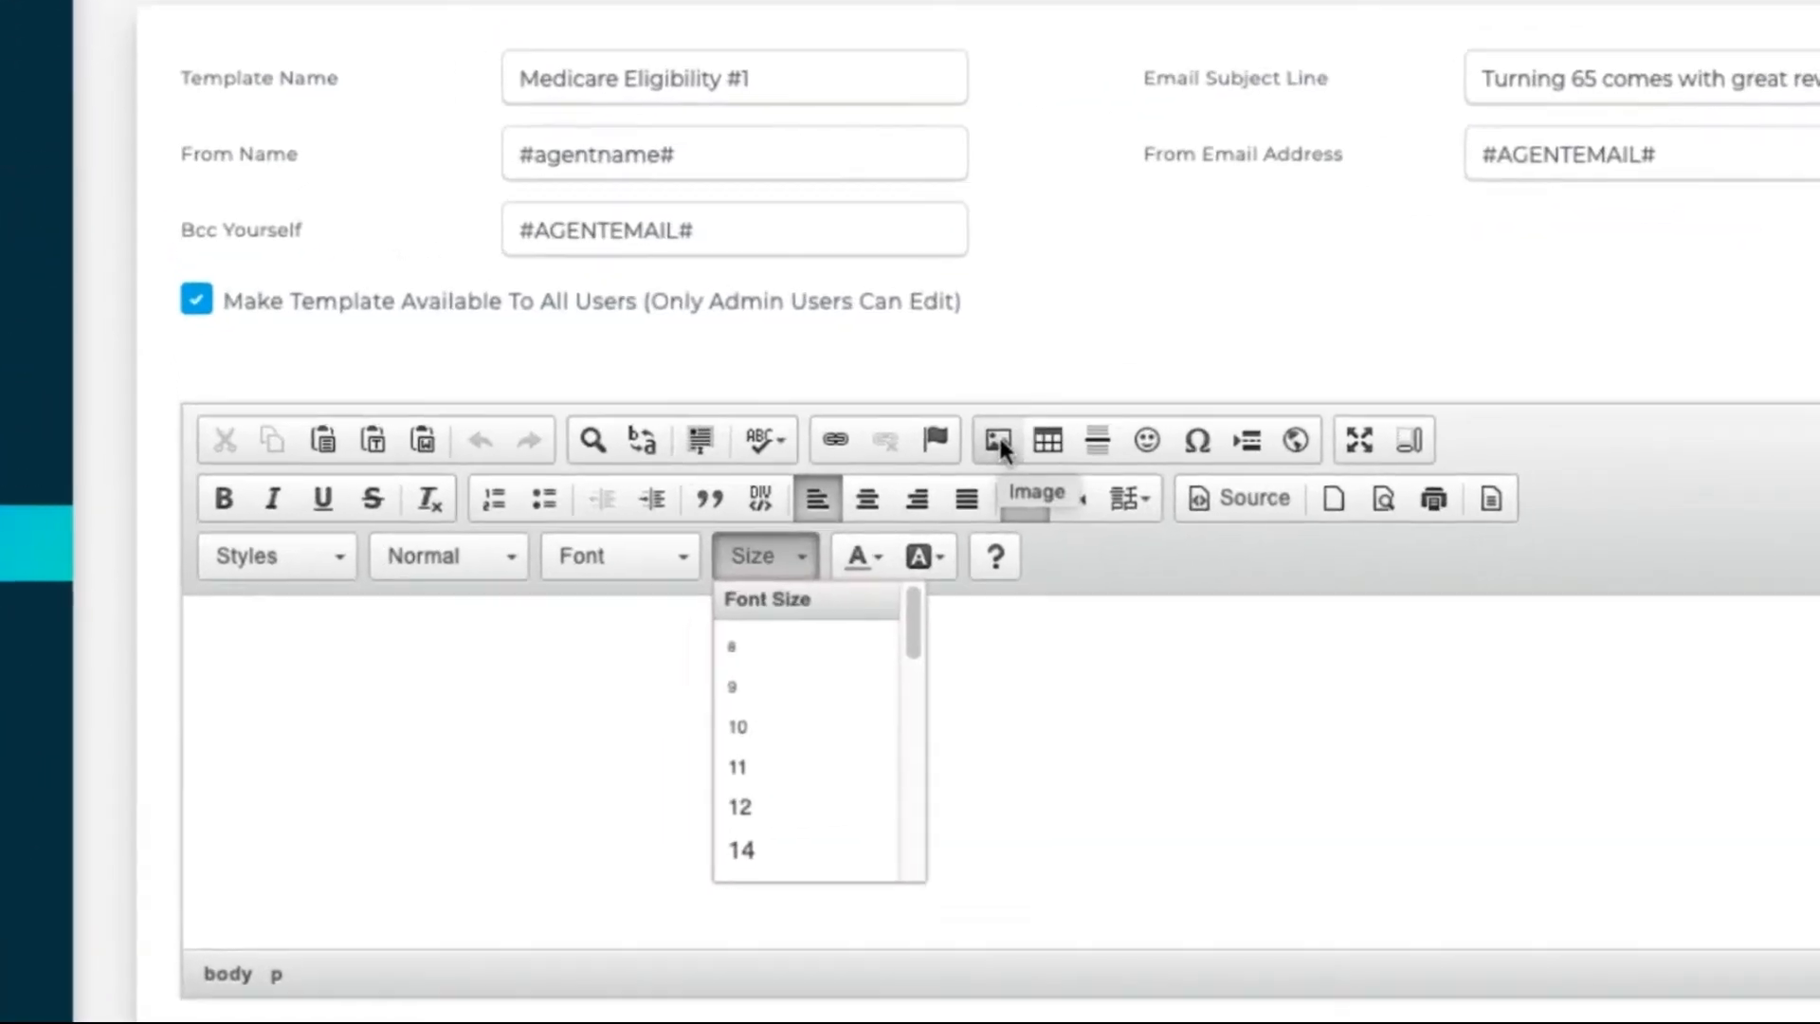
Explore the Image and Table Properties dialogs, then dismiss them without inserting anything
{"action": "left_click", "coordinate": [1001, 440]}
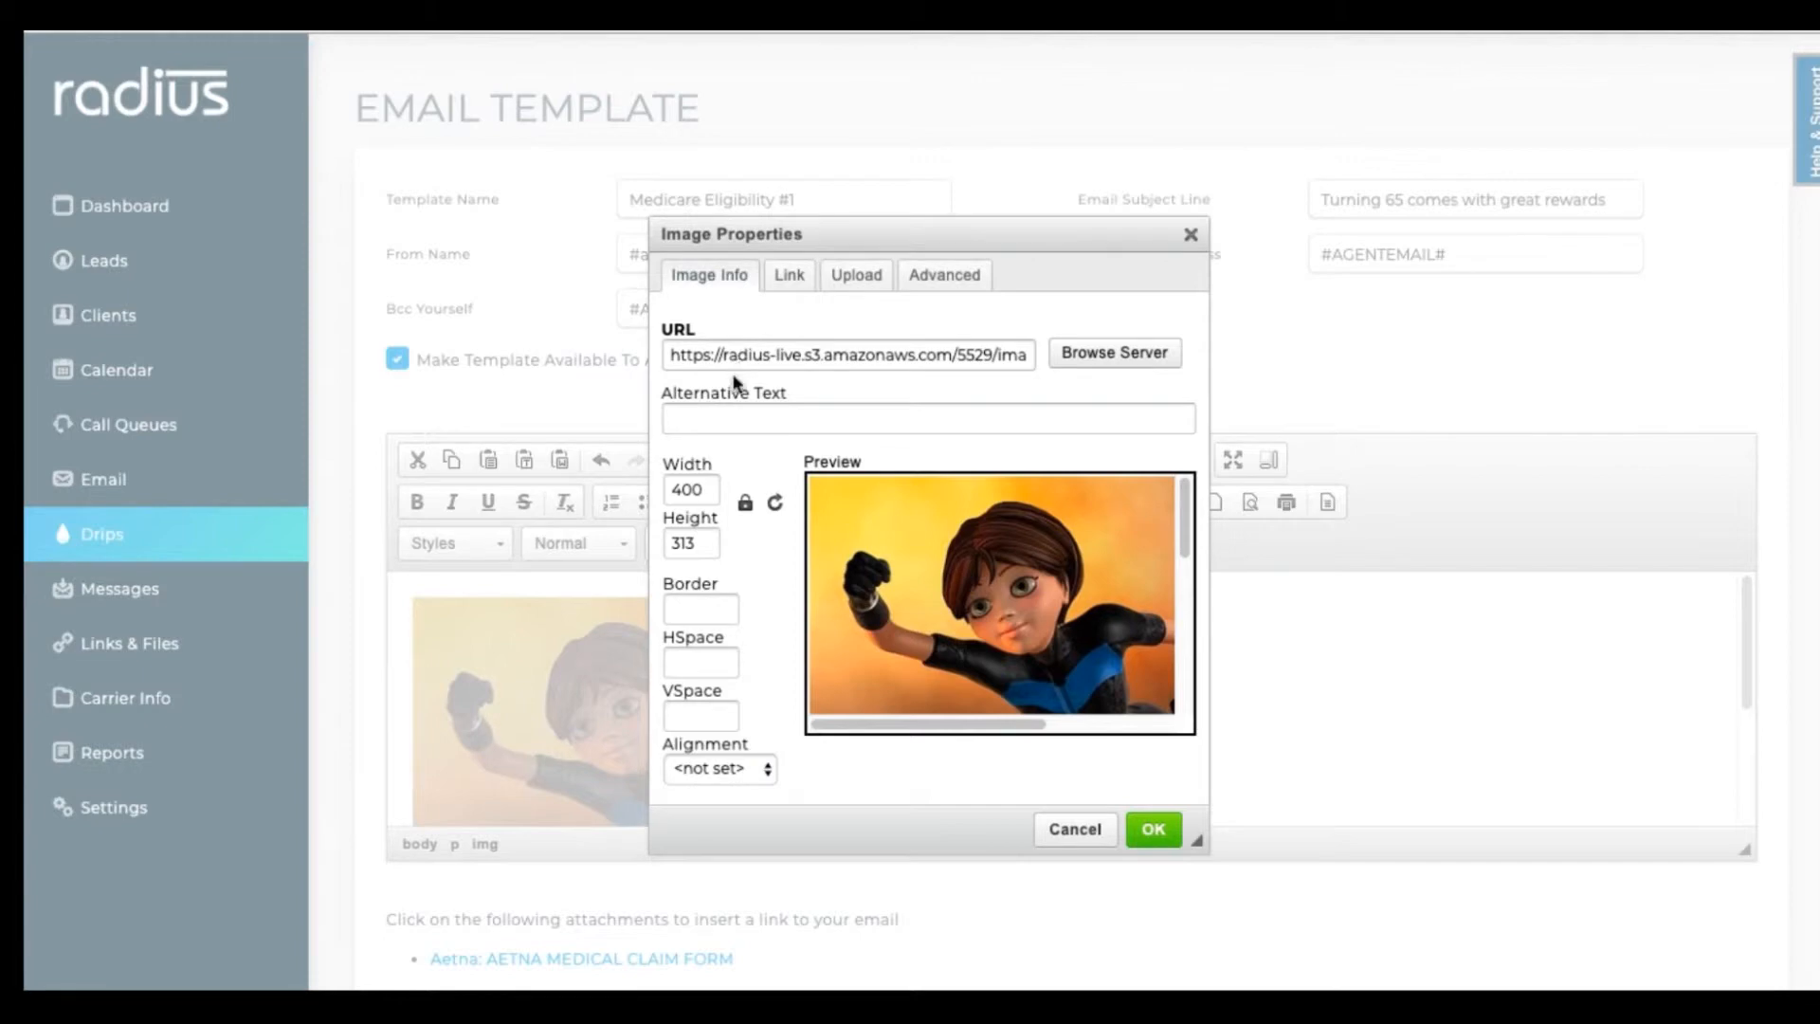
{"action": "triple_click", "coordinate": [690, 489]}
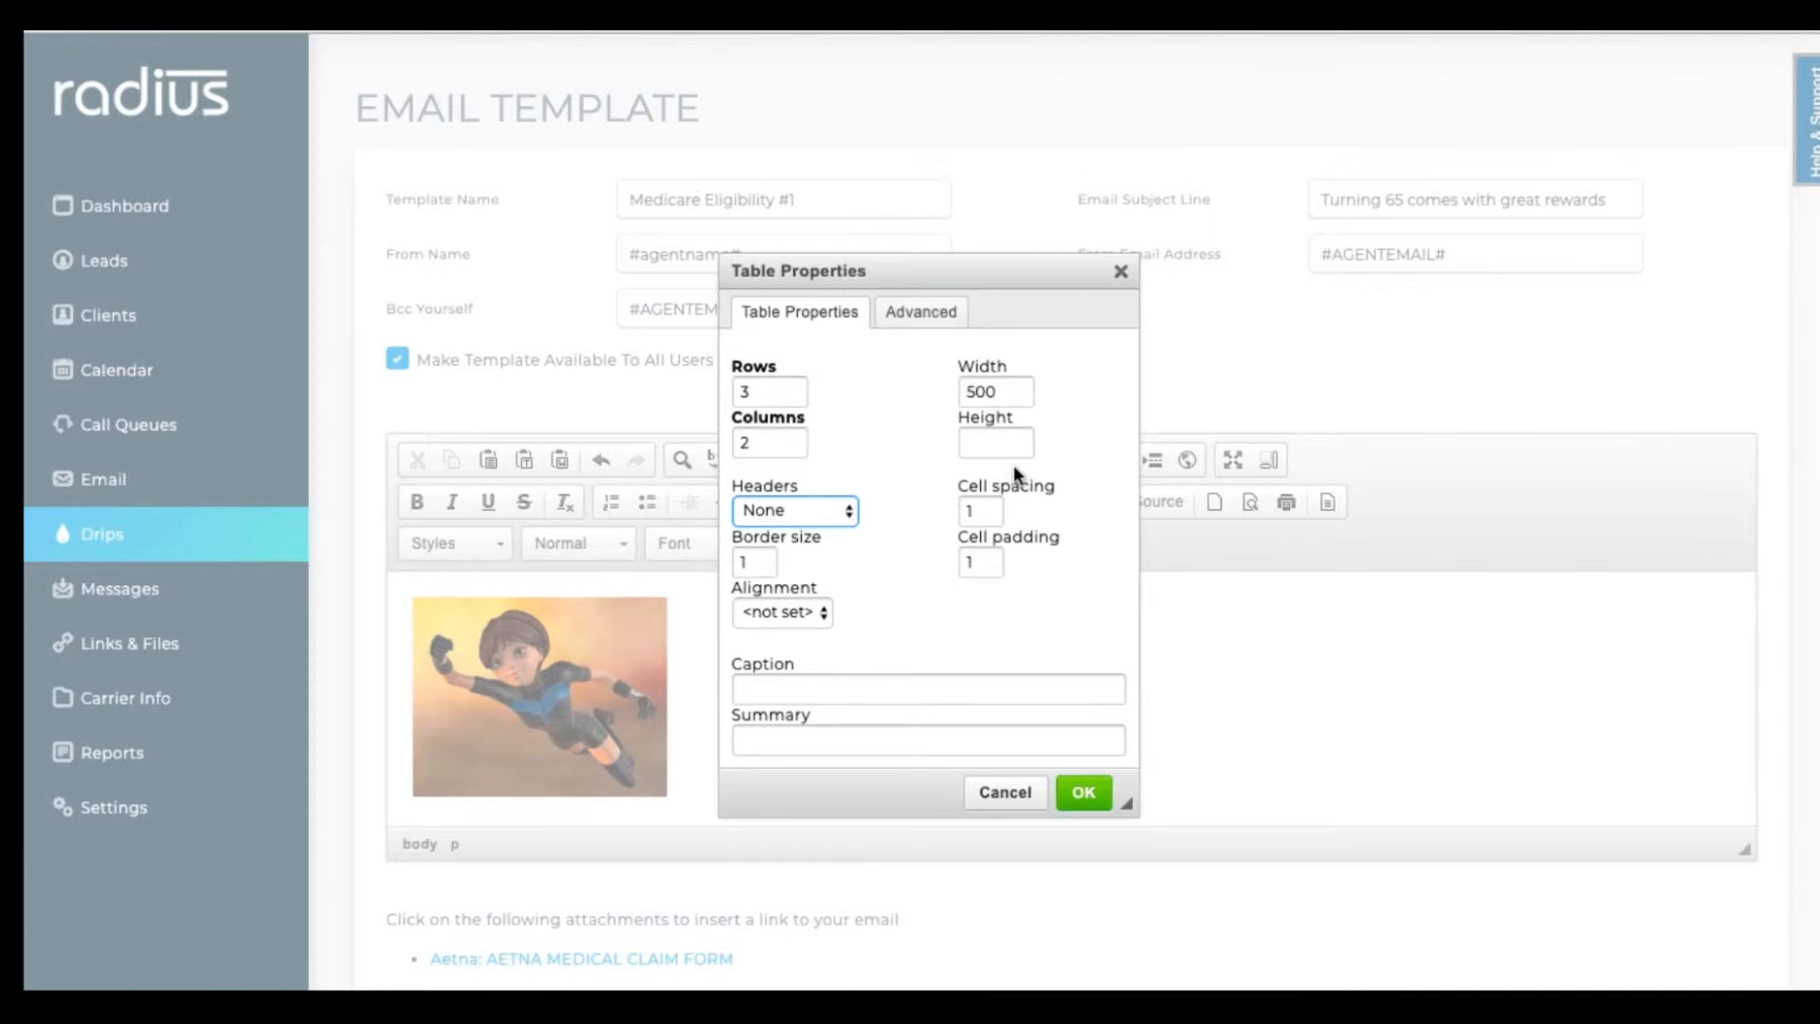
{"action": "mouse_move", "coordinate": [944, 322]}
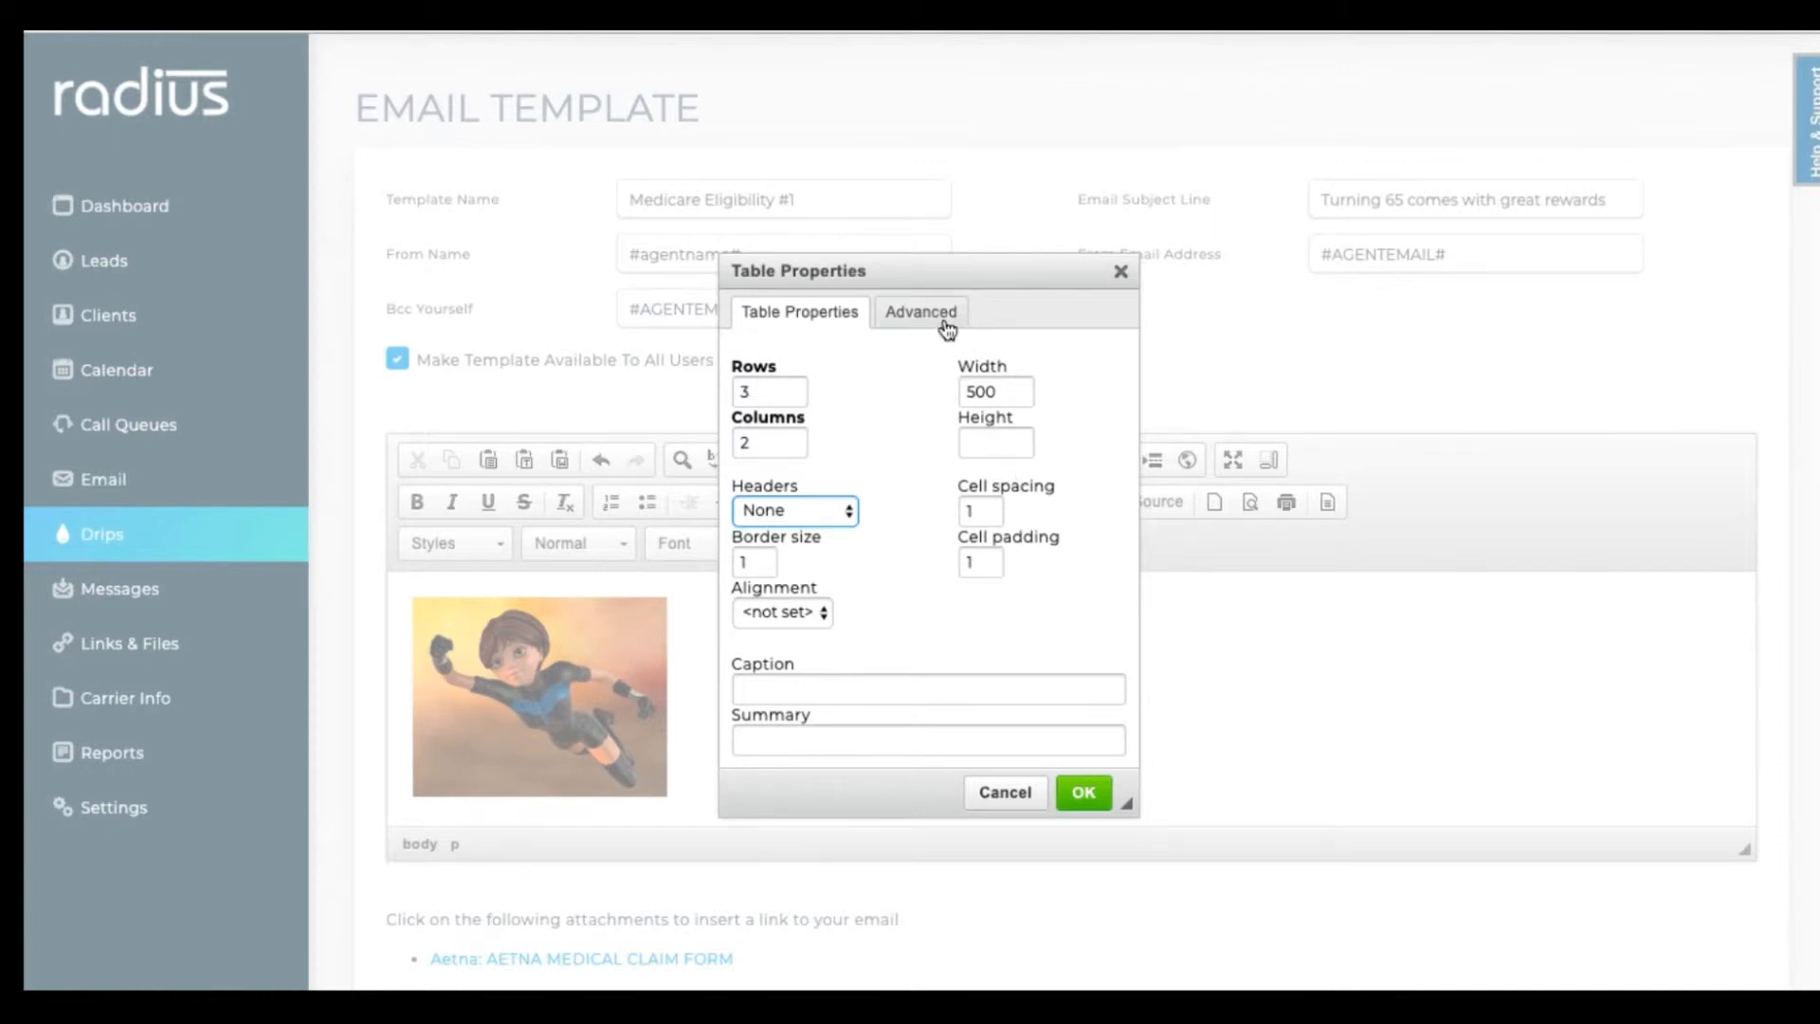
{"action": "left_click", "coordinate": [921, 310]}
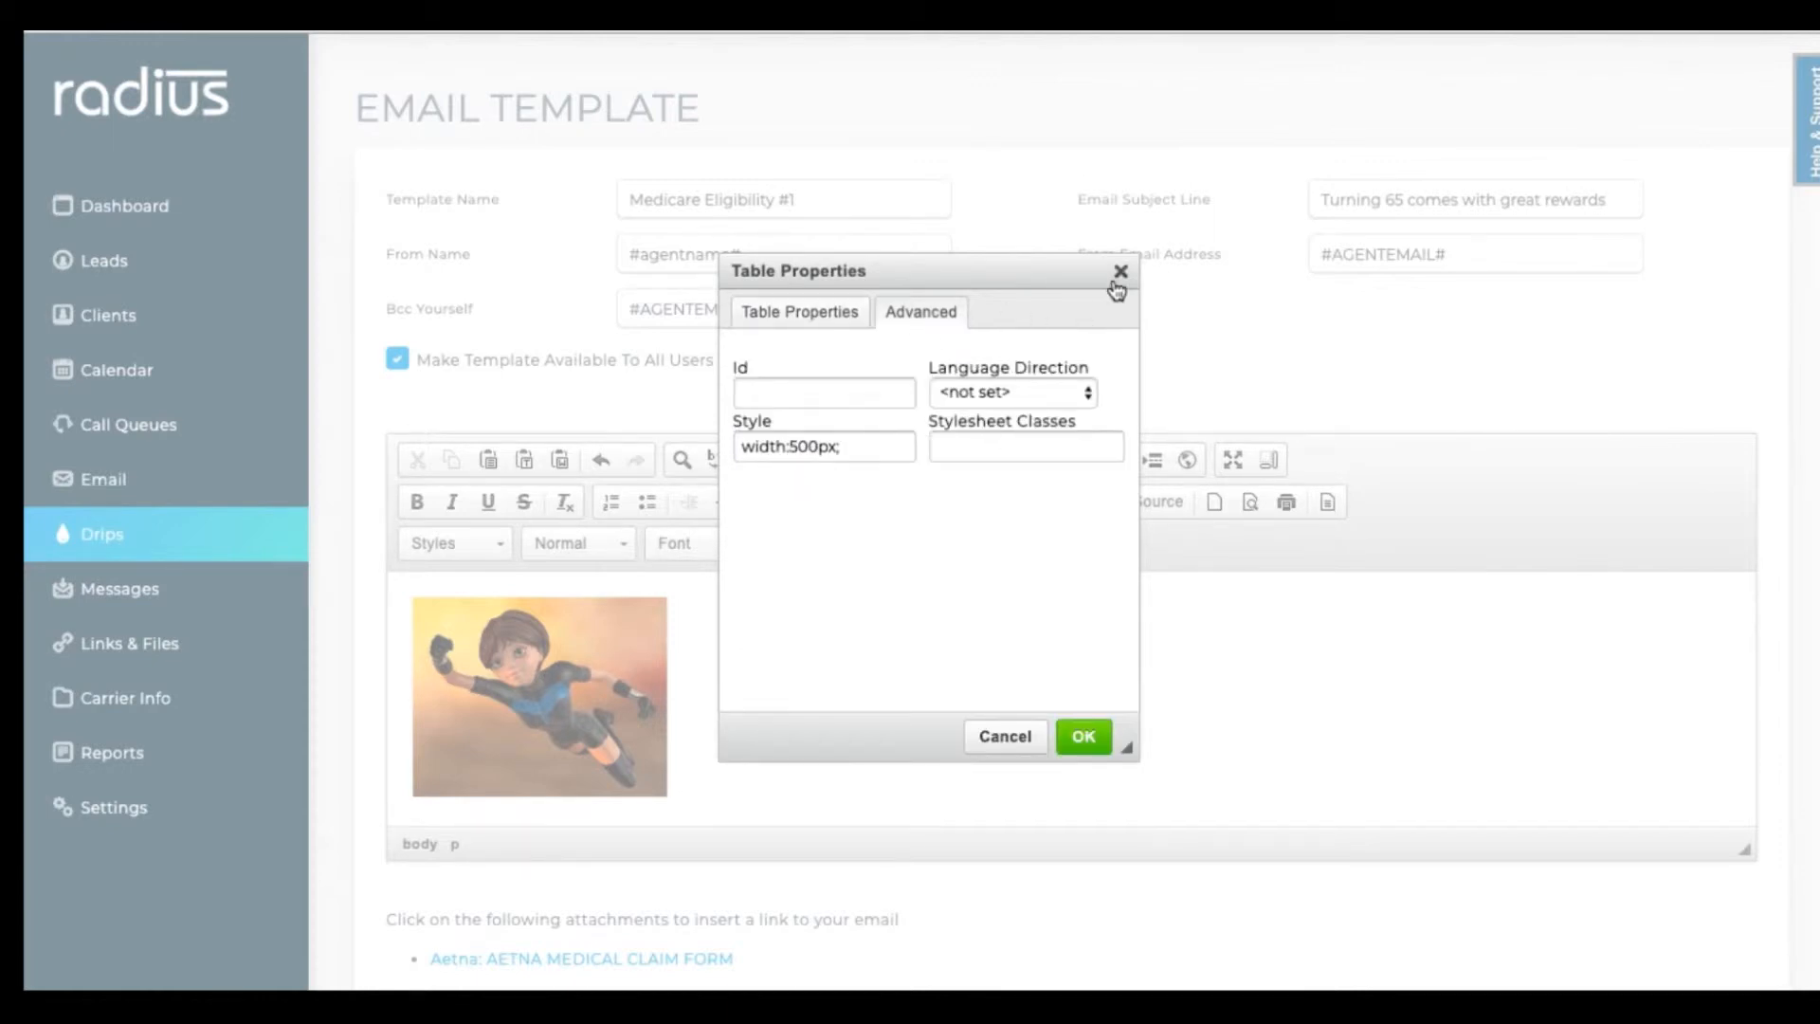
{"action": "left_click", "coordinate": [1115, 273]}
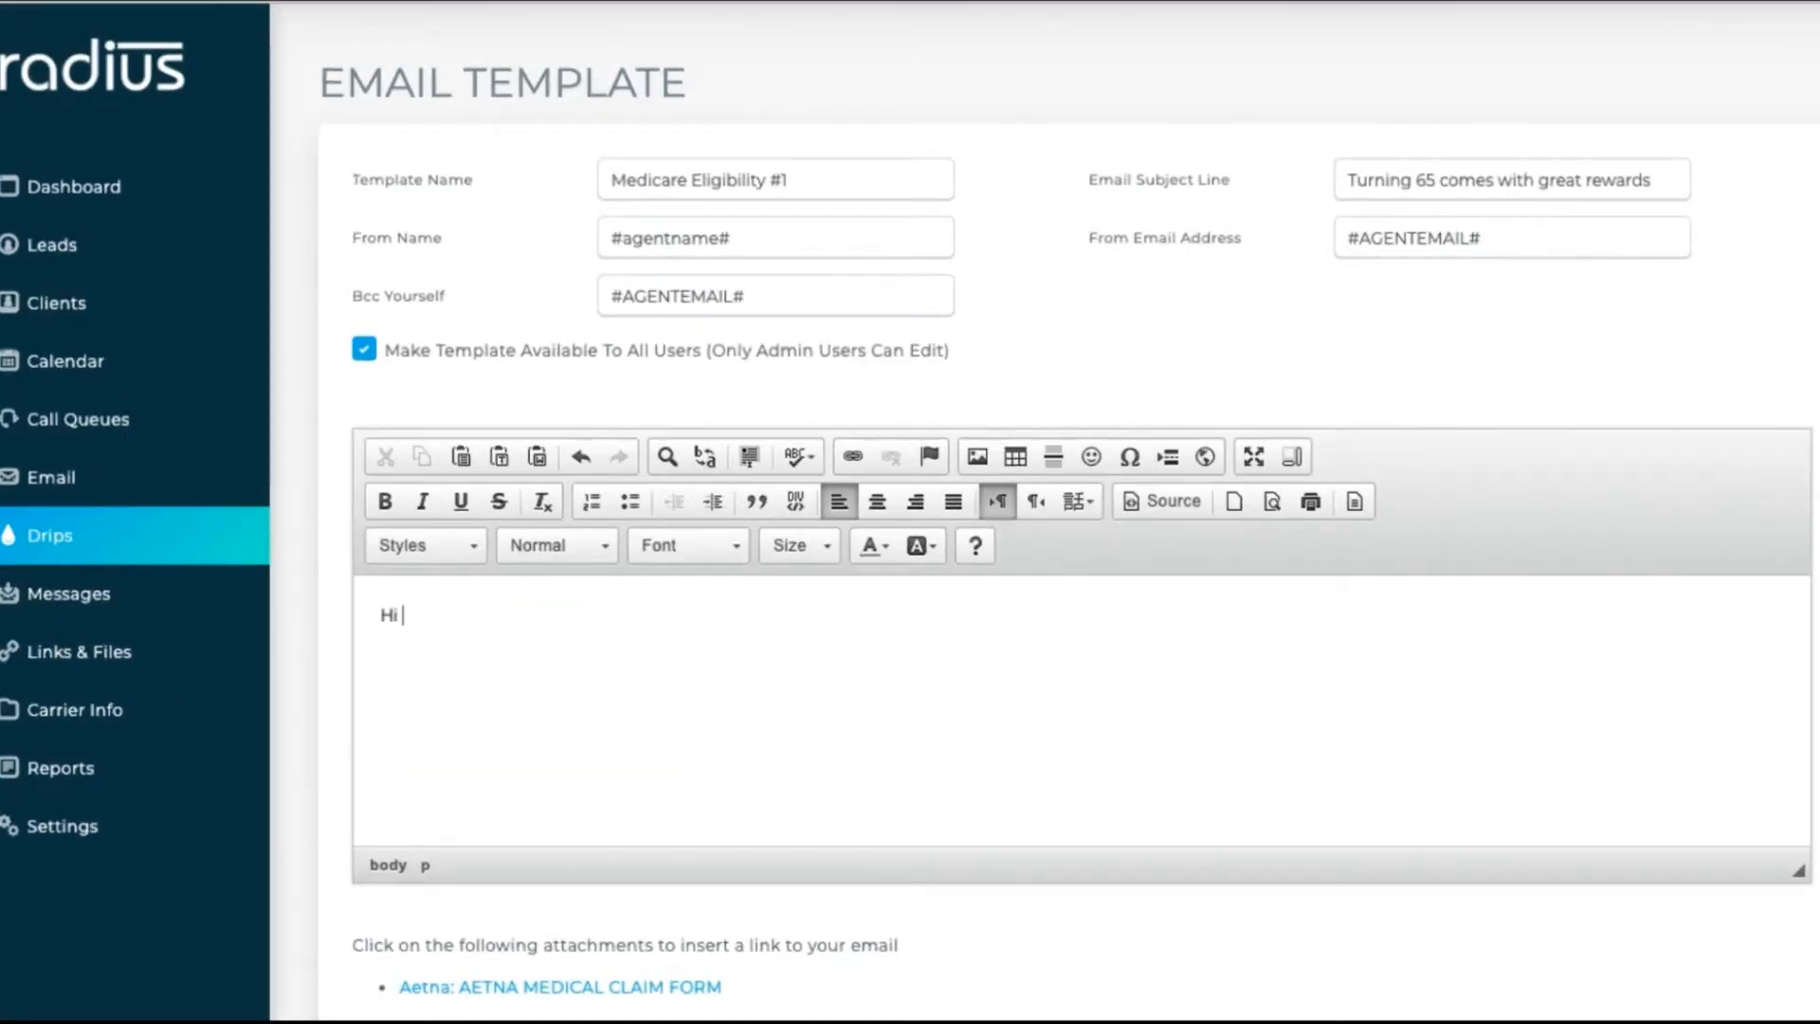
Write the body thanking the lead for their interest, leading into 'I see you're interested in'
{"action": "scroll", "scroll_direction": "down", "scroll_amount": 3}
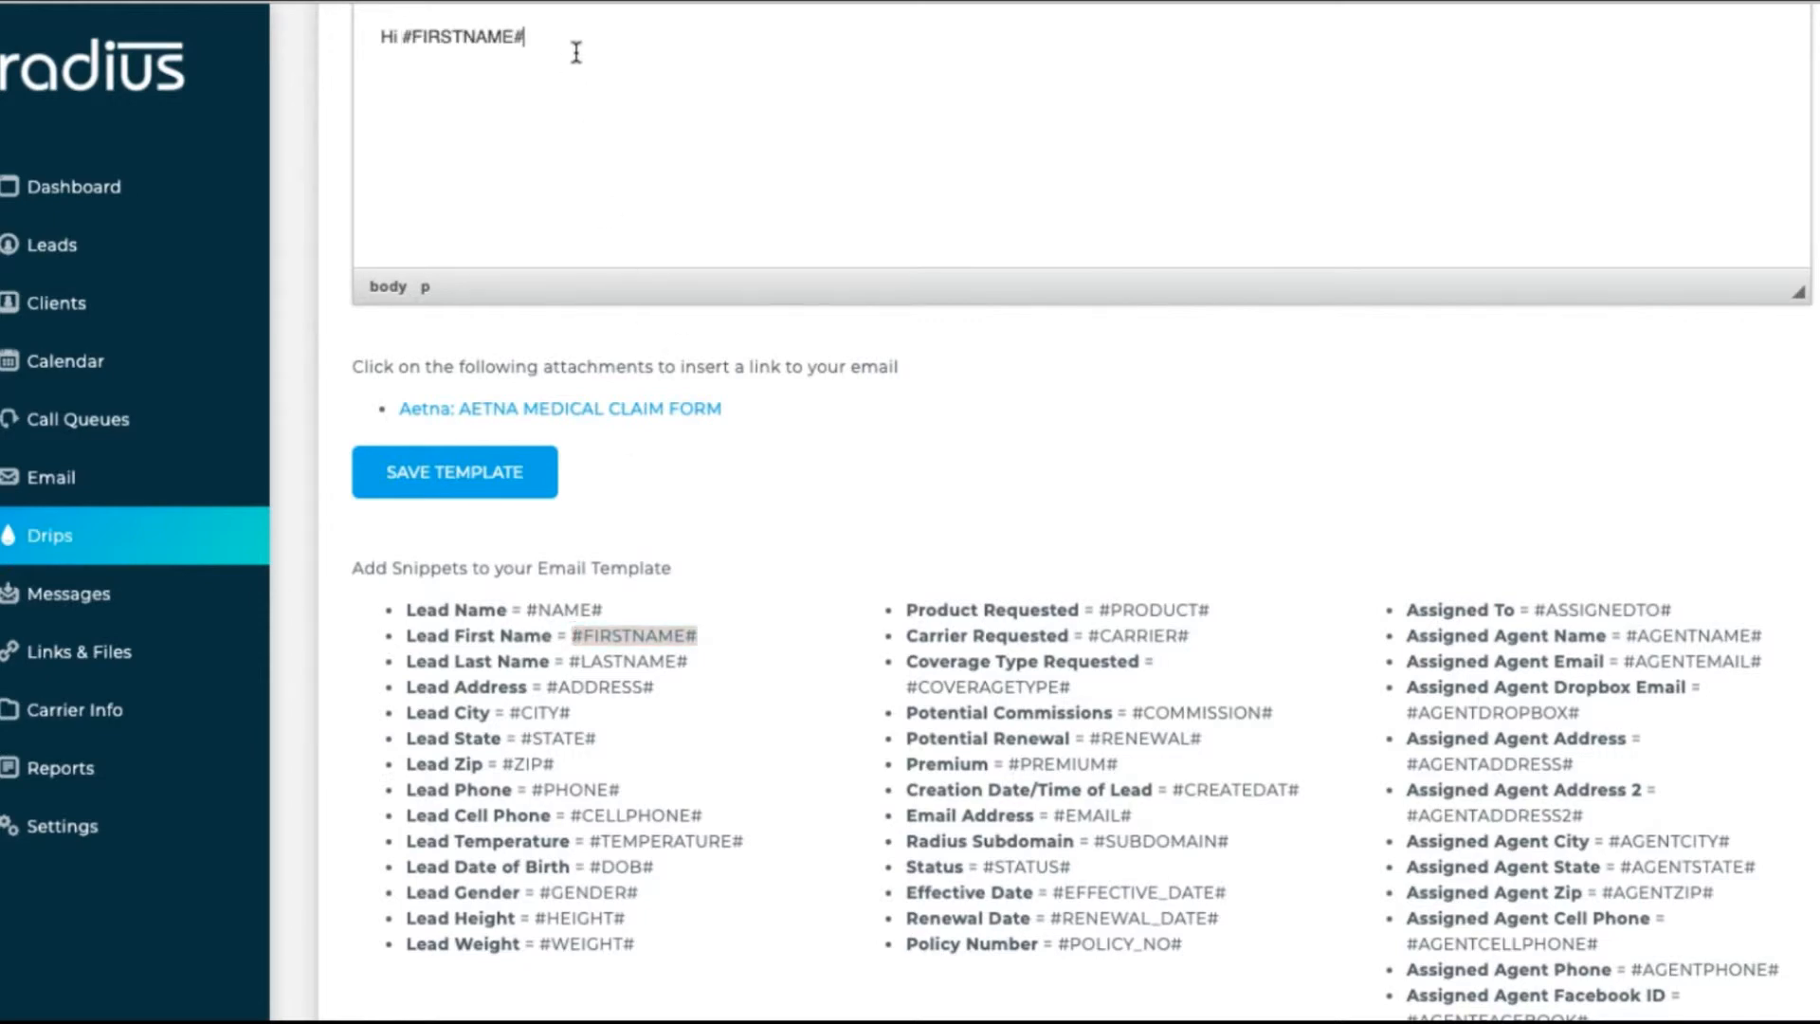
{"action": "type", "text": ","}
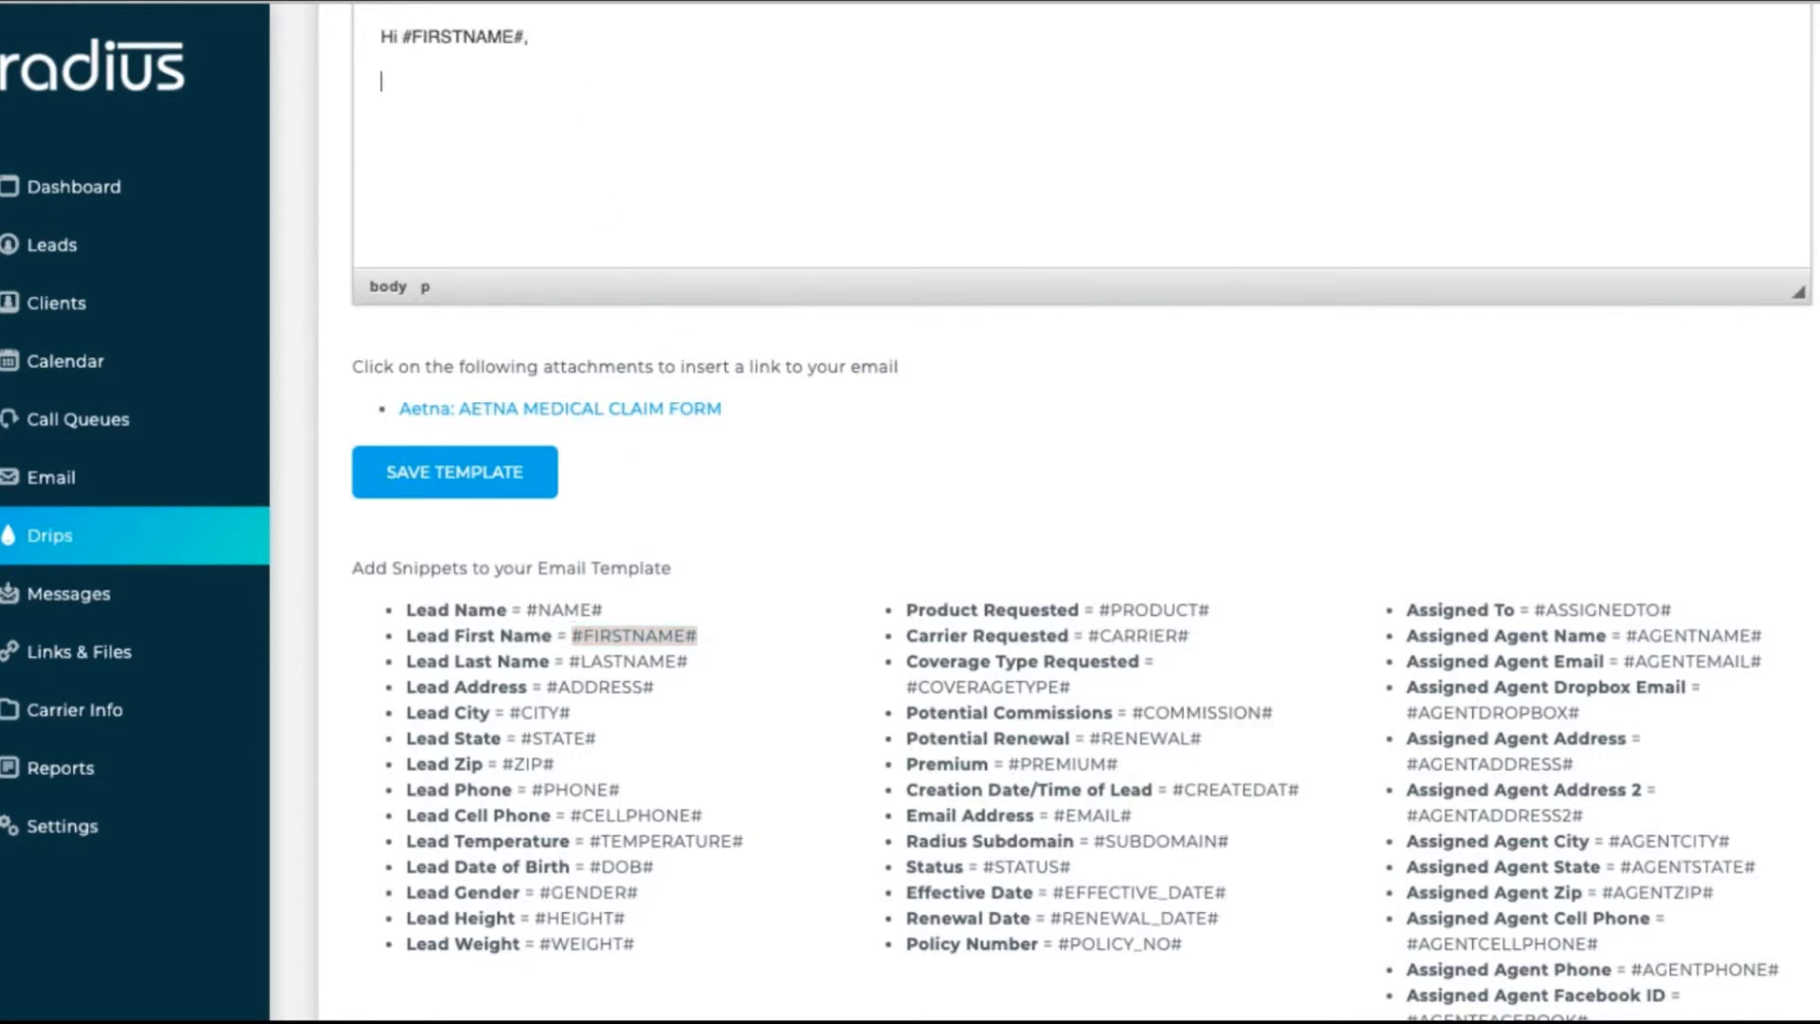
{"action": "type", "text": "Thanks for"}
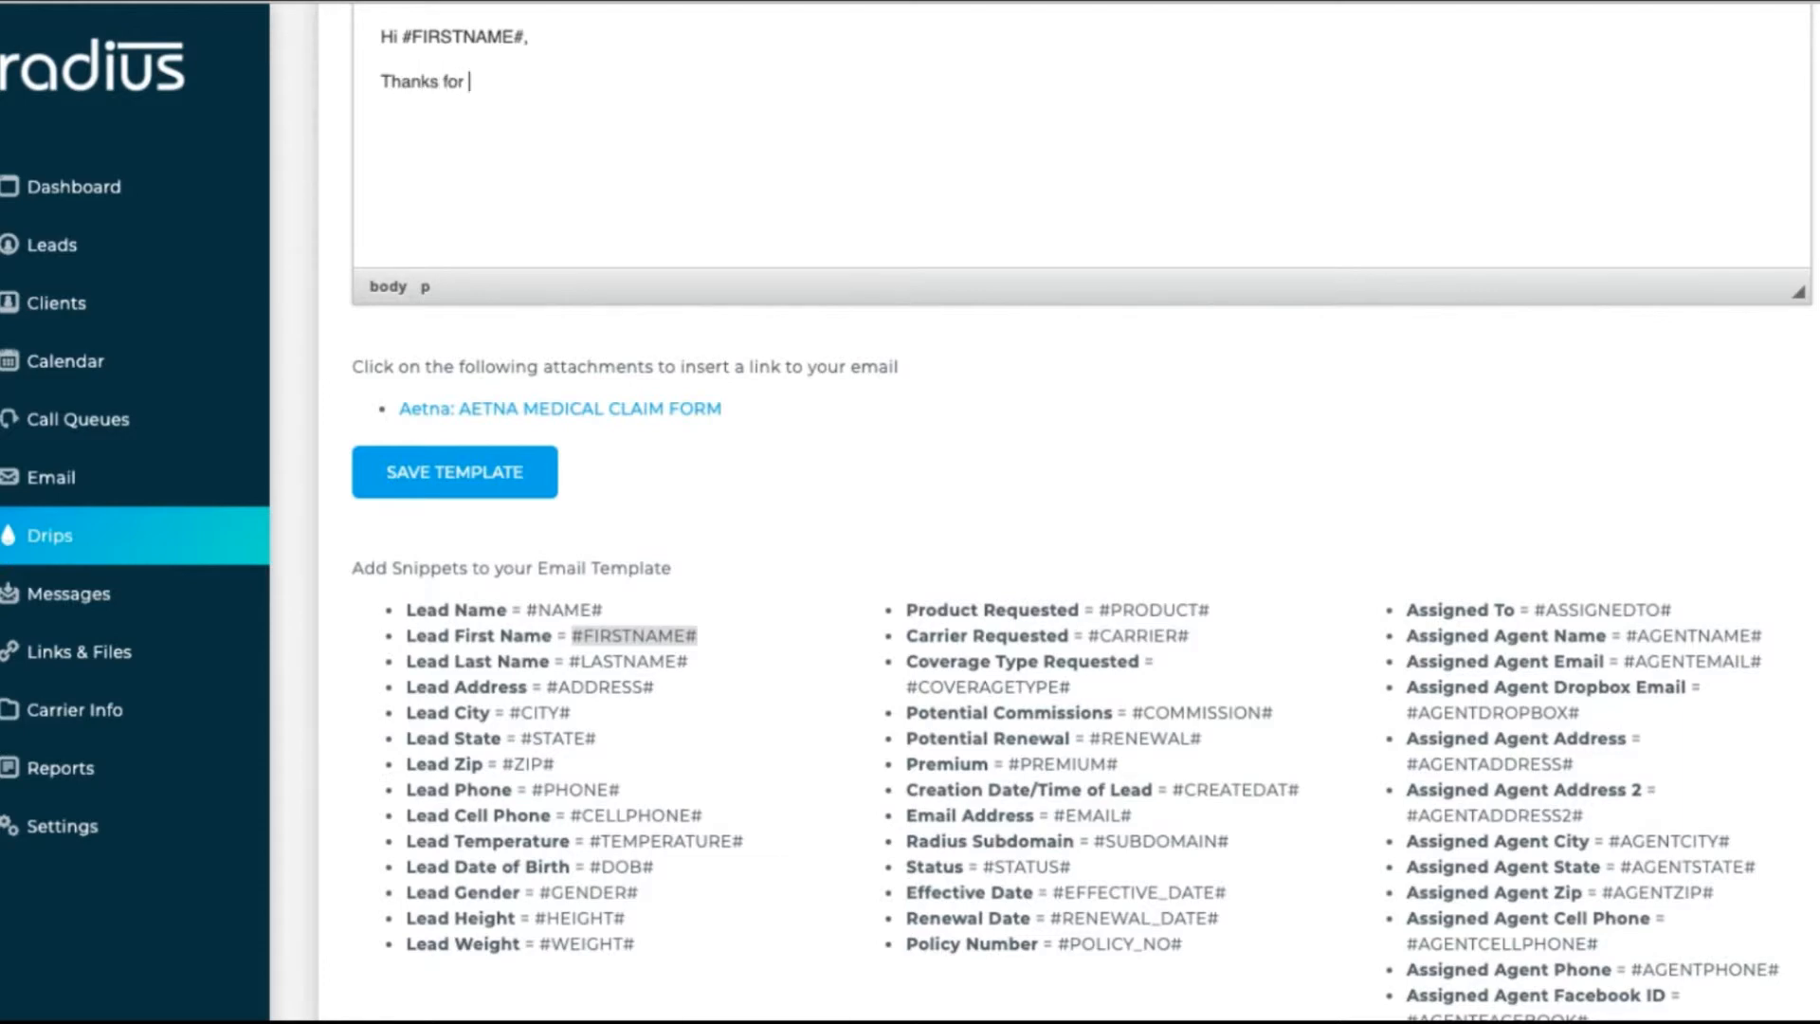
{"action": "type", "text": "your interest in working with me for your insu"}
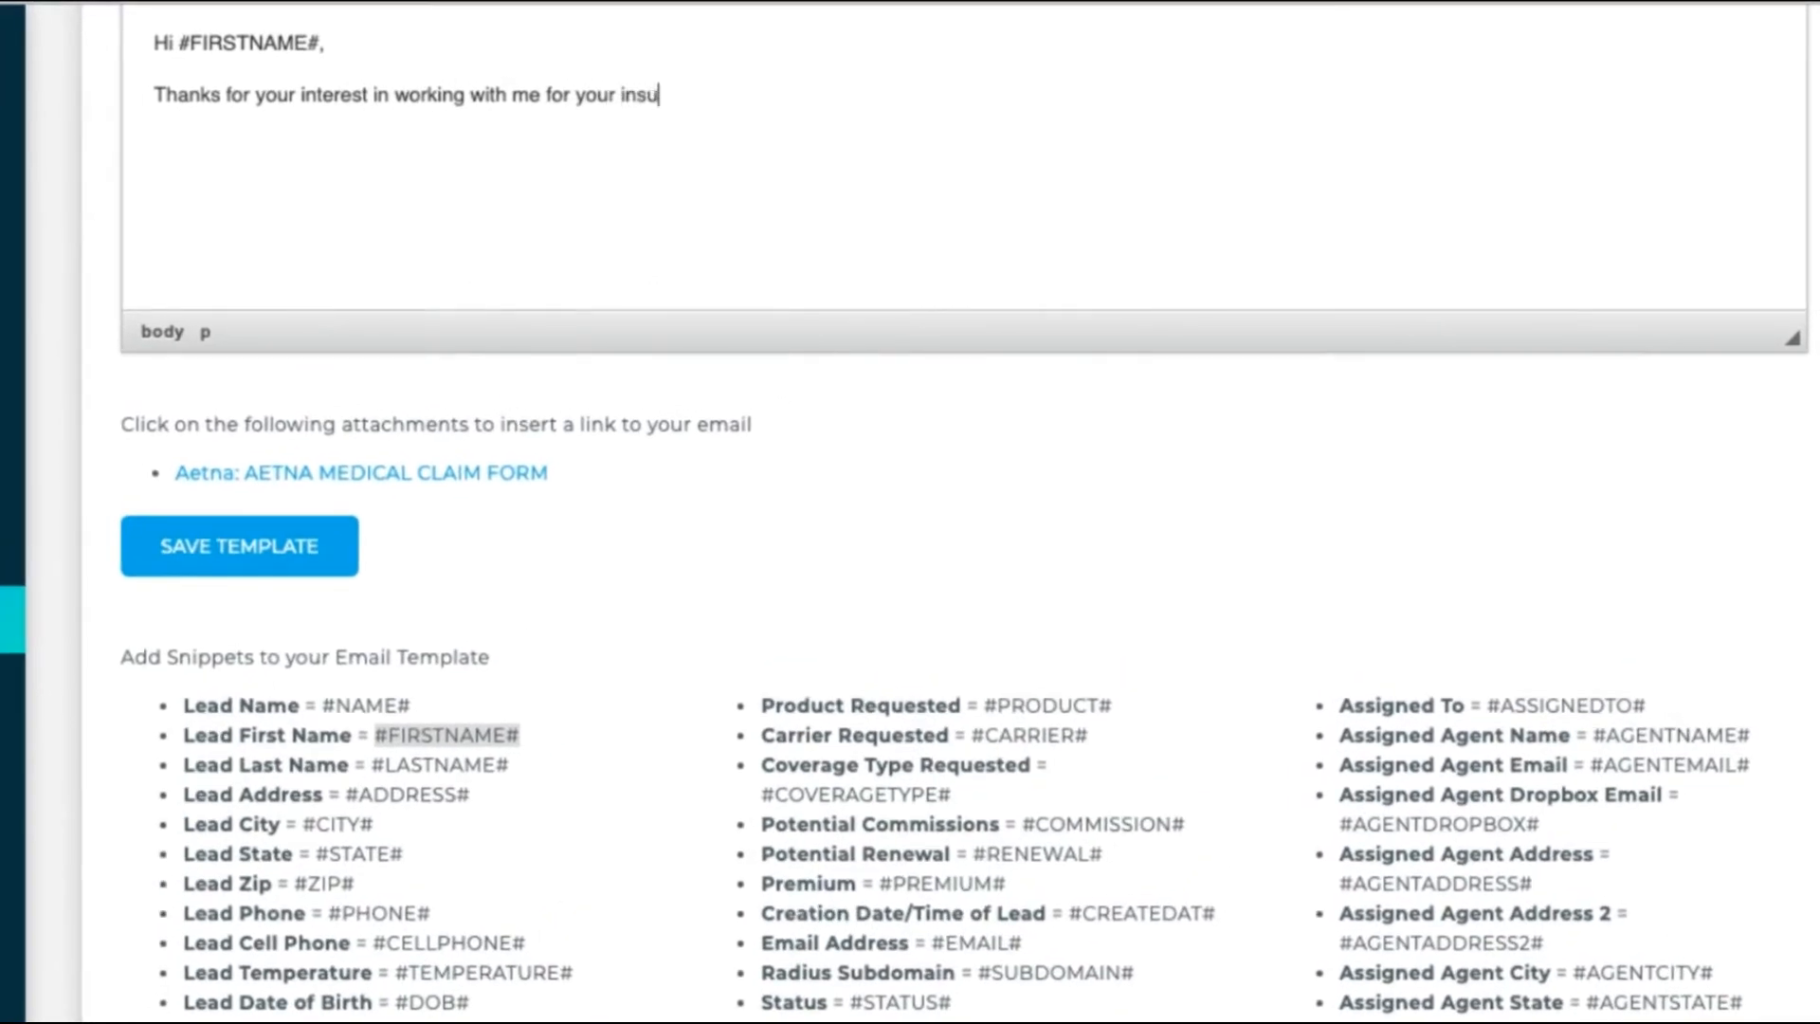
{"action": "type", "text": "rance needs. I"}
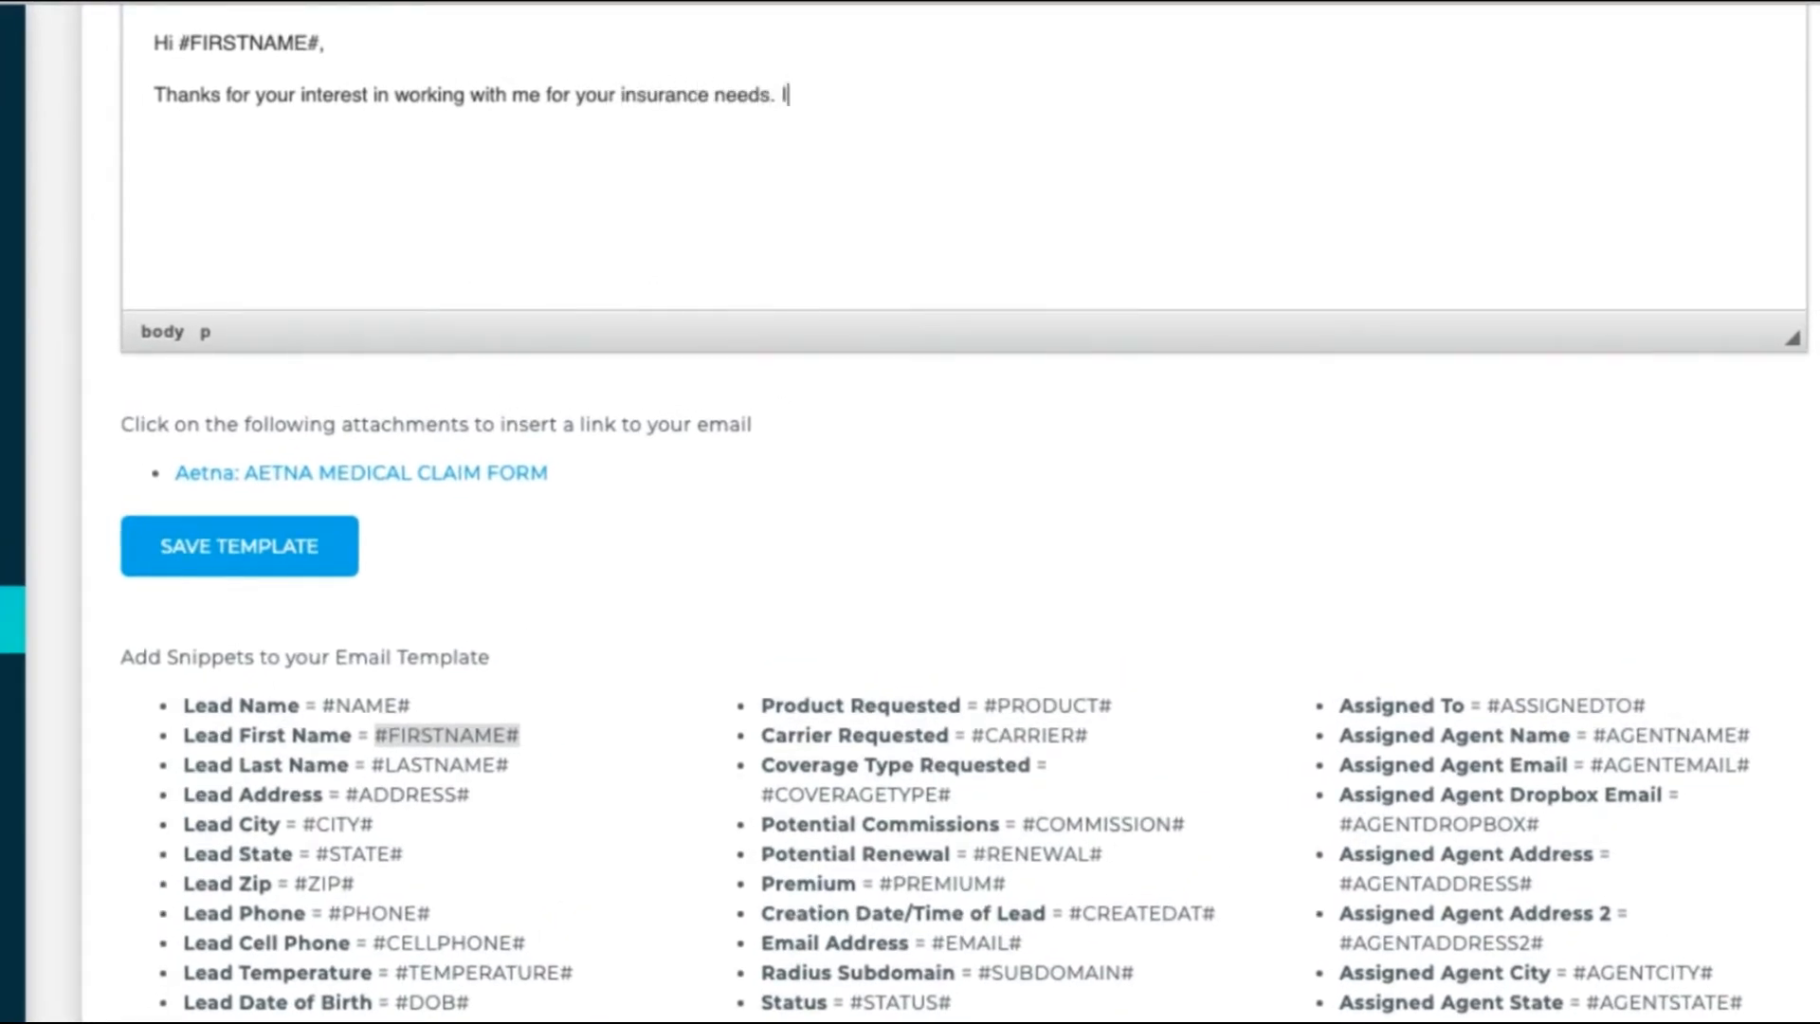
{"action": "type", "text": "see you're int"}
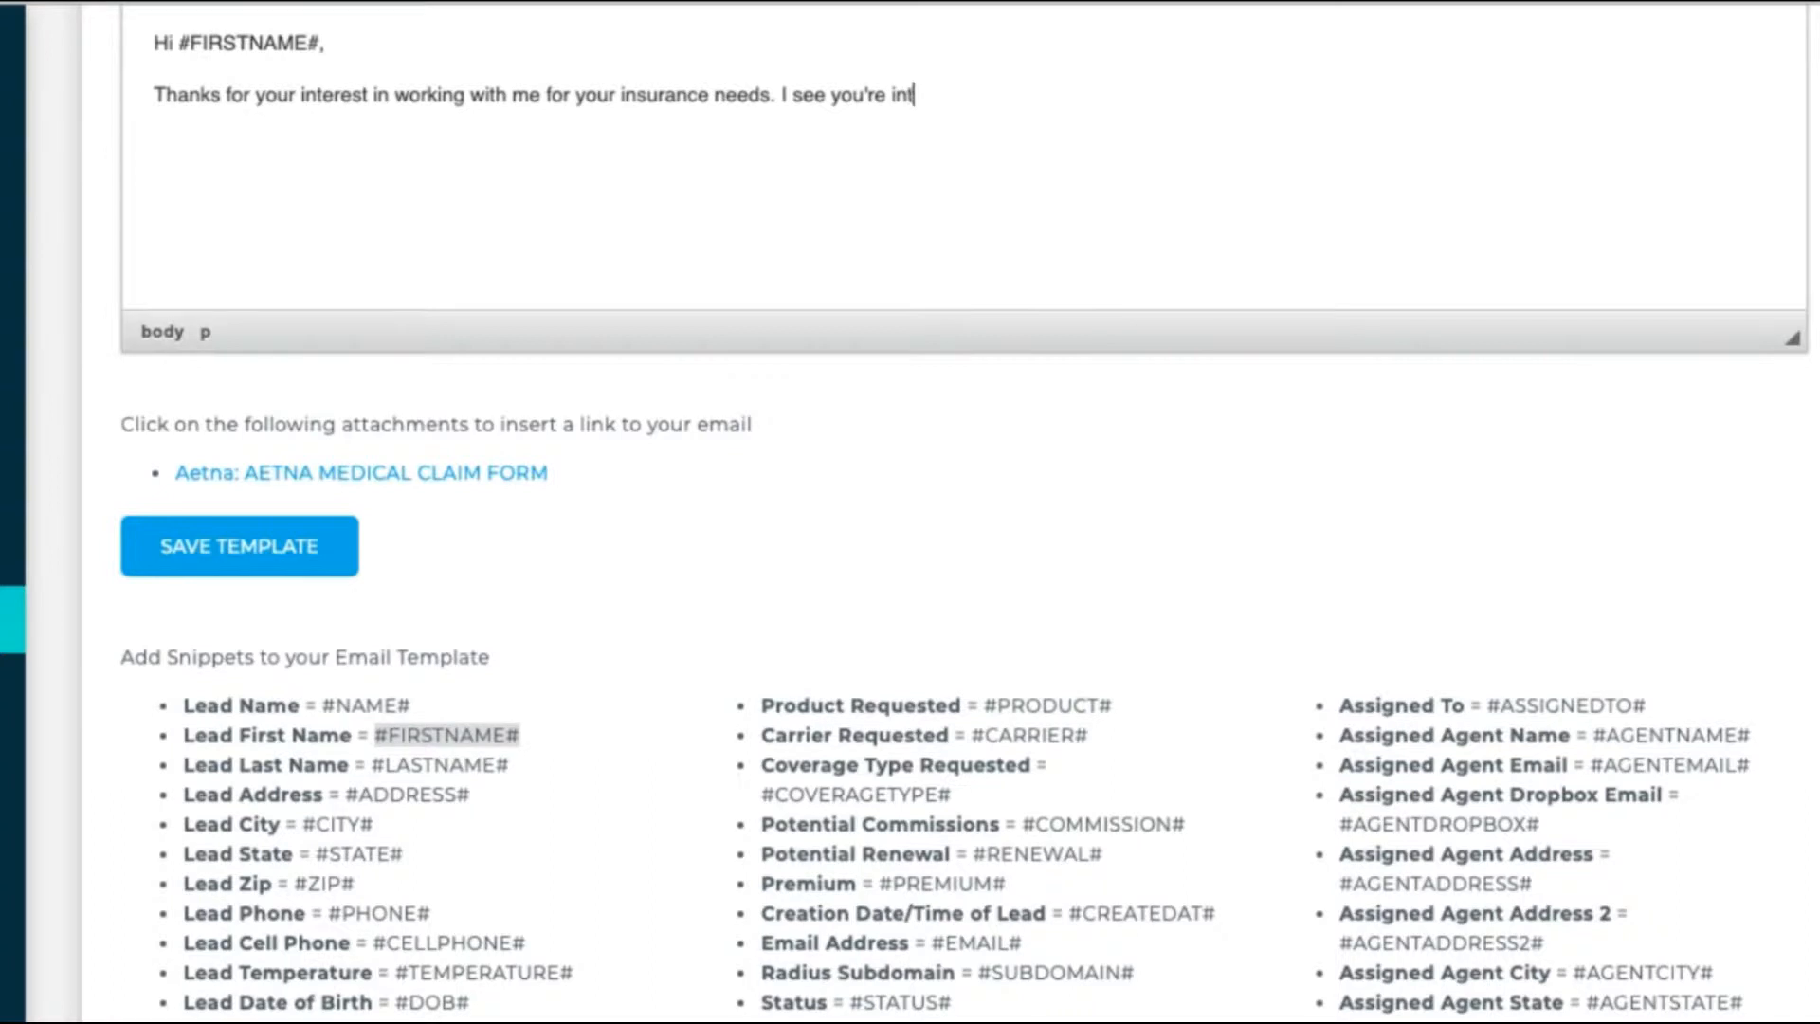
{"action": "type", "text": "erested in"}
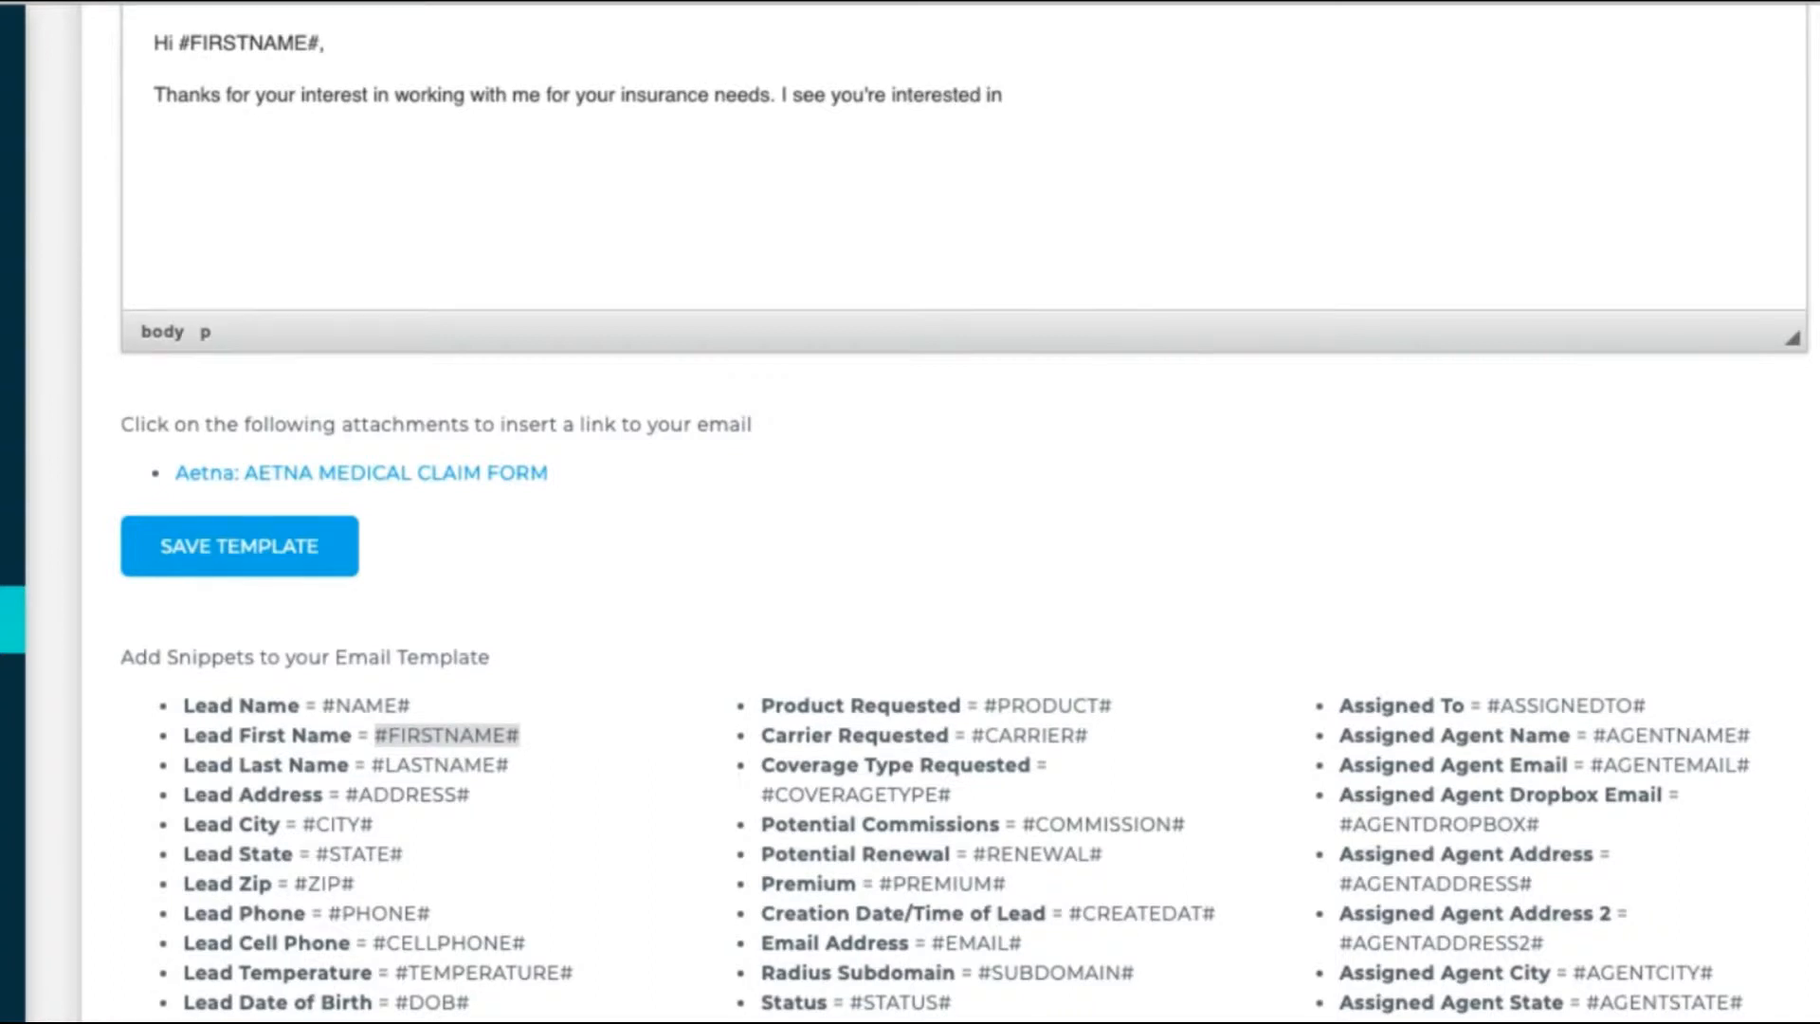
{"action": "mouse_move", "coordinate": [737, 740]}
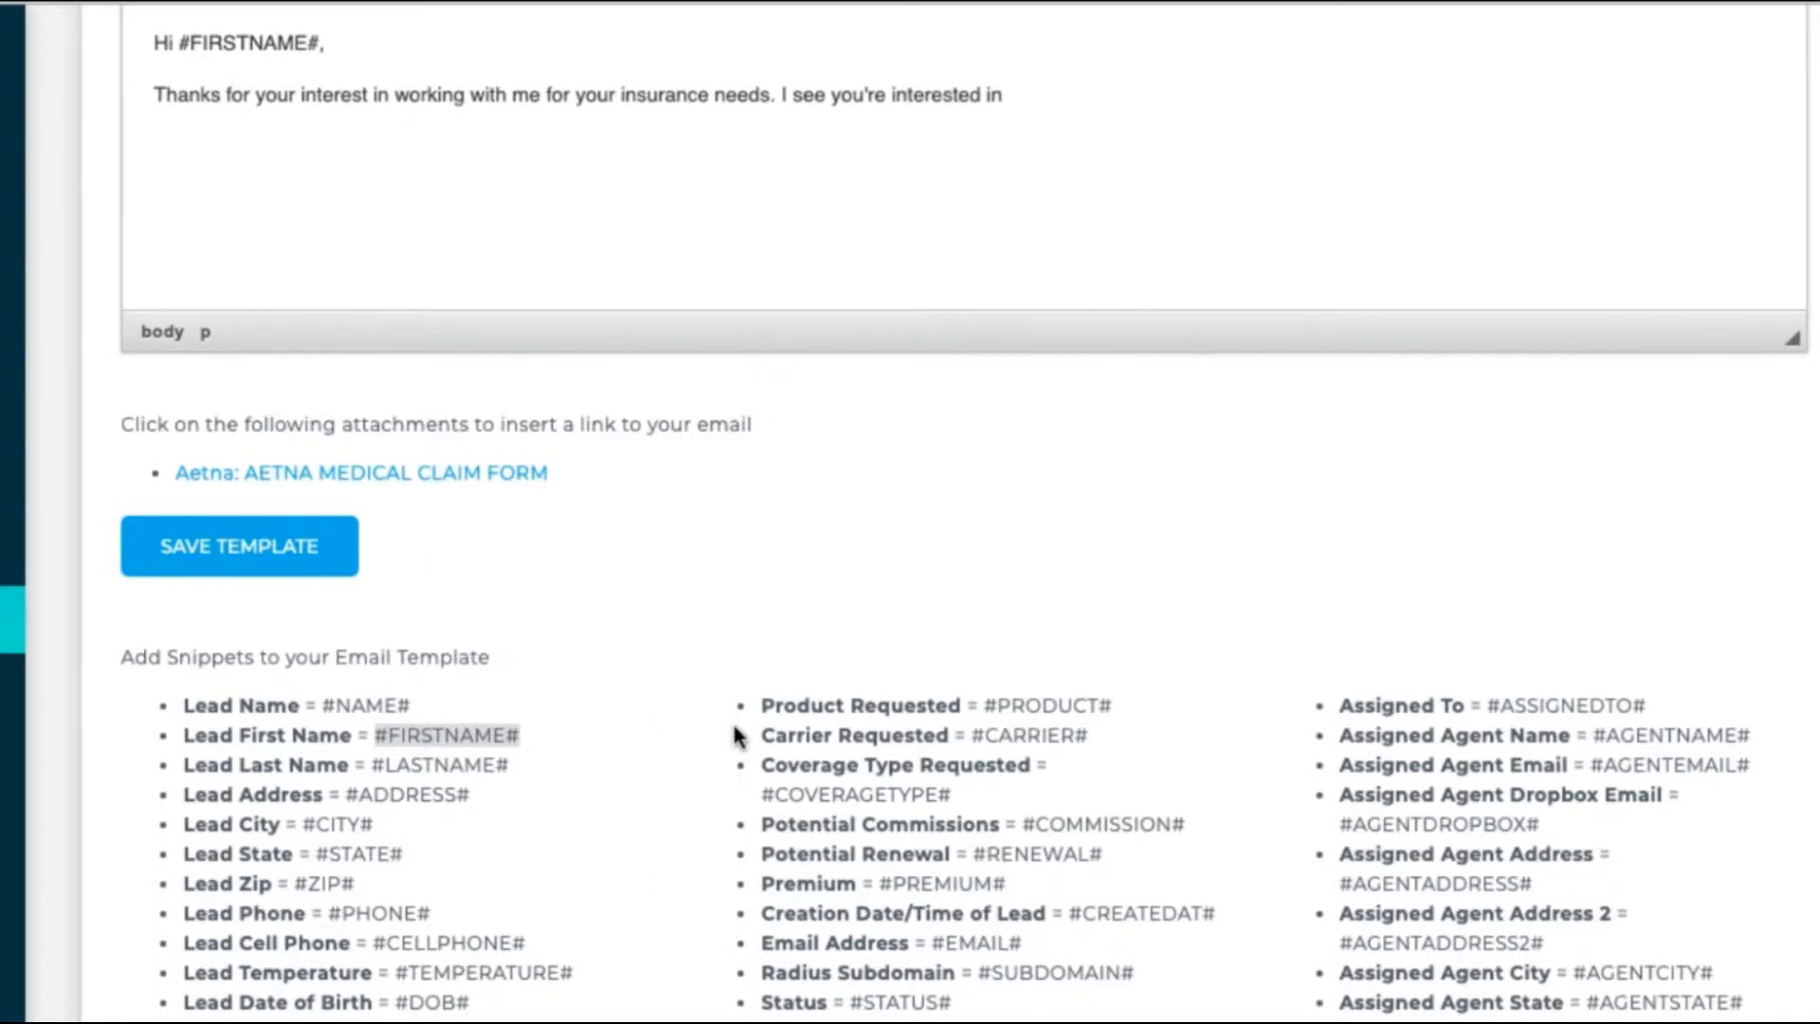
Insert the #COVERAGETYPE# snippet and close with 'speaking with you soon.' and 'Sincerely'
{"action": "double_click", "coordinate": [853, 793]}
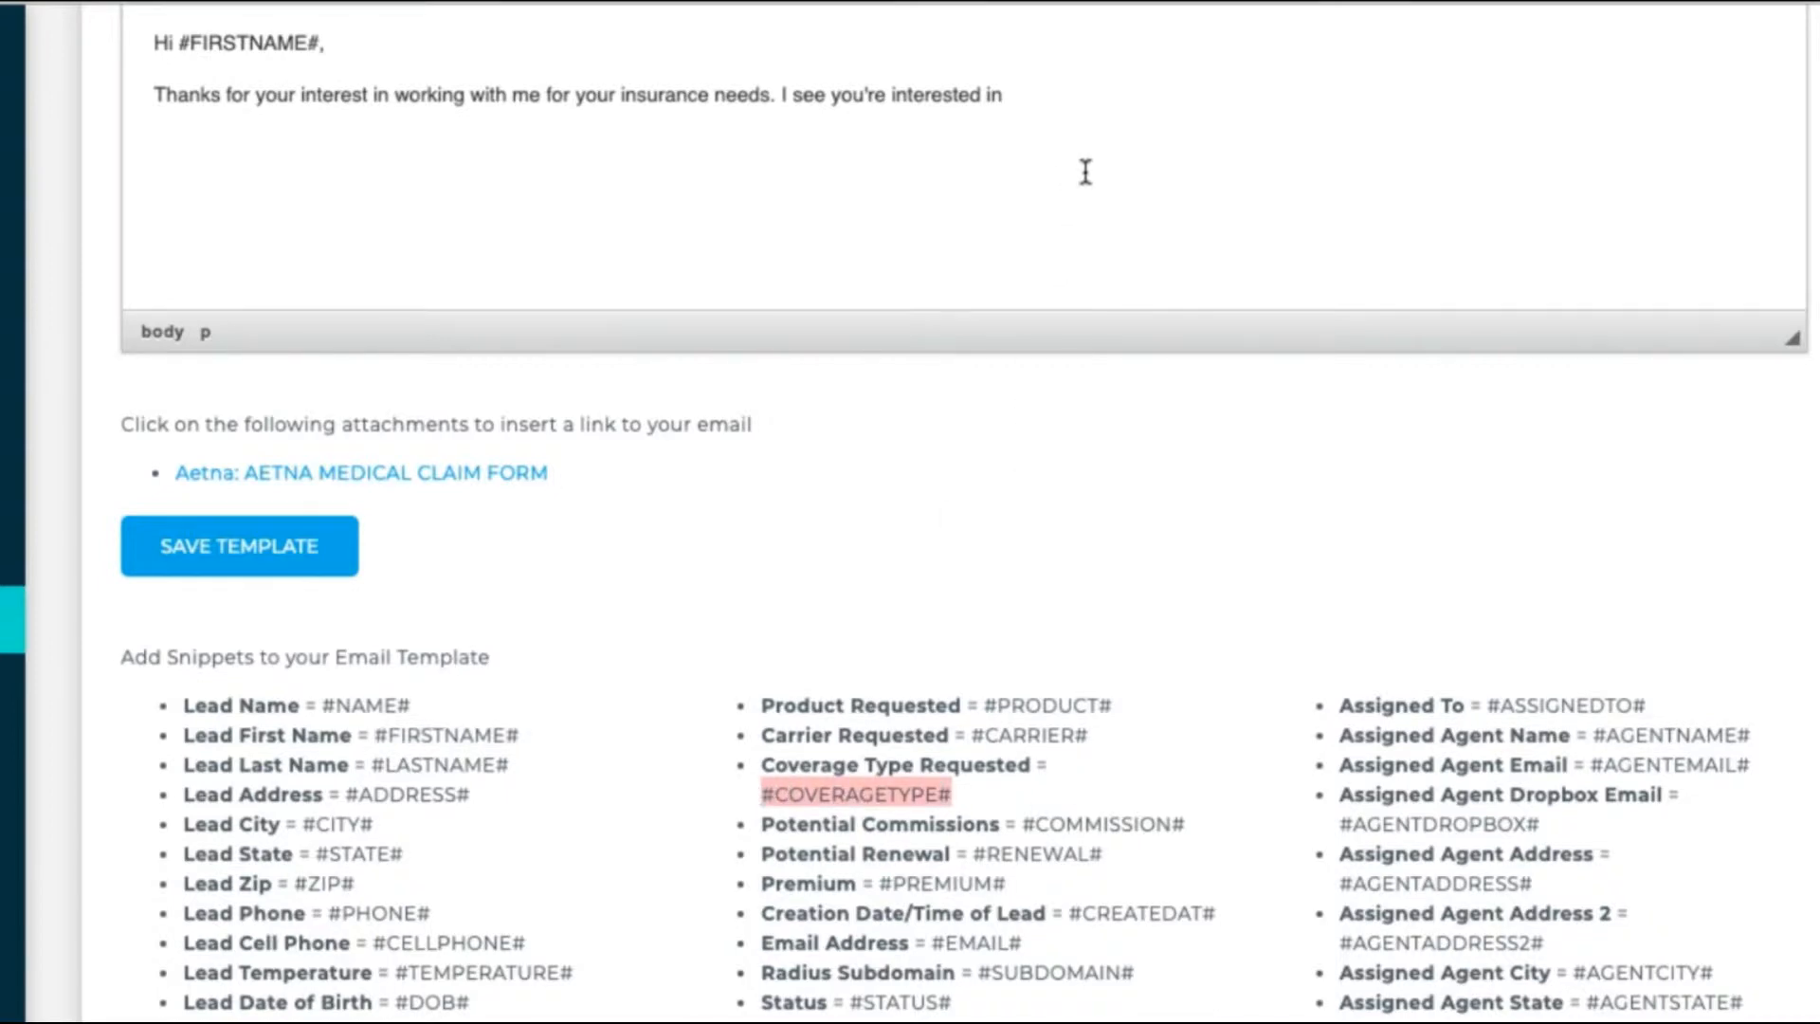
{"action": "left_click", "coordinate": [856, 792]}
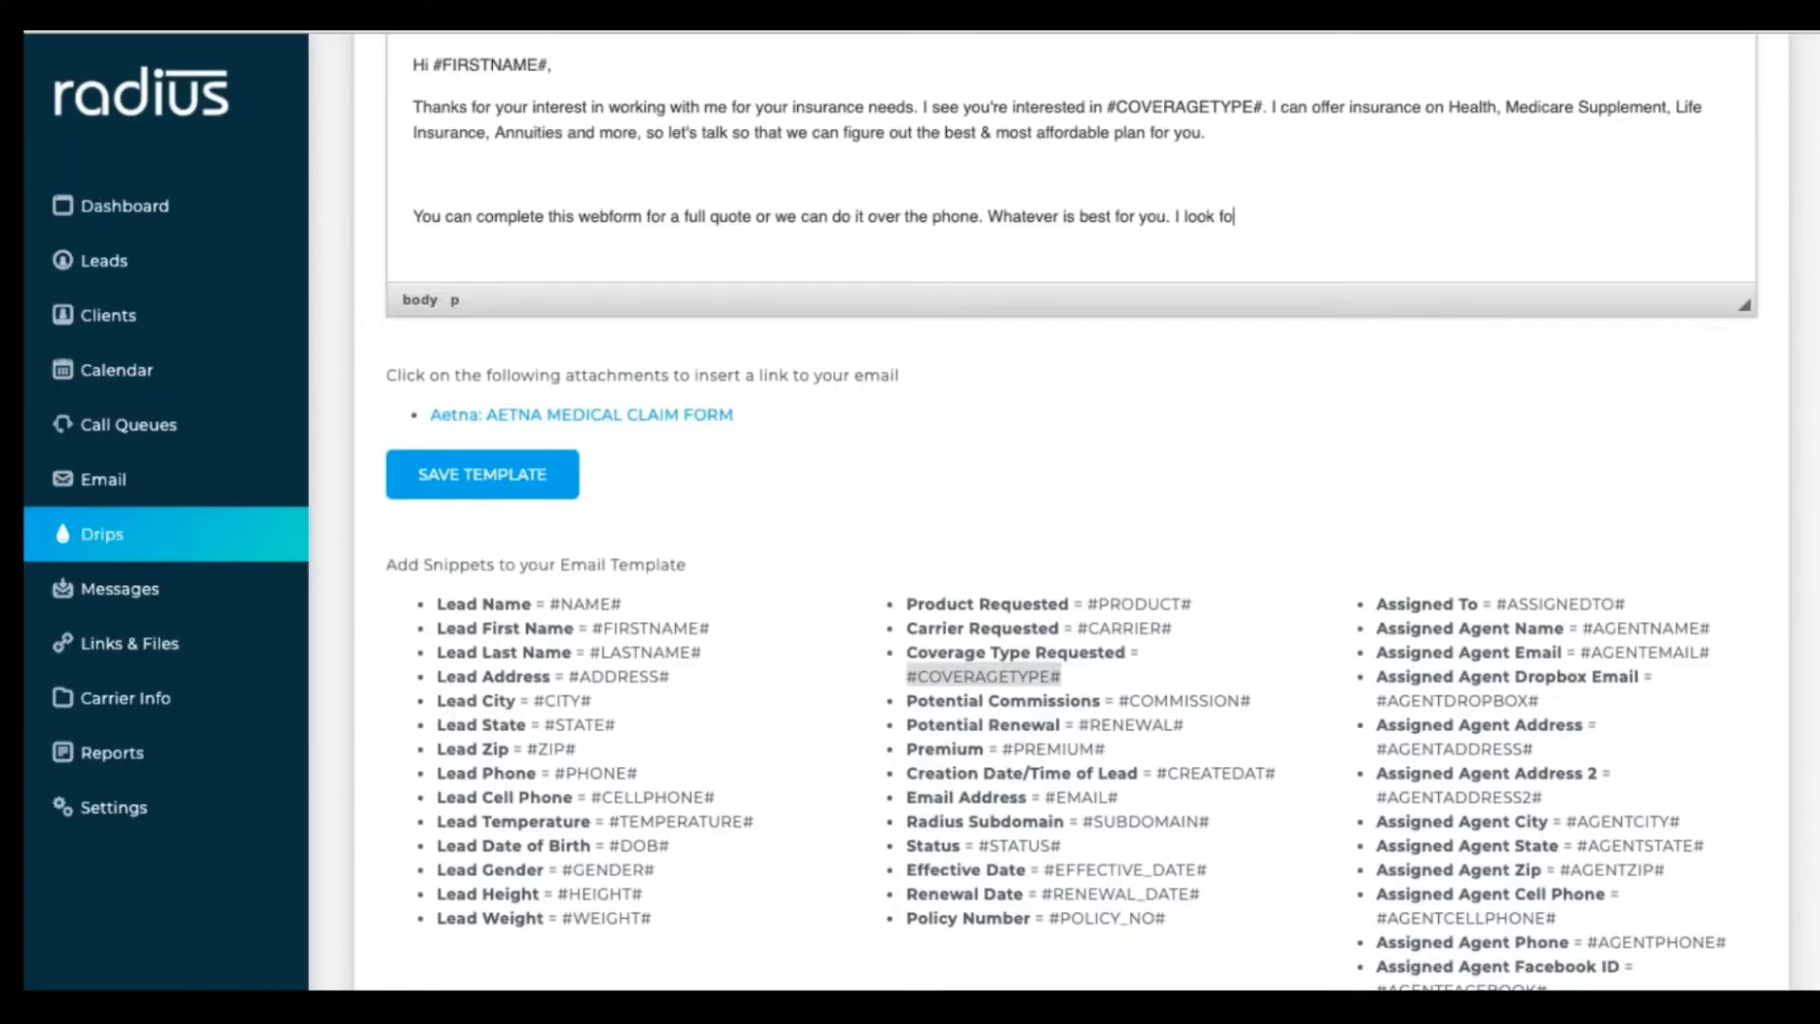
{"action": "type", "text": "rward to sp"}
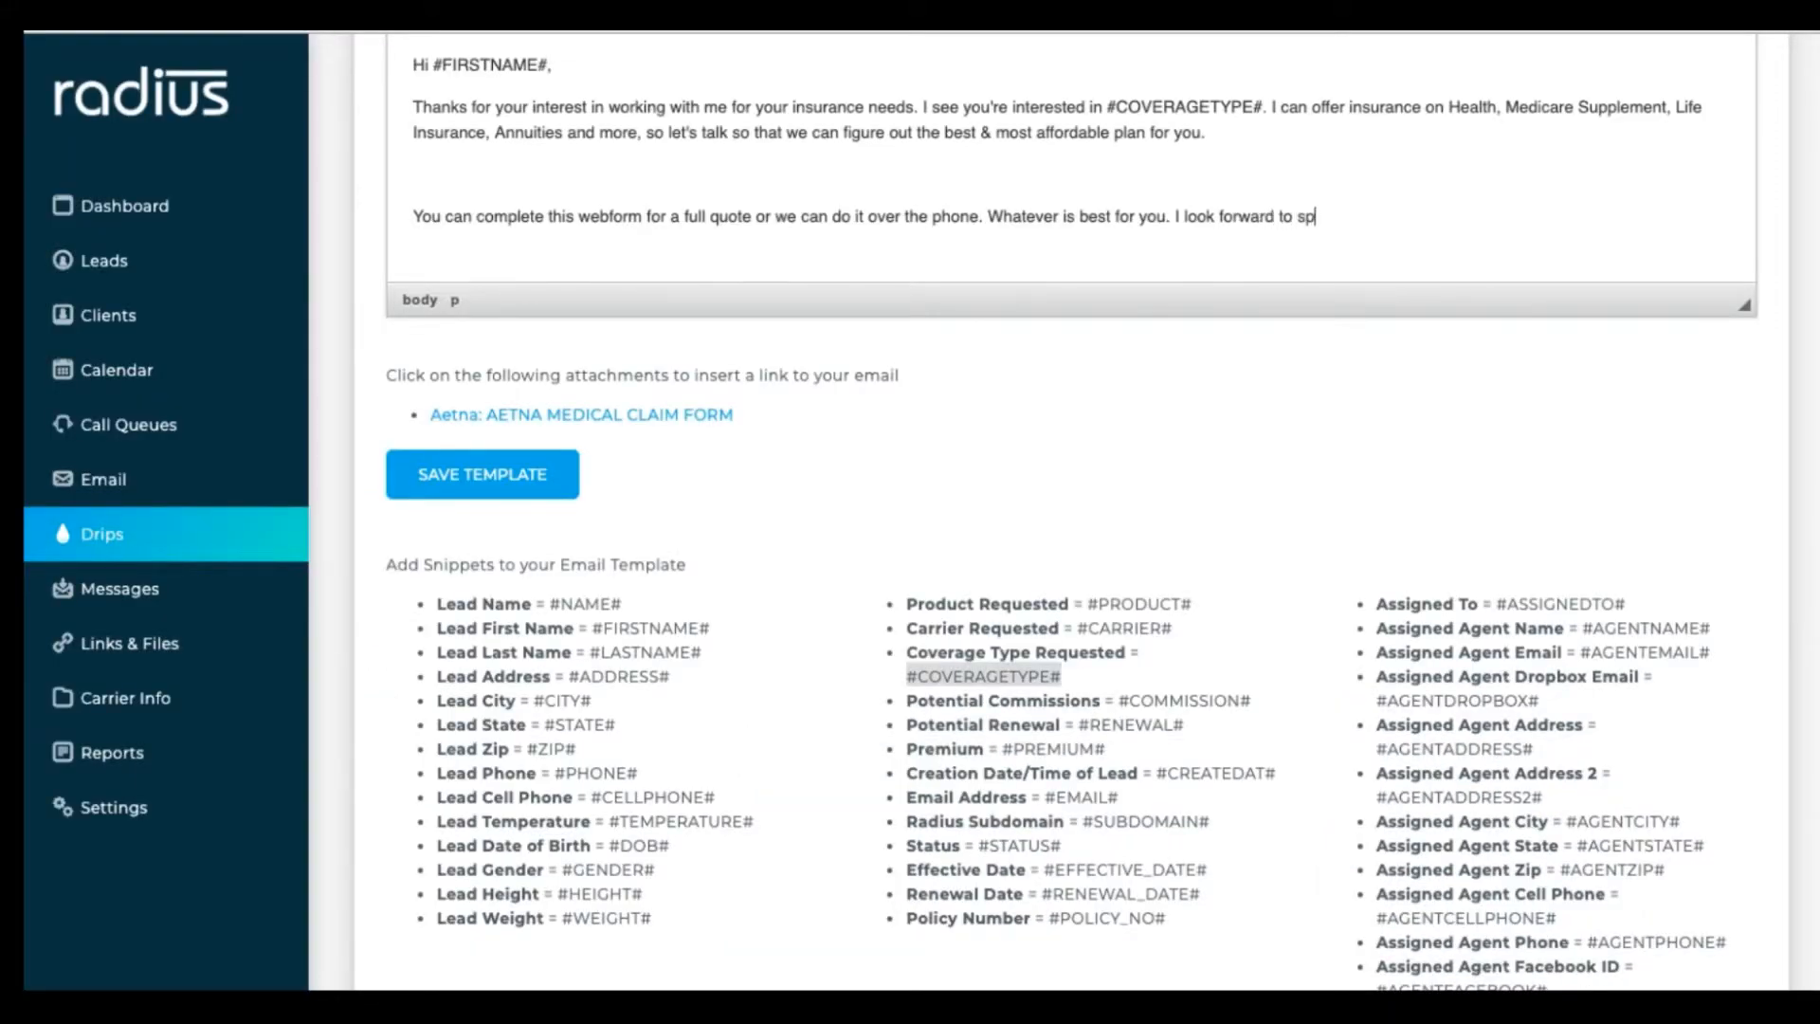
{"action": "type", "text": "eaking with you"}
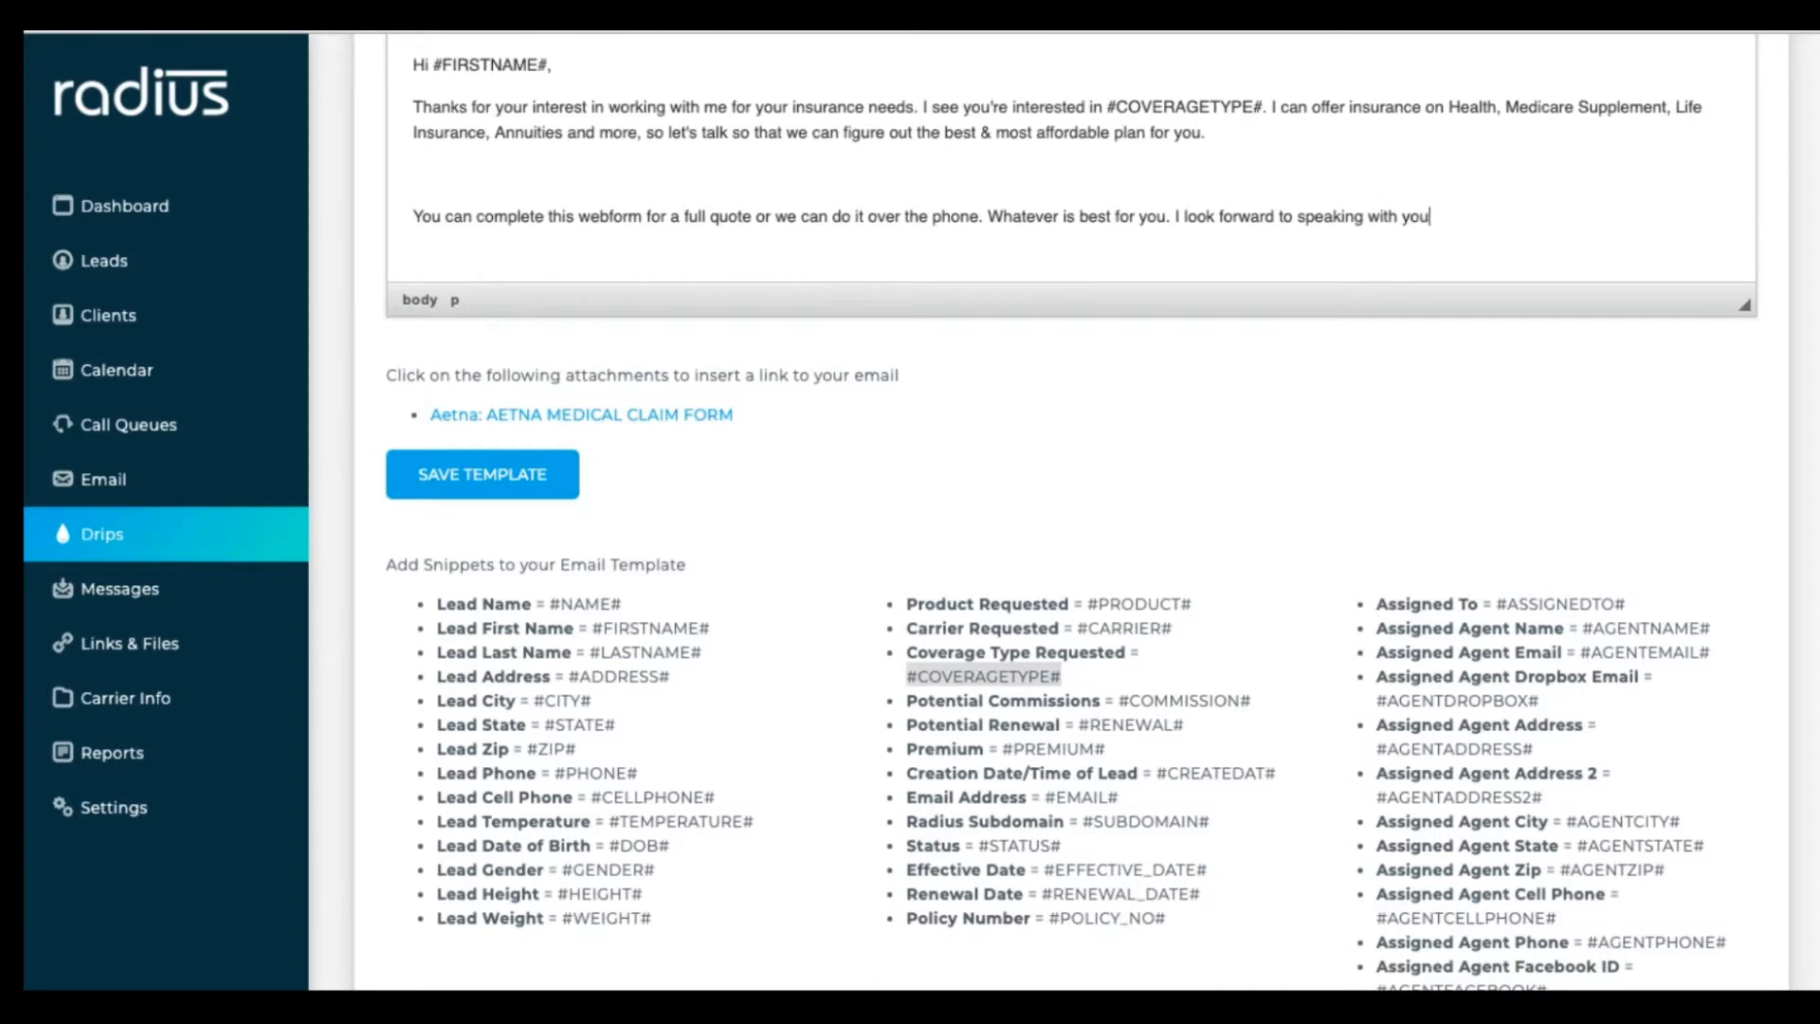
{"action": "type", "text": "soon."}
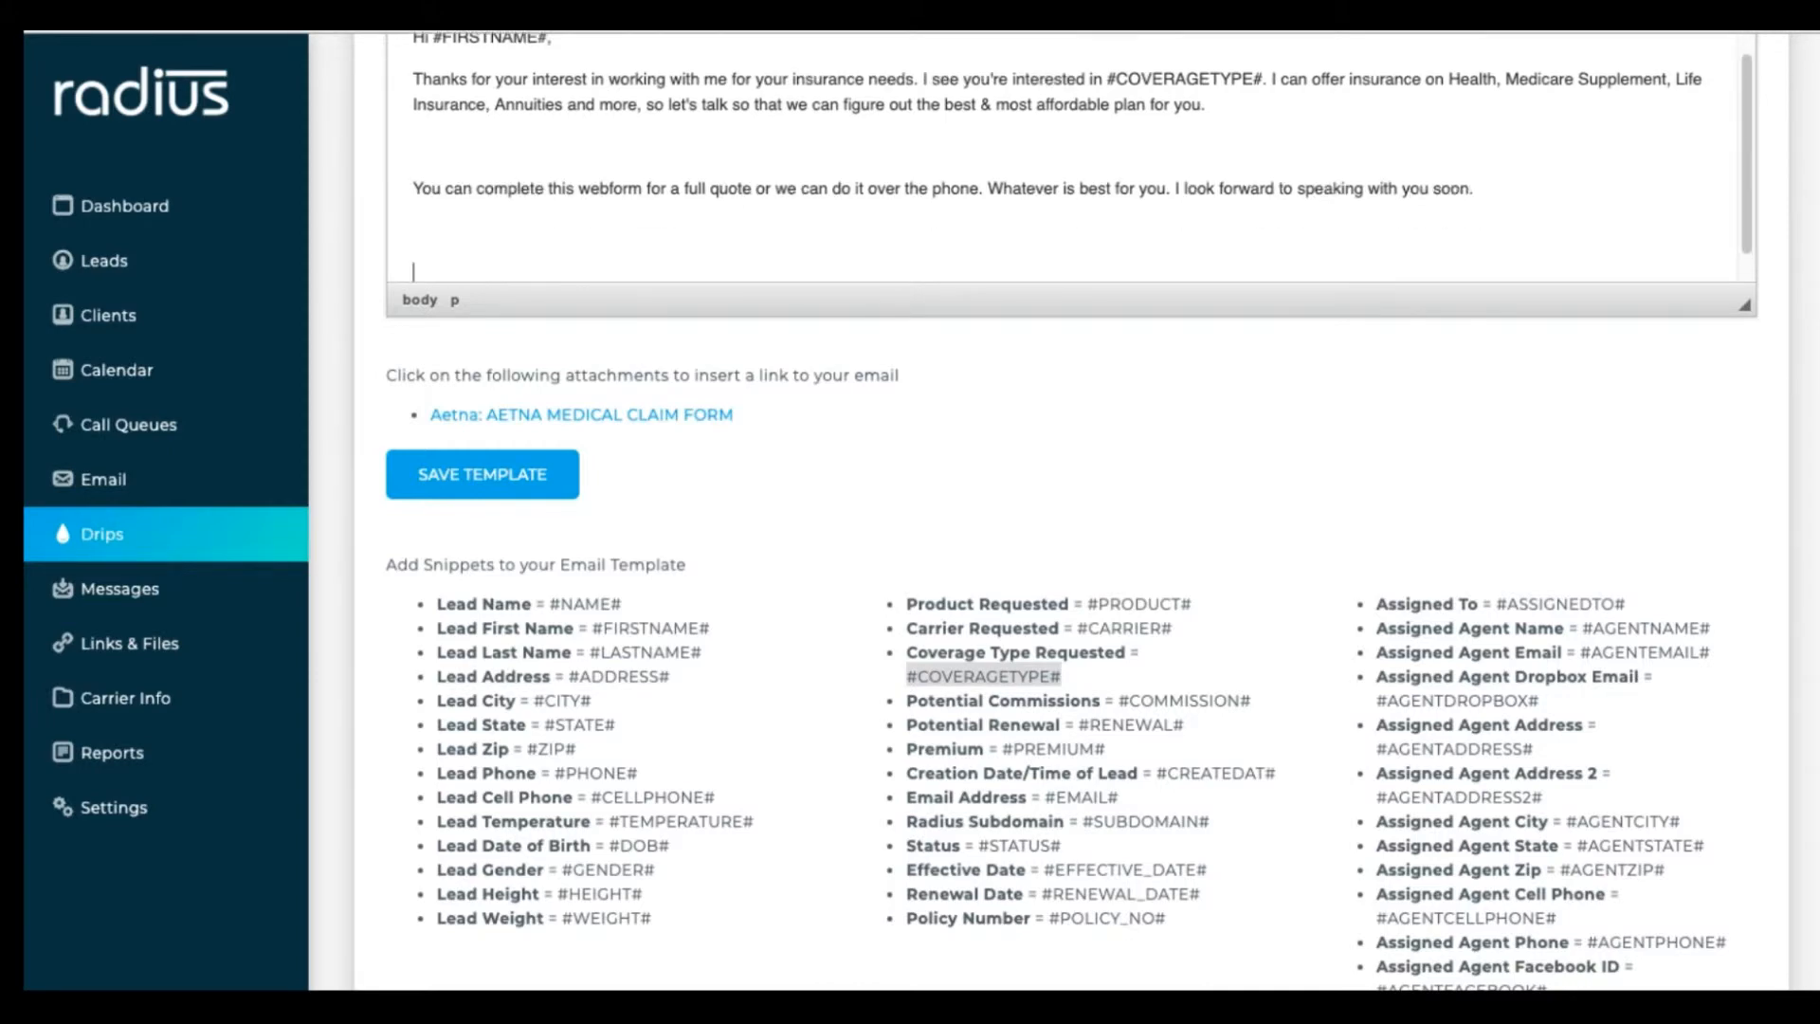
{"action": "type", "text": "Sincerely,"}
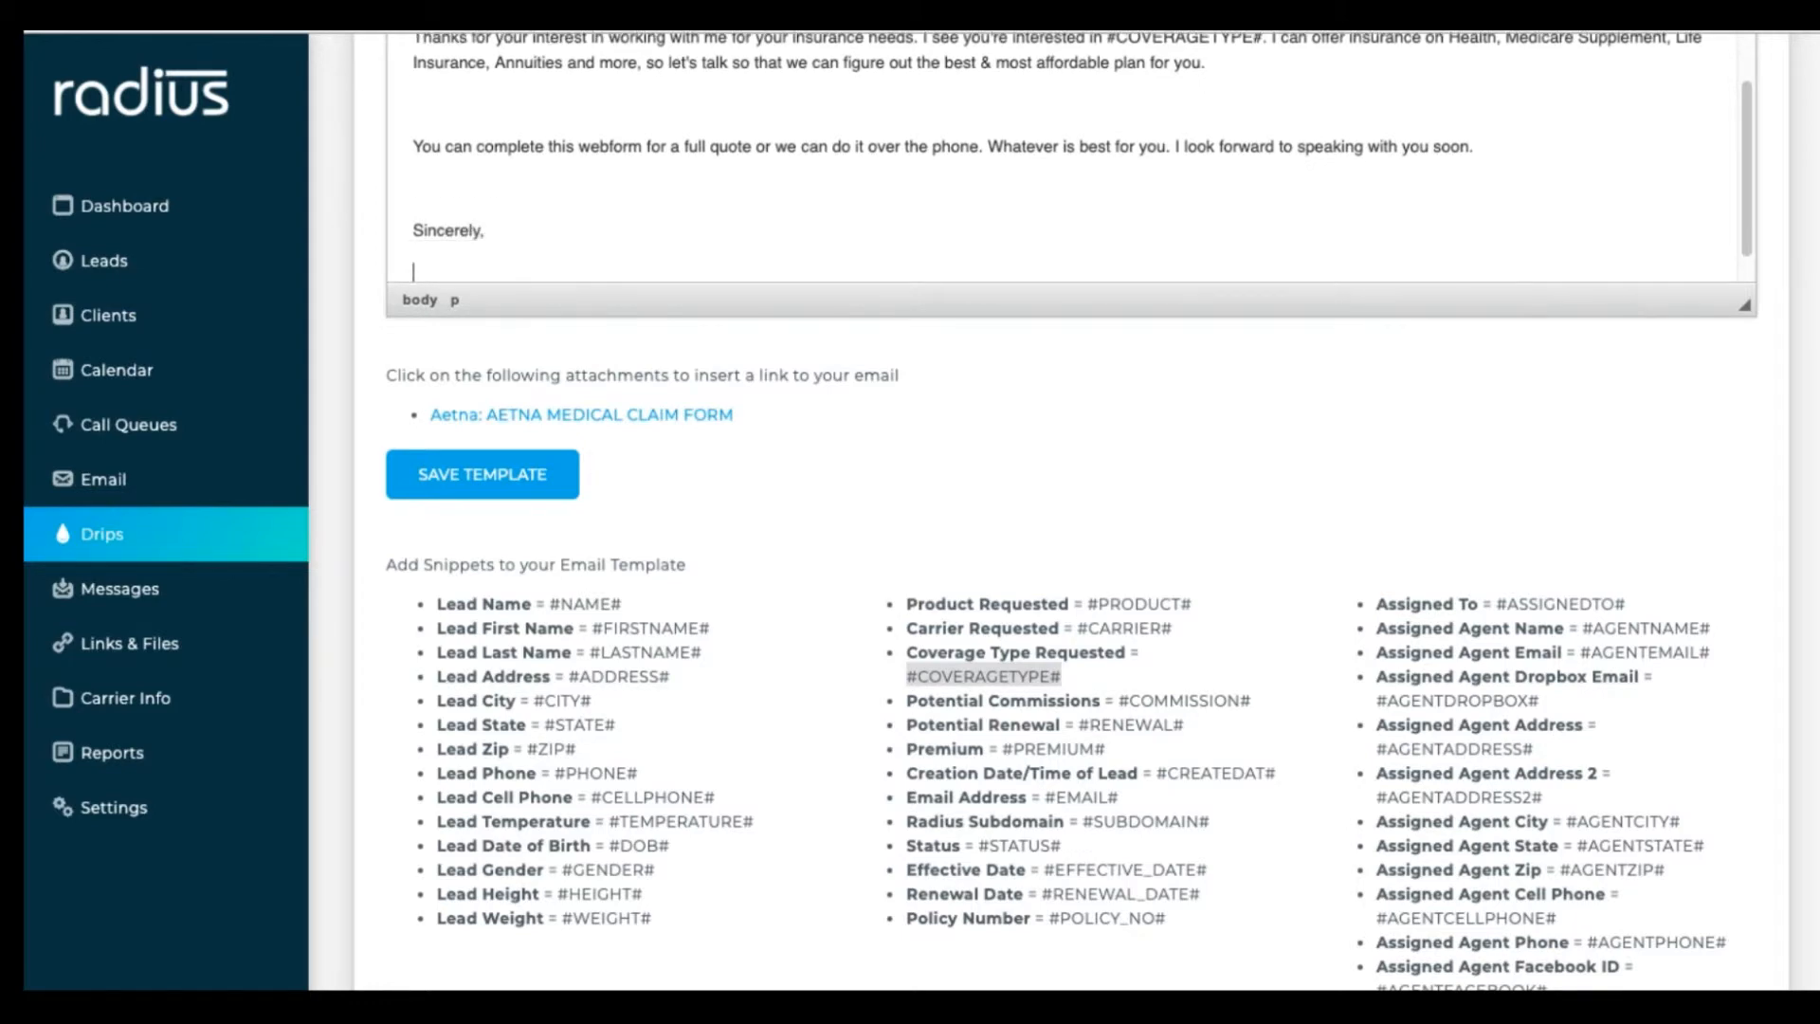
{"action": "mouse_move", "coordinate": [1697, 613]}
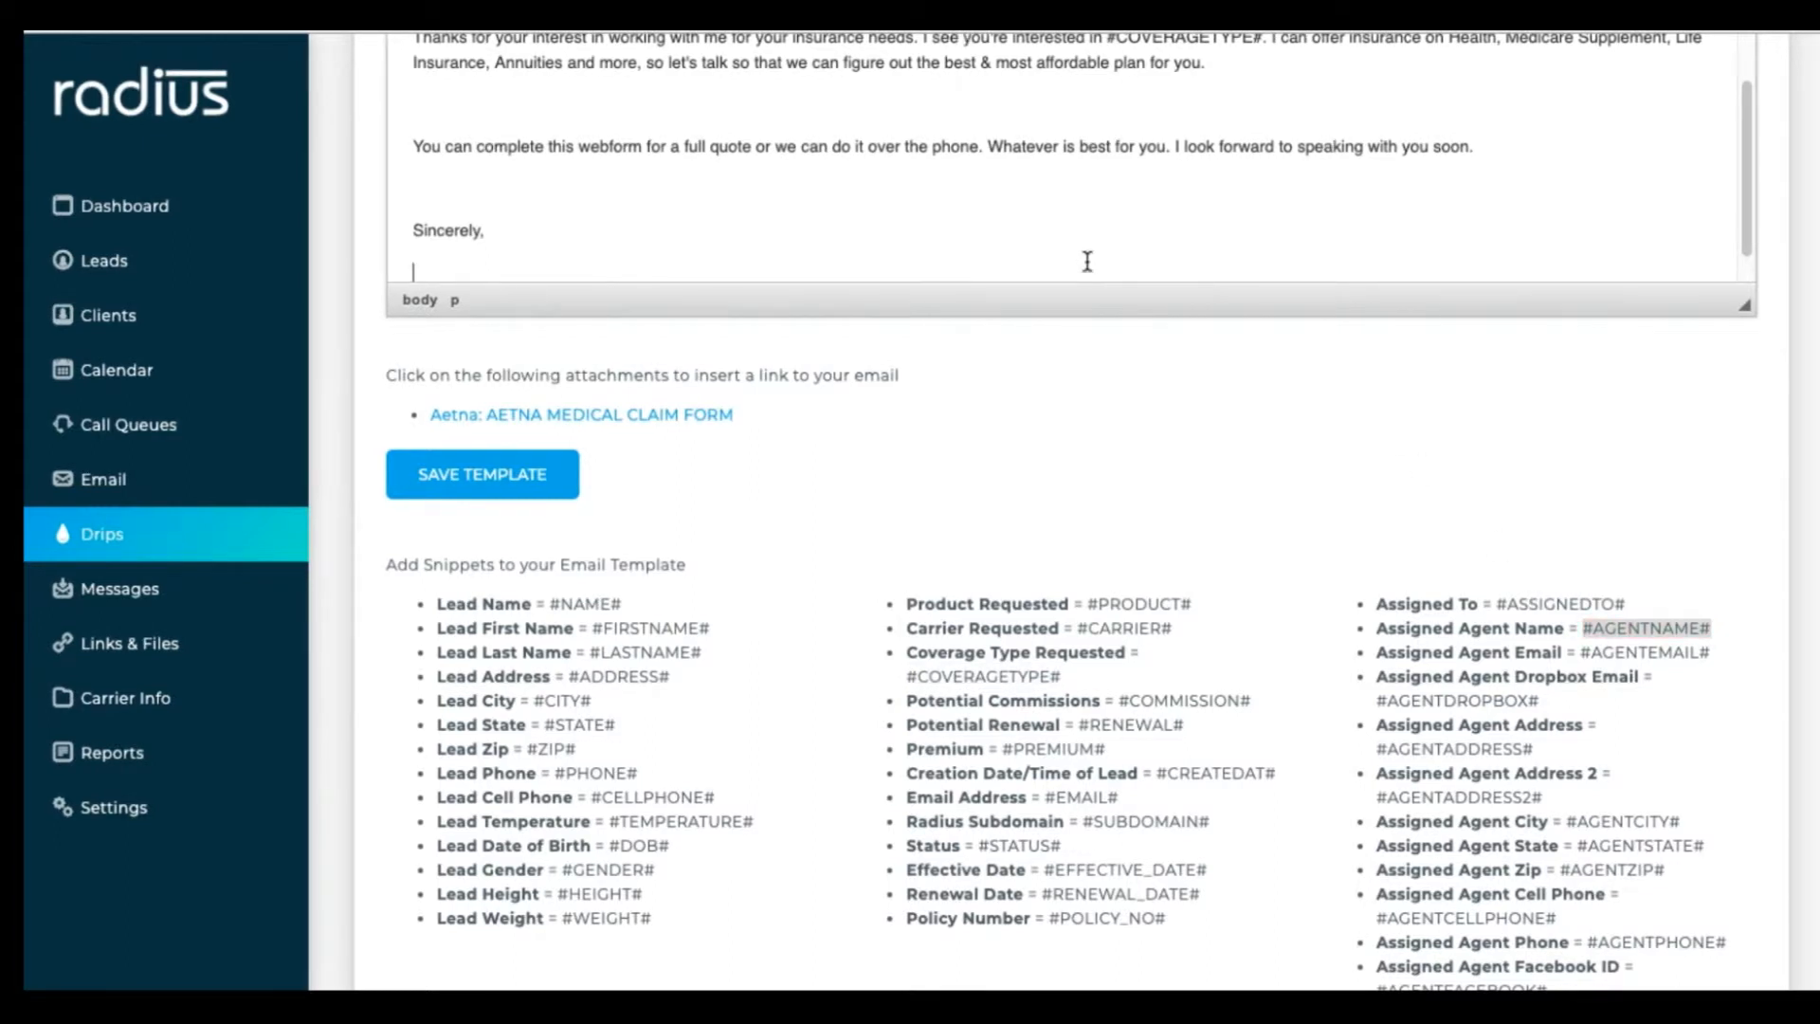
{"action": "type", "text": "#AGENTNAME#"}
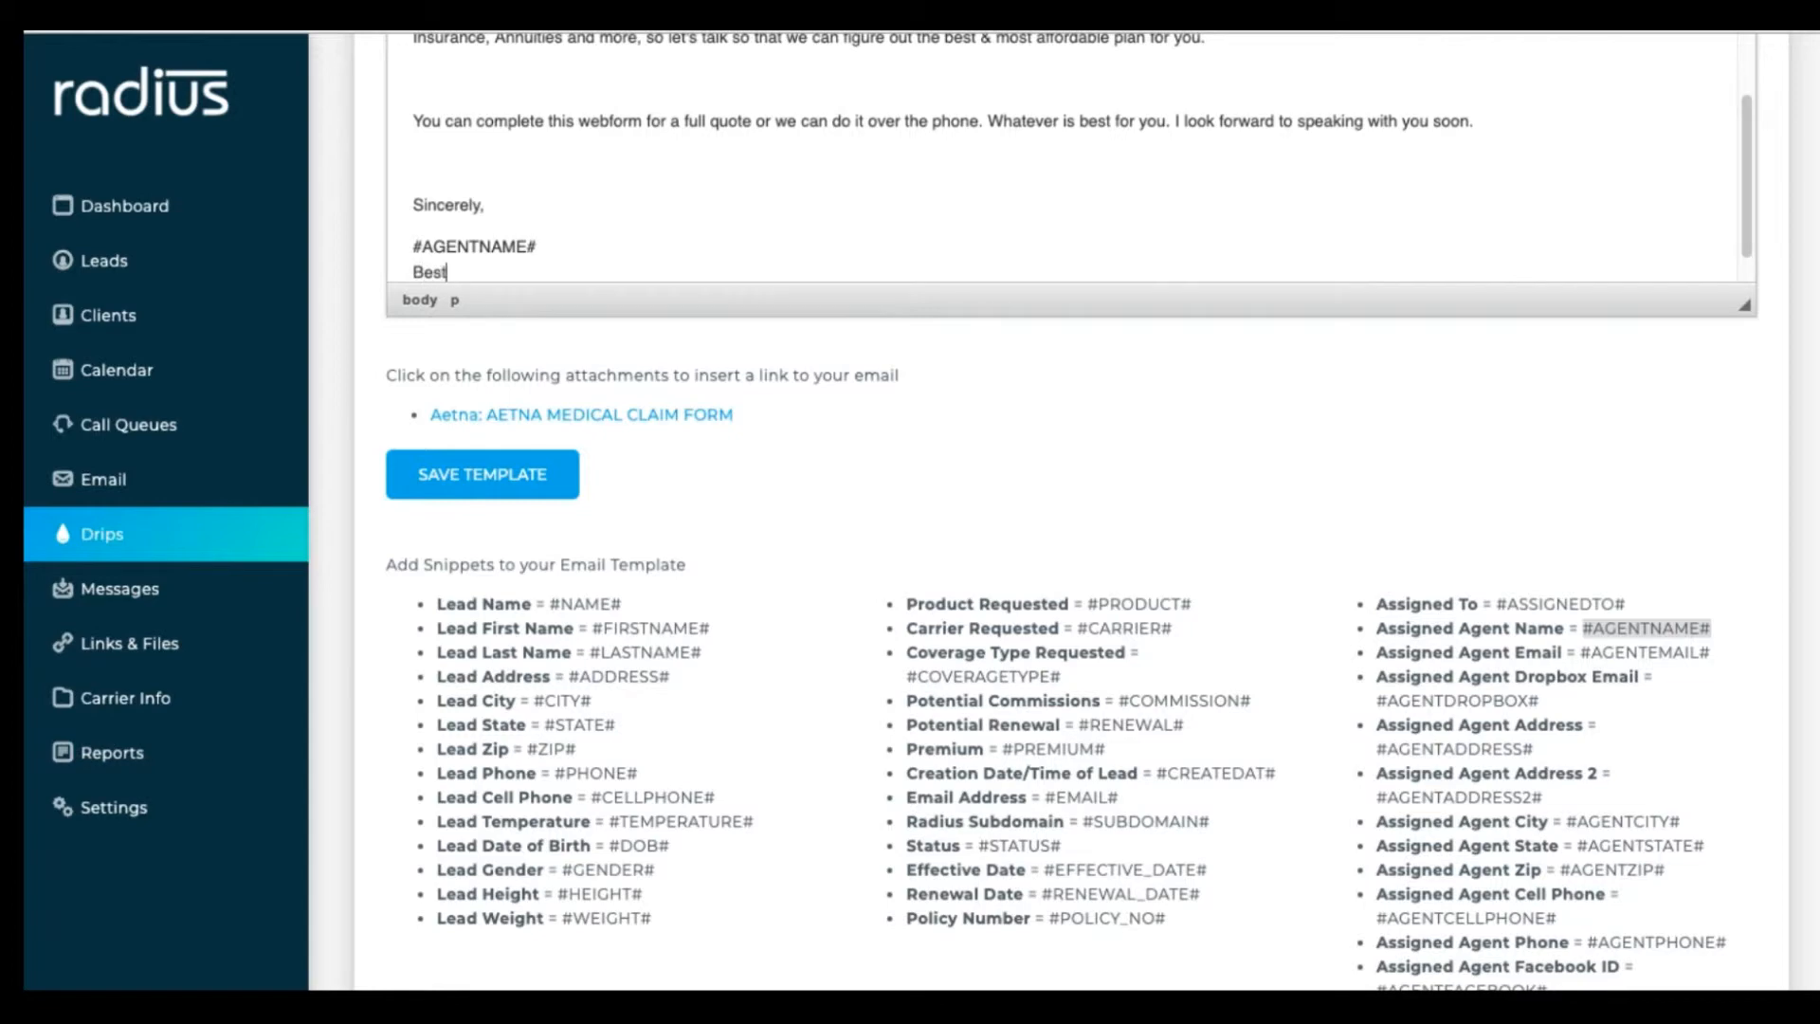
{"action": "type", "text": "Insurance Co."}
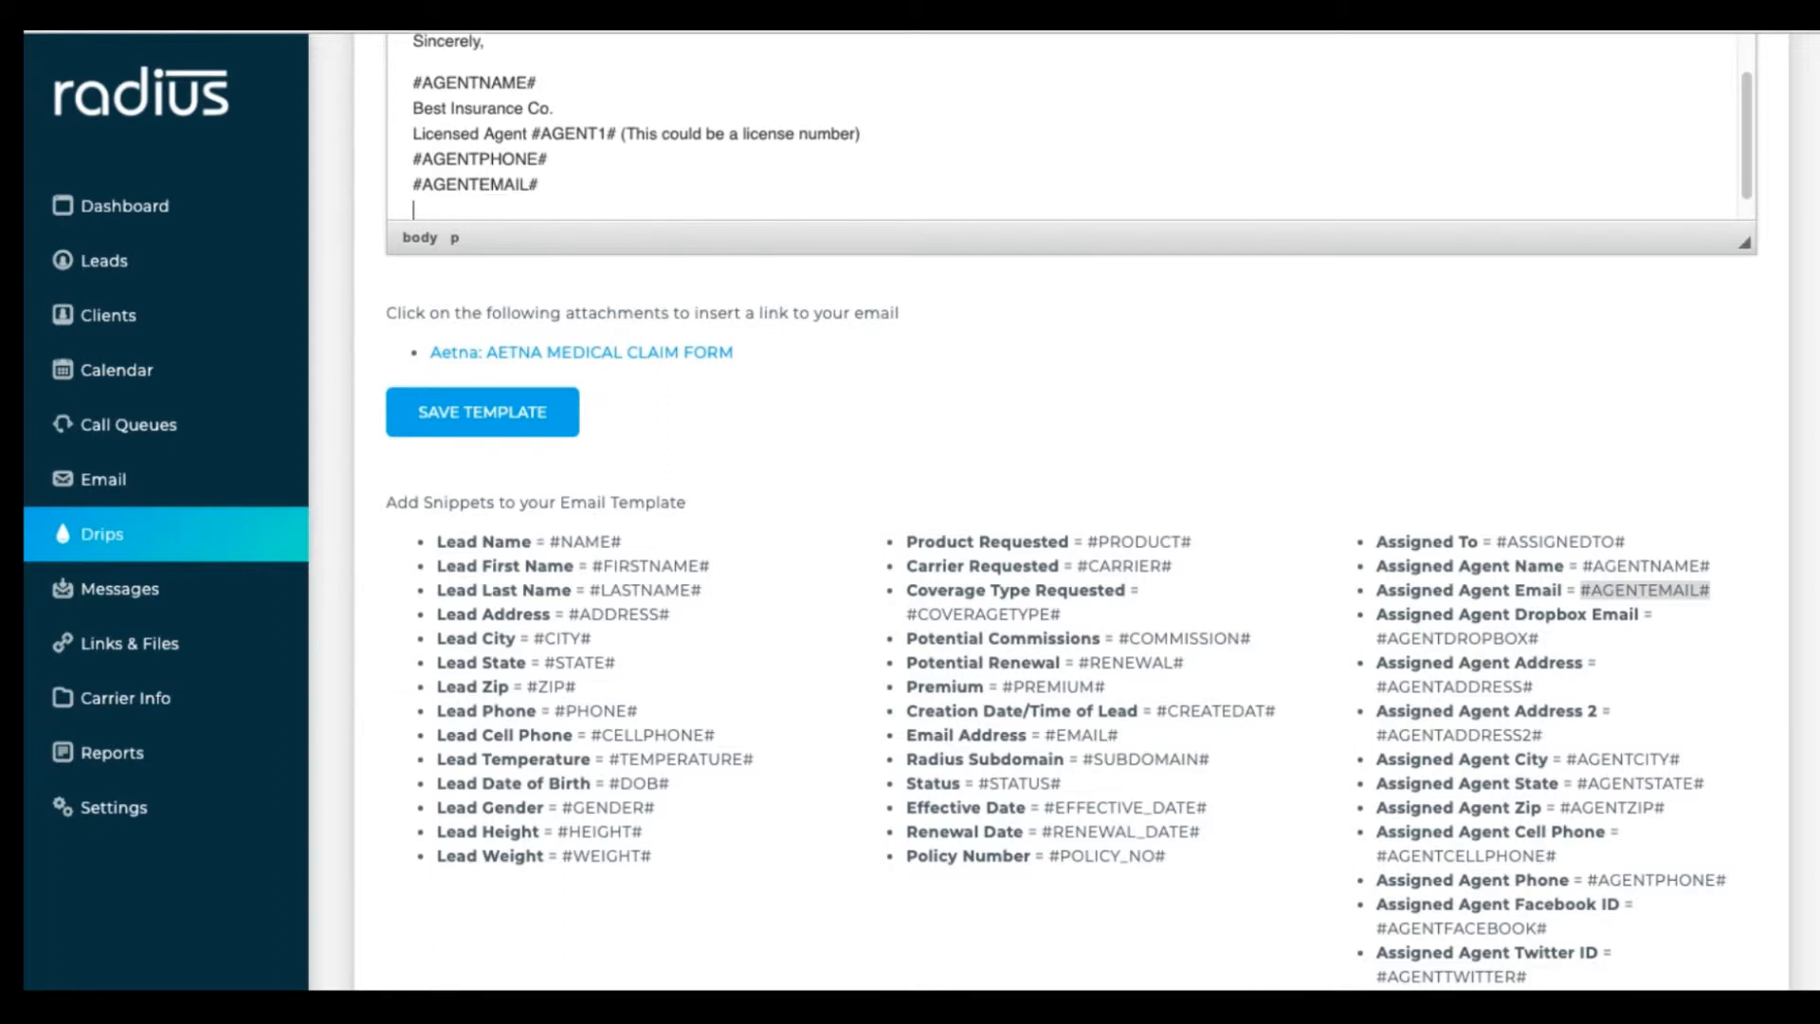
{"action": "type", "text": "www.besti"}
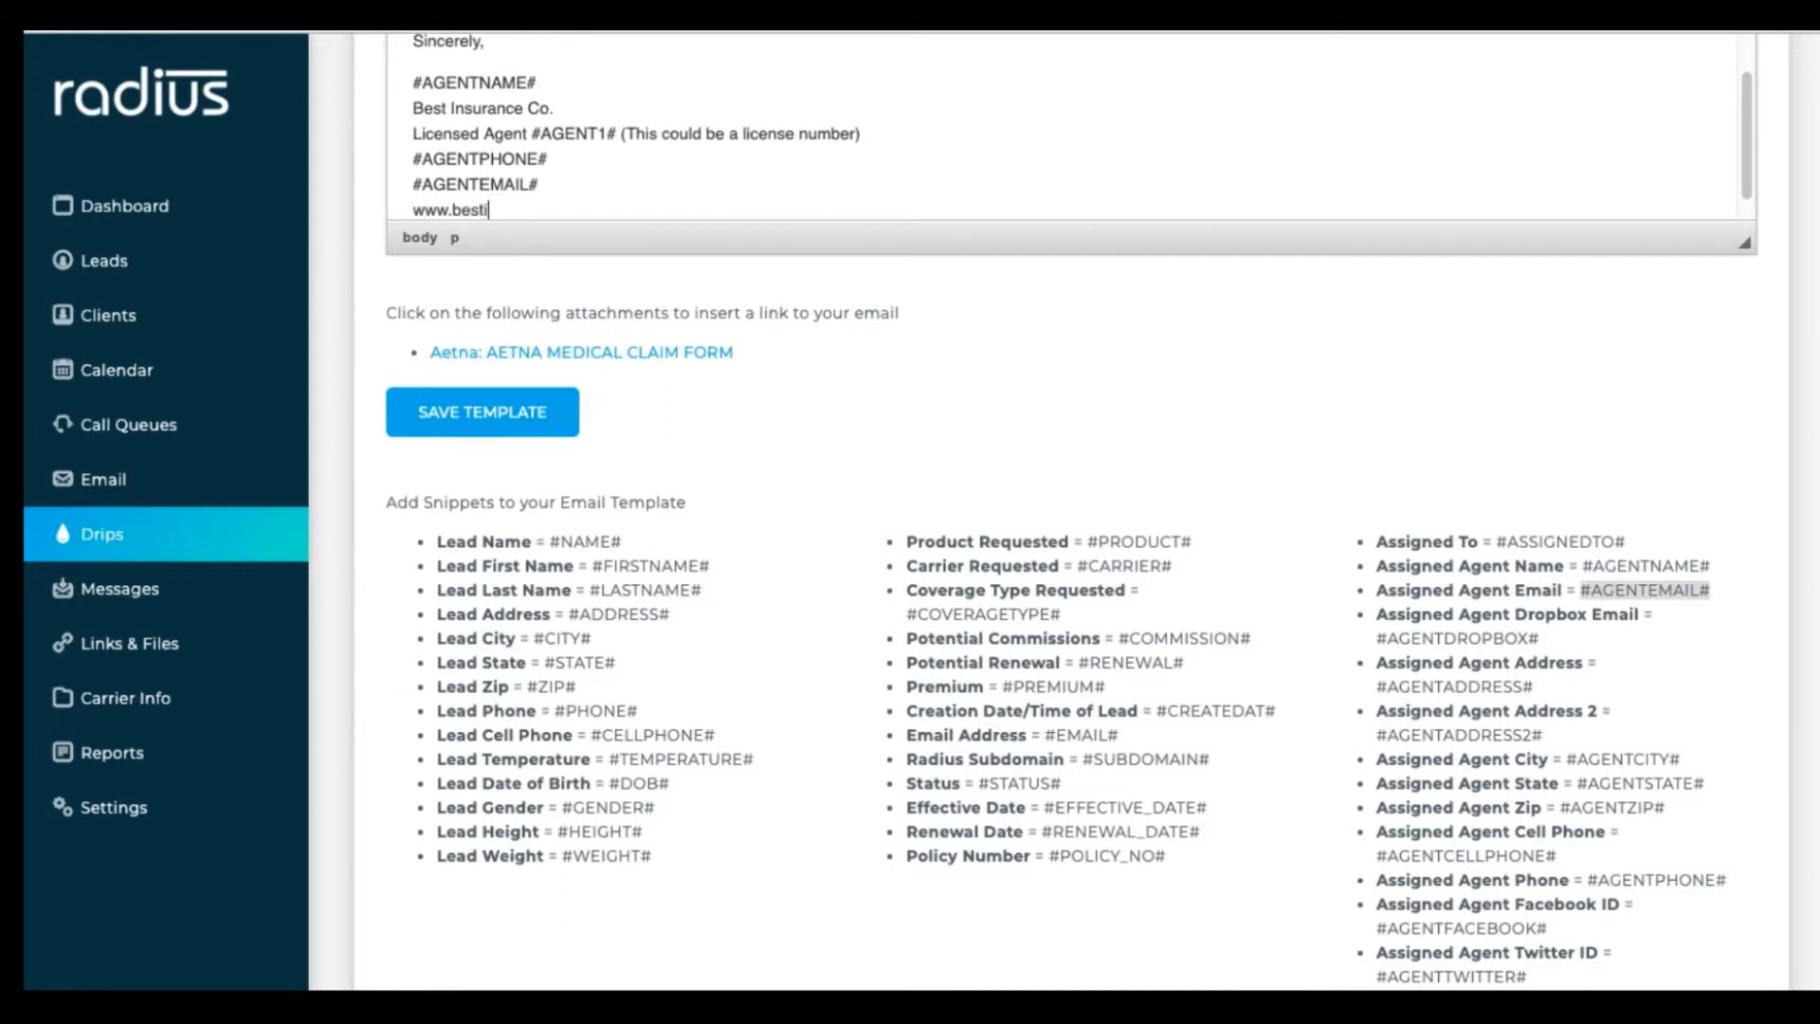
{"action": "type", "text": "nsurance"}
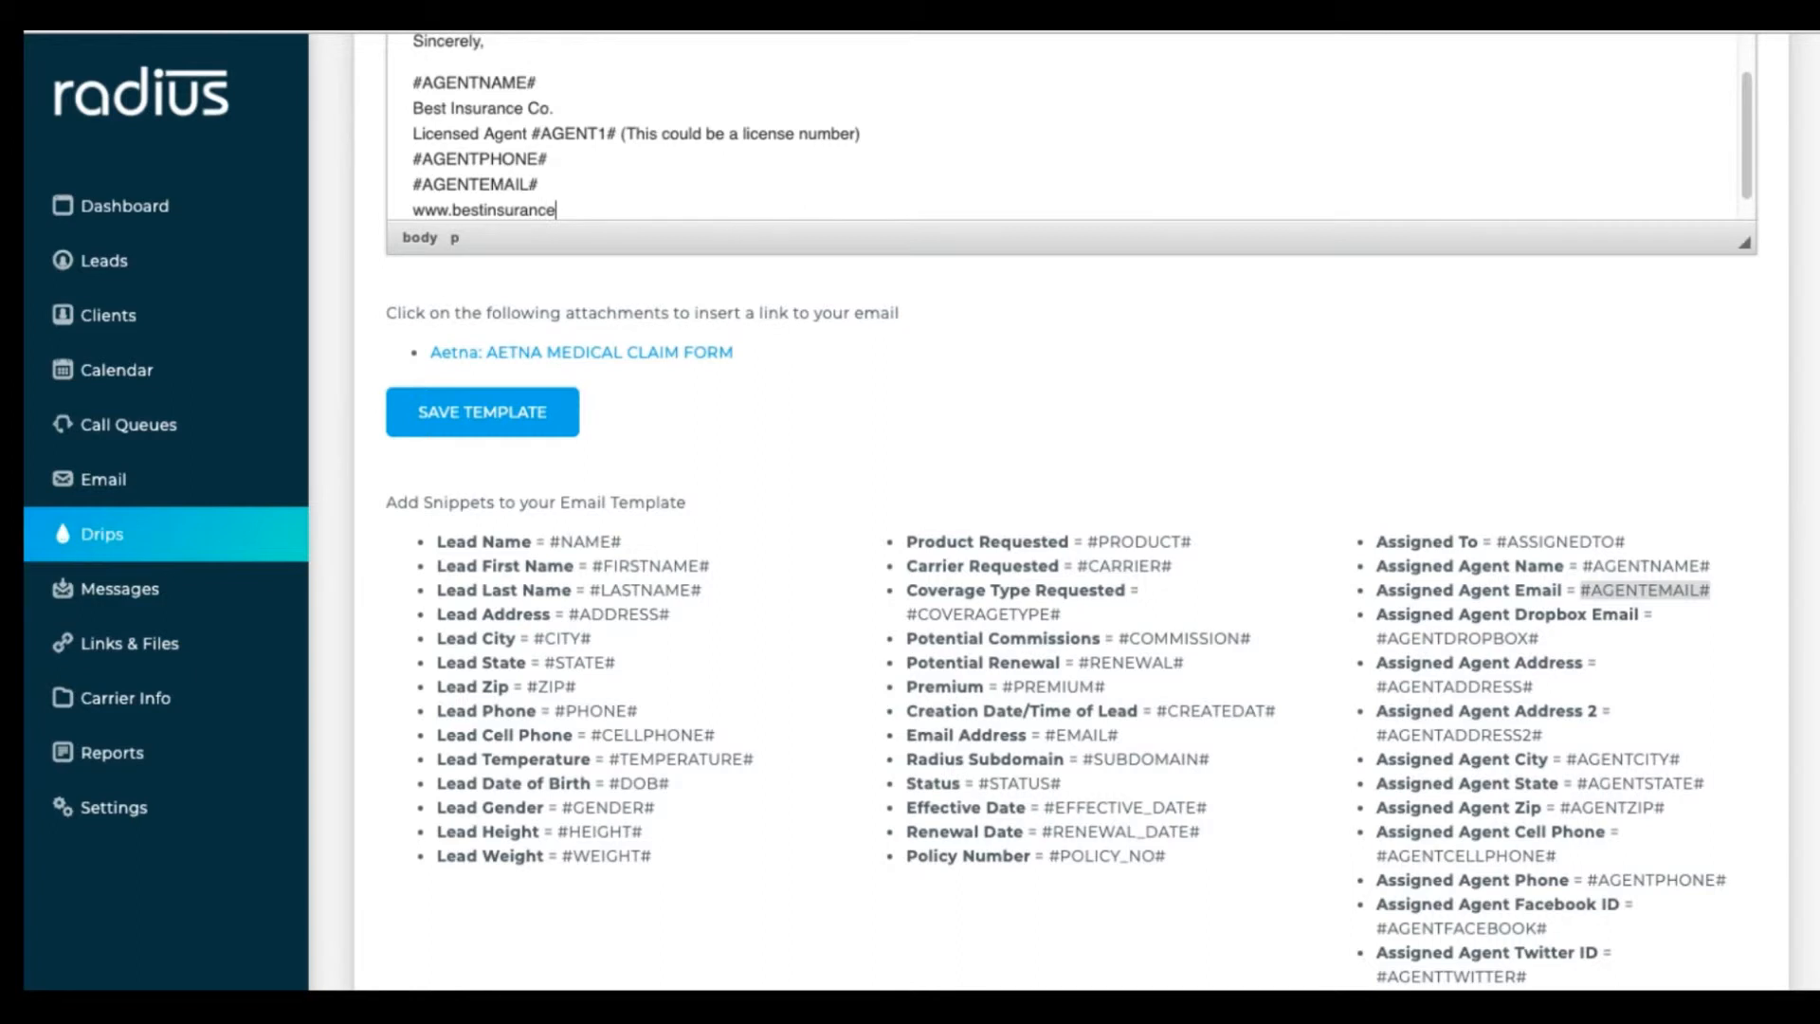
{"action": "type", "text": "co.com"}
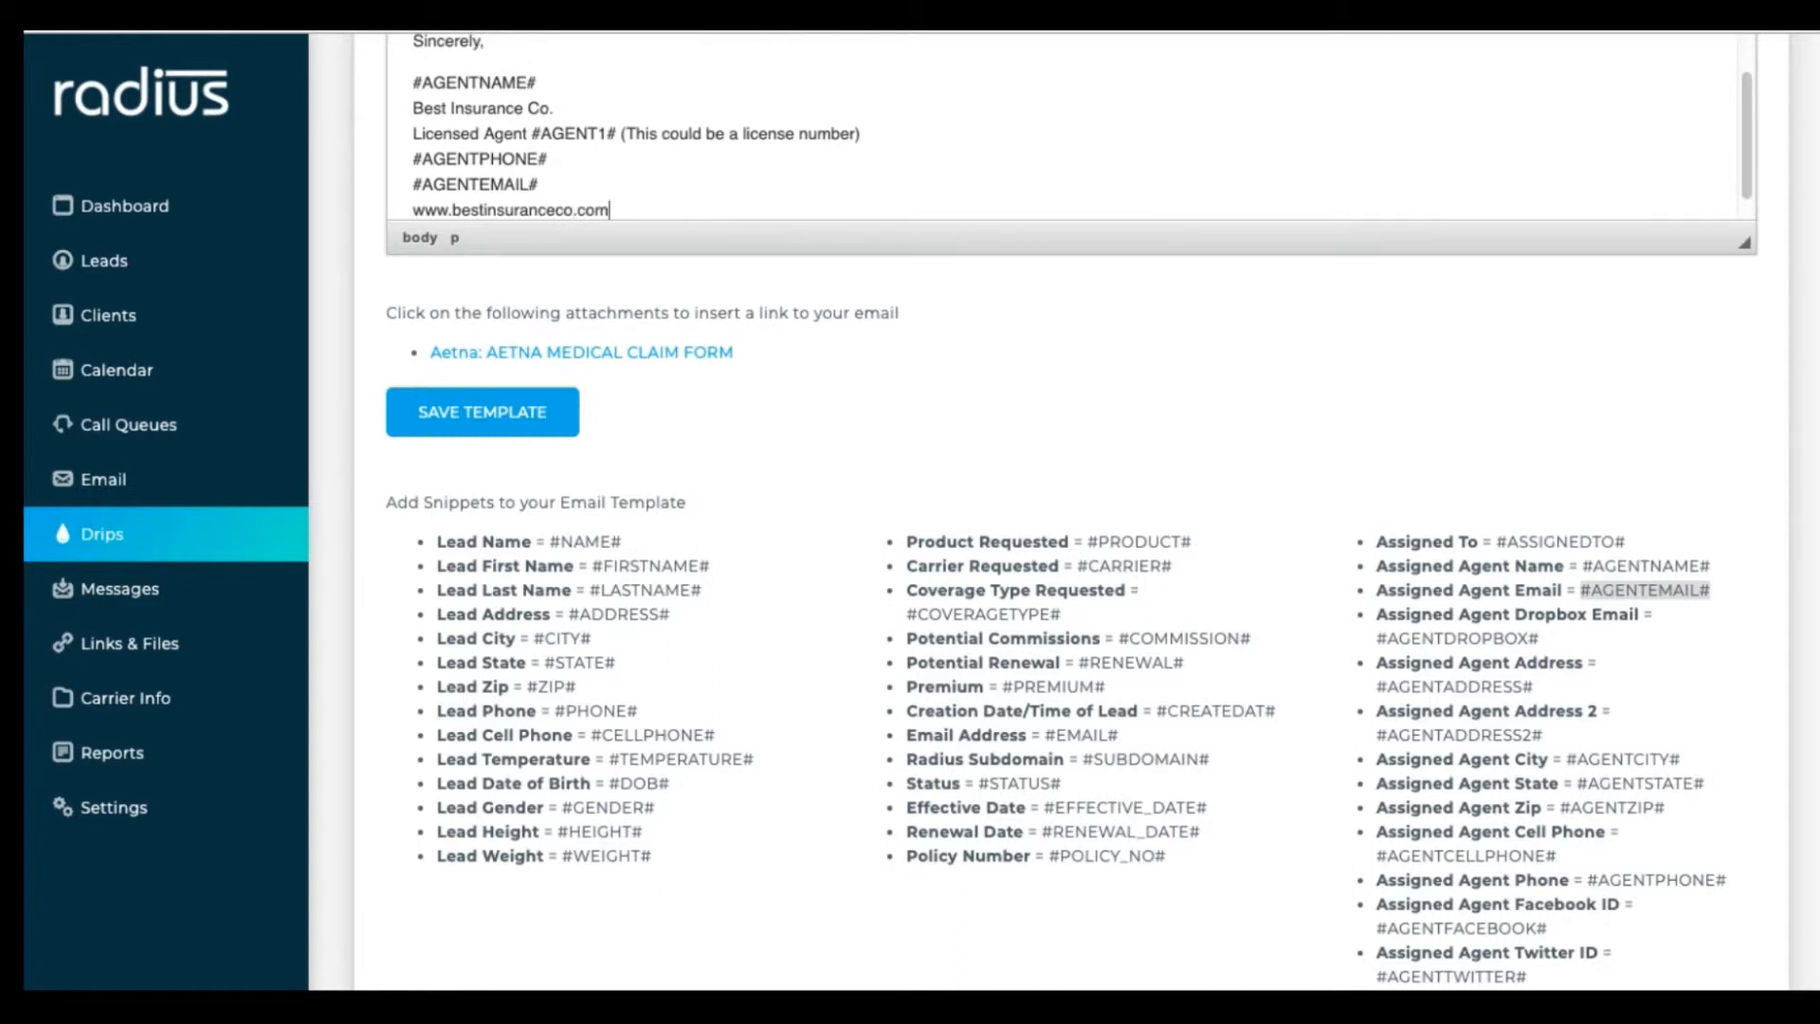
{"action": "scroll", "scroll_direction": "down", "scroll_amount": 3}
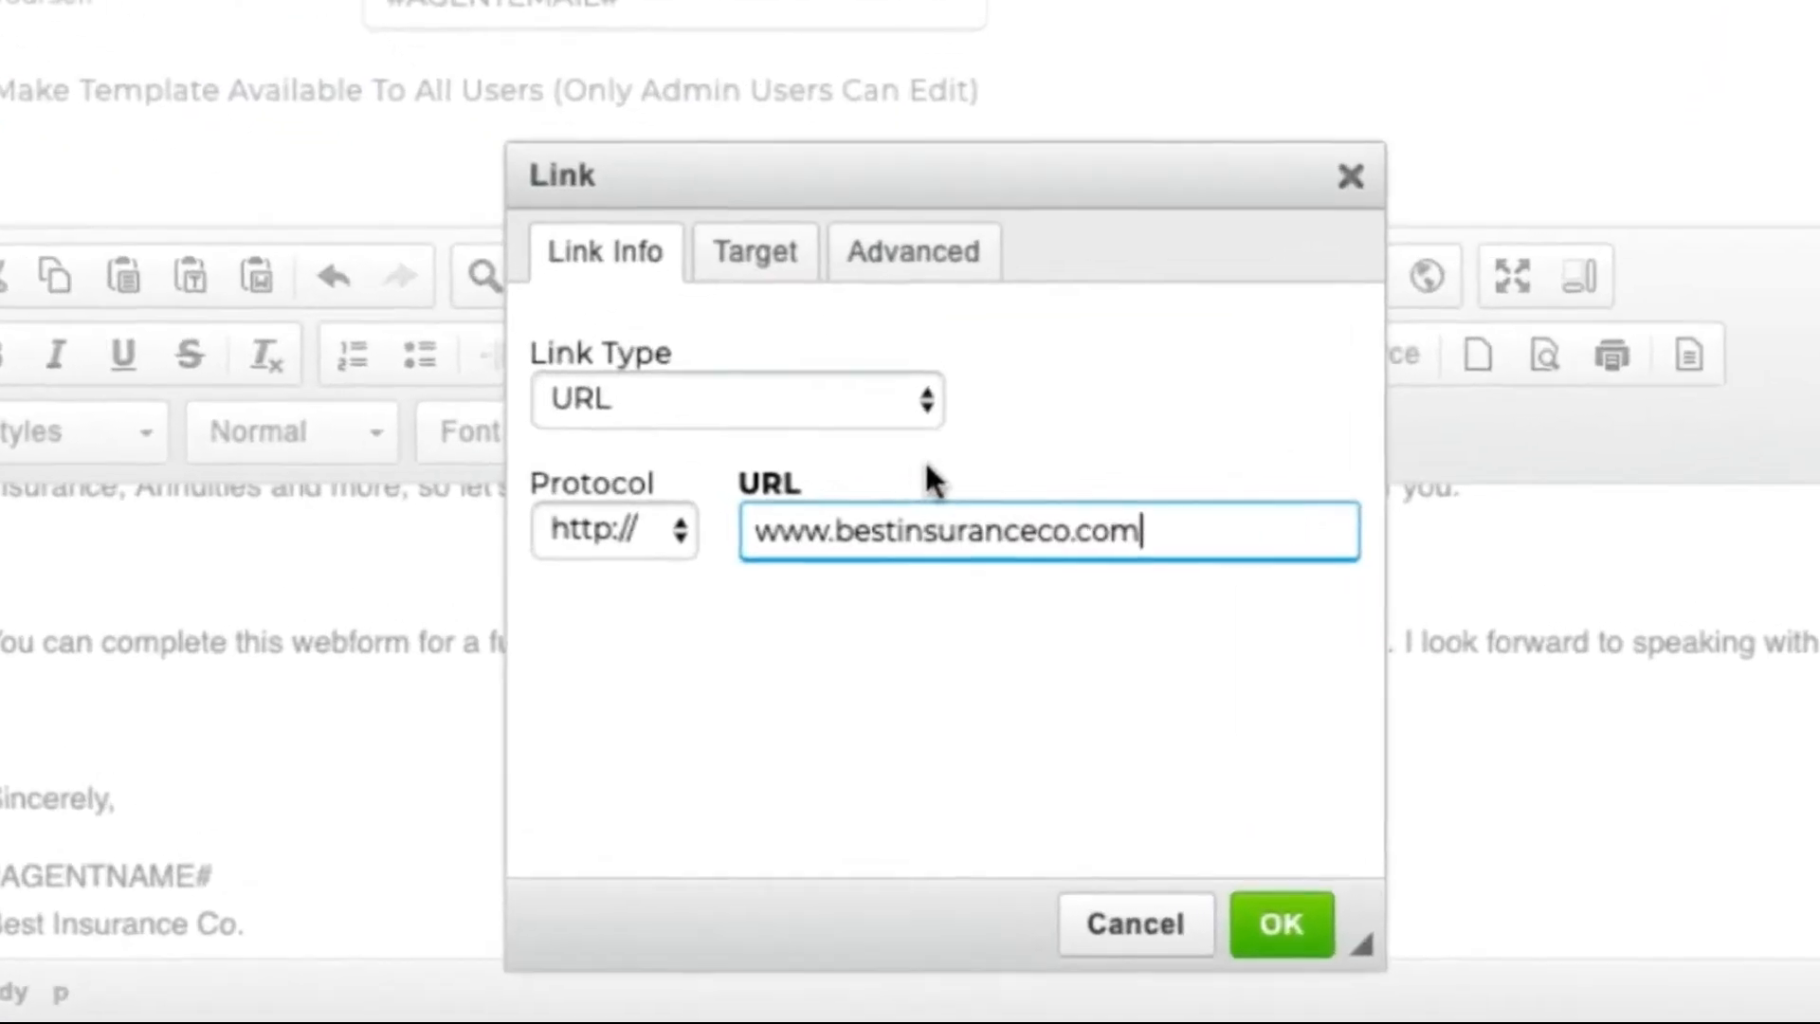
{"action": "left_click", "coordinate": [1276, 923]}
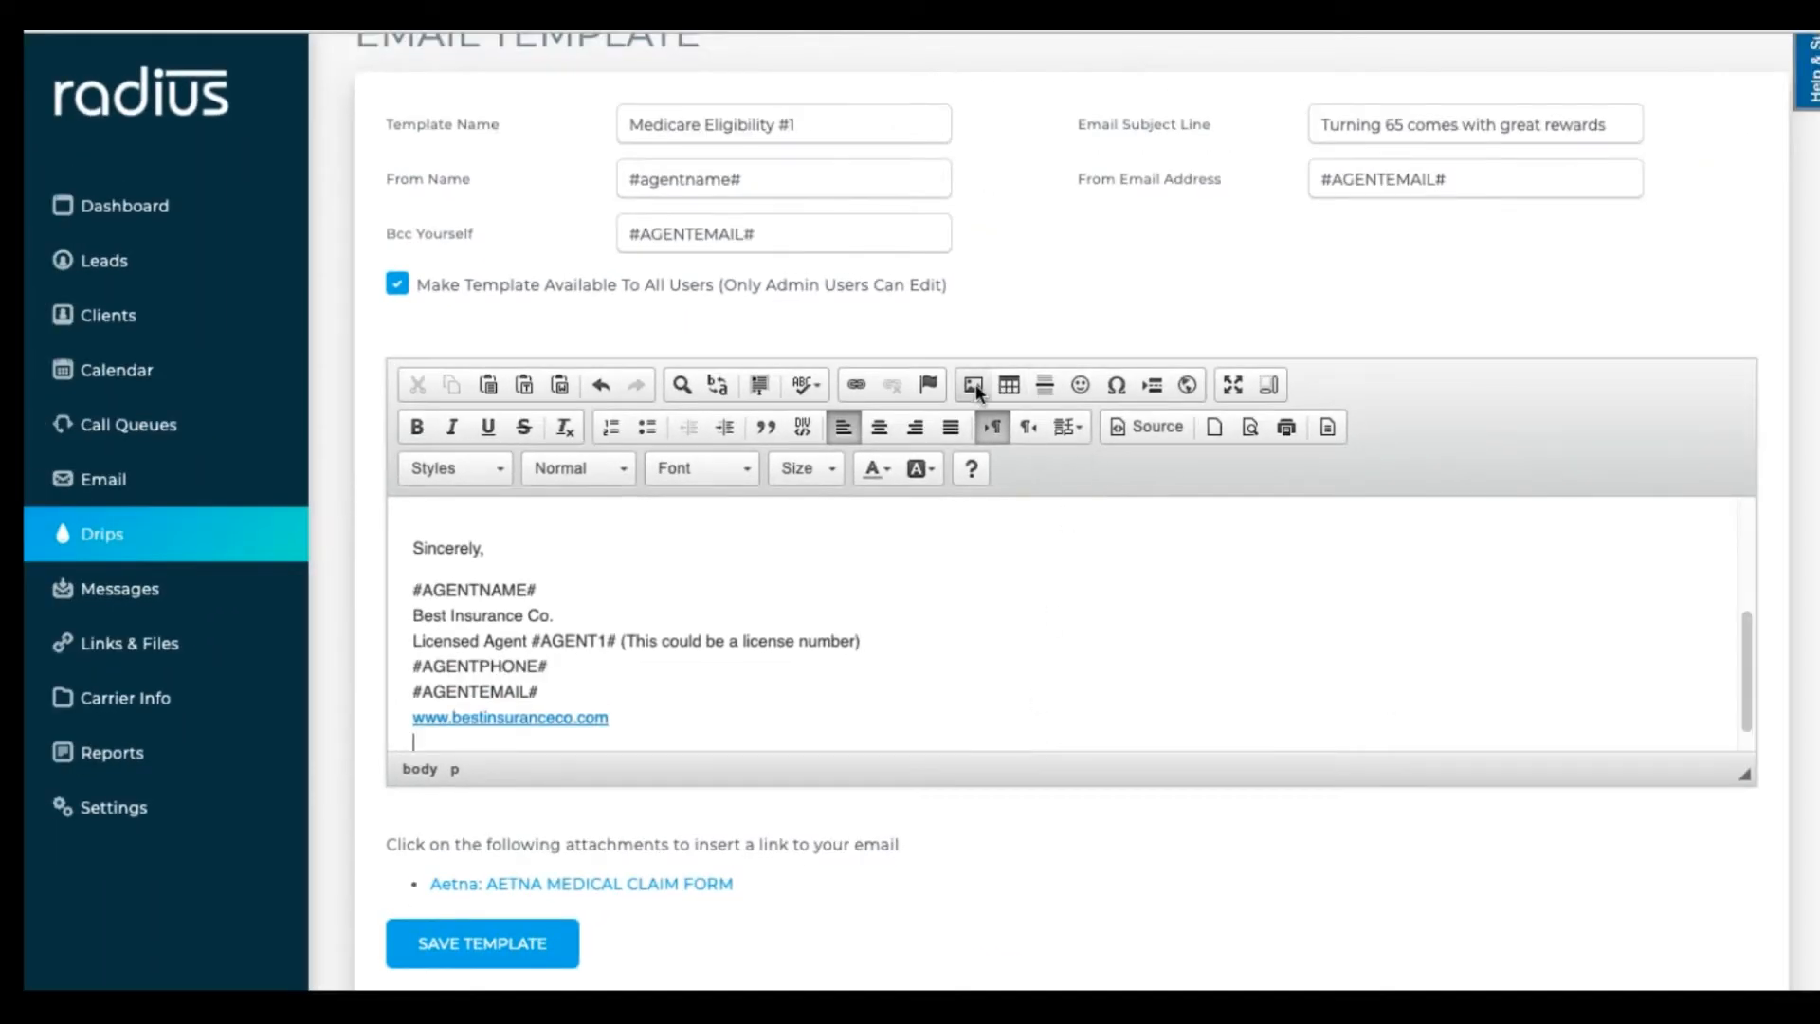
Upload SuperAgentPhoto.jpg to the server and insert it beneath the signature's website link
{"action": "left_click", "coordinate": [973, 383]}
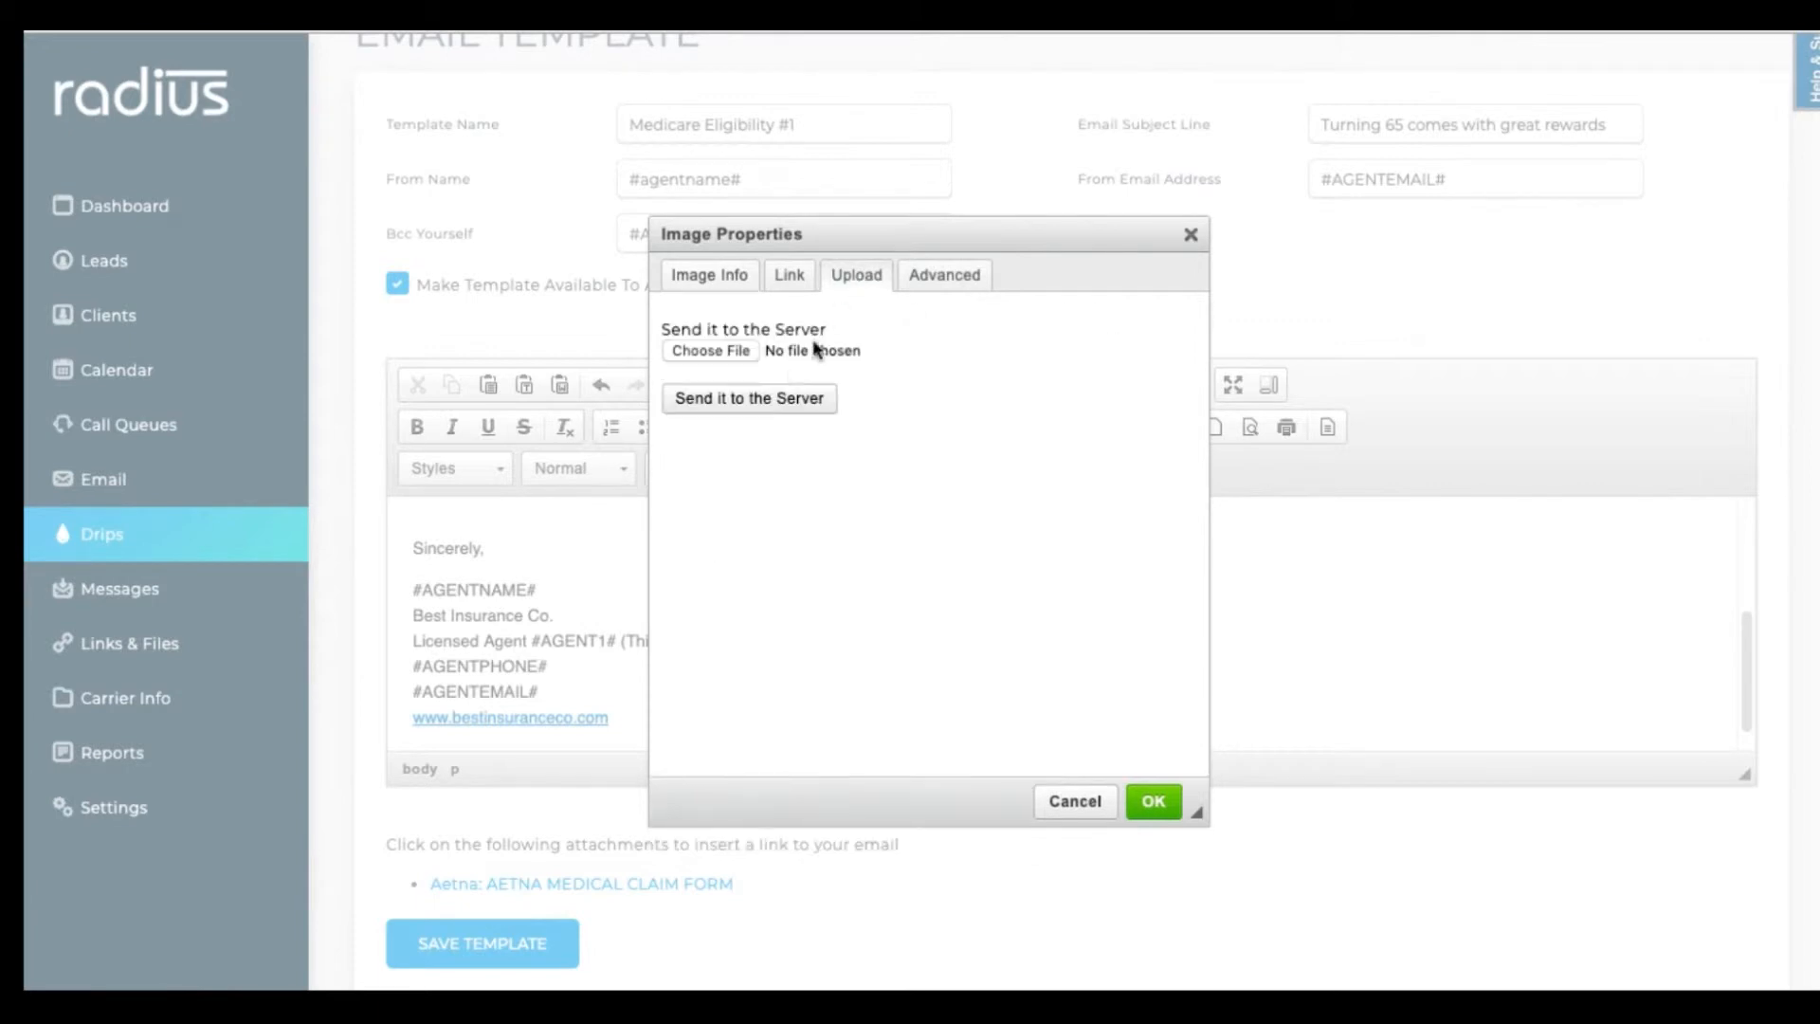
{"action": "left_click", "coordinate": [709, 351]}
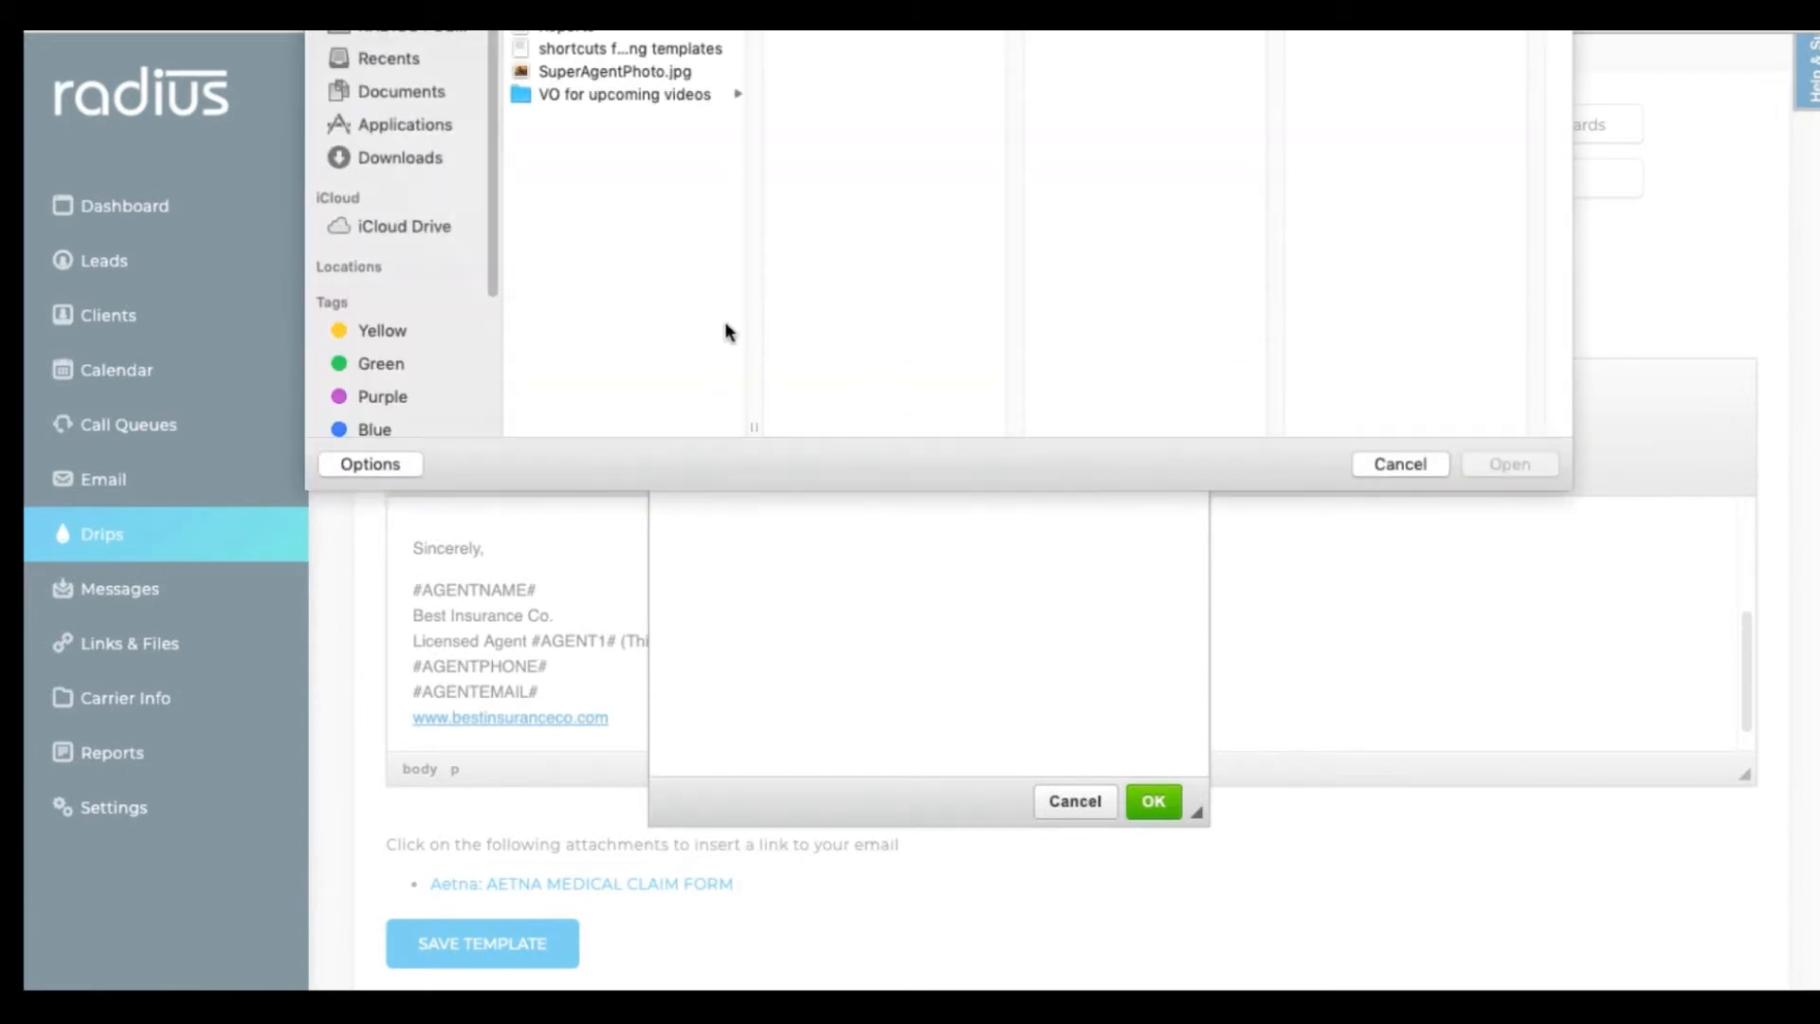
{"action": "left_click", "coordinate": [614, 72]}
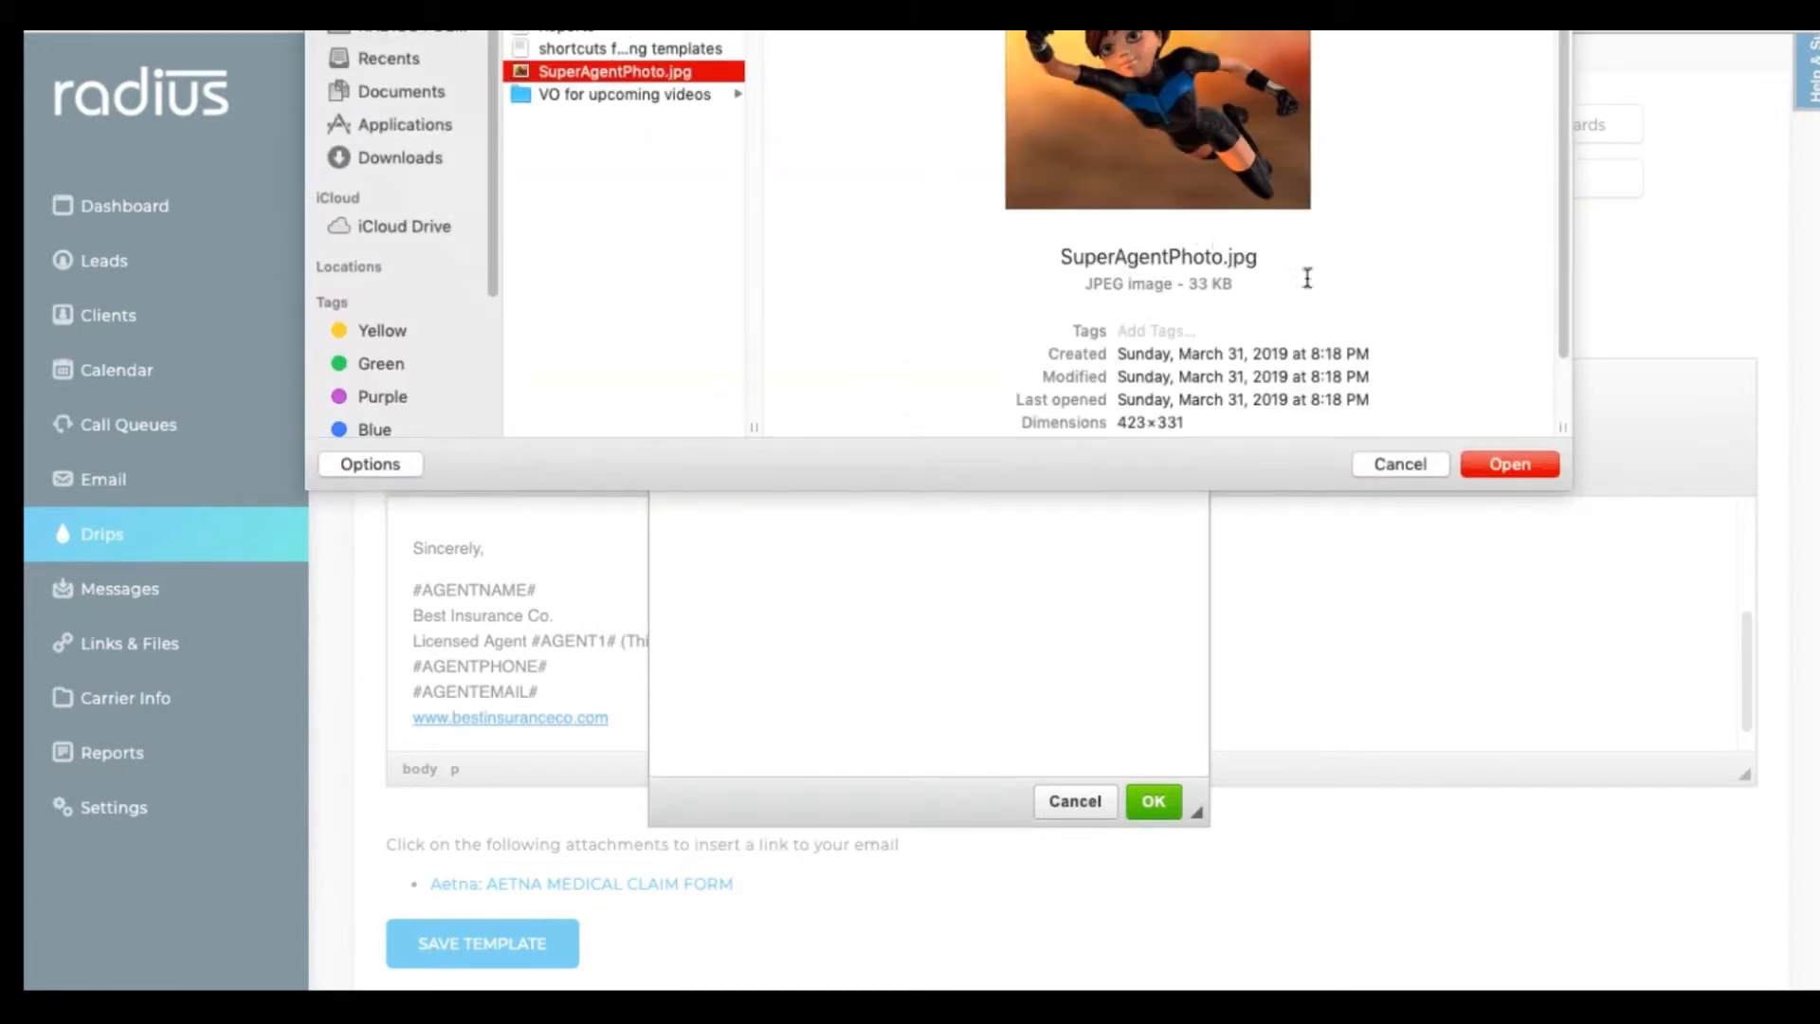
{"action": "left_click", "coordinate": [1510, 463]}
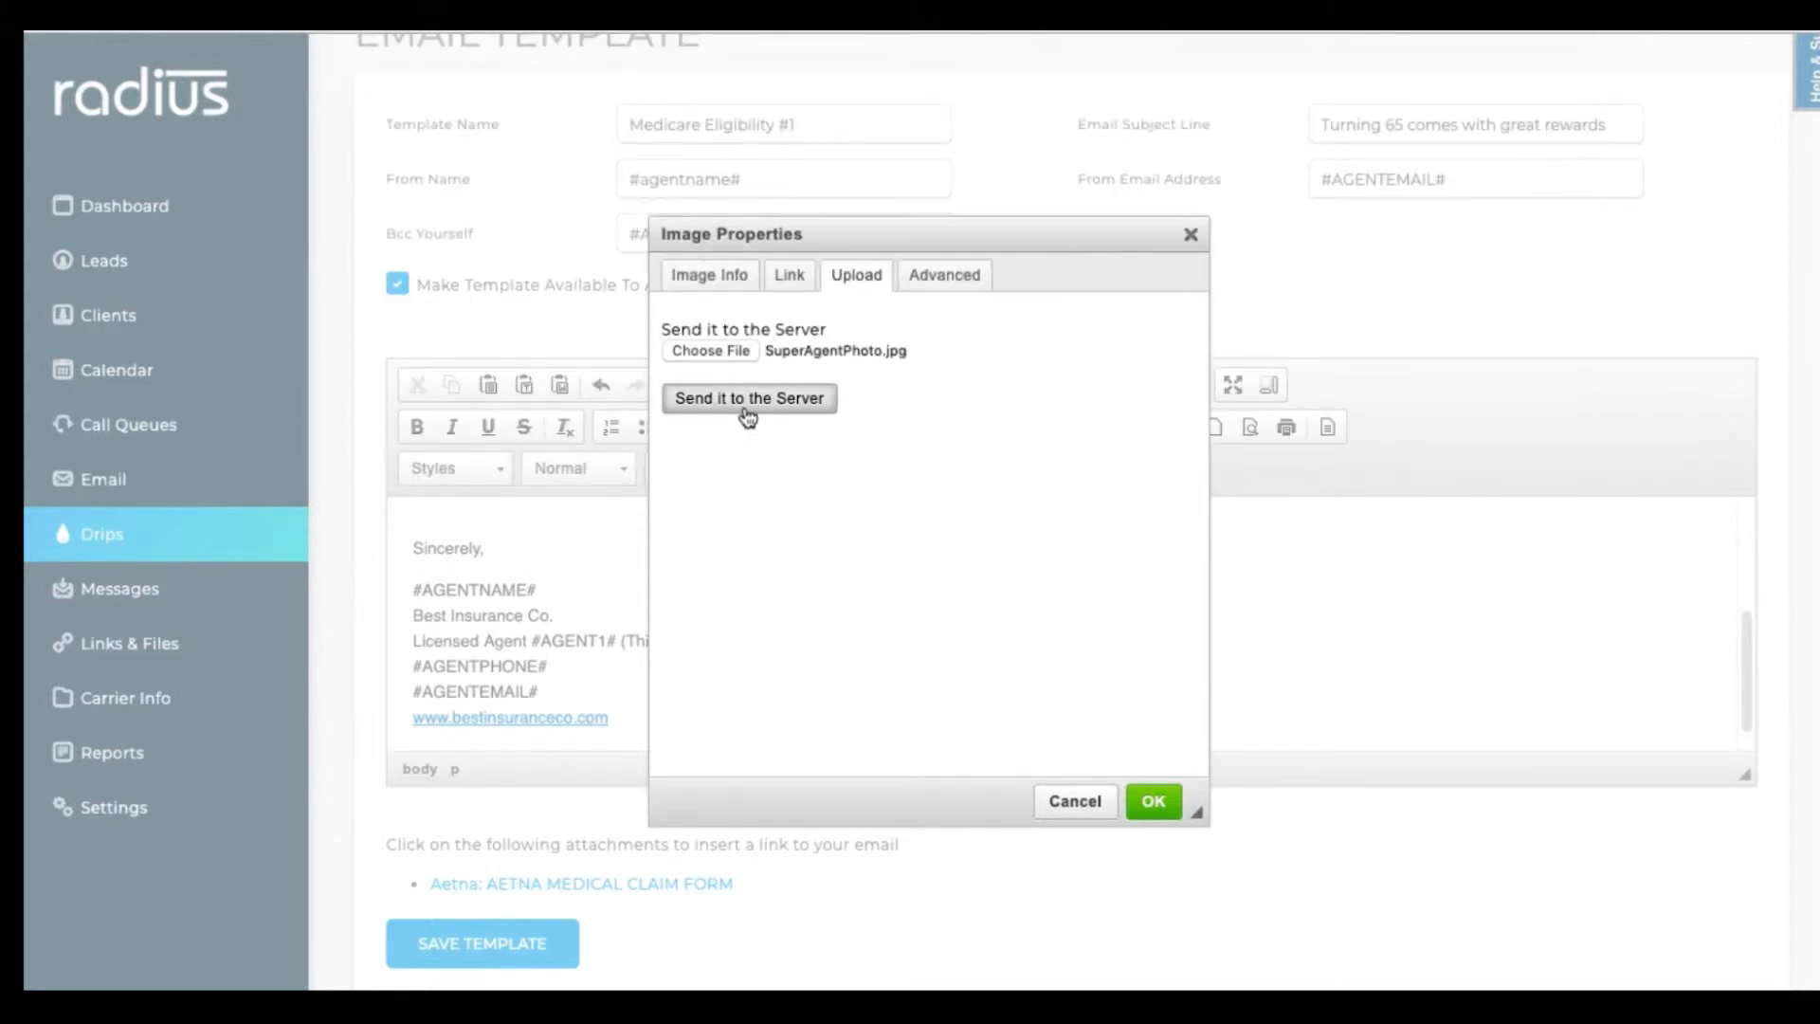
{"action": "left_click", "coordinate": [749, 399]}
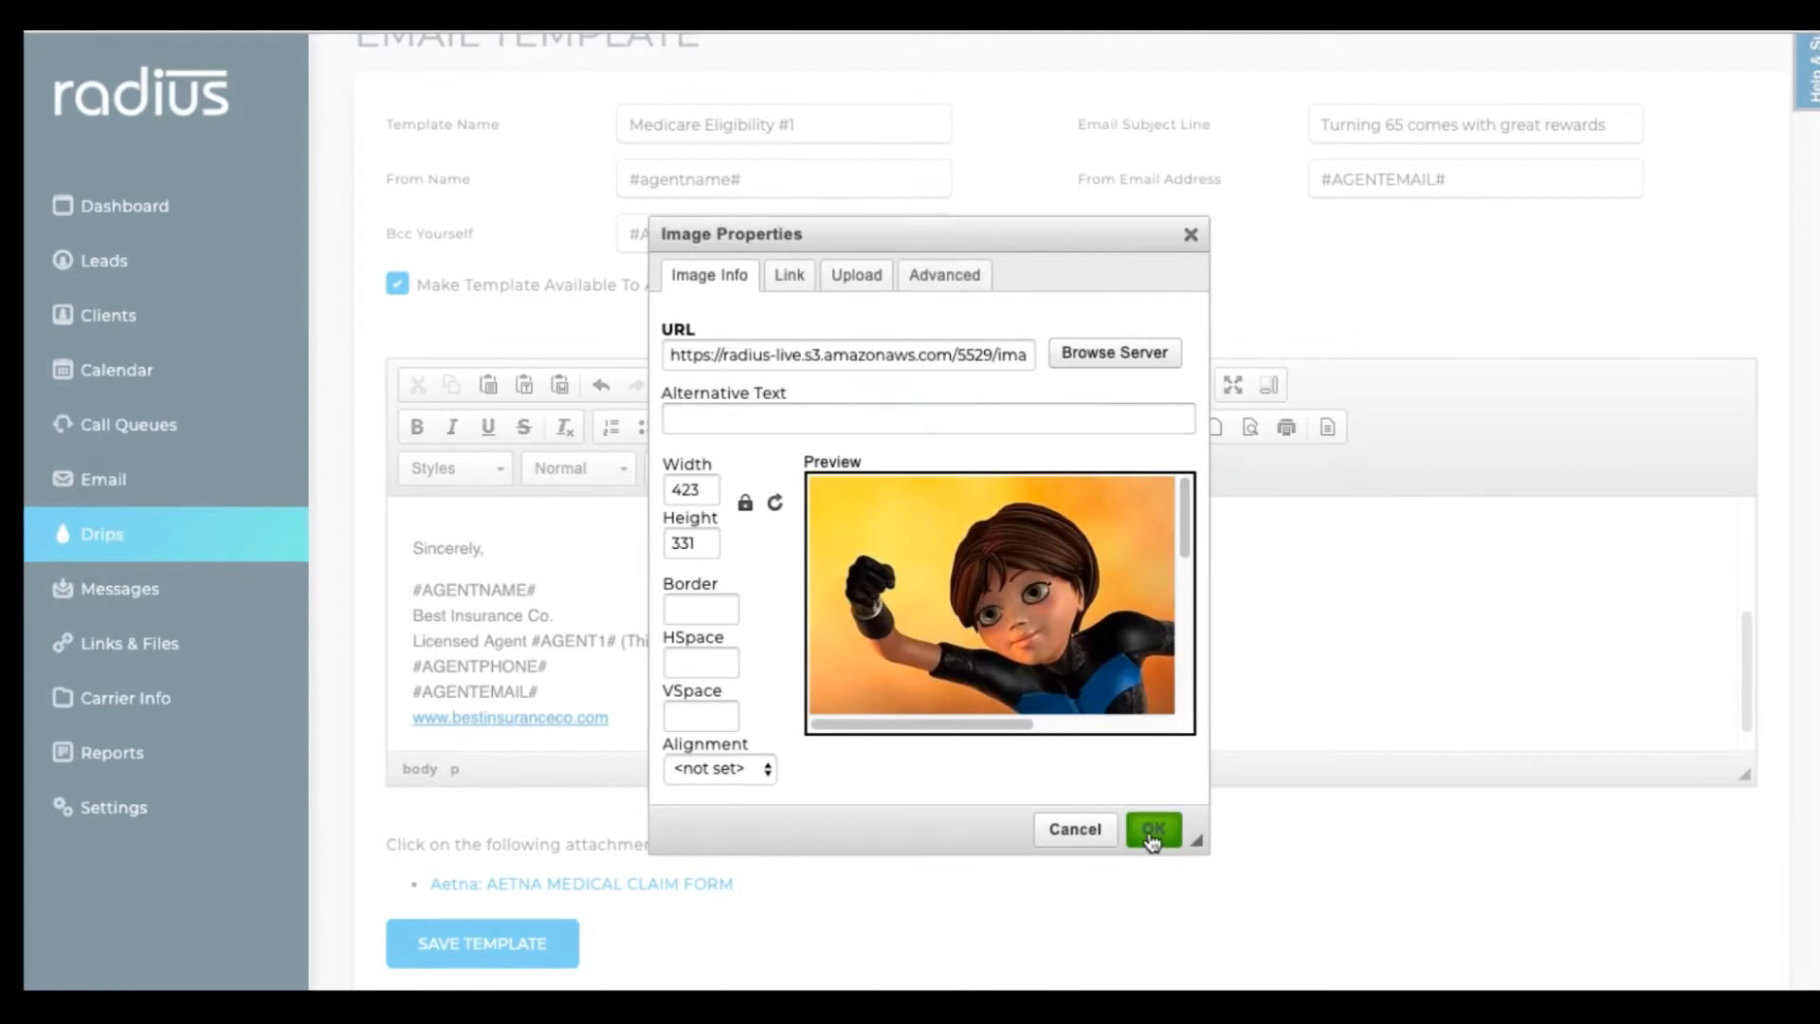
{"action": "left_click", "coordinate": [1155, 831]}
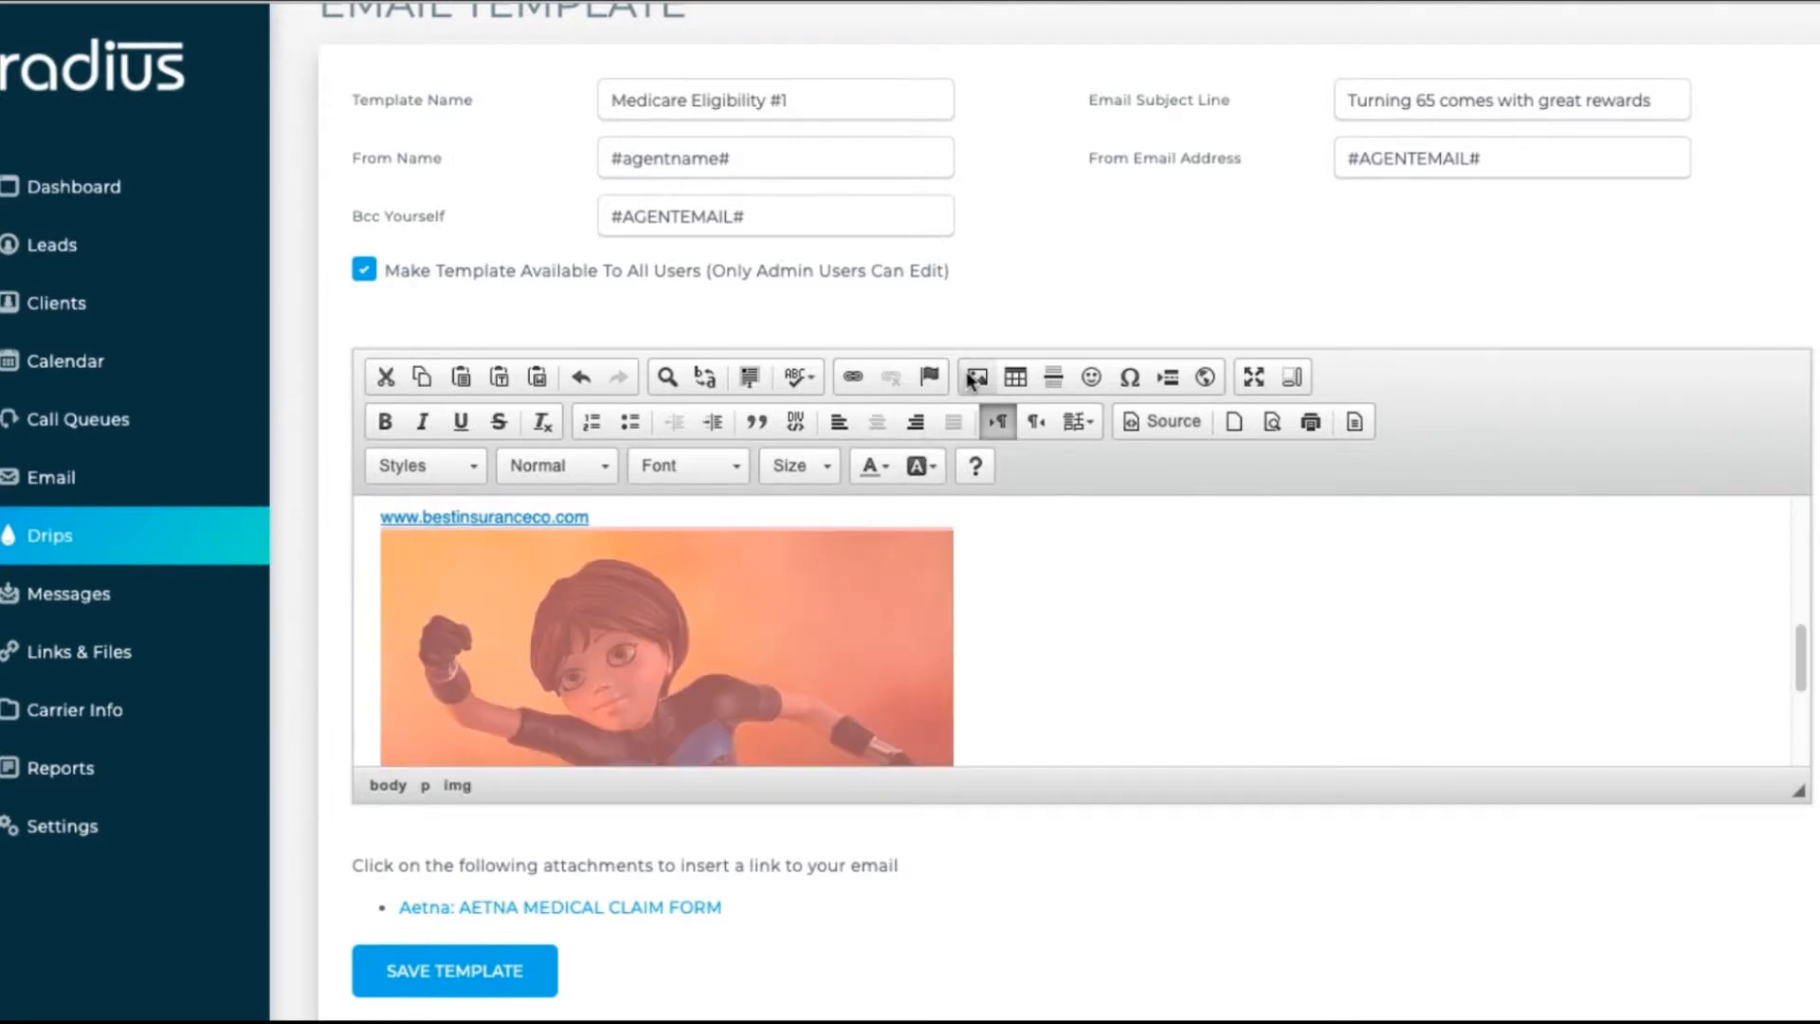
Set the inserted photo's width to 250 in Image Properties
{"action": "left_click", "coordinate": [974, 375]}
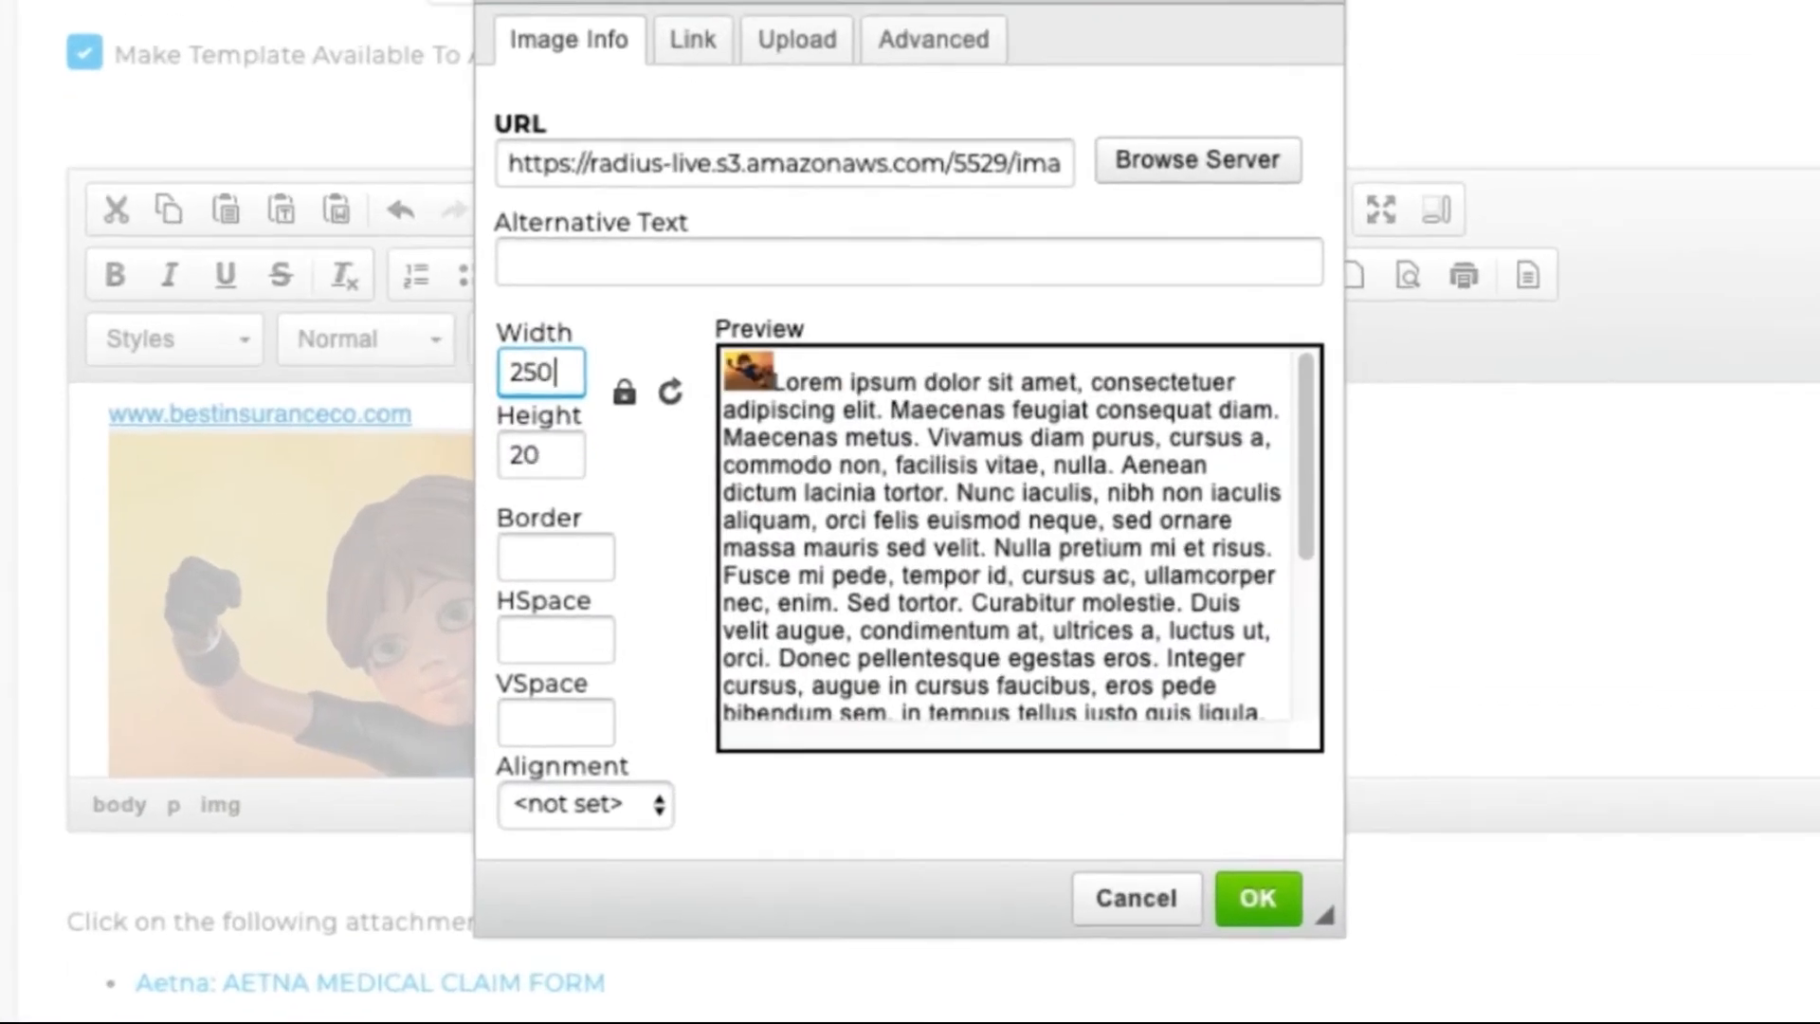
{"action": "left_click", "coordinate": [1256, 899]}
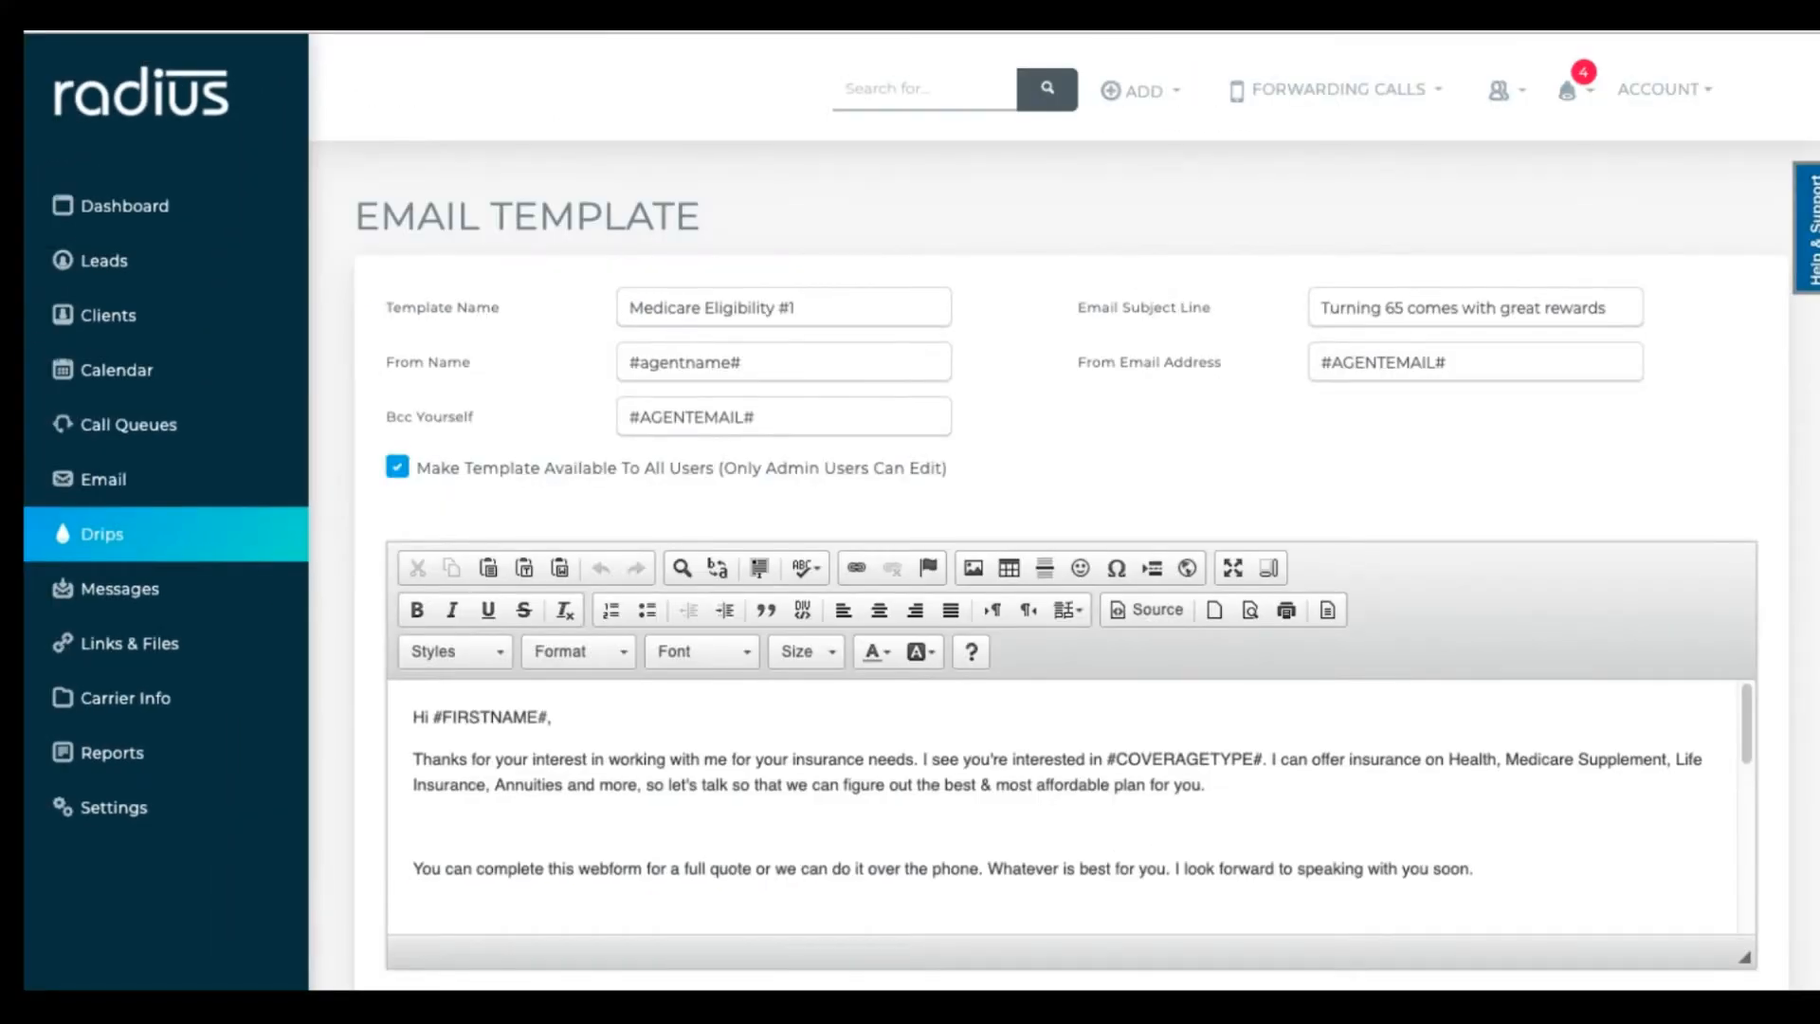
Scroll down the Medicare Eligibility #1 template page toward Save Template
{"action": "scroll", "scroll_direction": "down", "scroll_amount": 3}
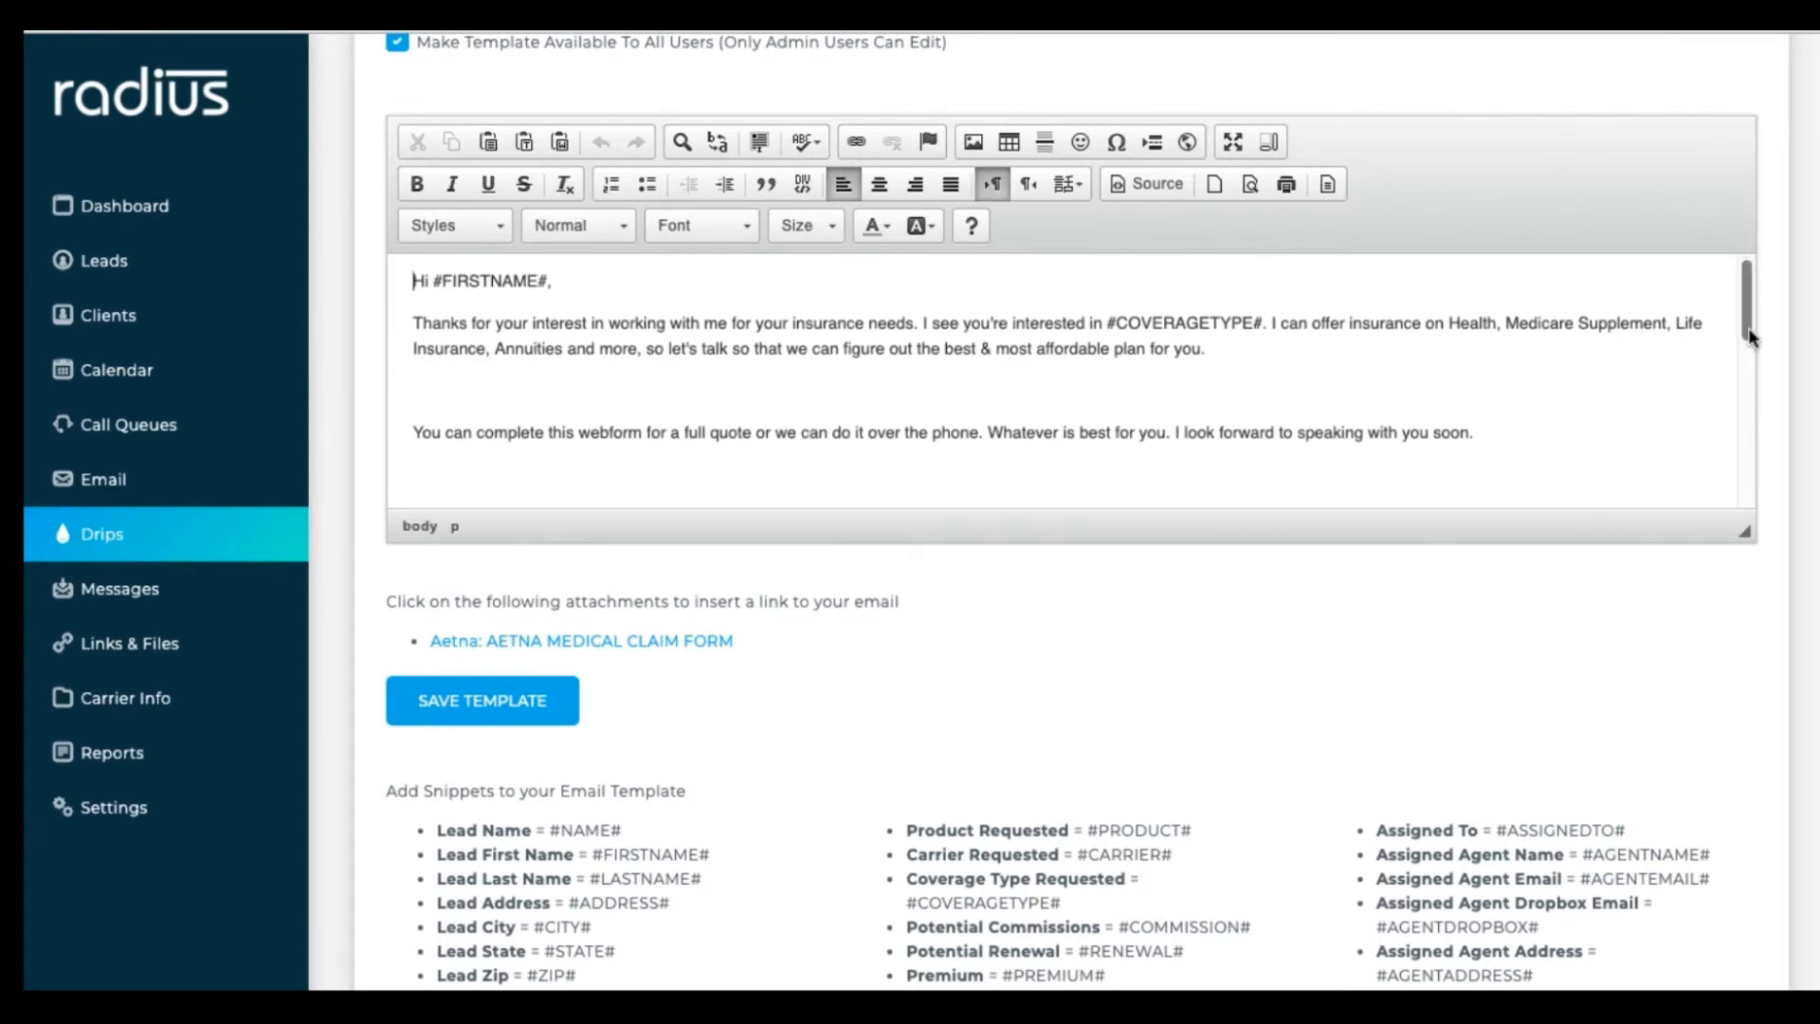
{"action": "scroll", "scroll_direction": "down", "scroll_amount": 3}
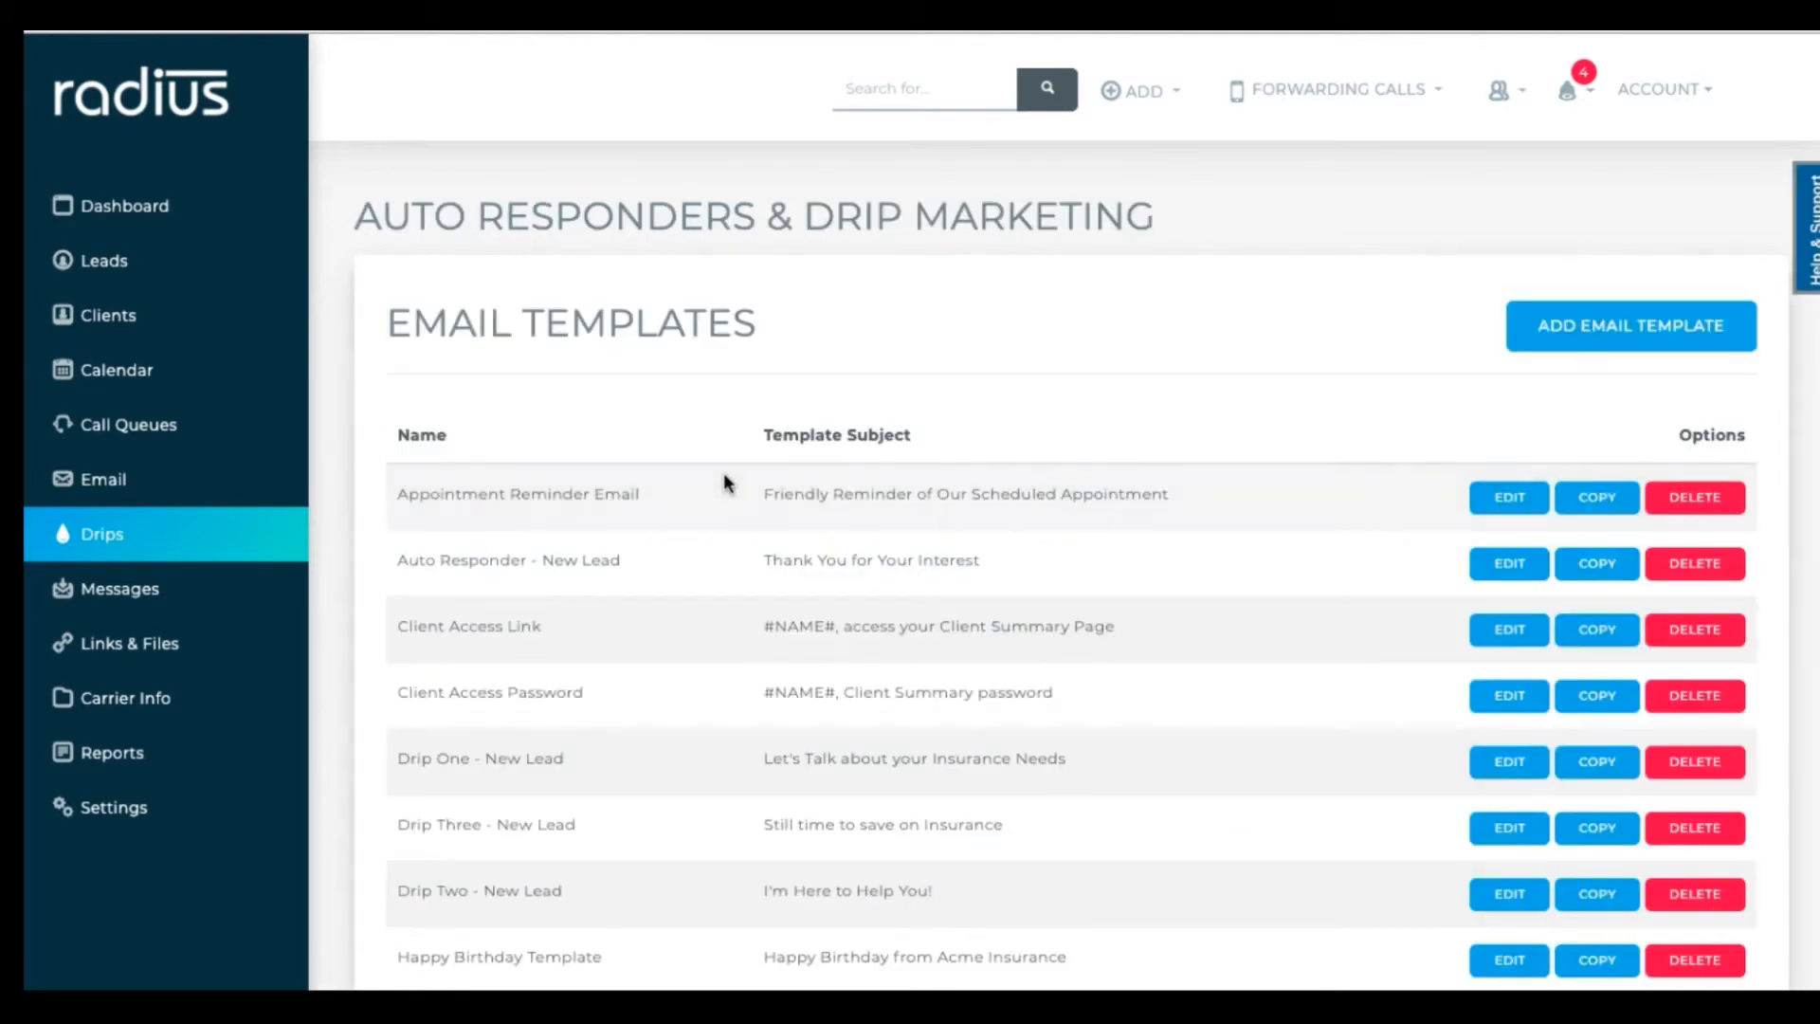
{"action": "mouse_move", "coordinate": [1627, 326]}
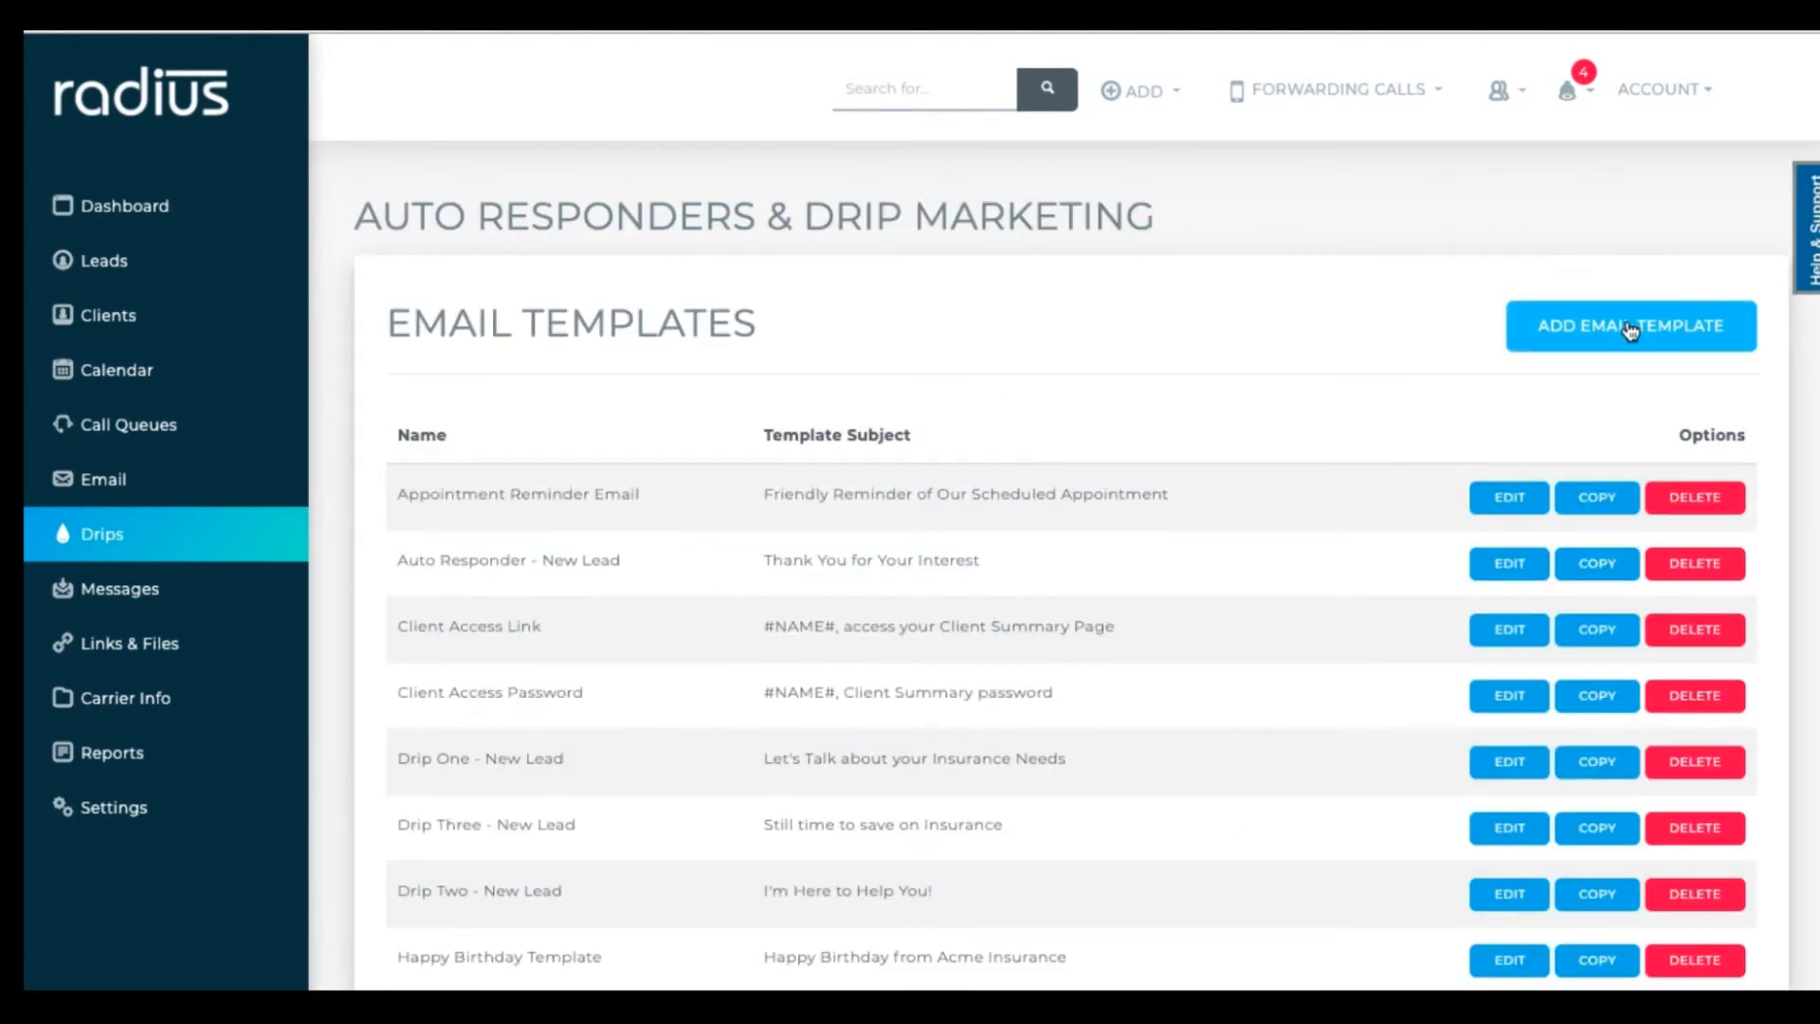
Add a new email template from the Auto Responders & Drip Marketing page
{"action": "left_click", "coordinate": [1631, 327]}
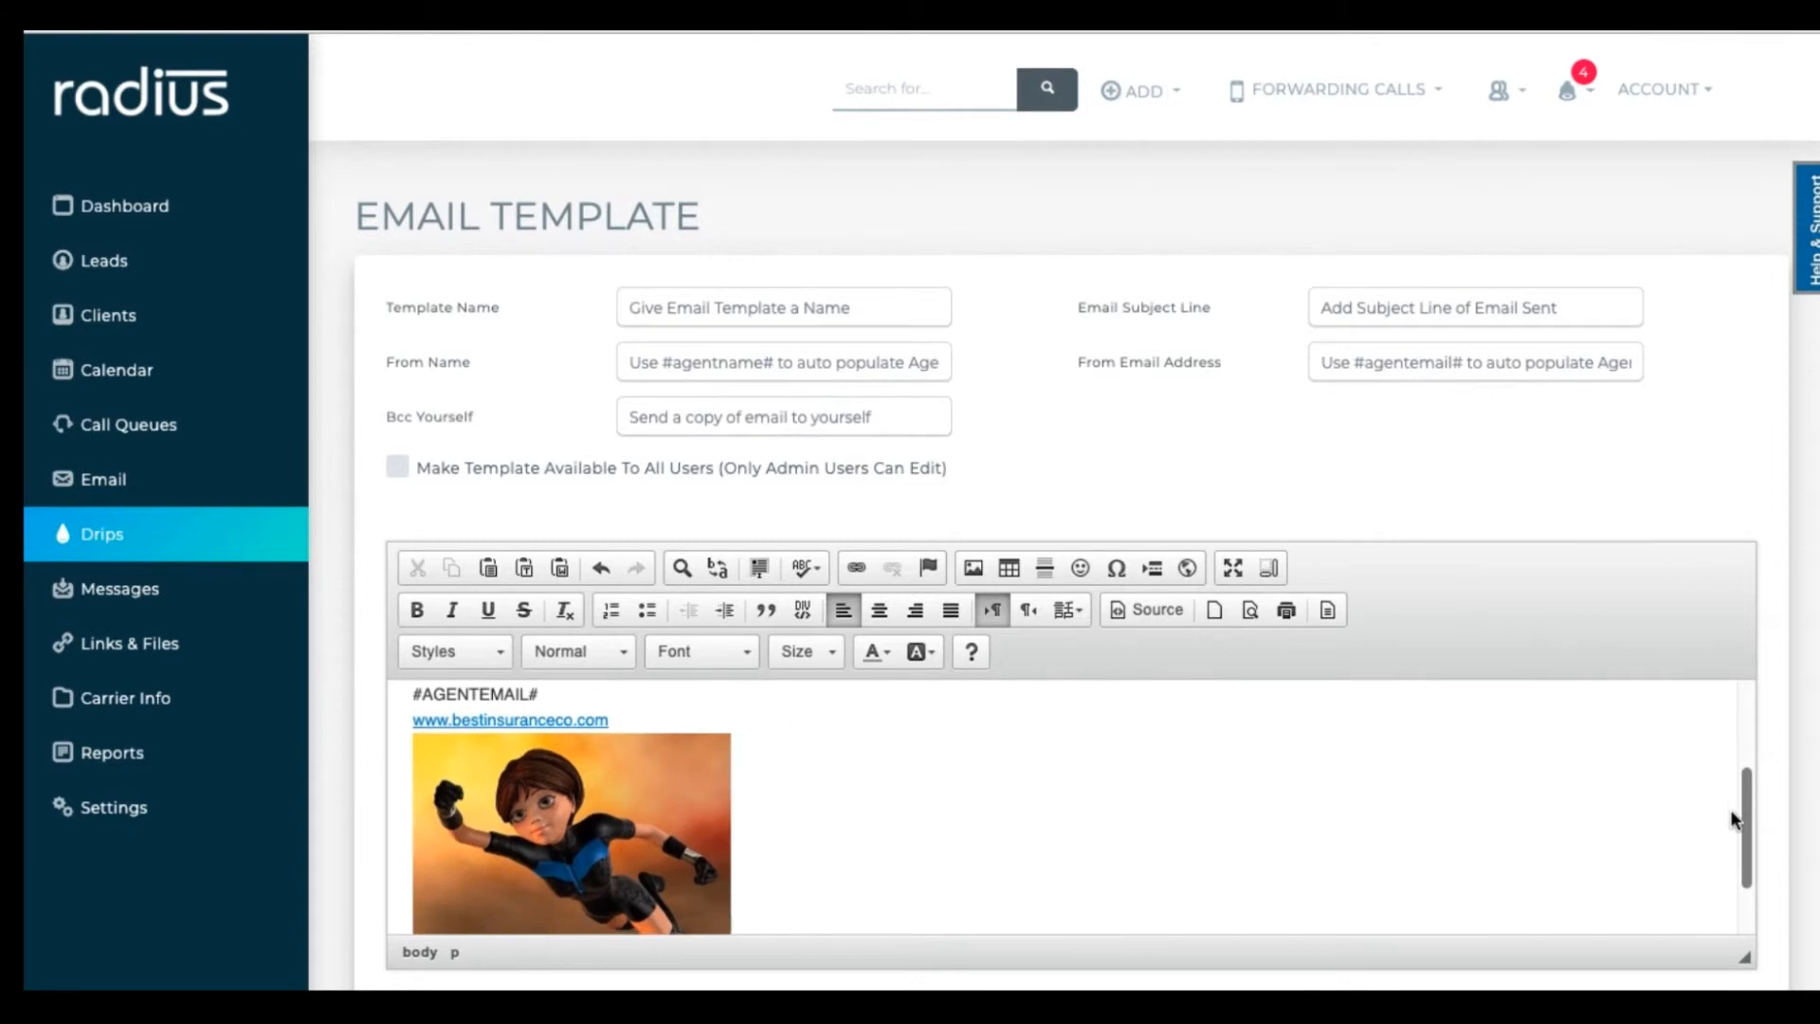
{"action": "type", "text": "Bla"}
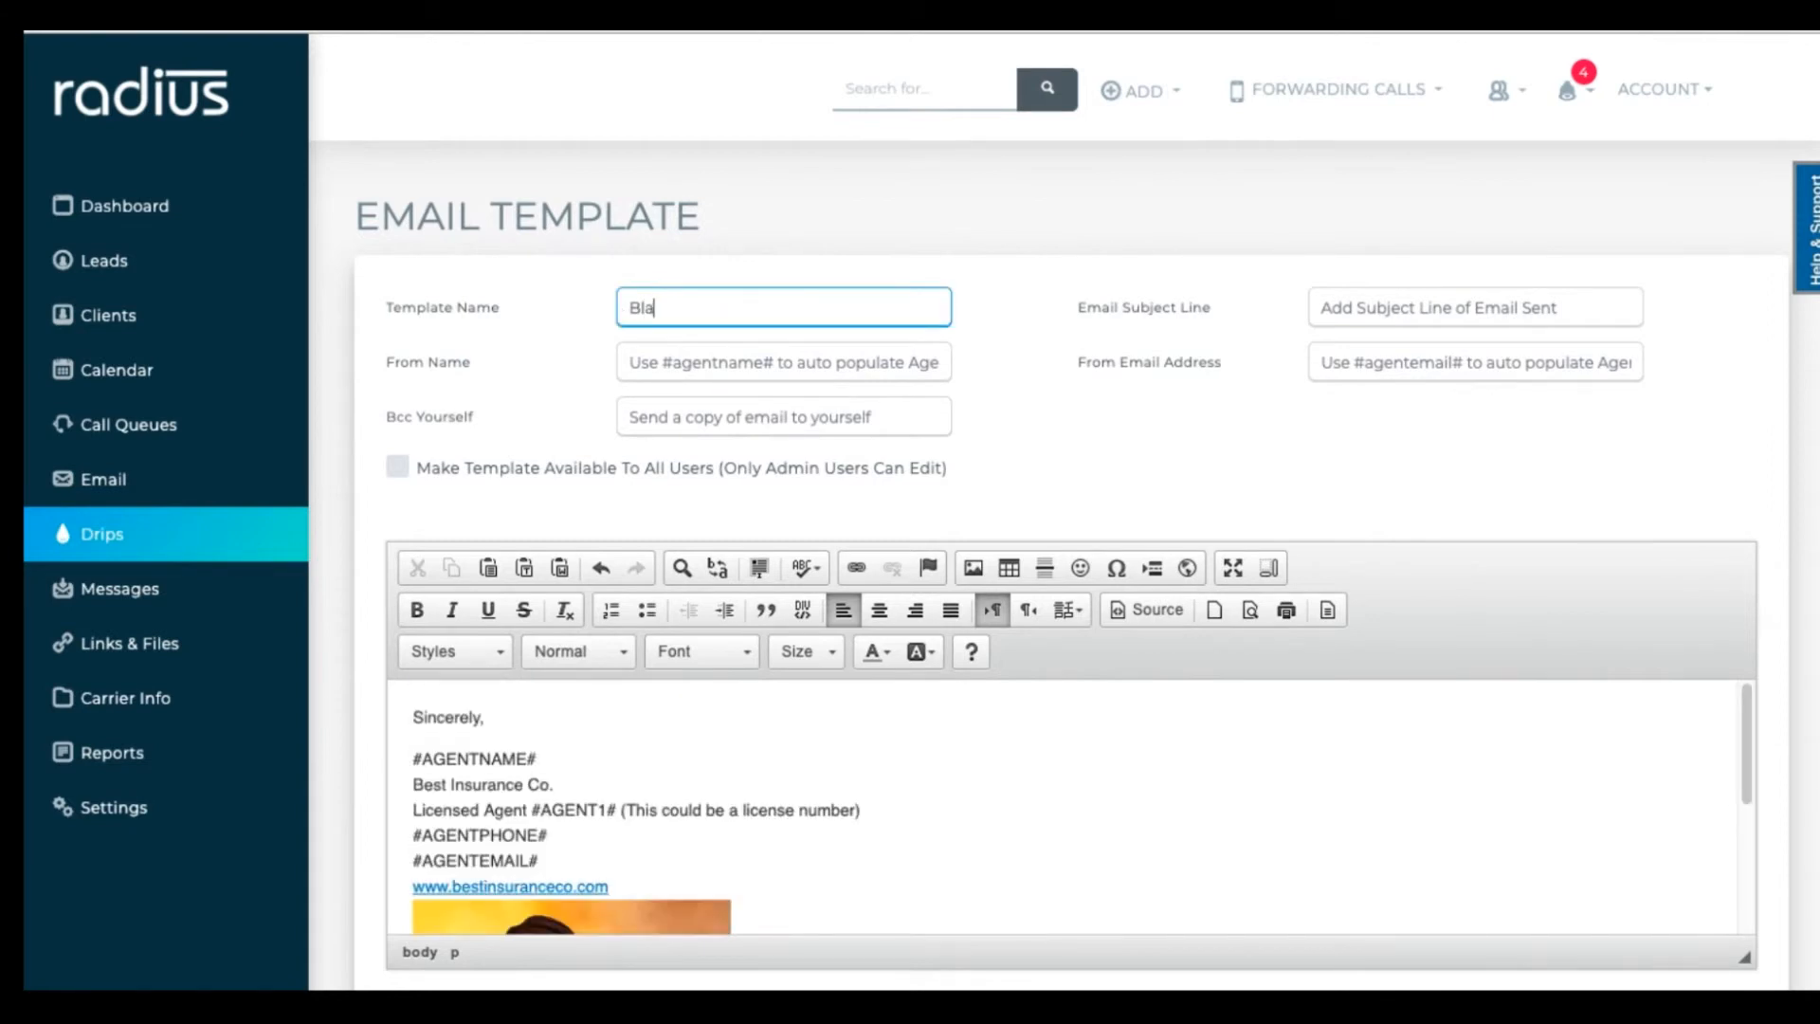
{"action": "type", "text": "Blank Signatu"}
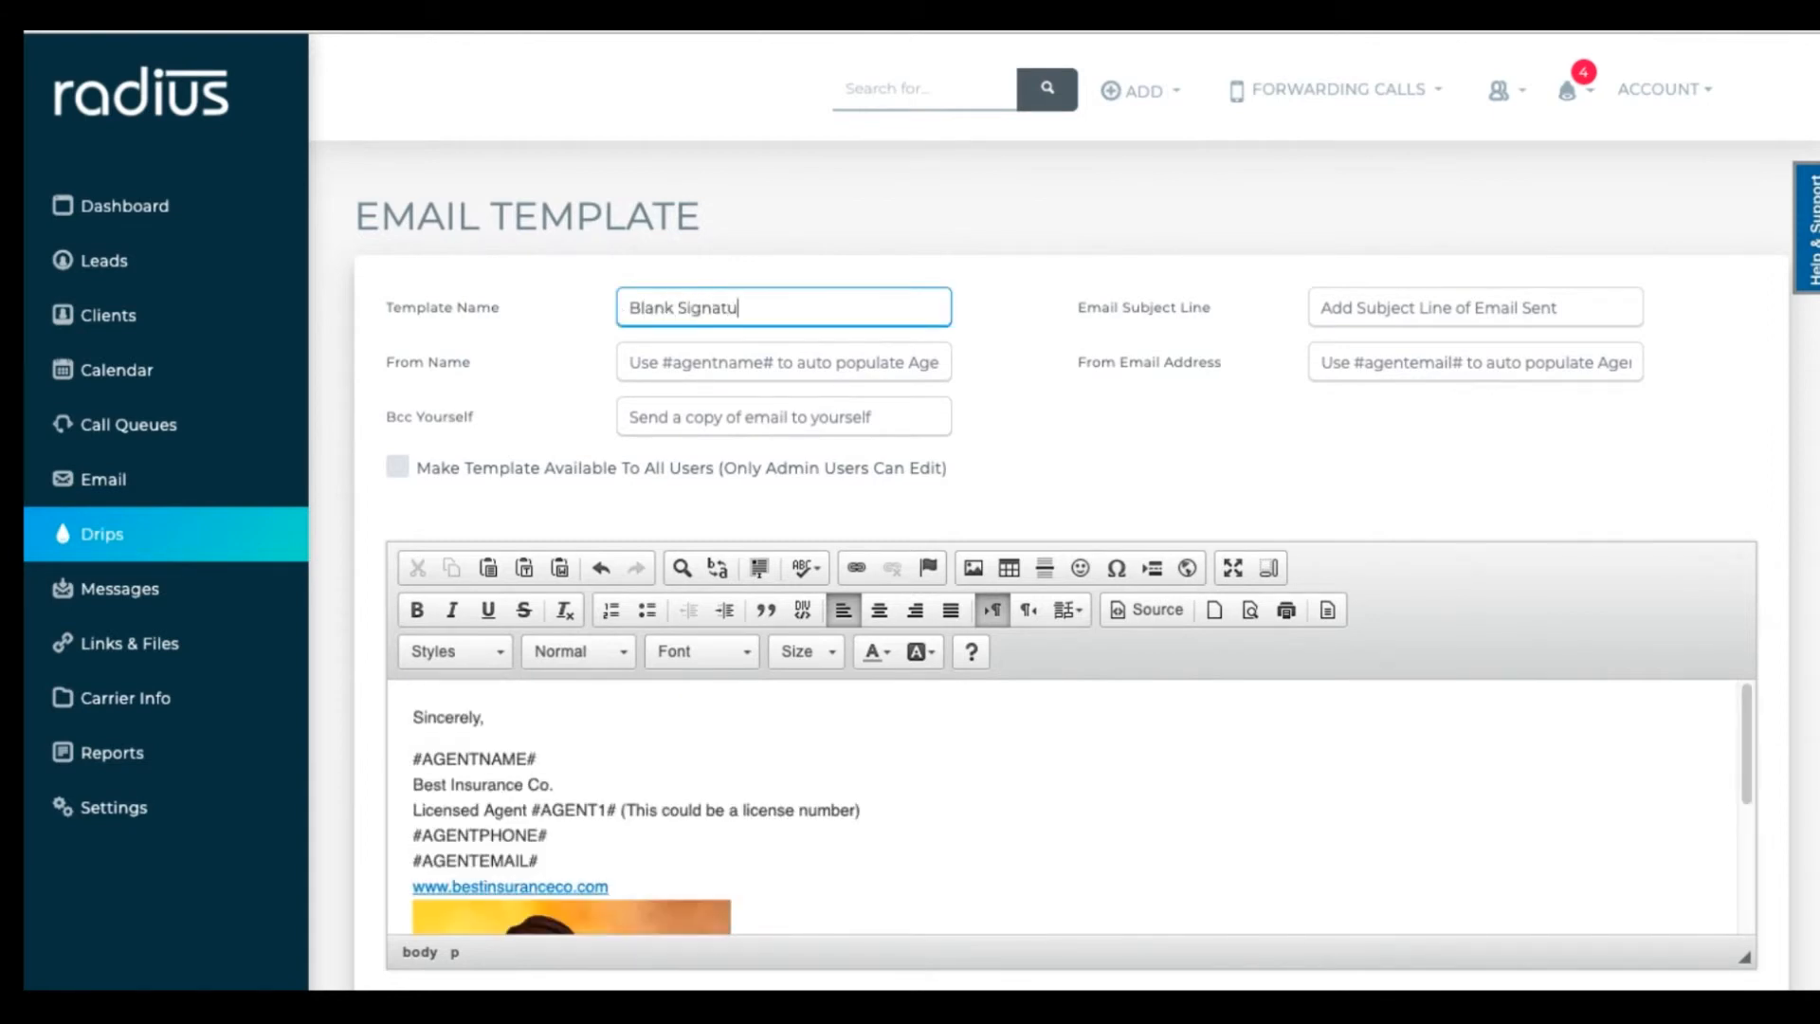
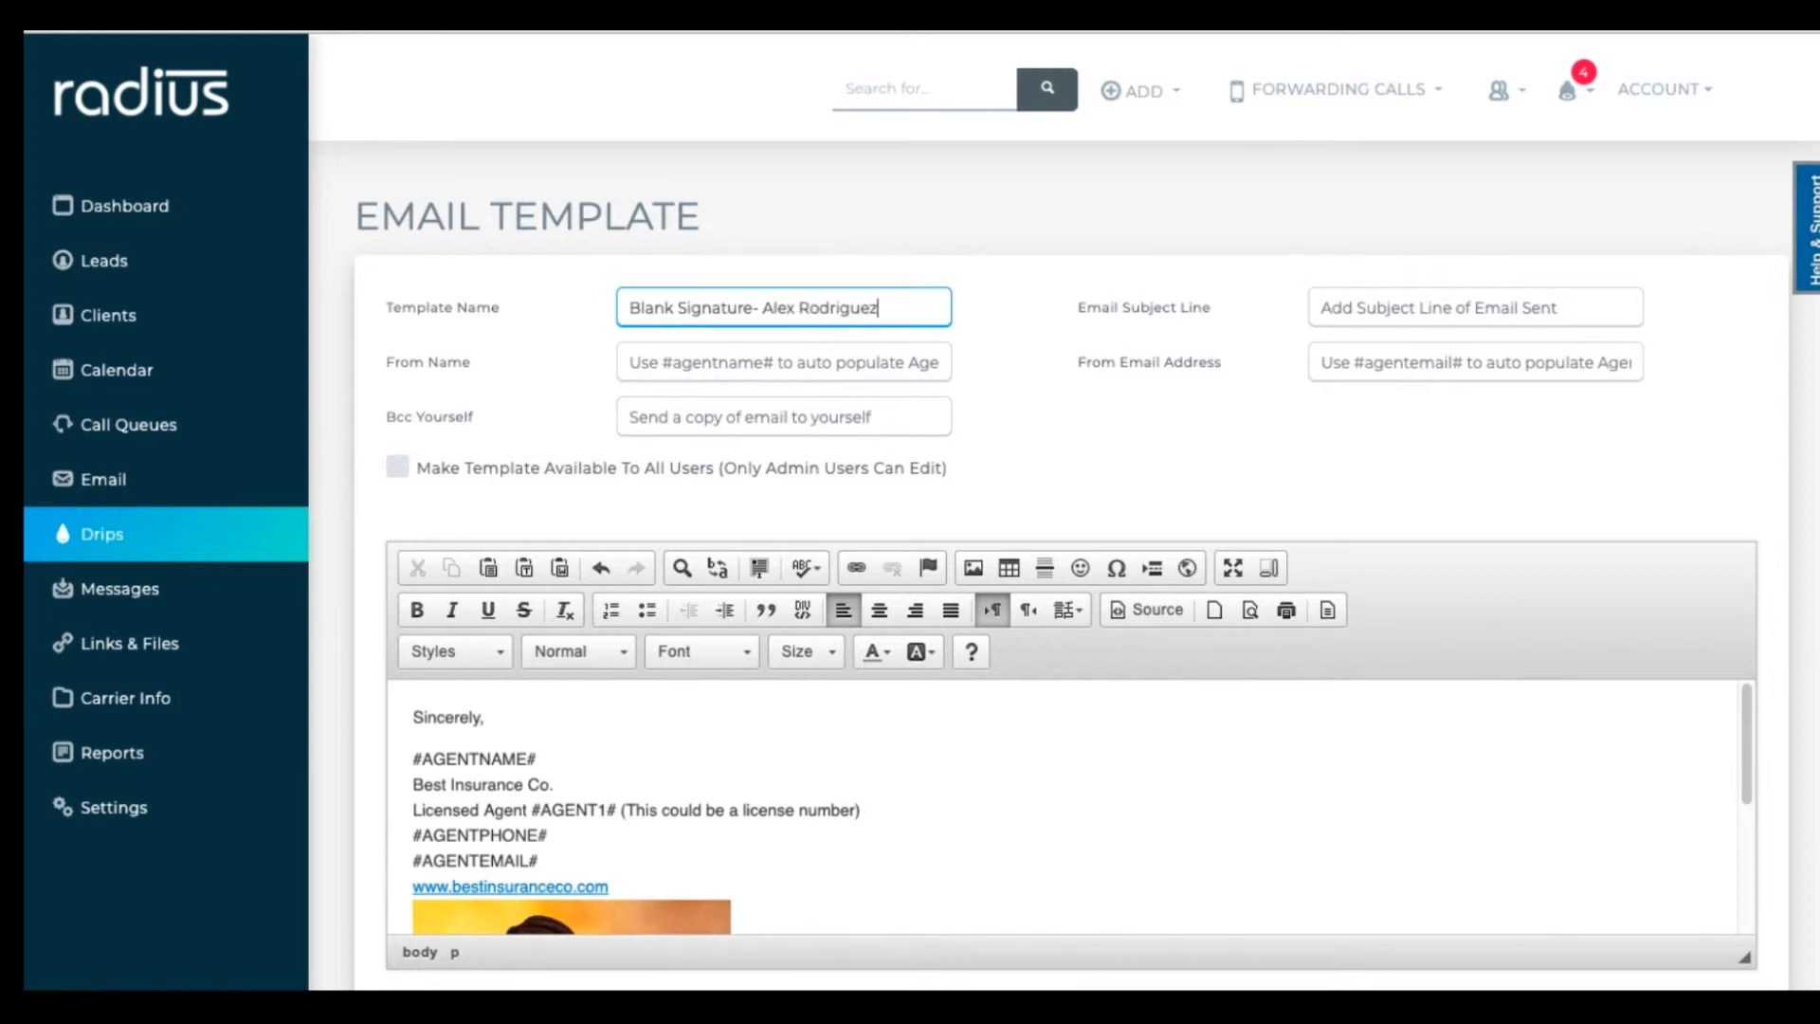
Set the email subject line to 'DO NOT USE'
{"action": "left_click", "coordinate": [1475, 308]}
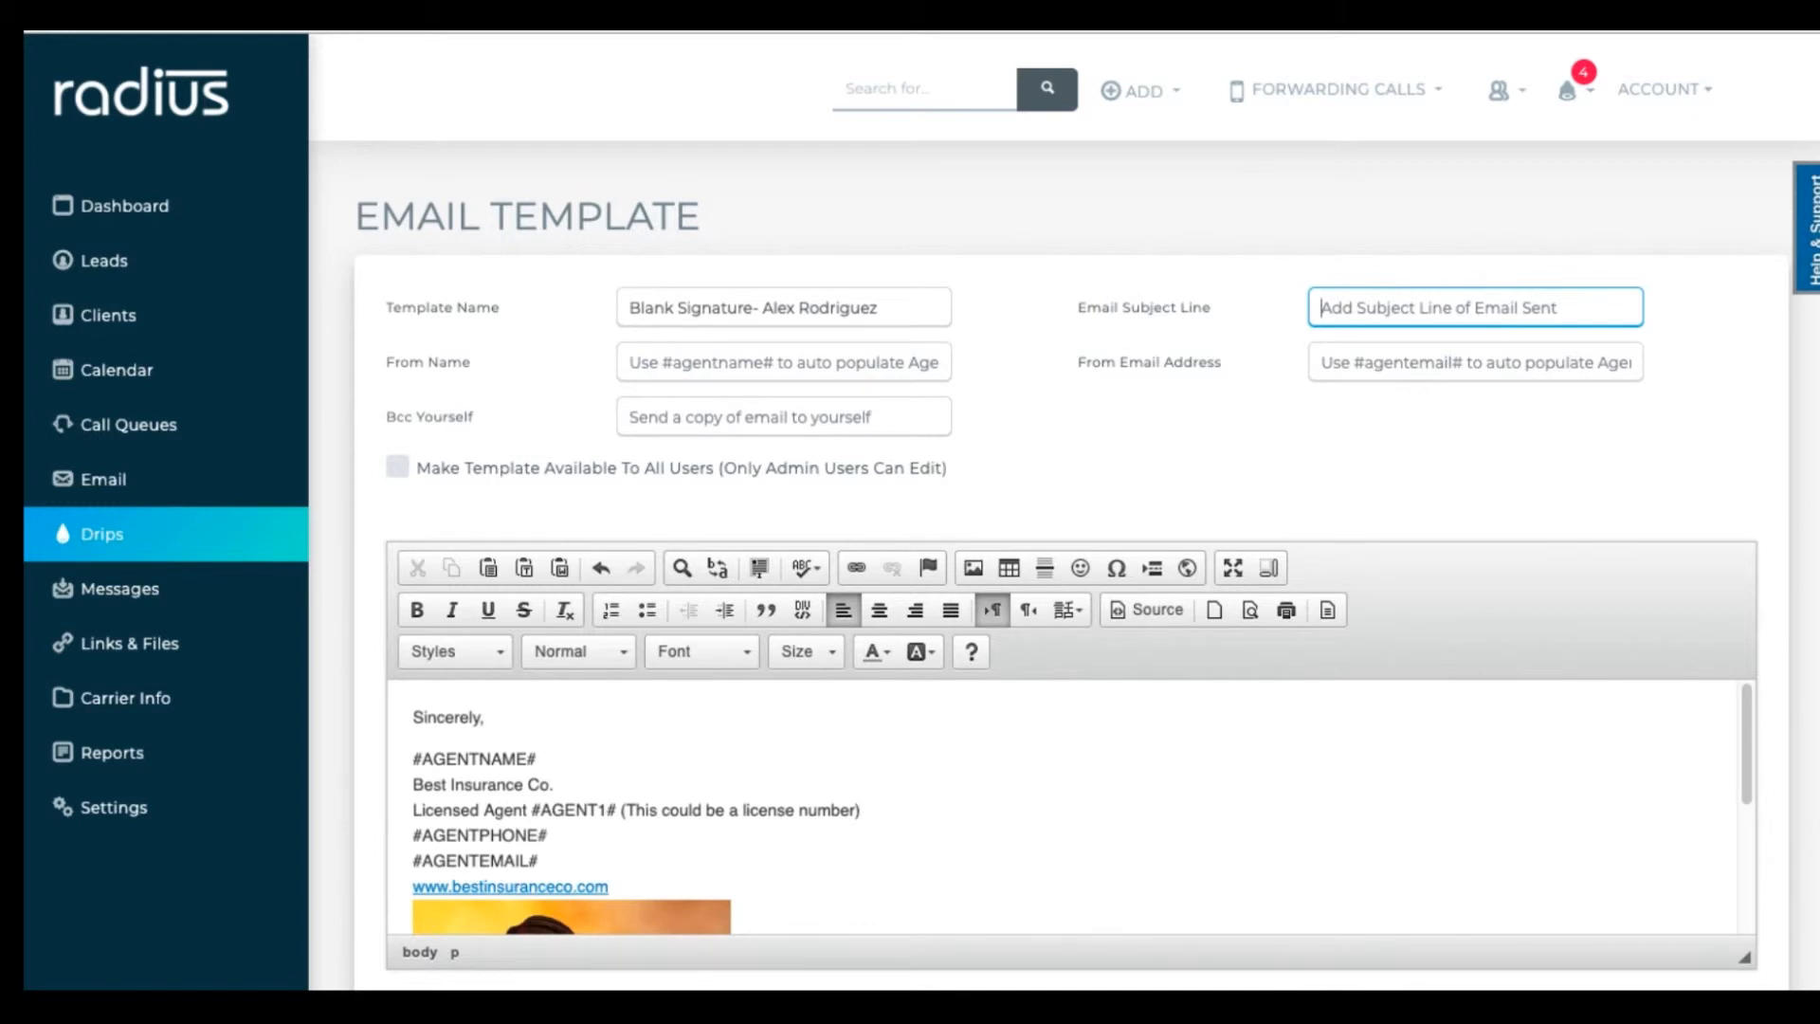
{"action": "type", "text": "D"}
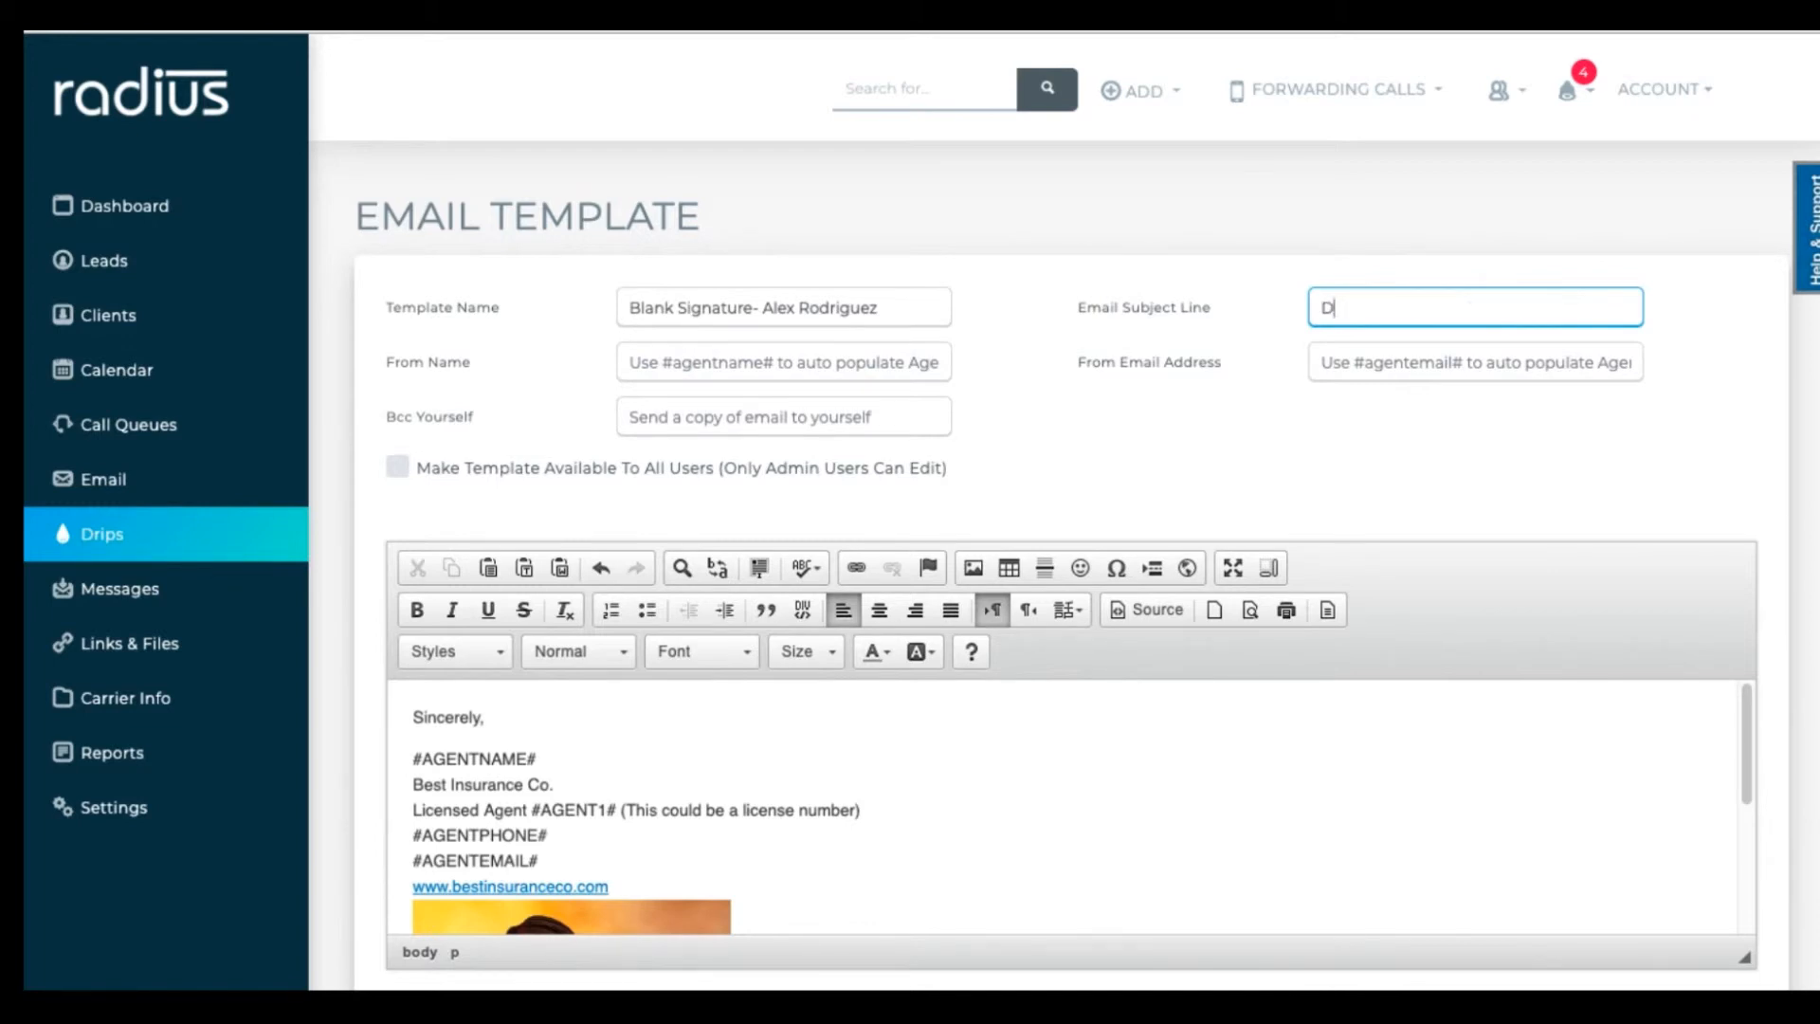
{"action": "type", "text": "O NOT"}
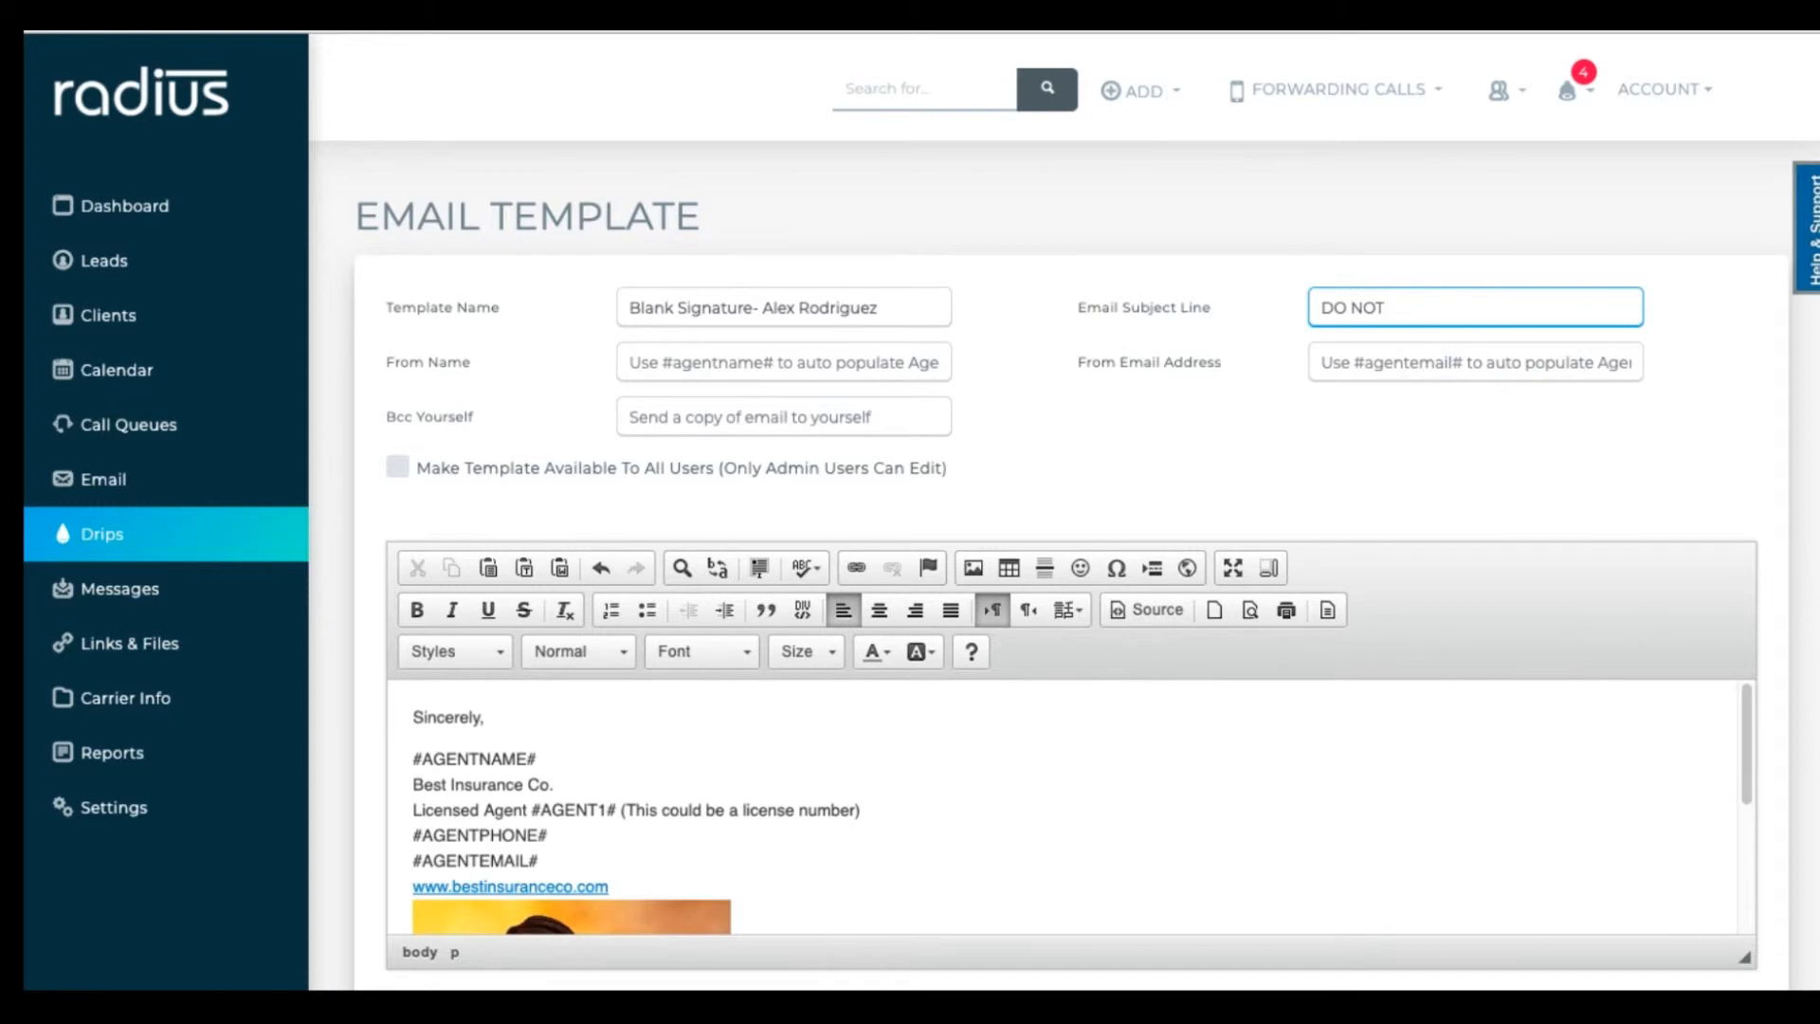
{"action": "type", "text": "USE"}
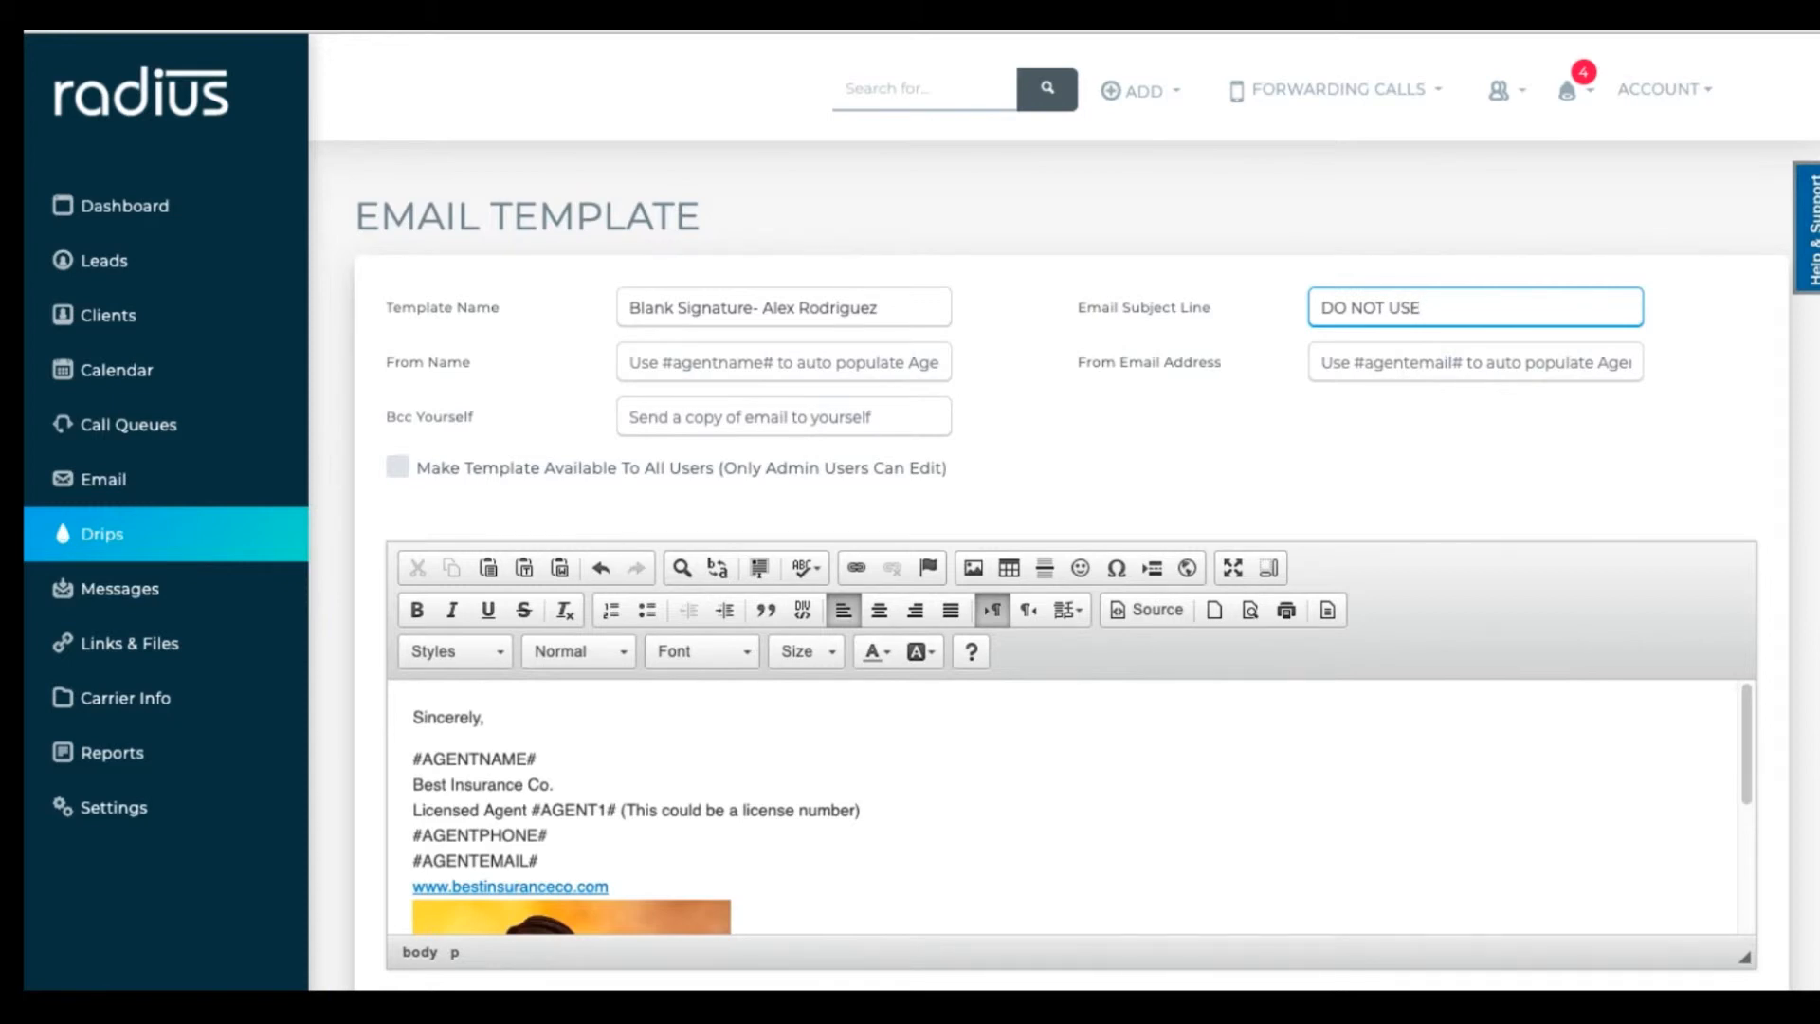
{"action": "left_click", "coordinate": [1424, 308]}
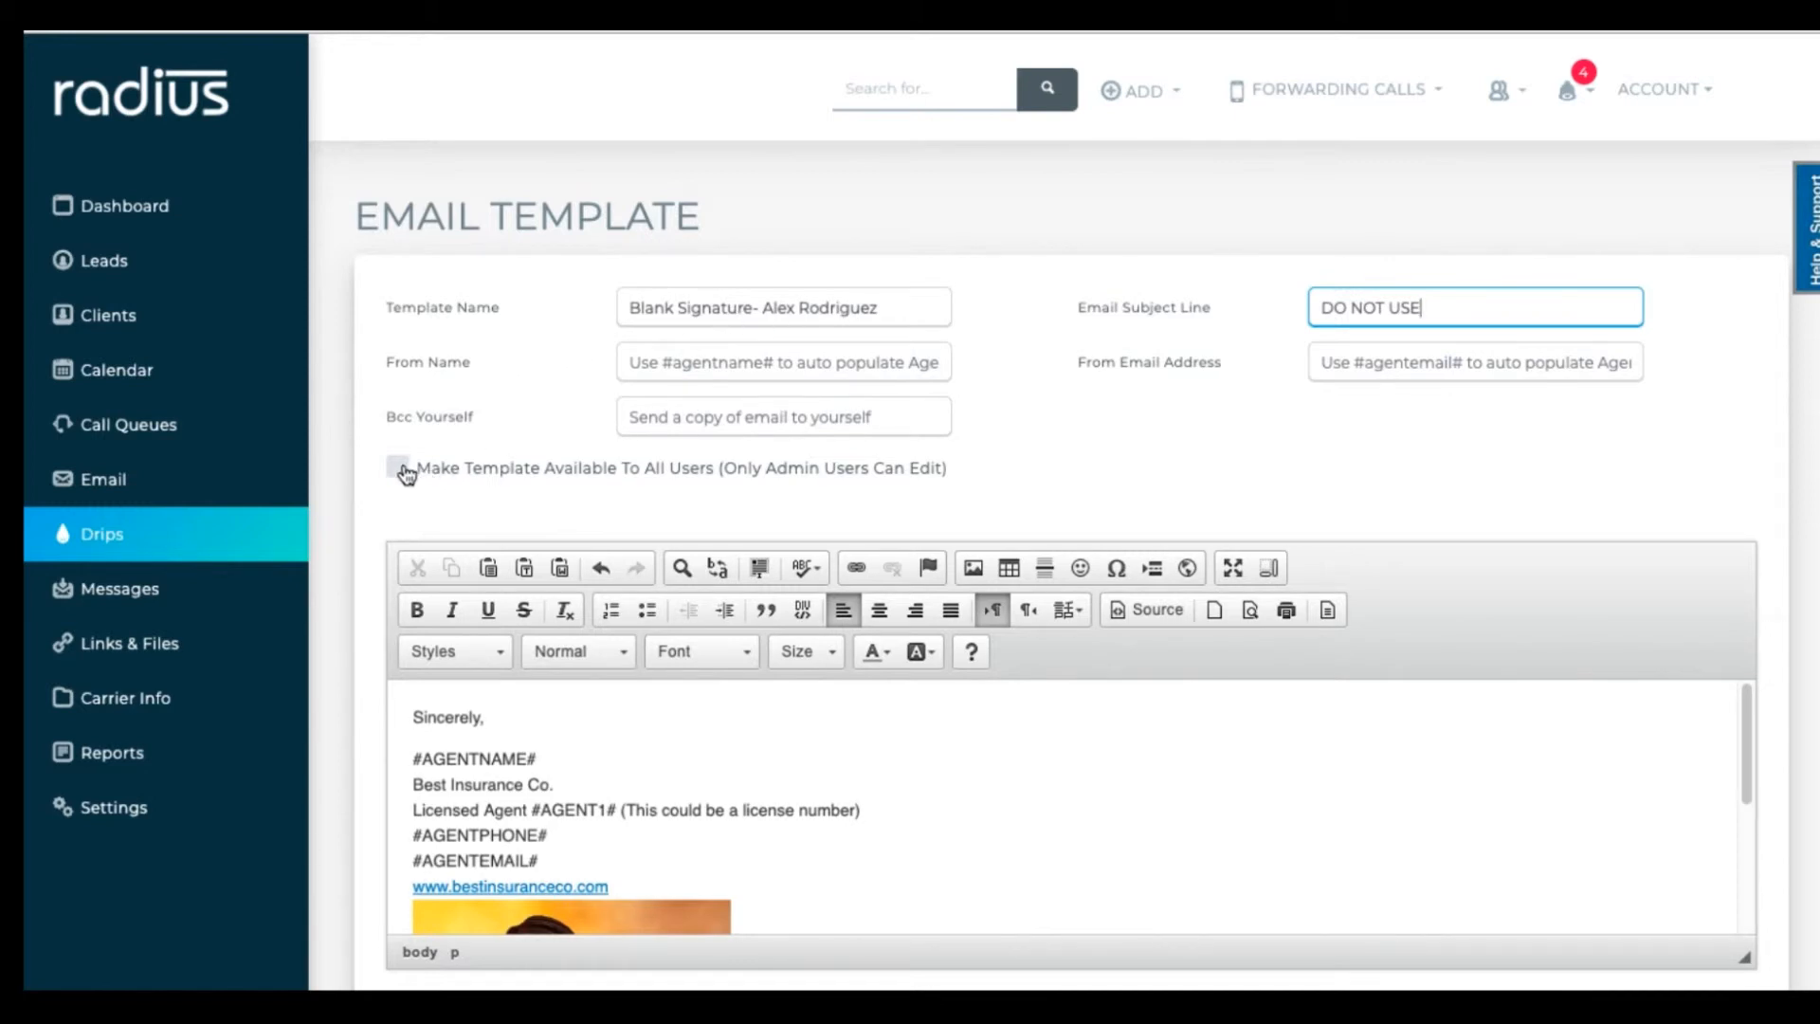
{"action": "left_click", "coordinate": [396, 467]}
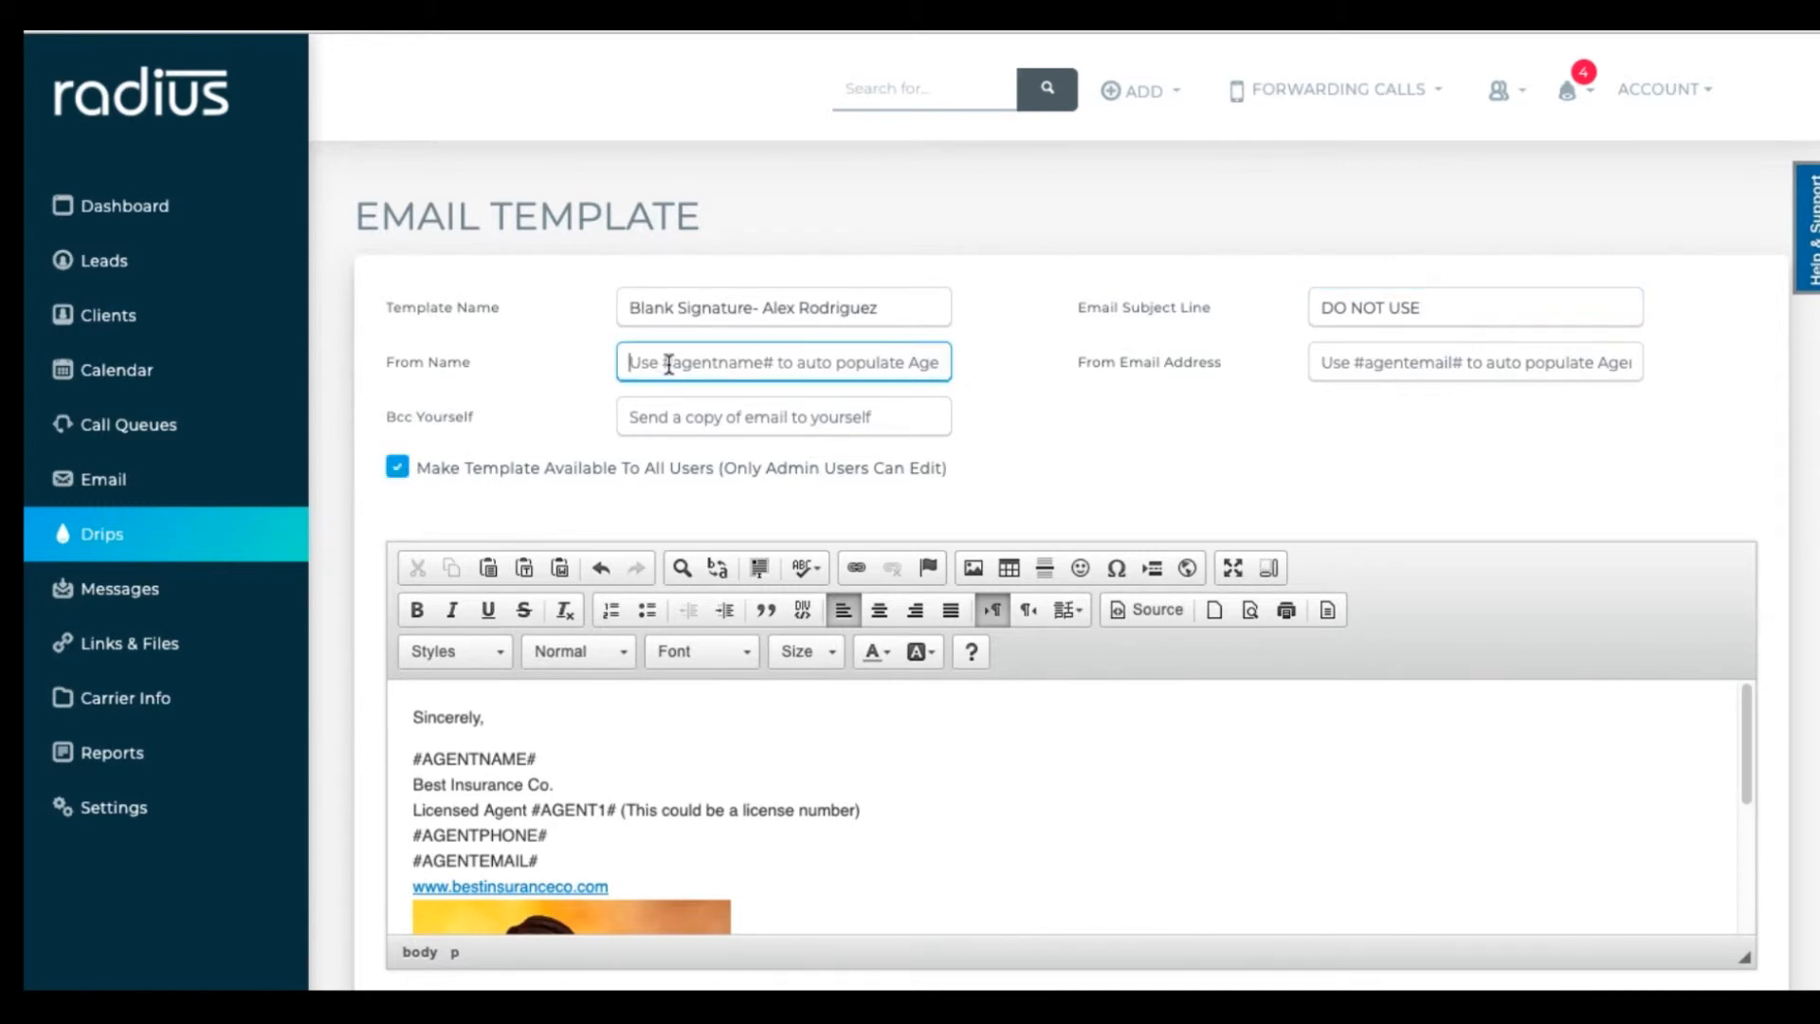
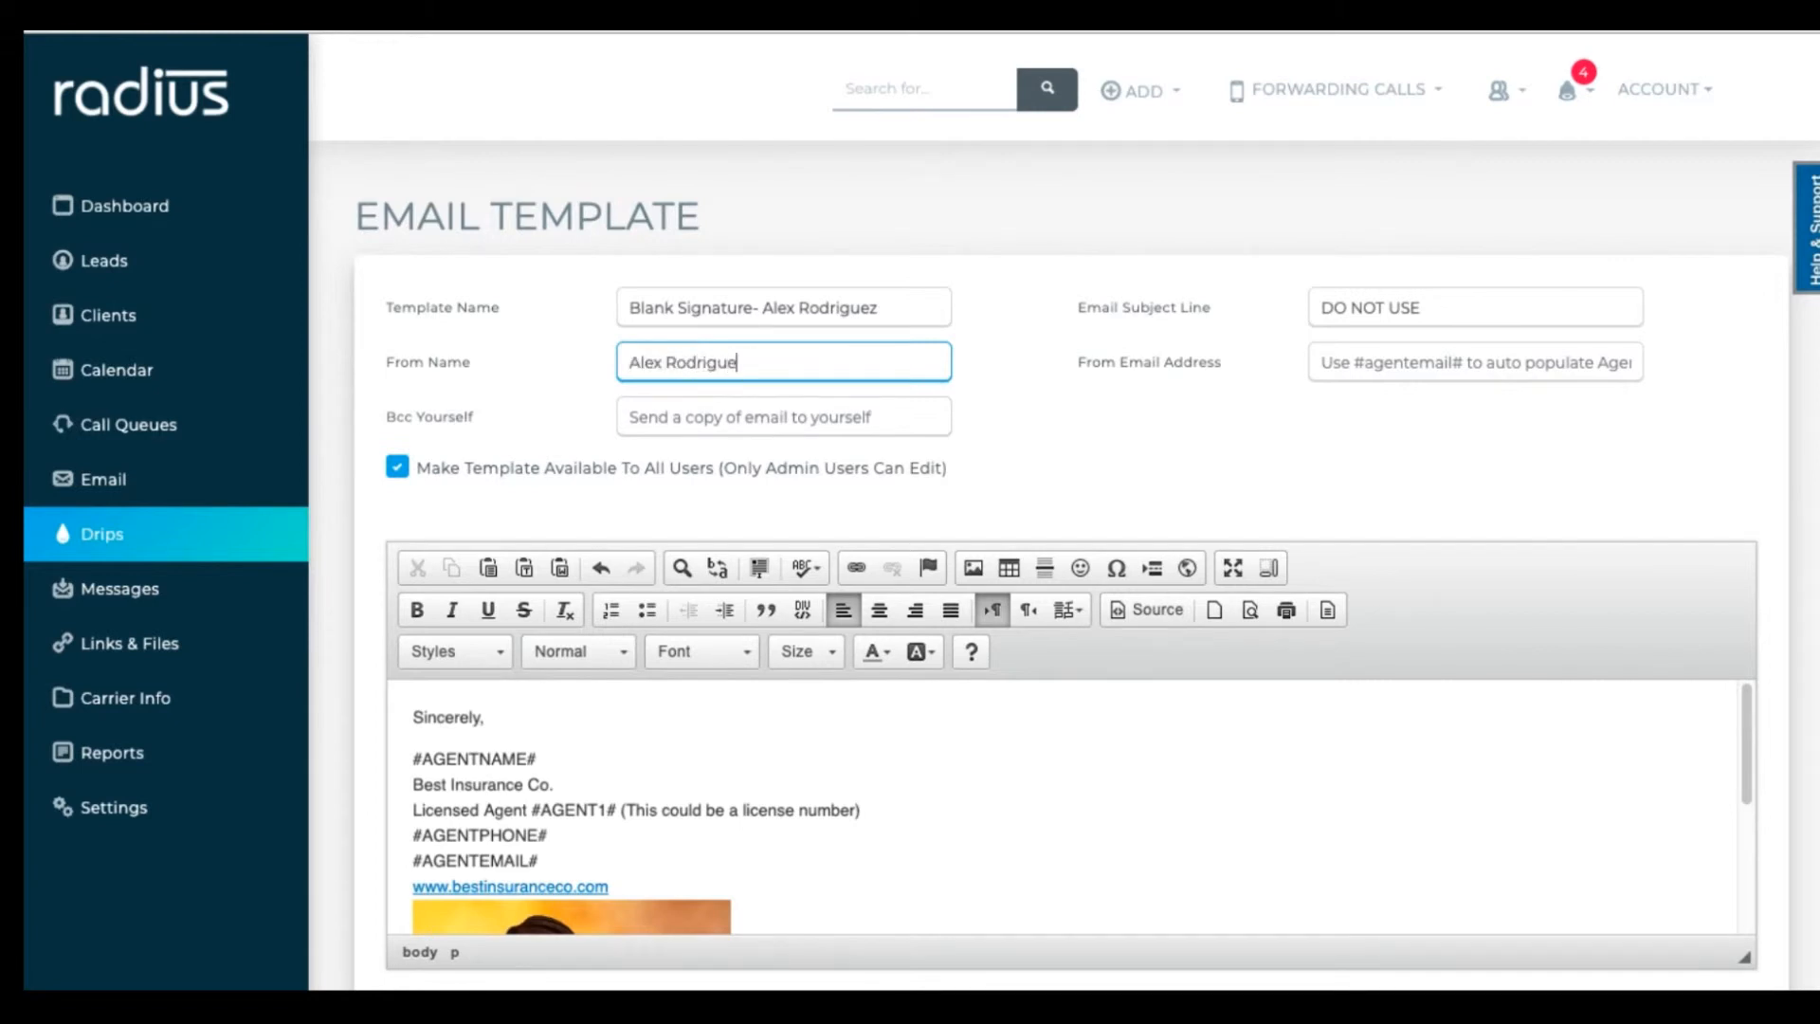
{"action": "left_click", "coordinate": [1475, 361]}
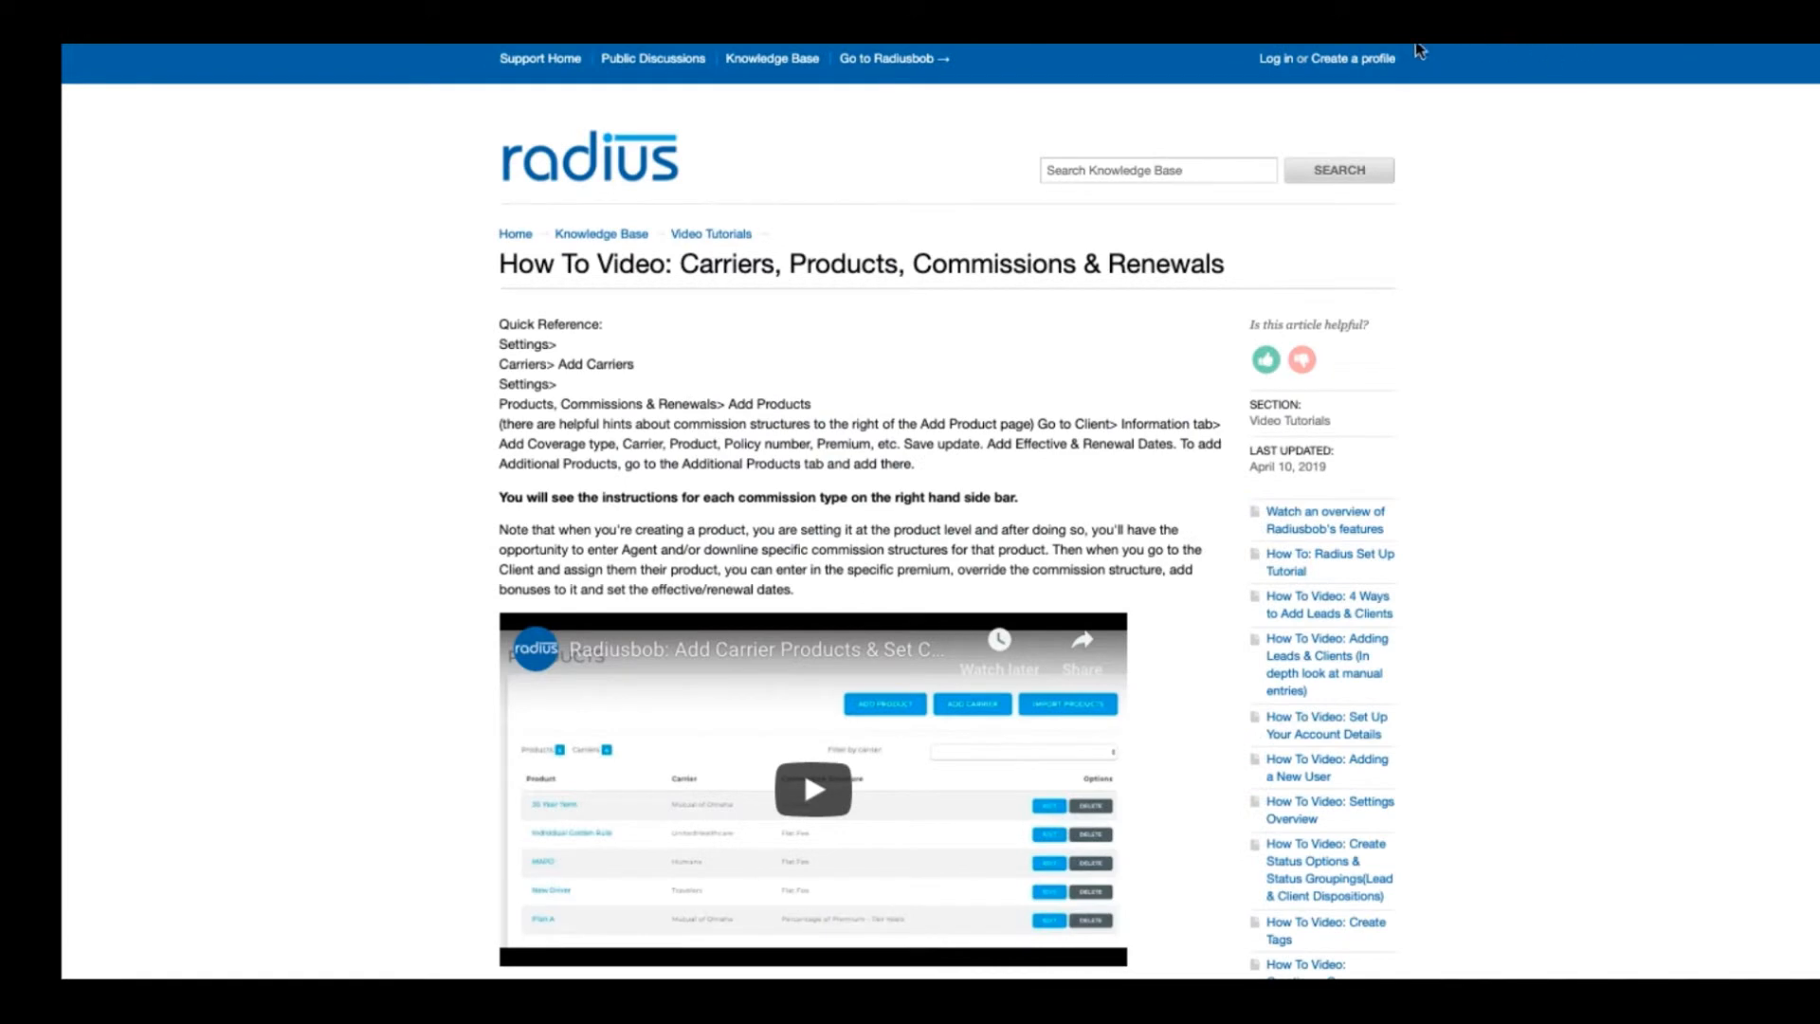
View the knowledge base article's page source and select all of it
{"action": "right_click", "coordinate": [918, 351]}
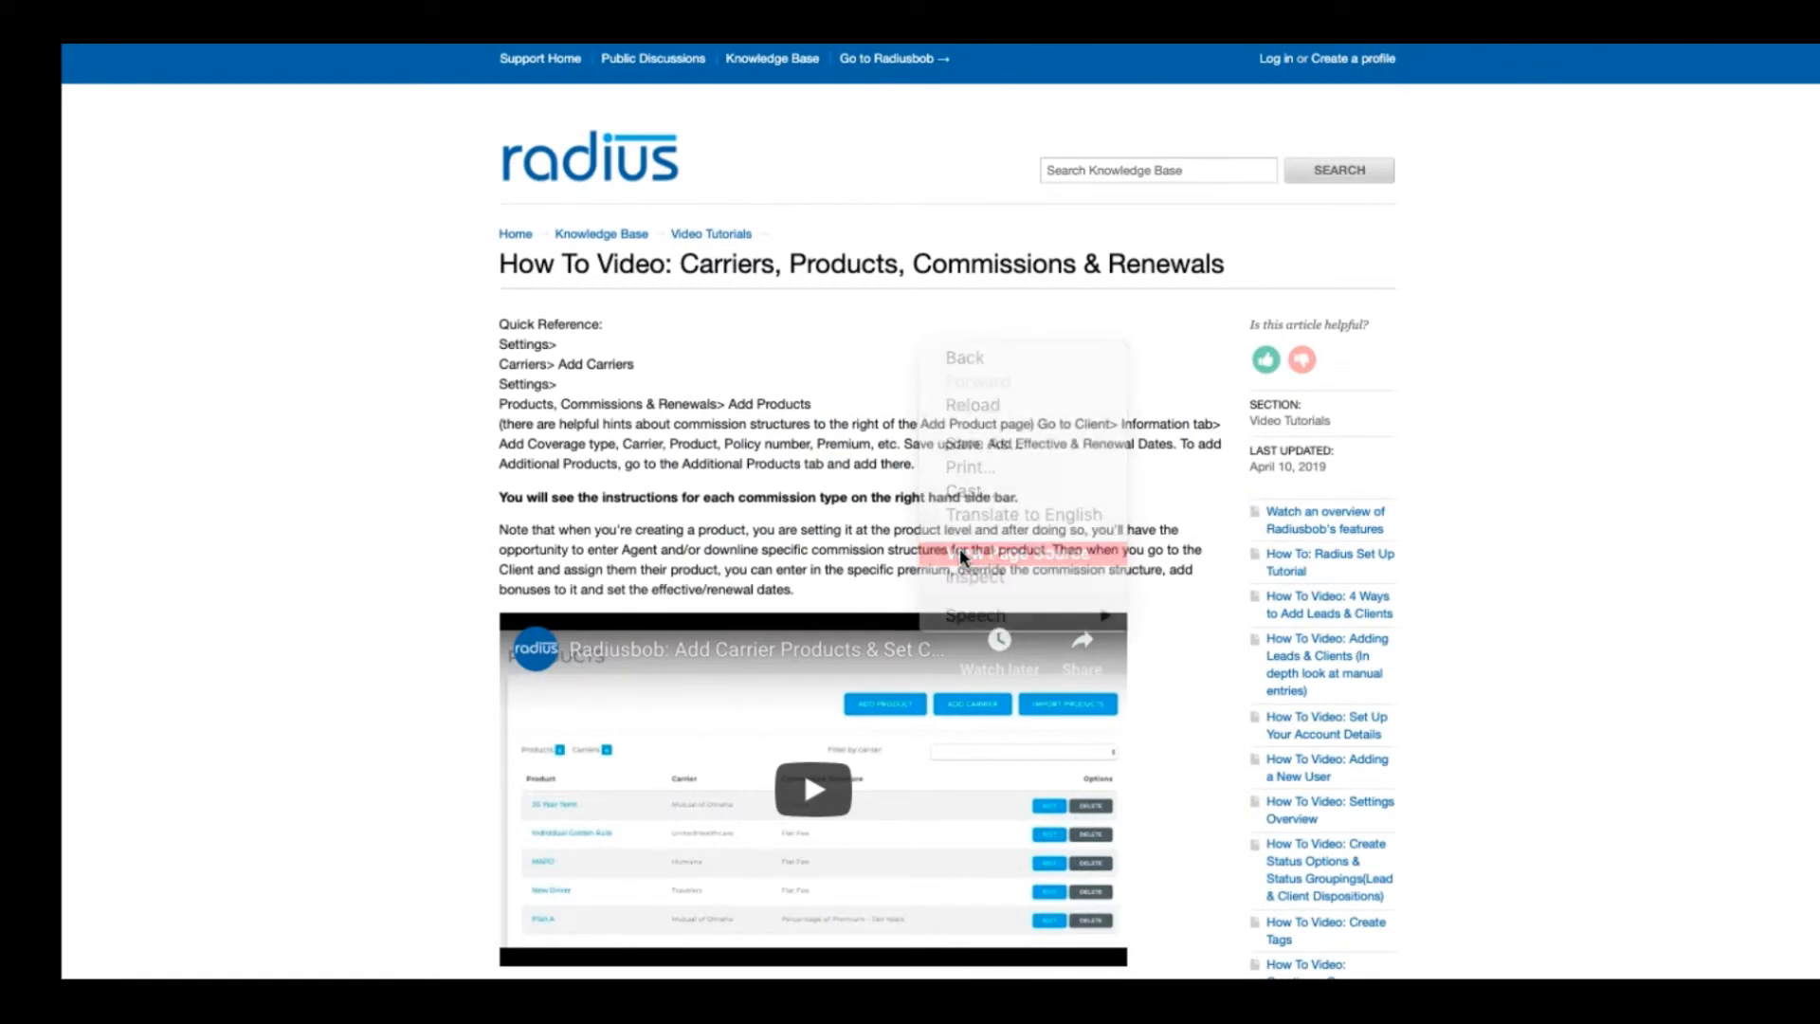
{"action": "left_click", "coordinate": [1006, 559]}
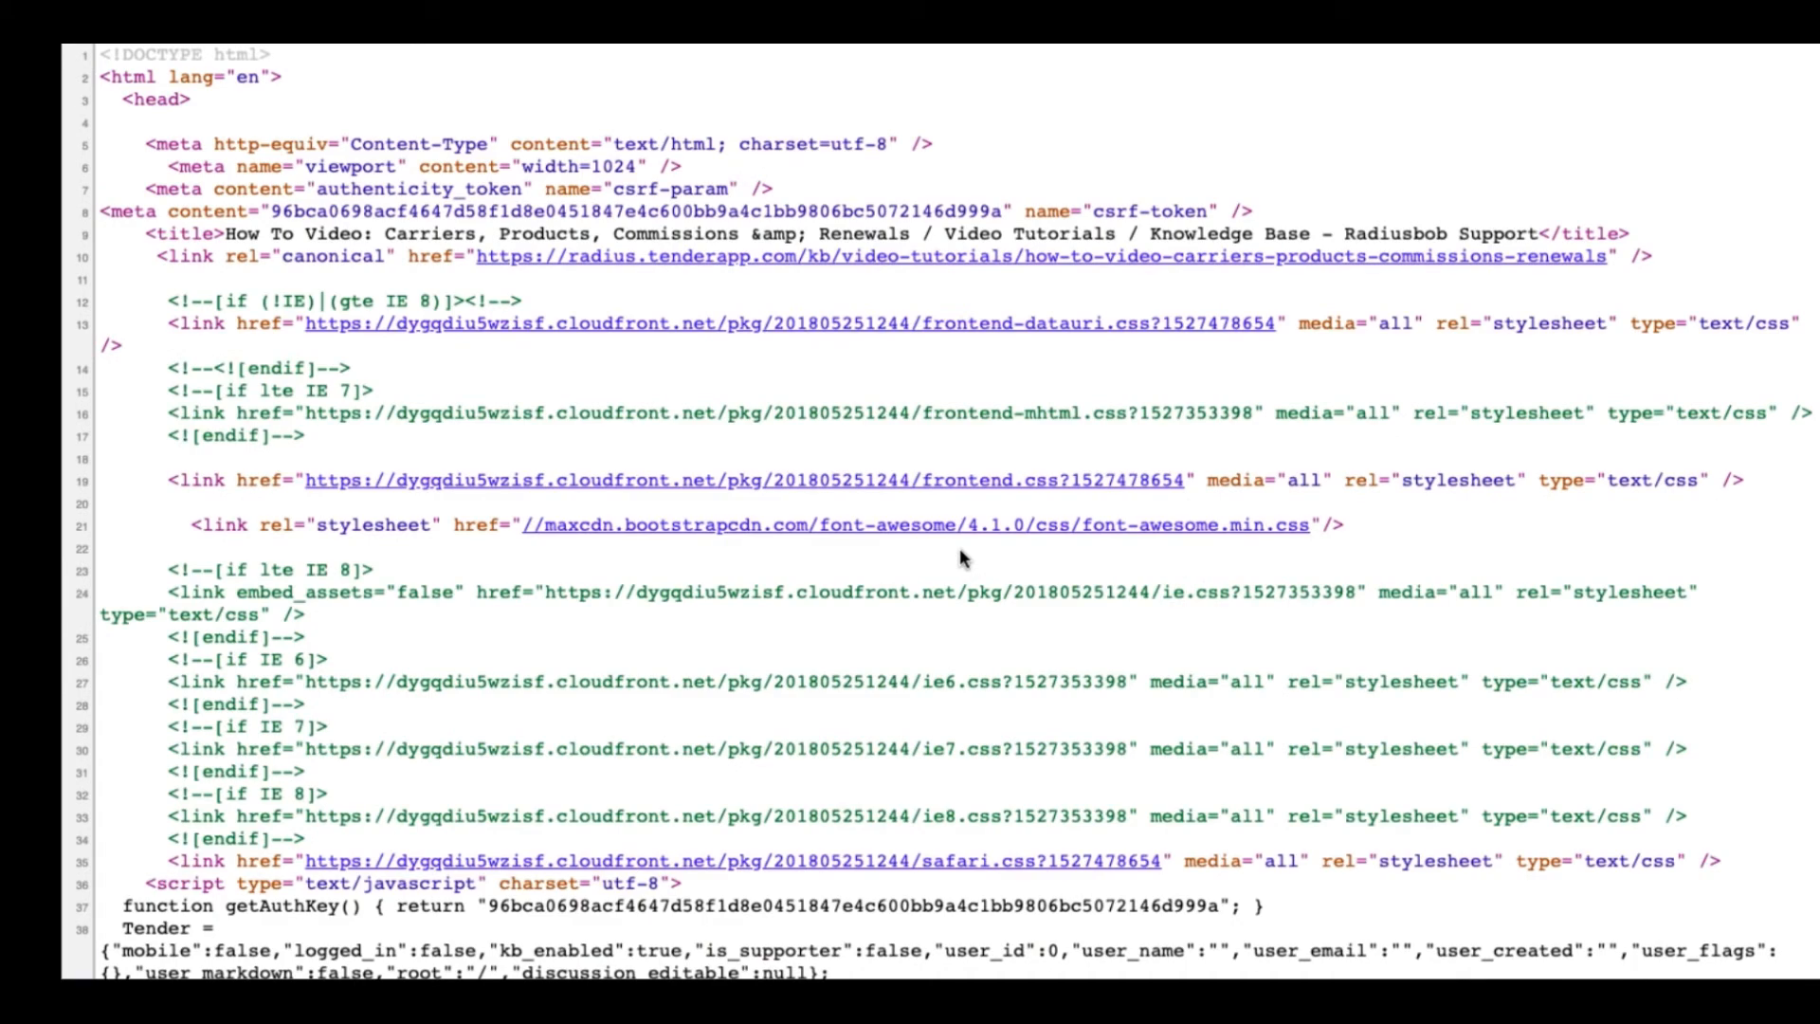
{"action": "key", "text": "ctrl+a"}
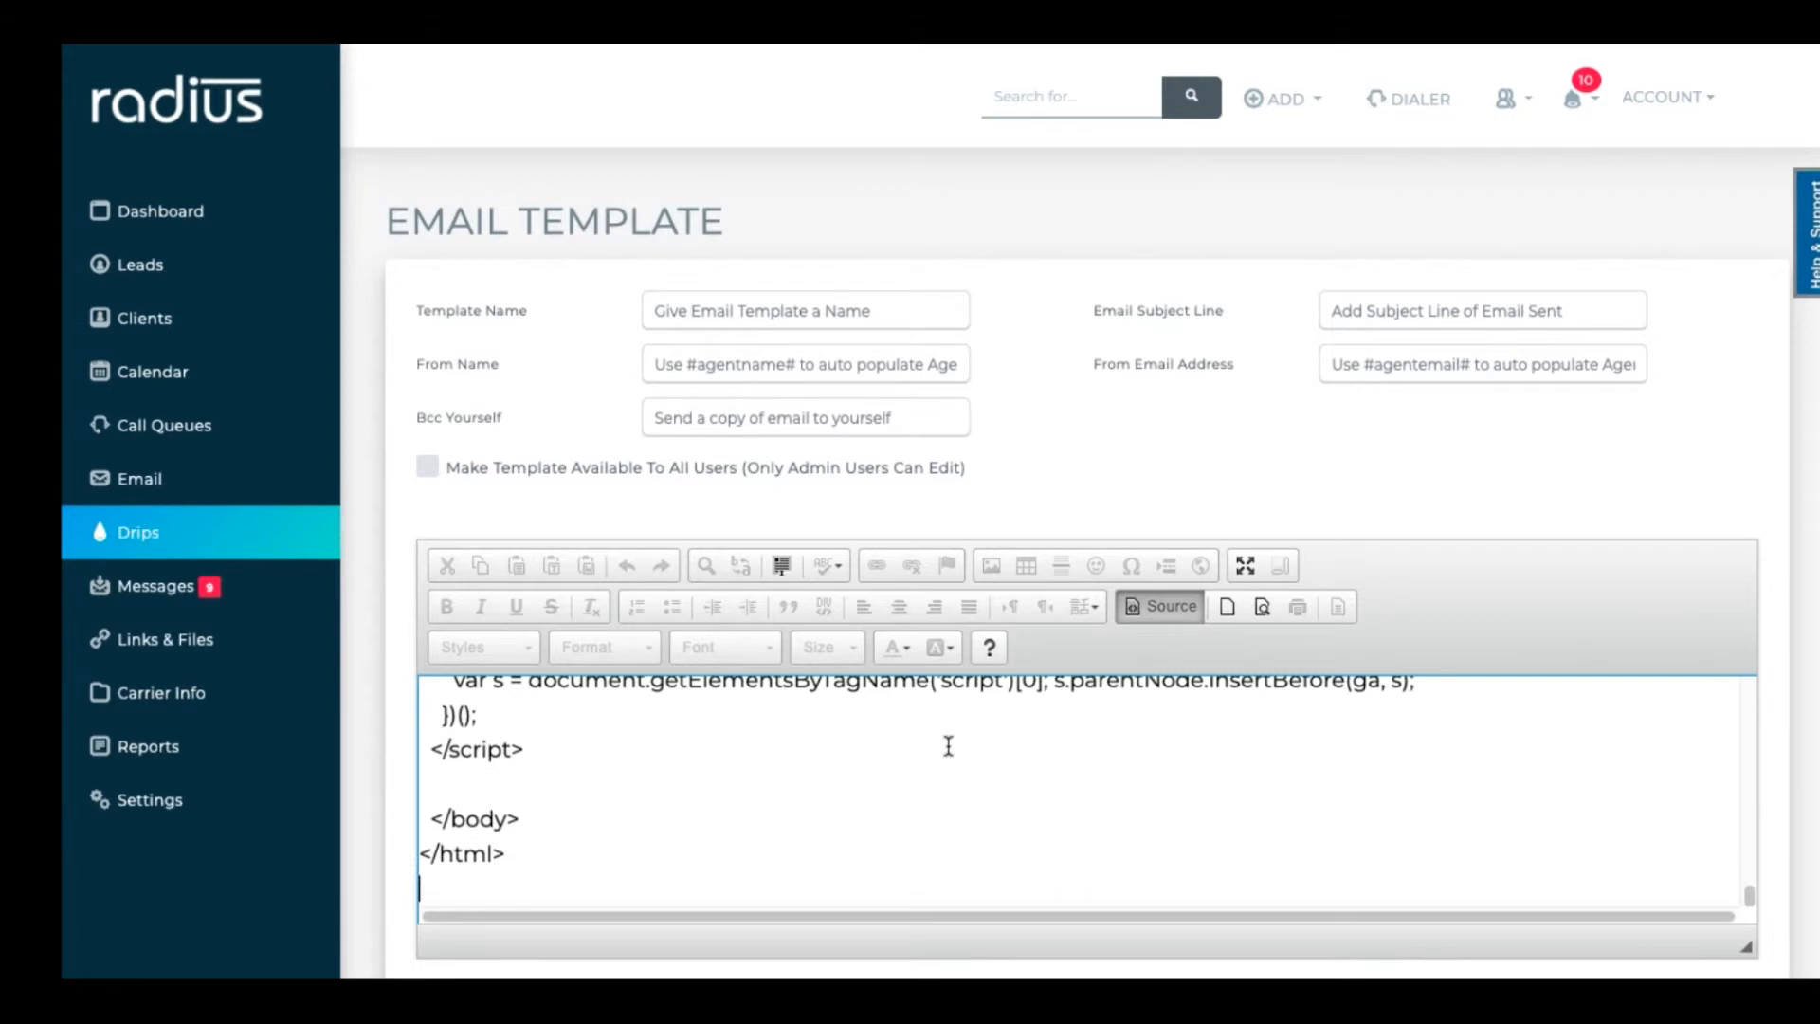
Switch out of Source mode and add #AGENTPHONE# on a new line below #AGENTEMAIL#
{"action": "left_click", "coordinate": [1159, 607]}
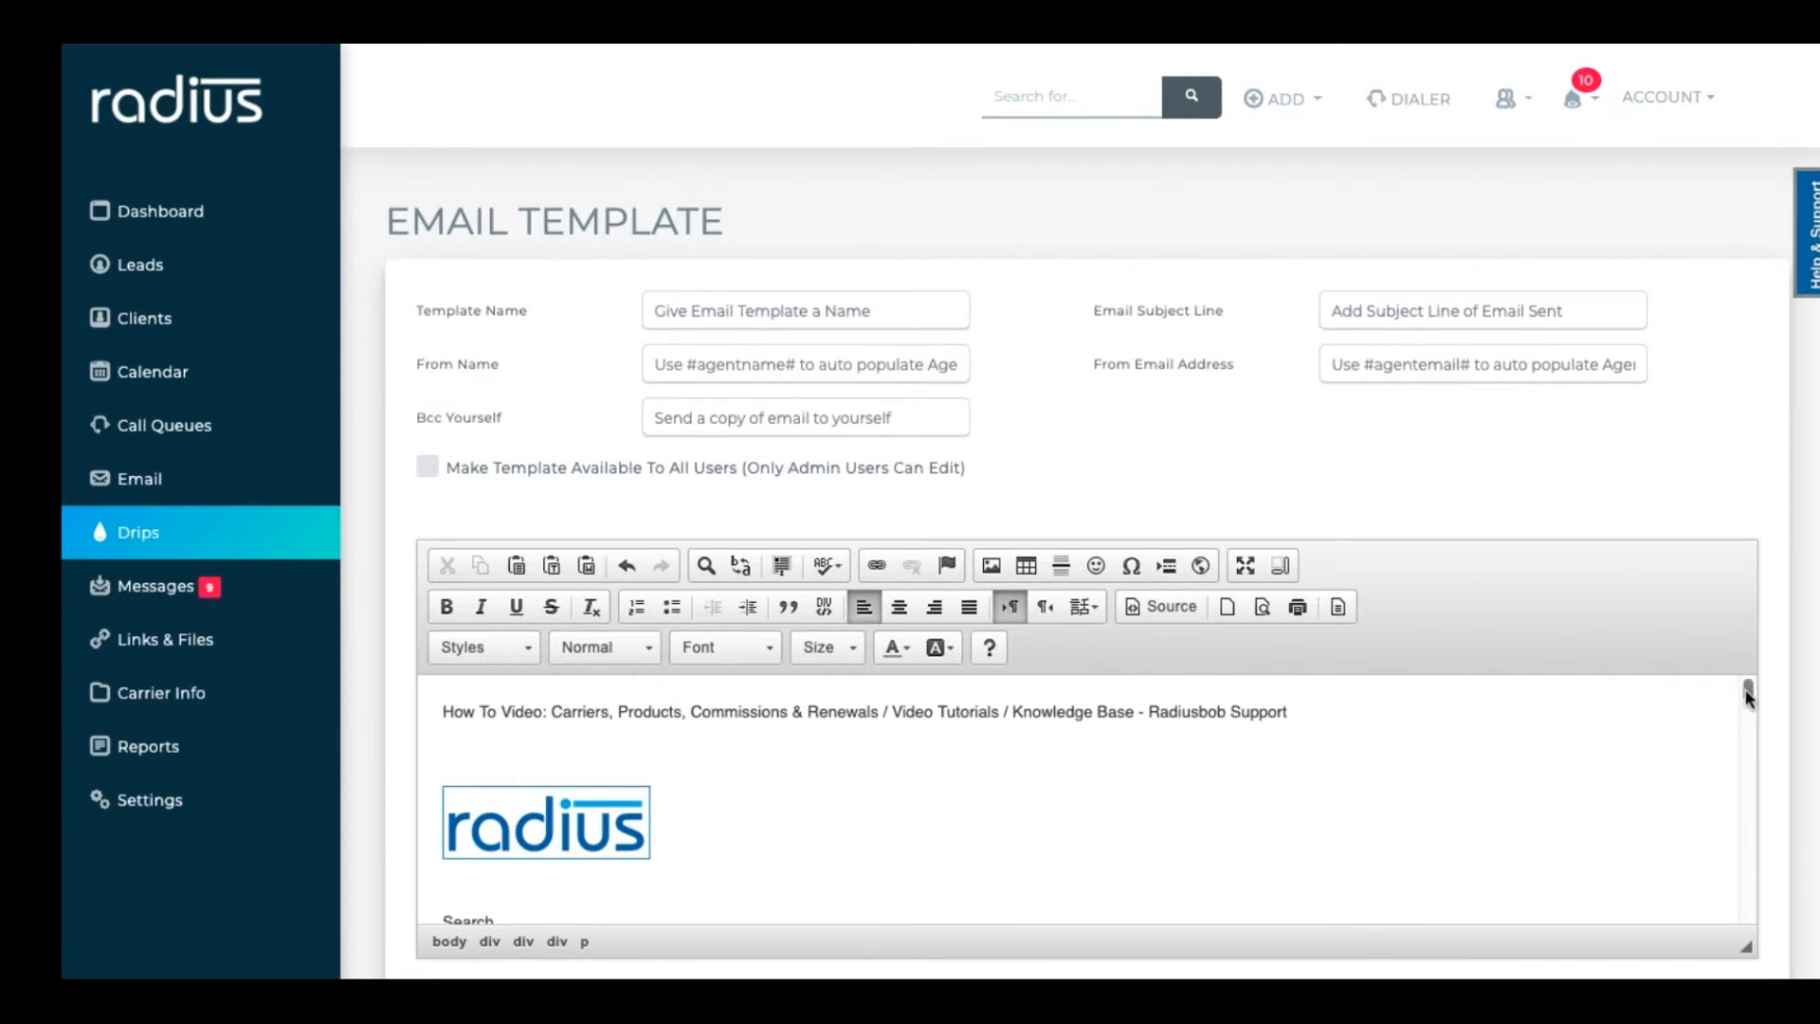
{"action": "scroll", "scroll_direction": "down", "scroll_amount": 3}
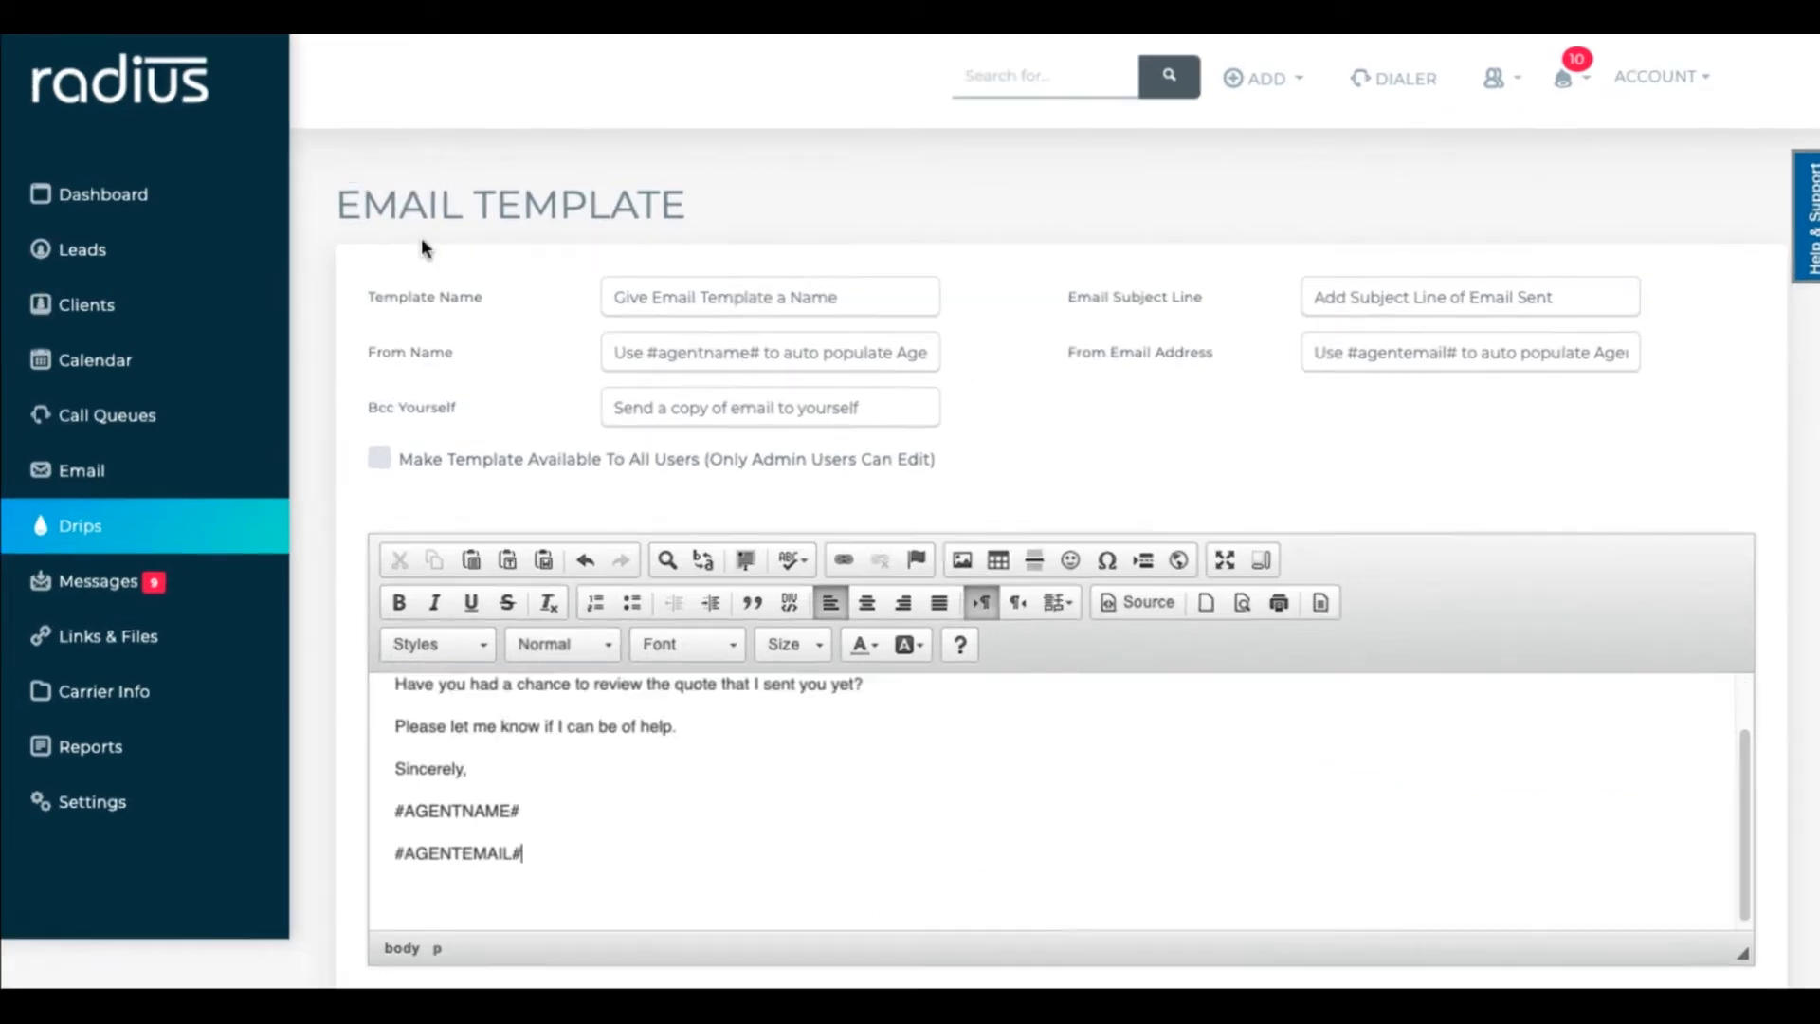
{"action": "key", "text": "Enter"}
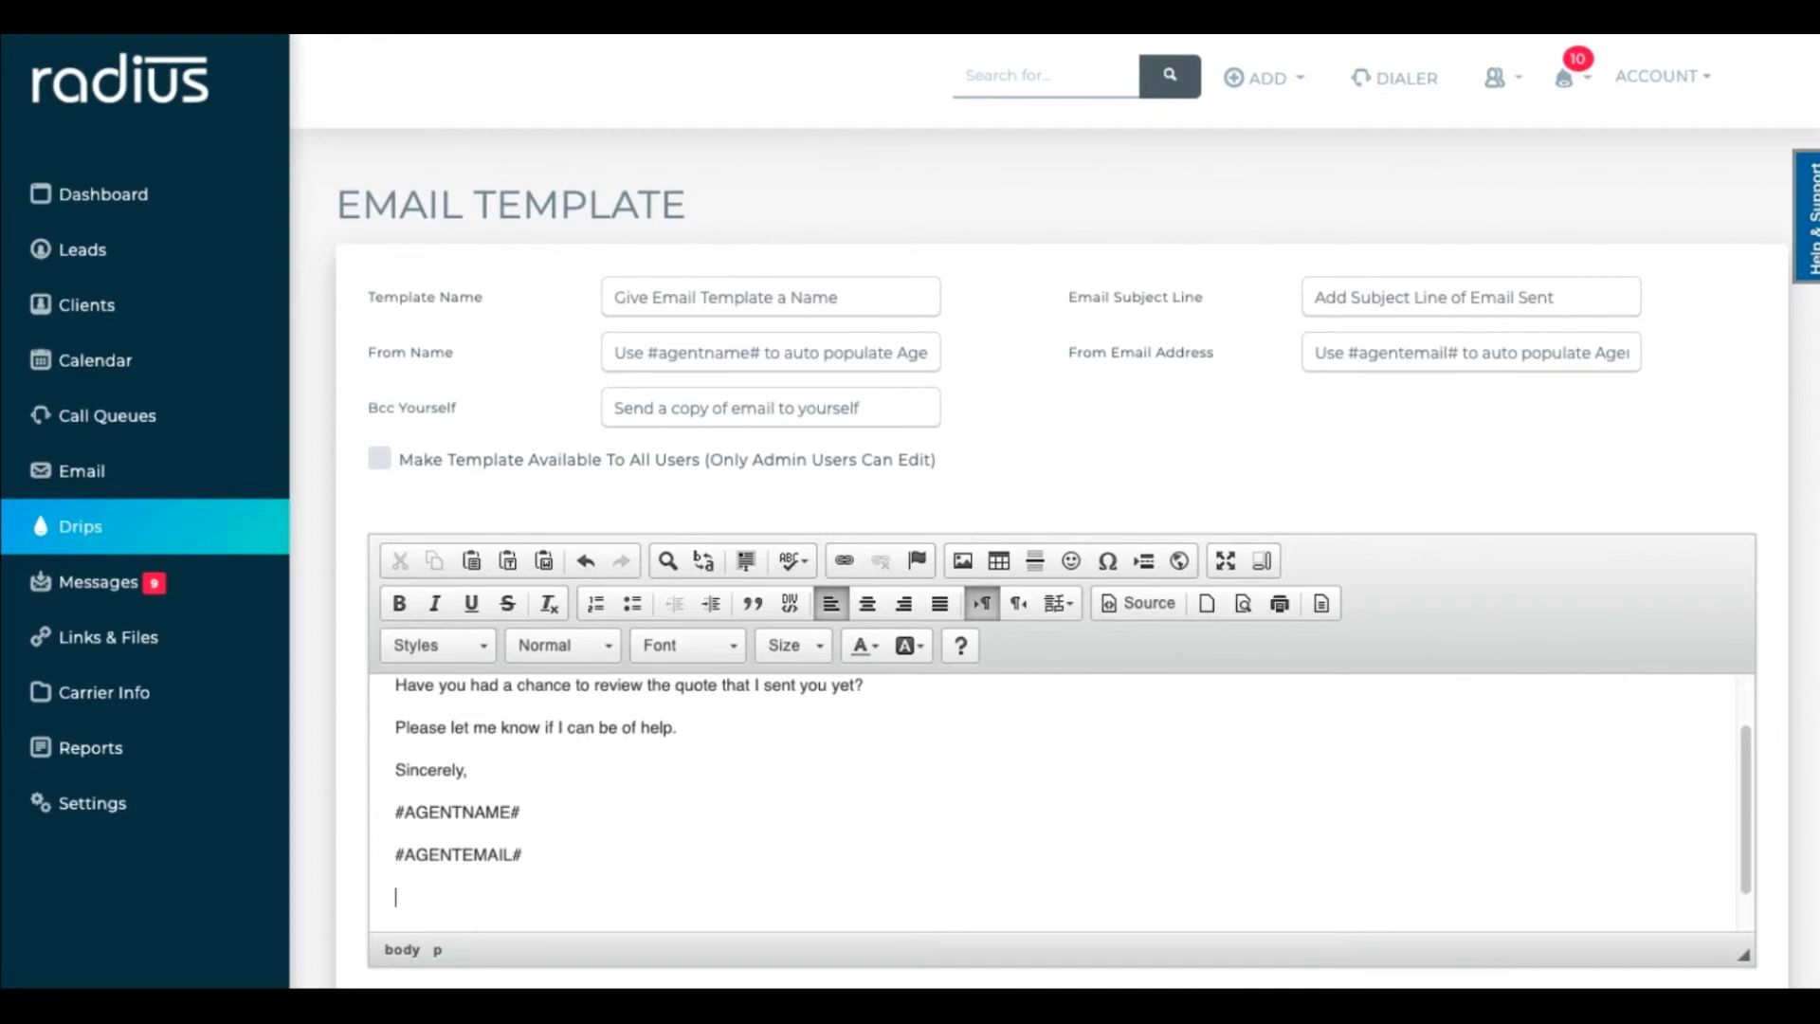
{"action": "type", "text": "#AGENTPHONE#"}
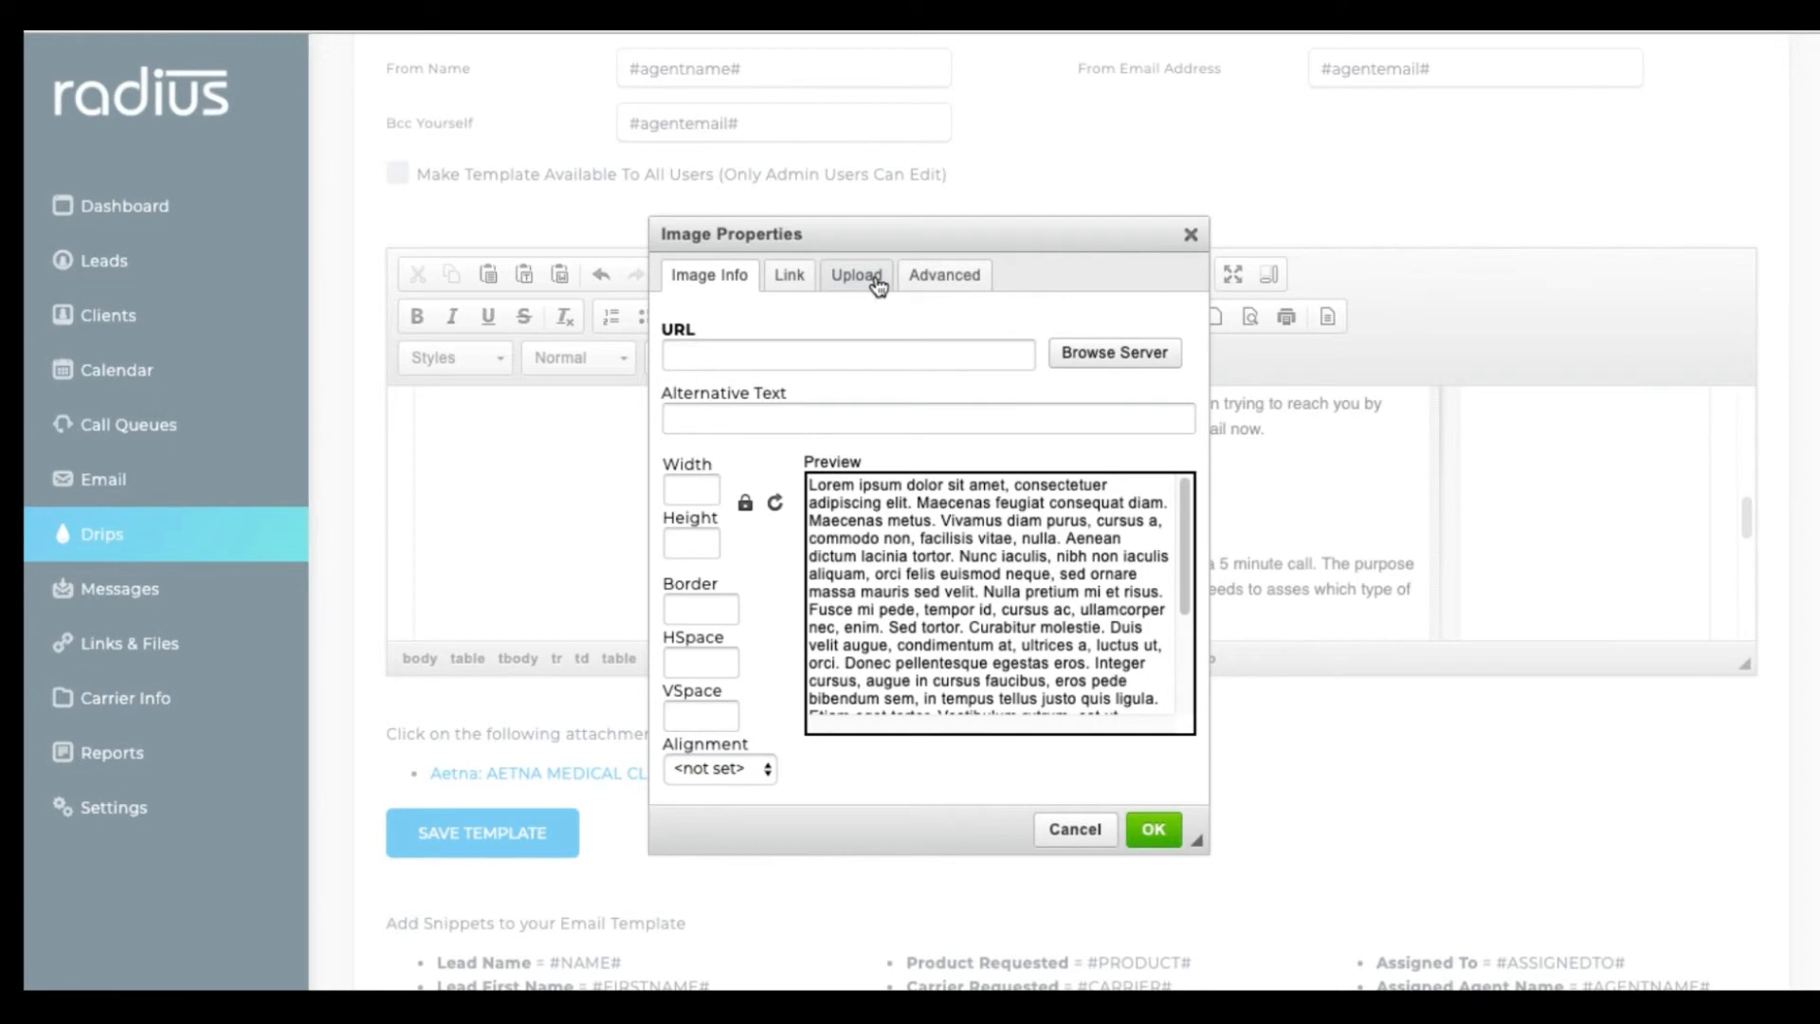
{"action": "left_click", "coordinate": [855, 275]}
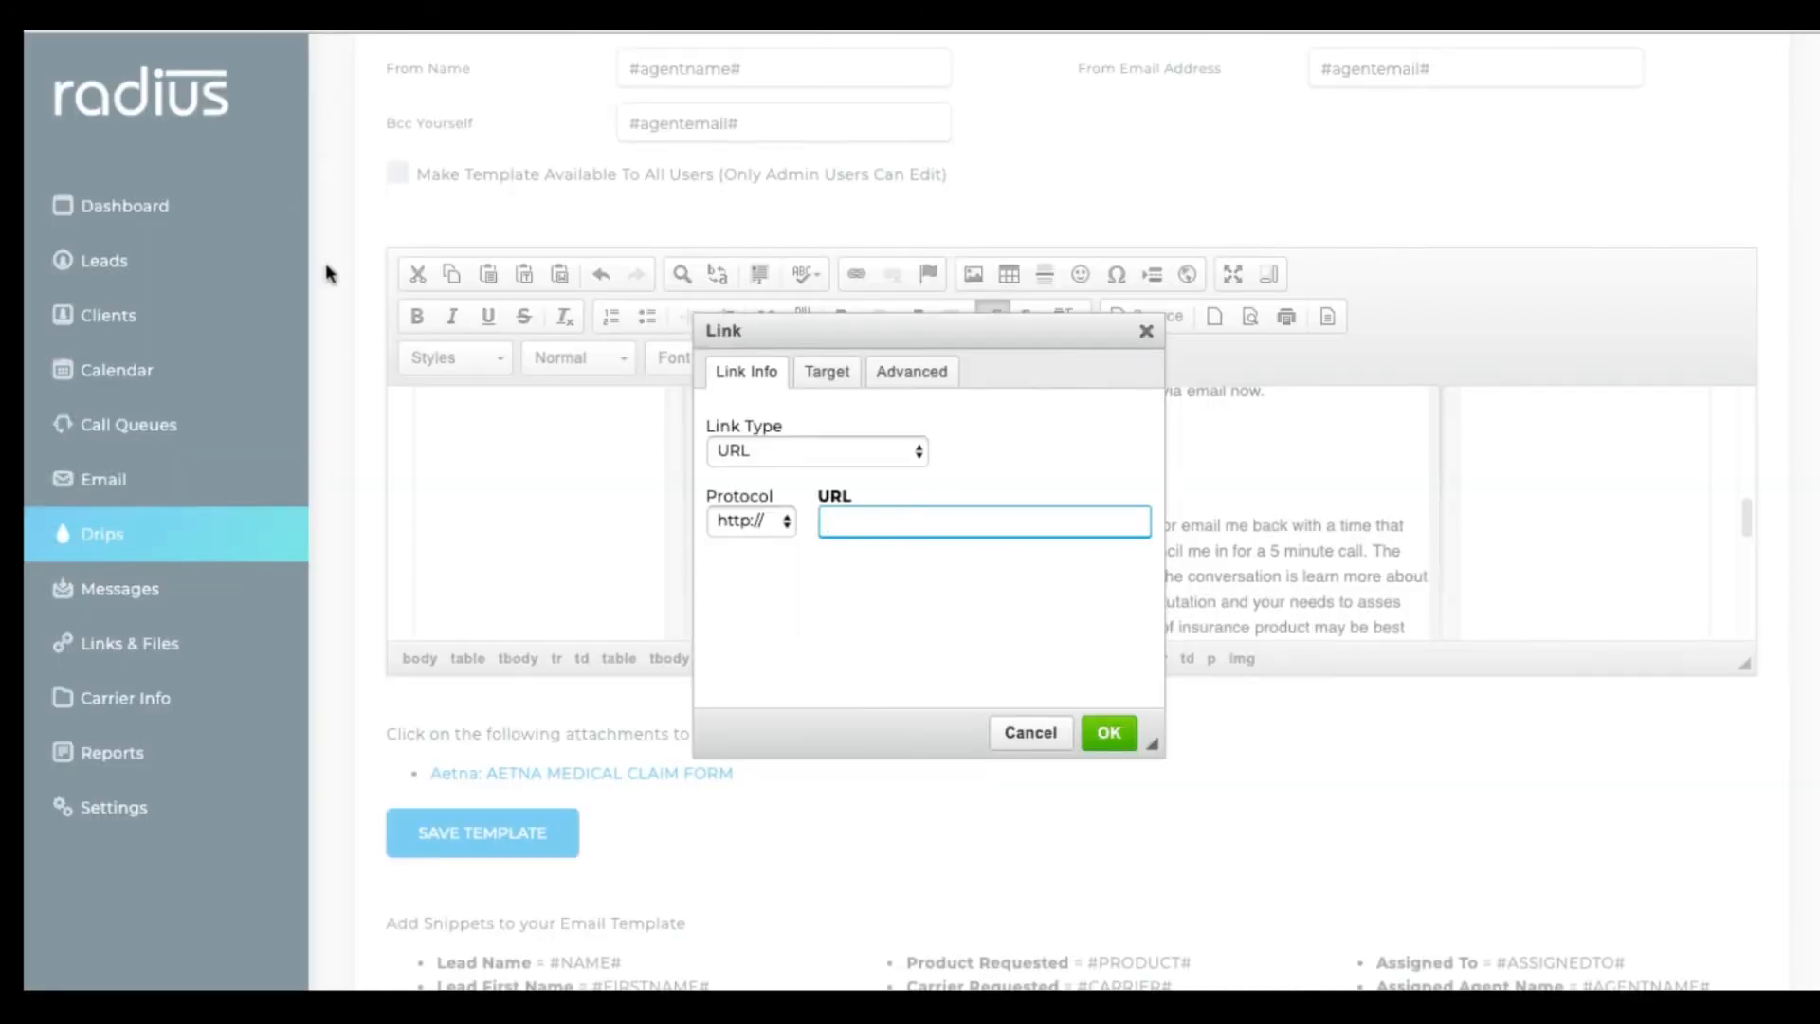
{"action": "left_click", "coordinate": [1031, 731]}
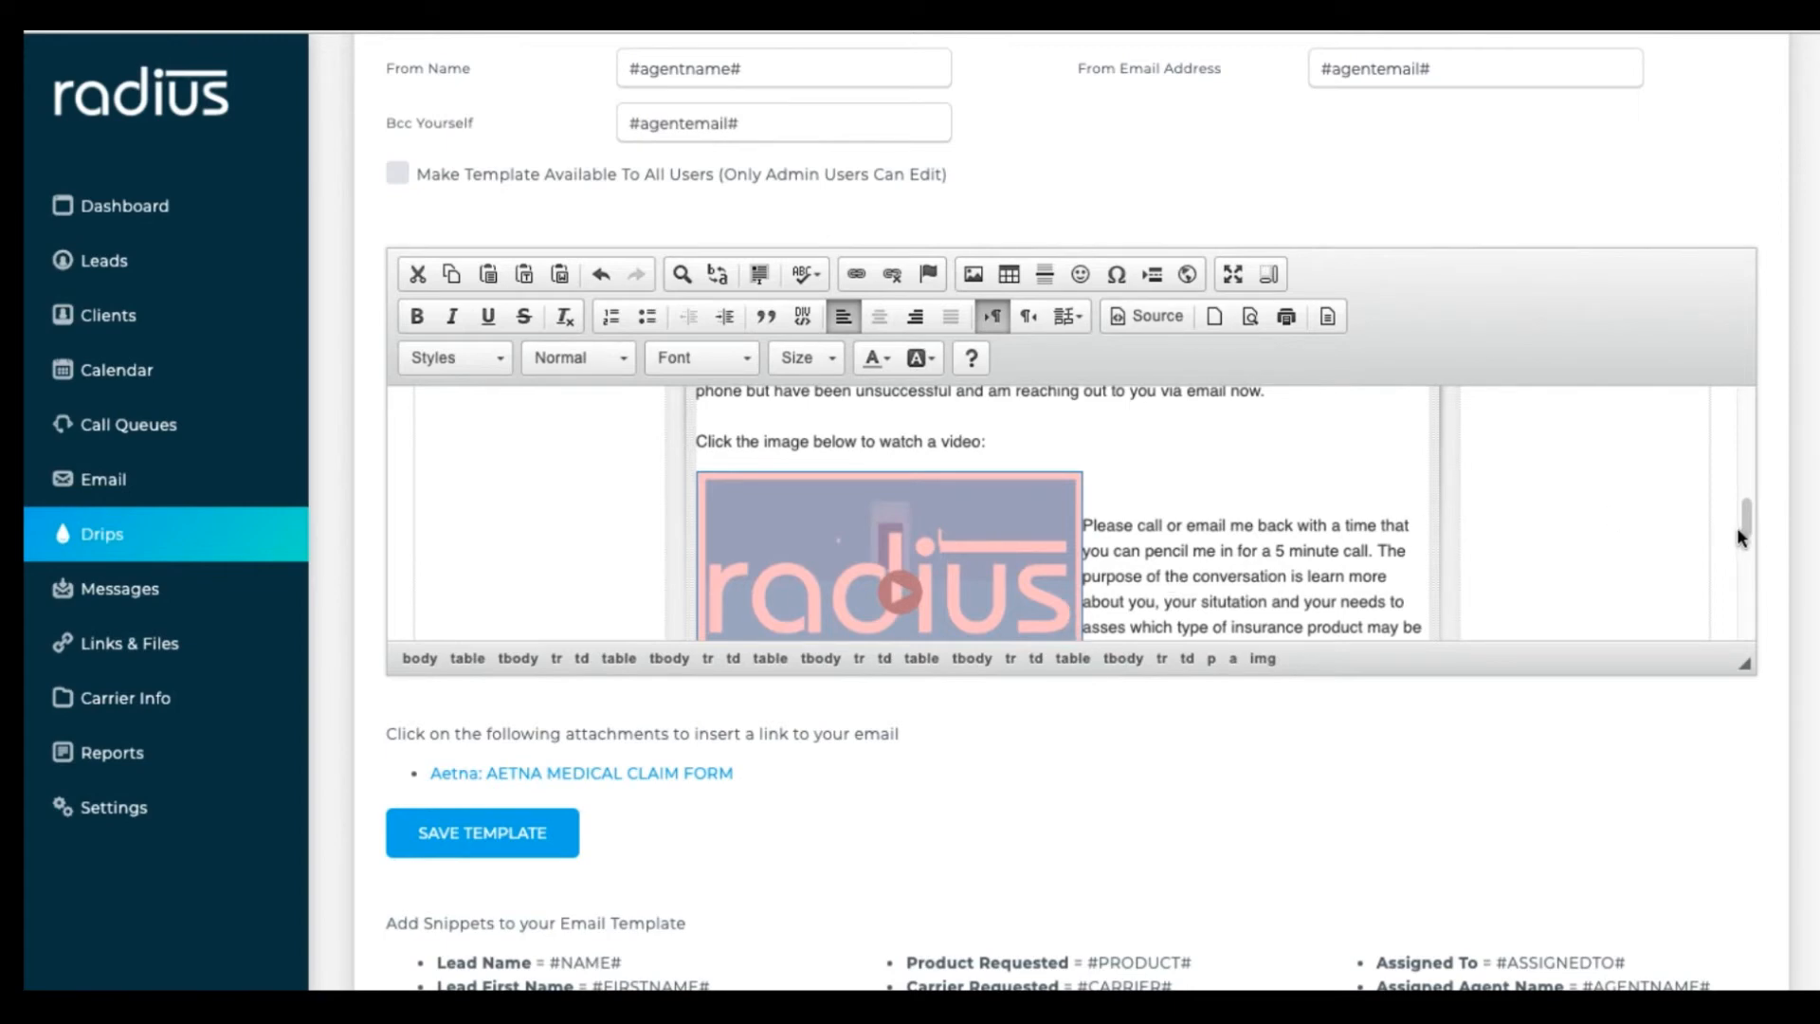
{"action": "scroll", "scroll_direction": "down", "scroll_amount": 3}
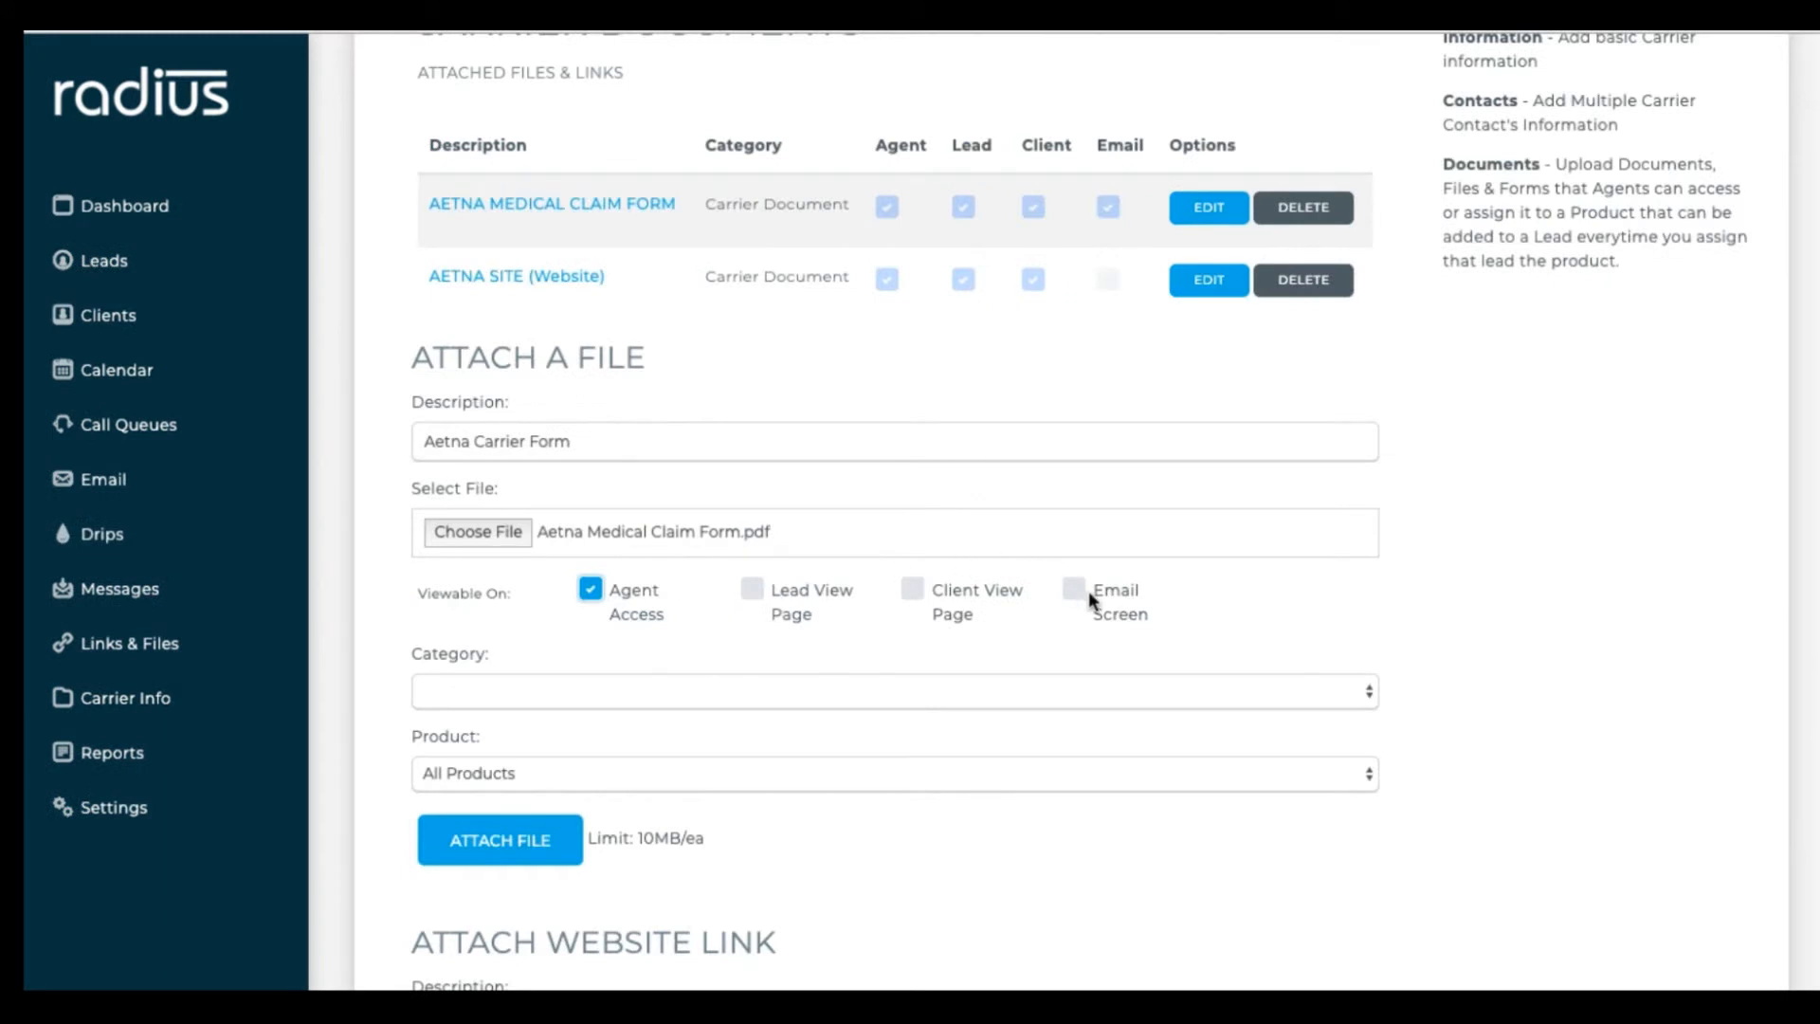
Make the Aetna Carrier Form viewable on the email screen and attach the file
{"action": "left_click", "coordinate": [1074, 591]}
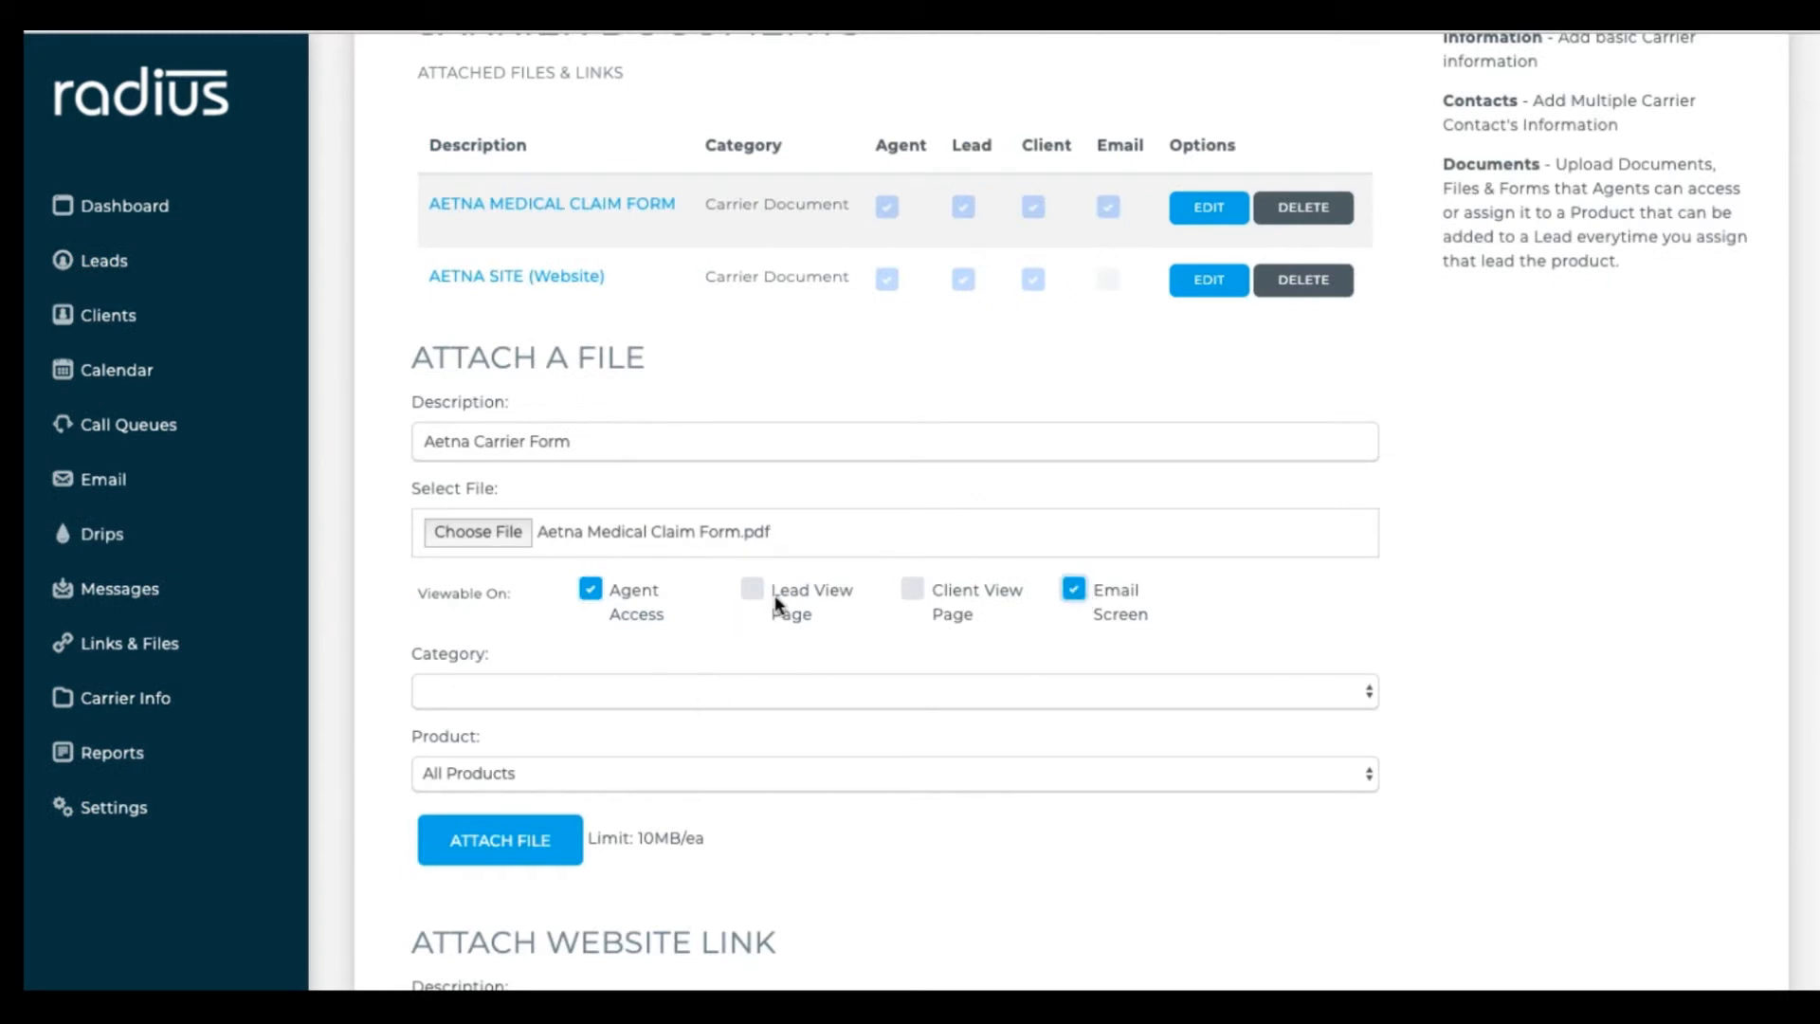
{"action": "left_click", "coordinate": [912, 527]}
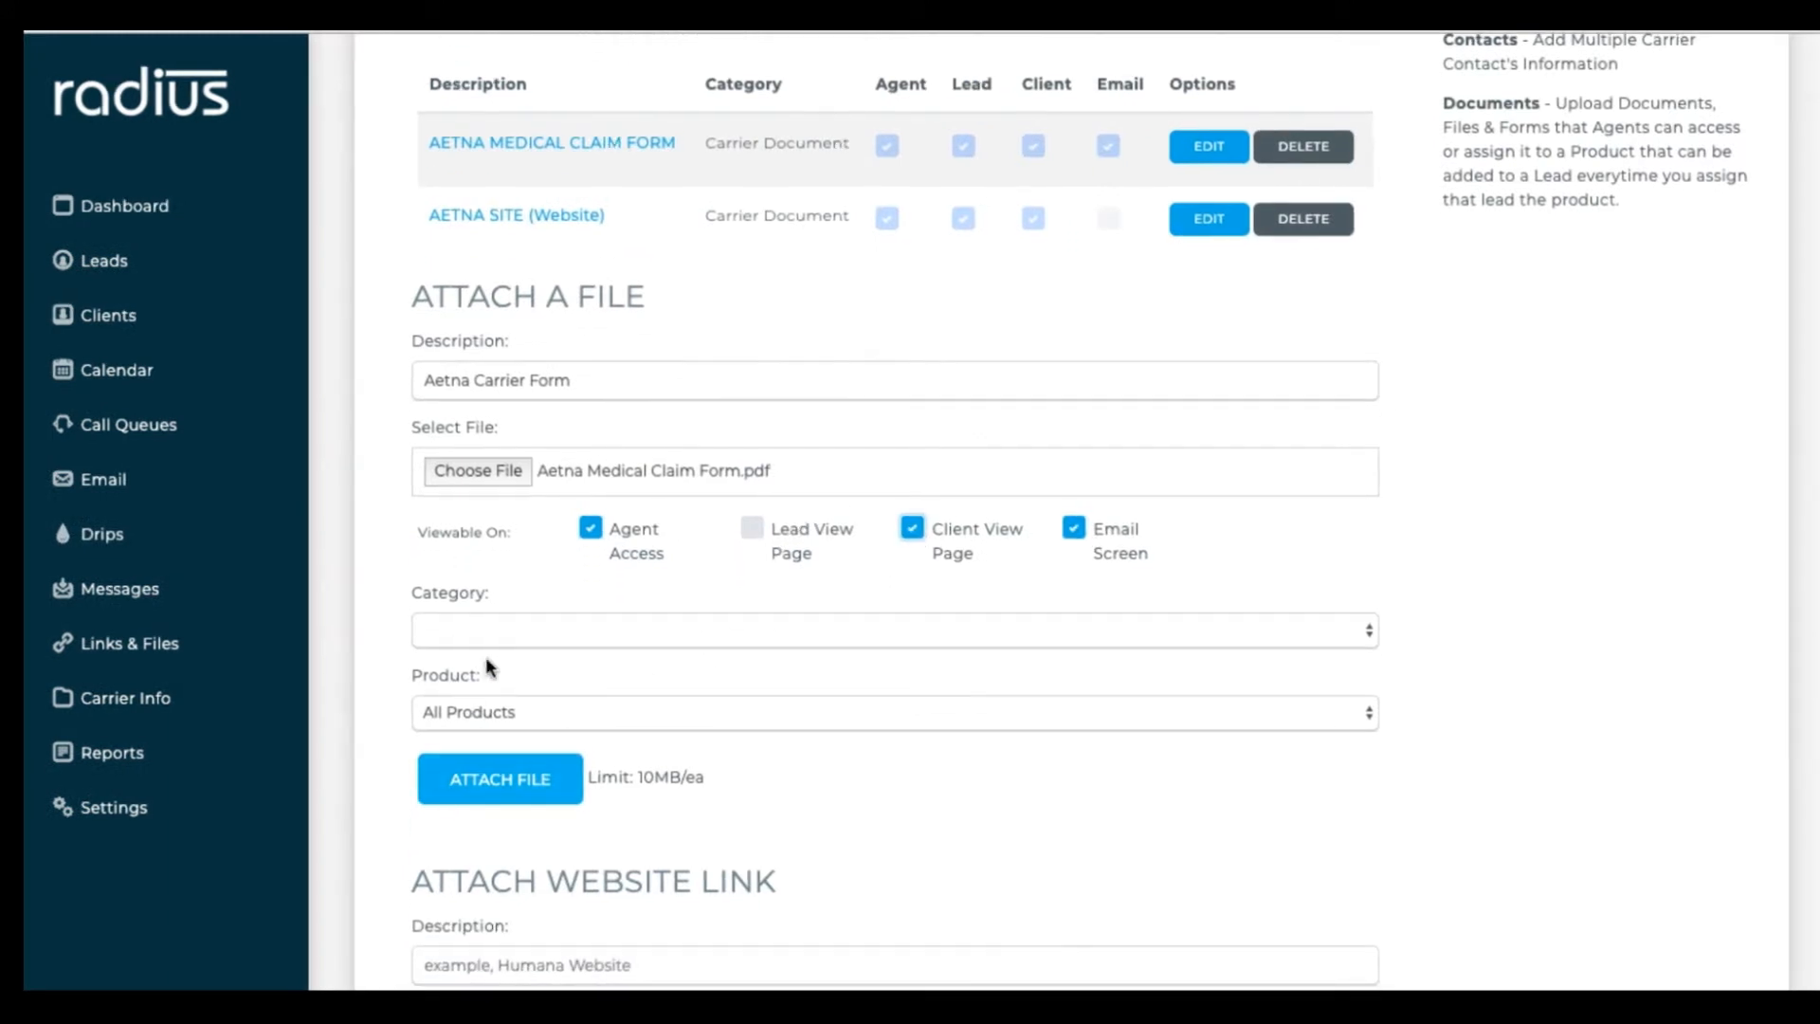
{"action": "left_click", "coordinate": [894, 630]}
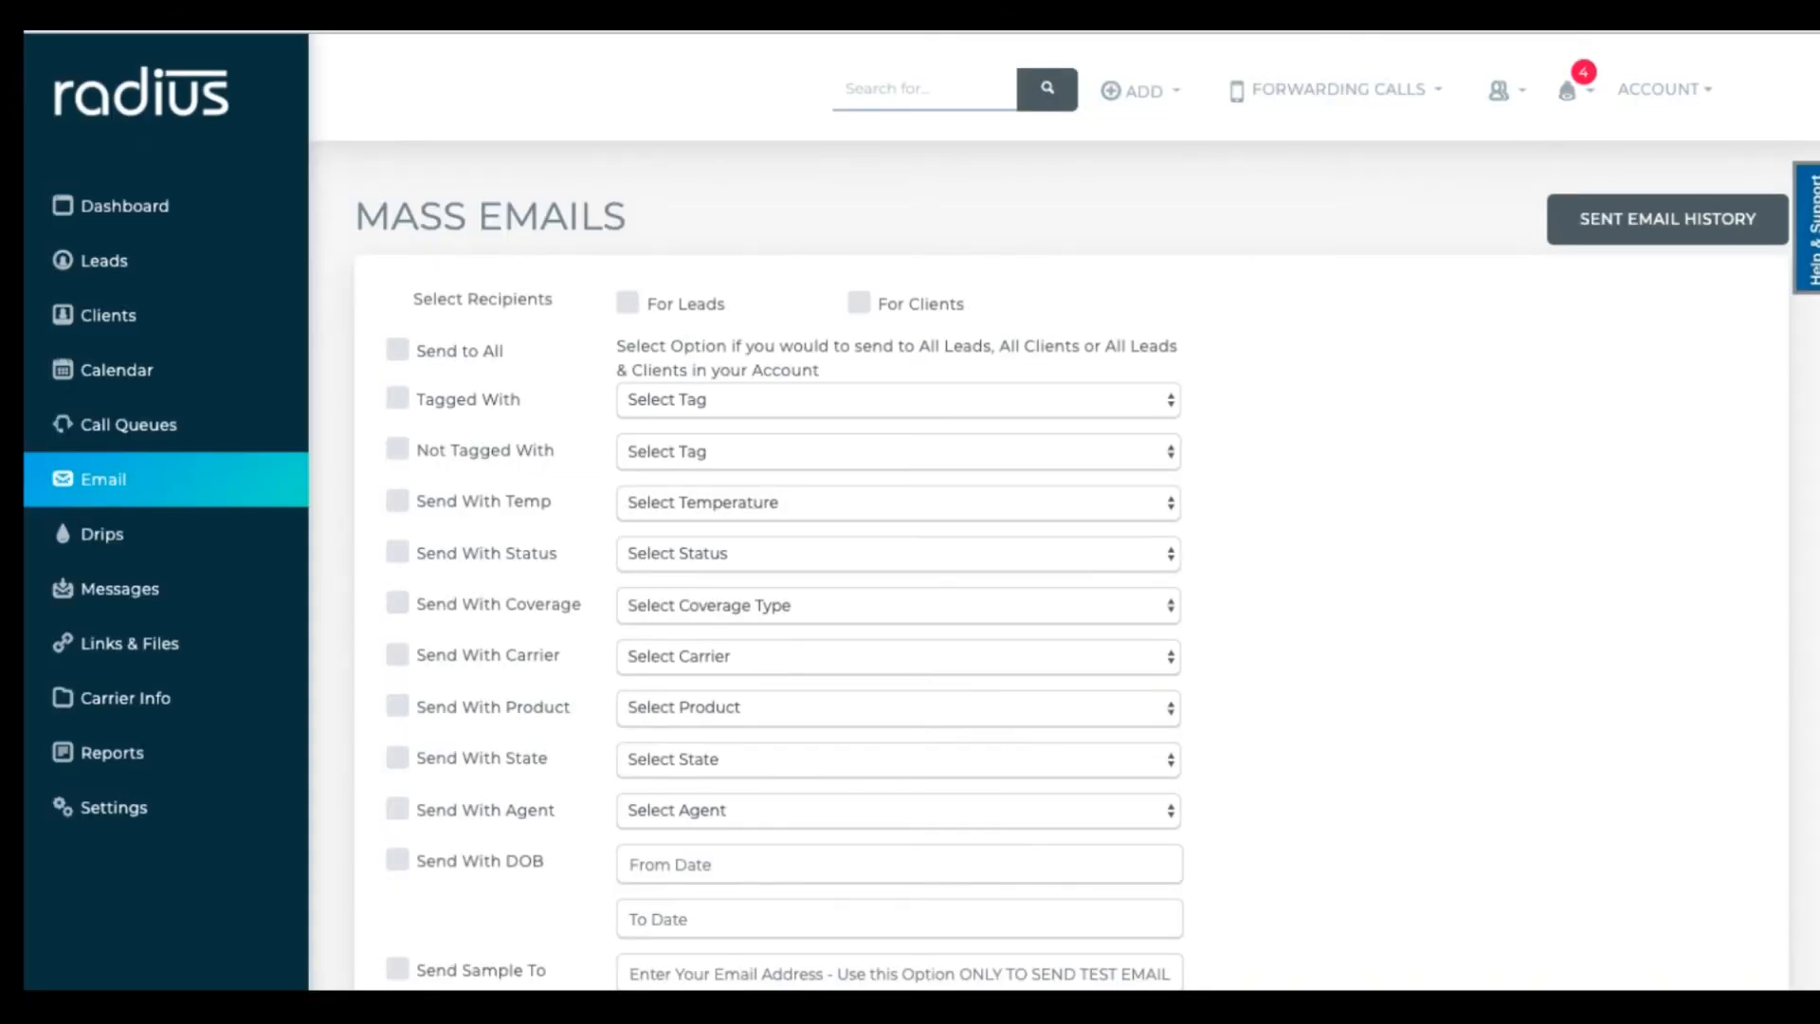
{"action": "scroll", "scroll_direction": "down", "scroll_amount": 3}
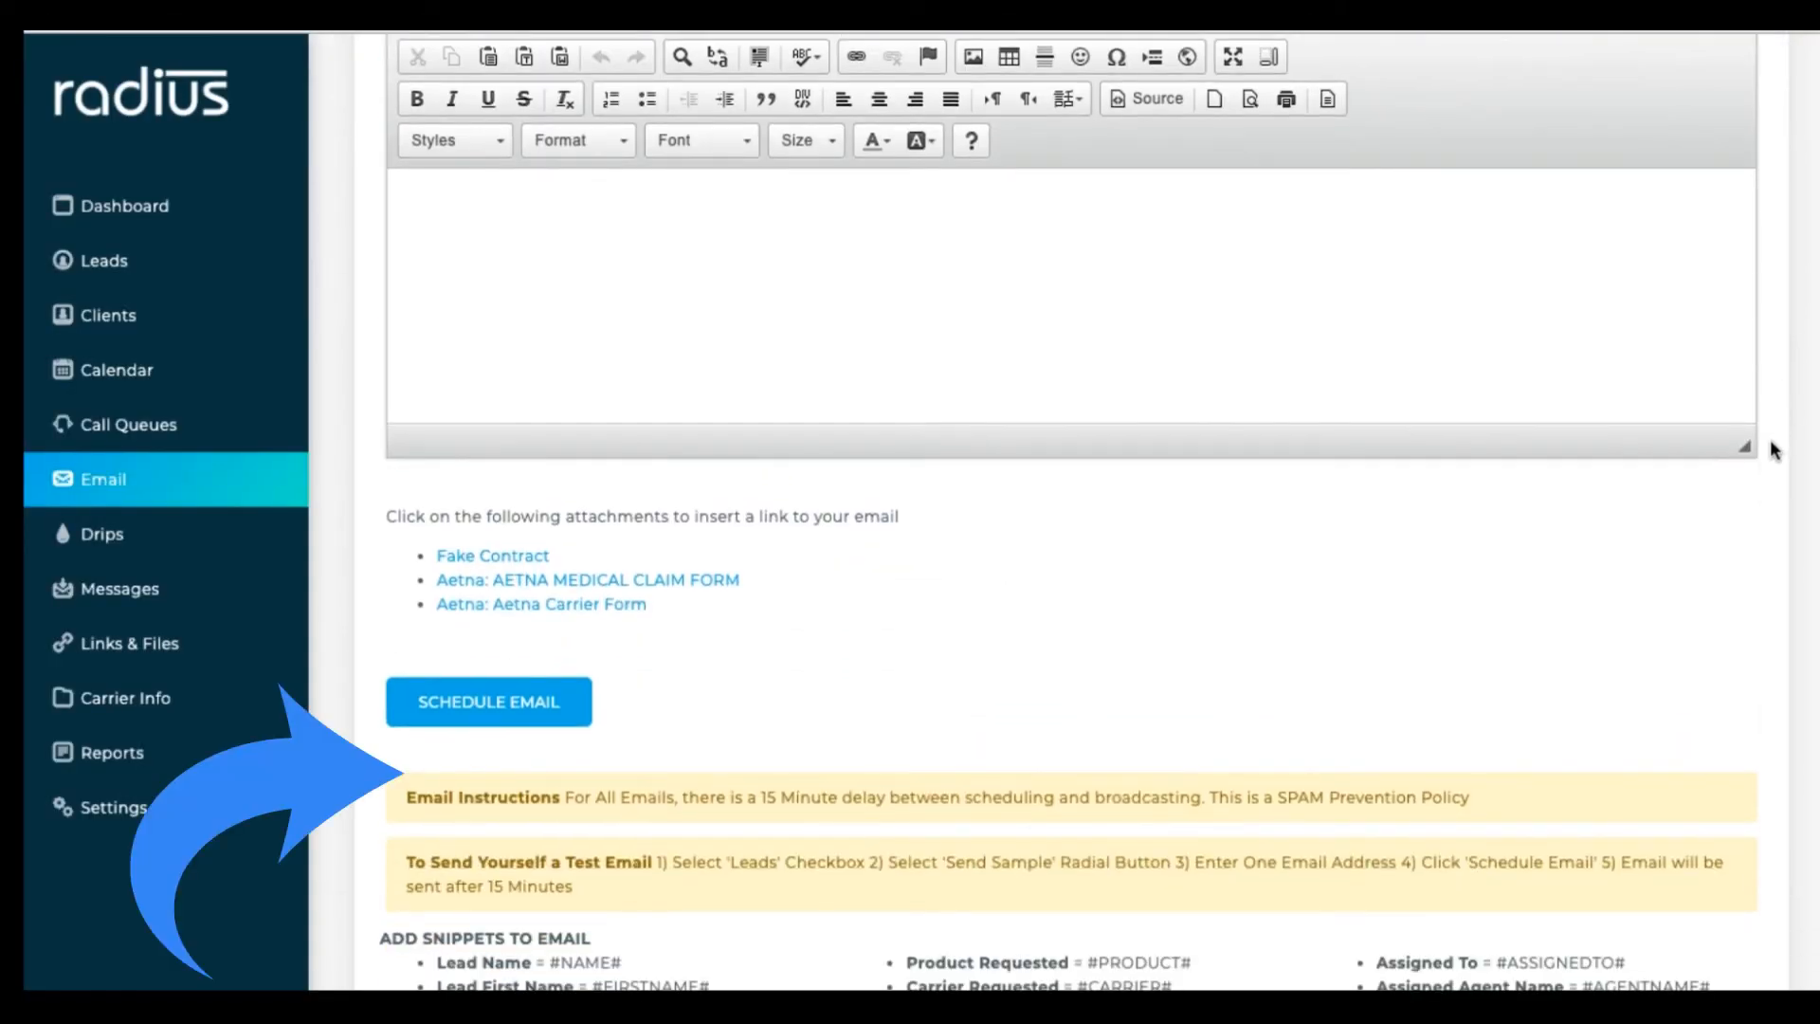
{"action": "scroll", "scroll_direction": "down", "scroll_amount": 3}
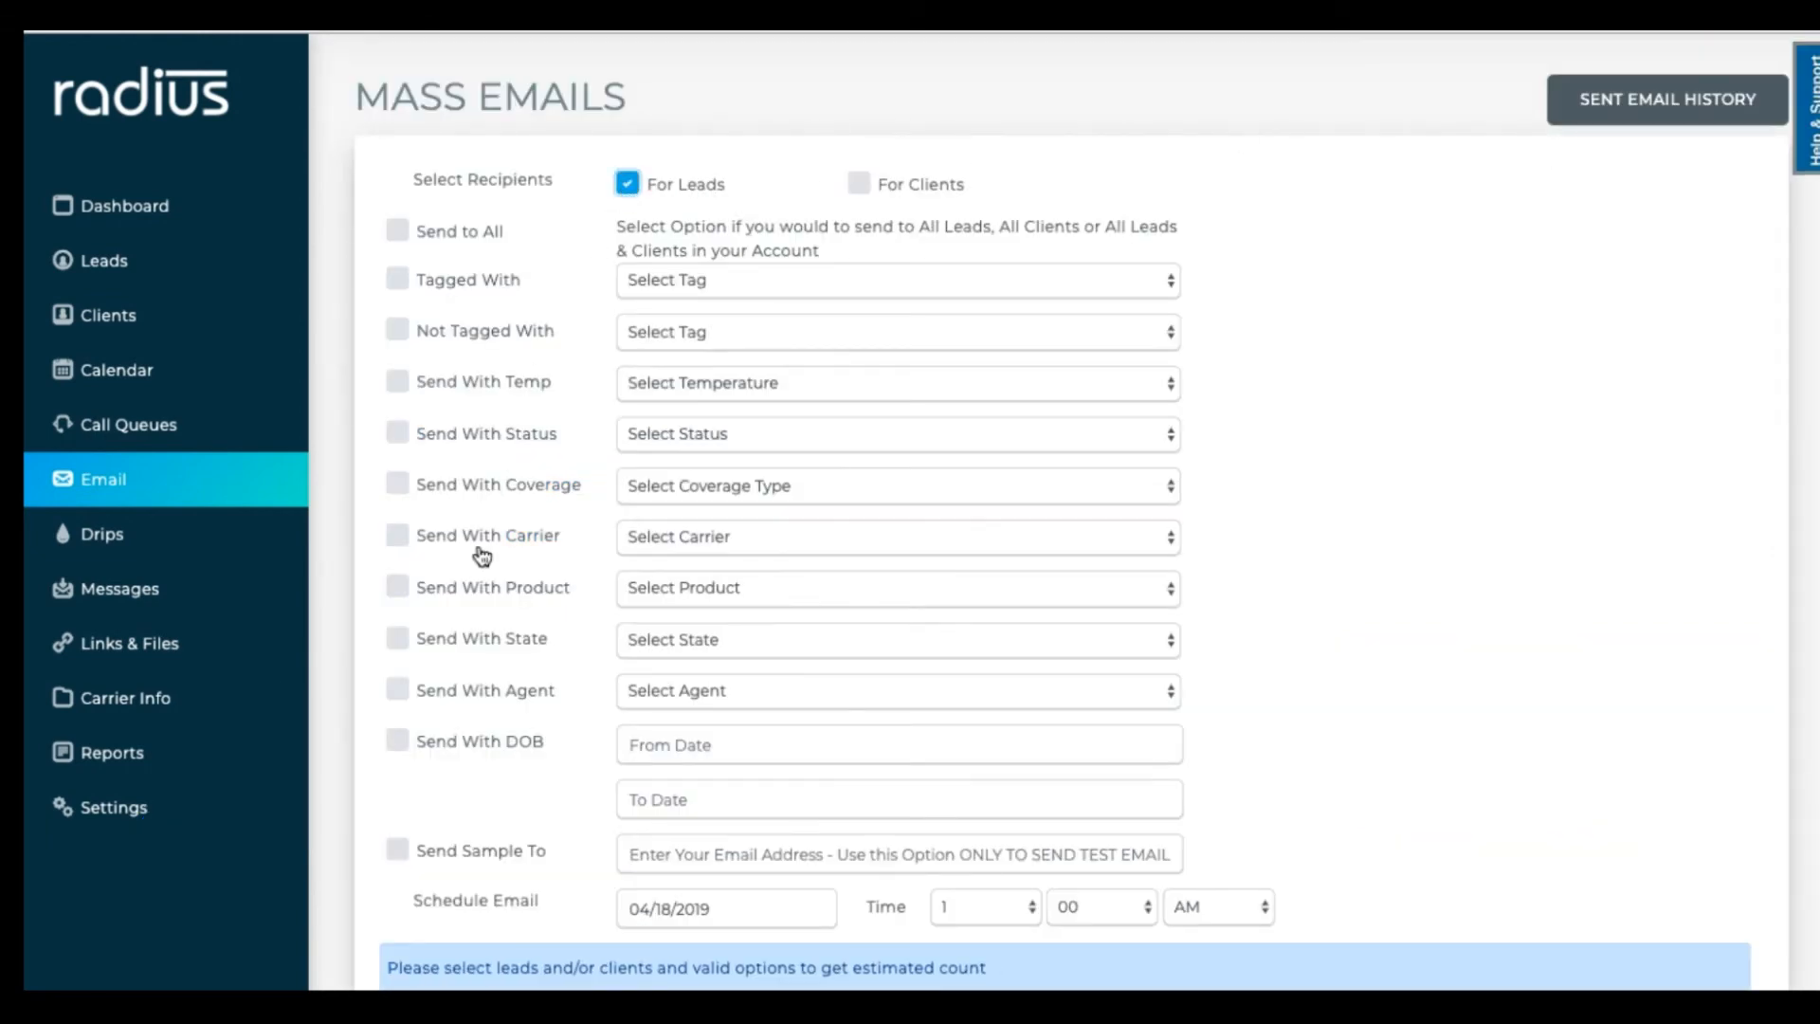
{"action": "left_click", "coordinate": [396, 849]}
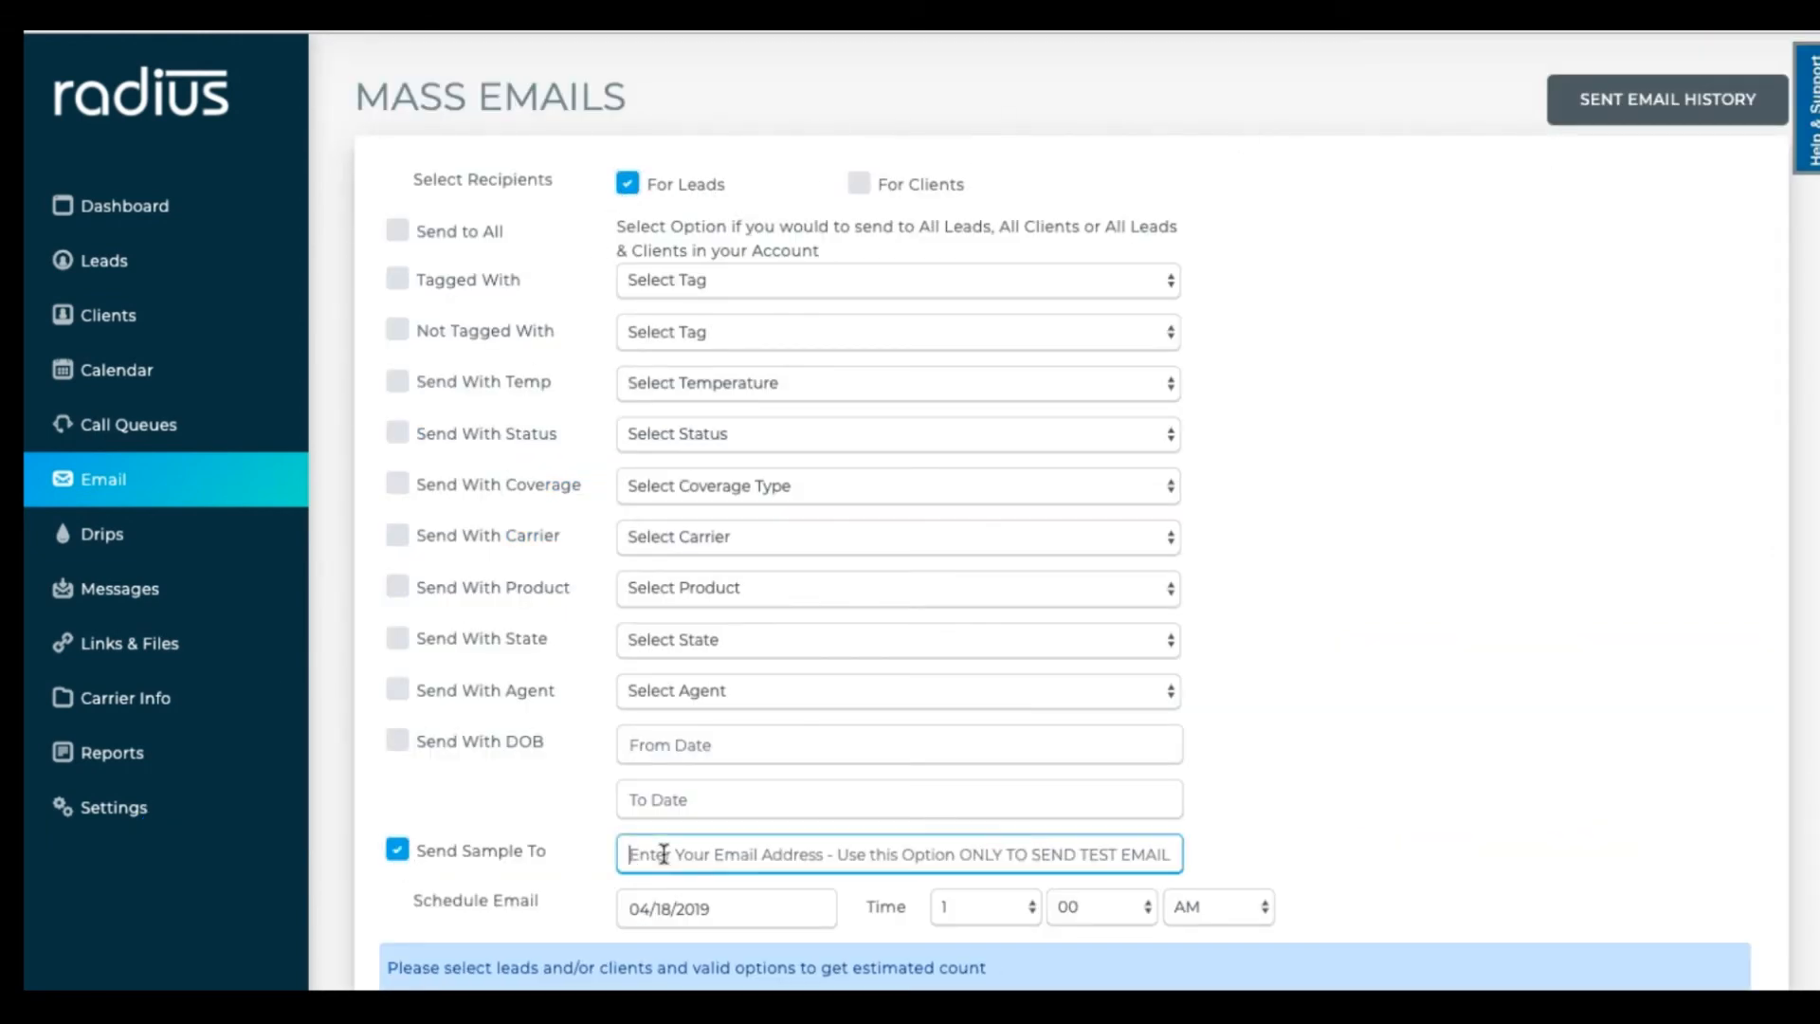
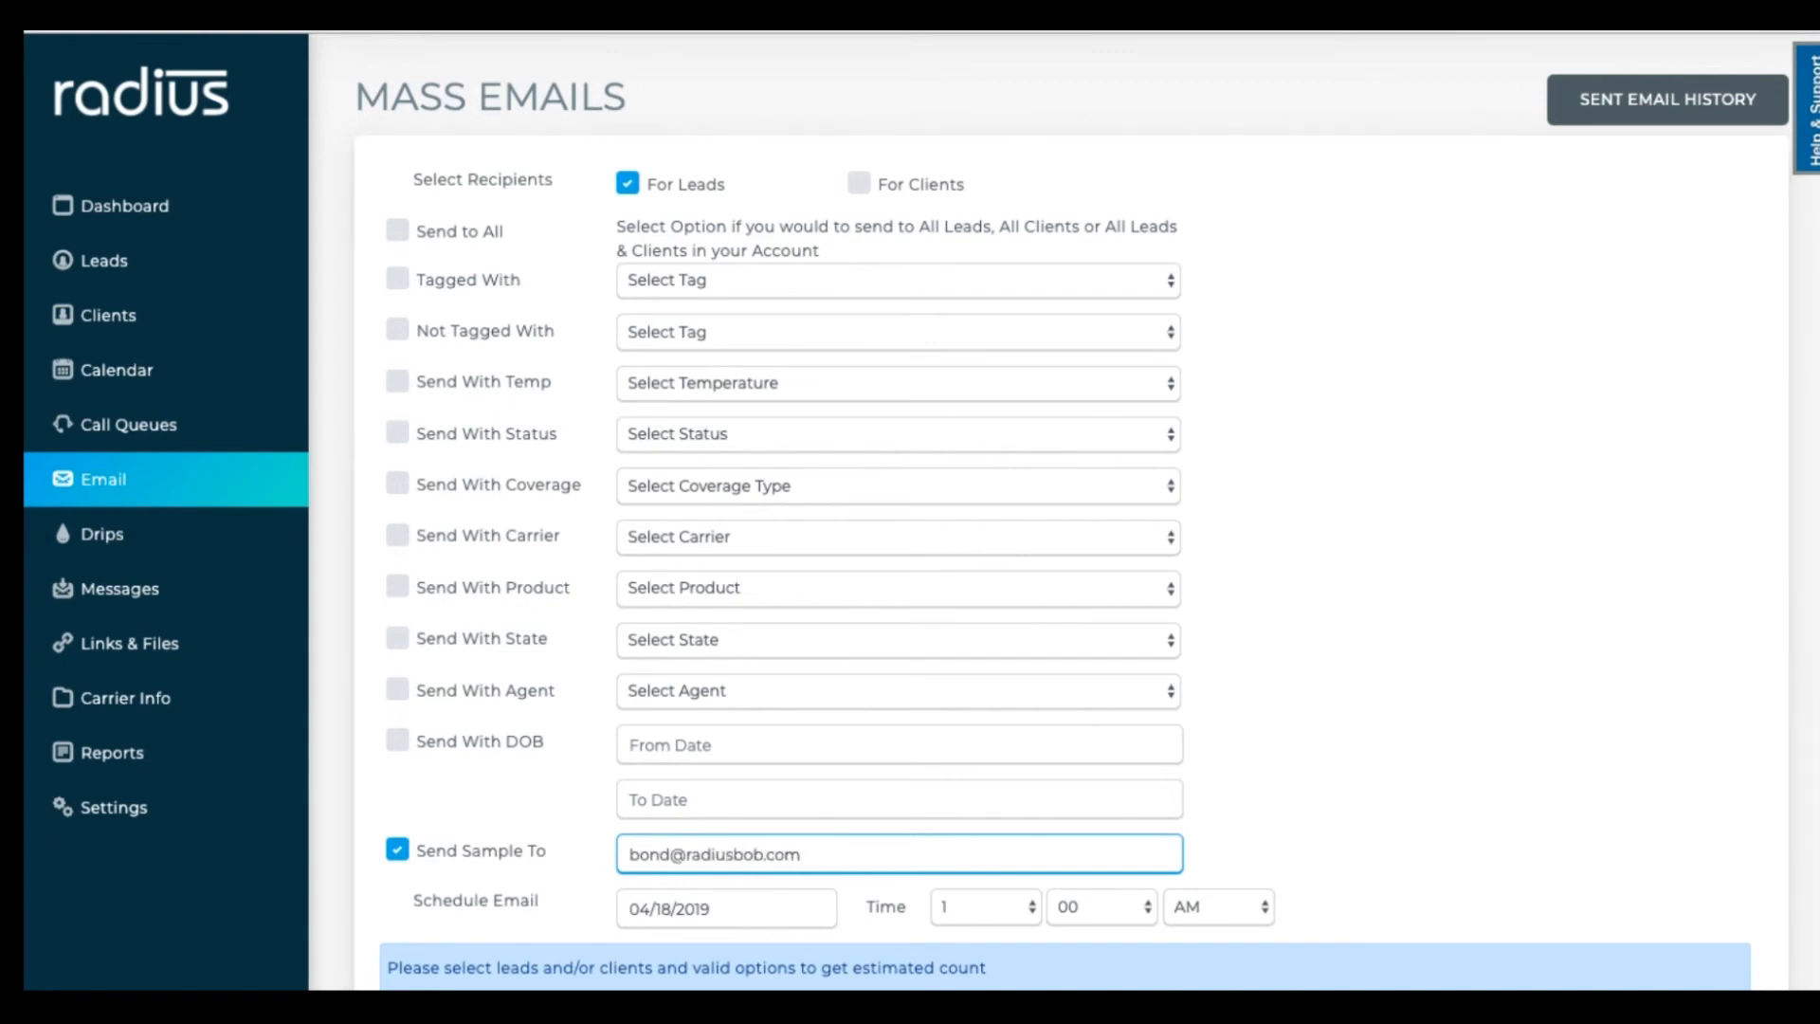
Schedule the sample mass email with the Medicare Eligibility #1 template
{"action": "scroll", "scroll_direction": "down", "scroll_amount": 3}
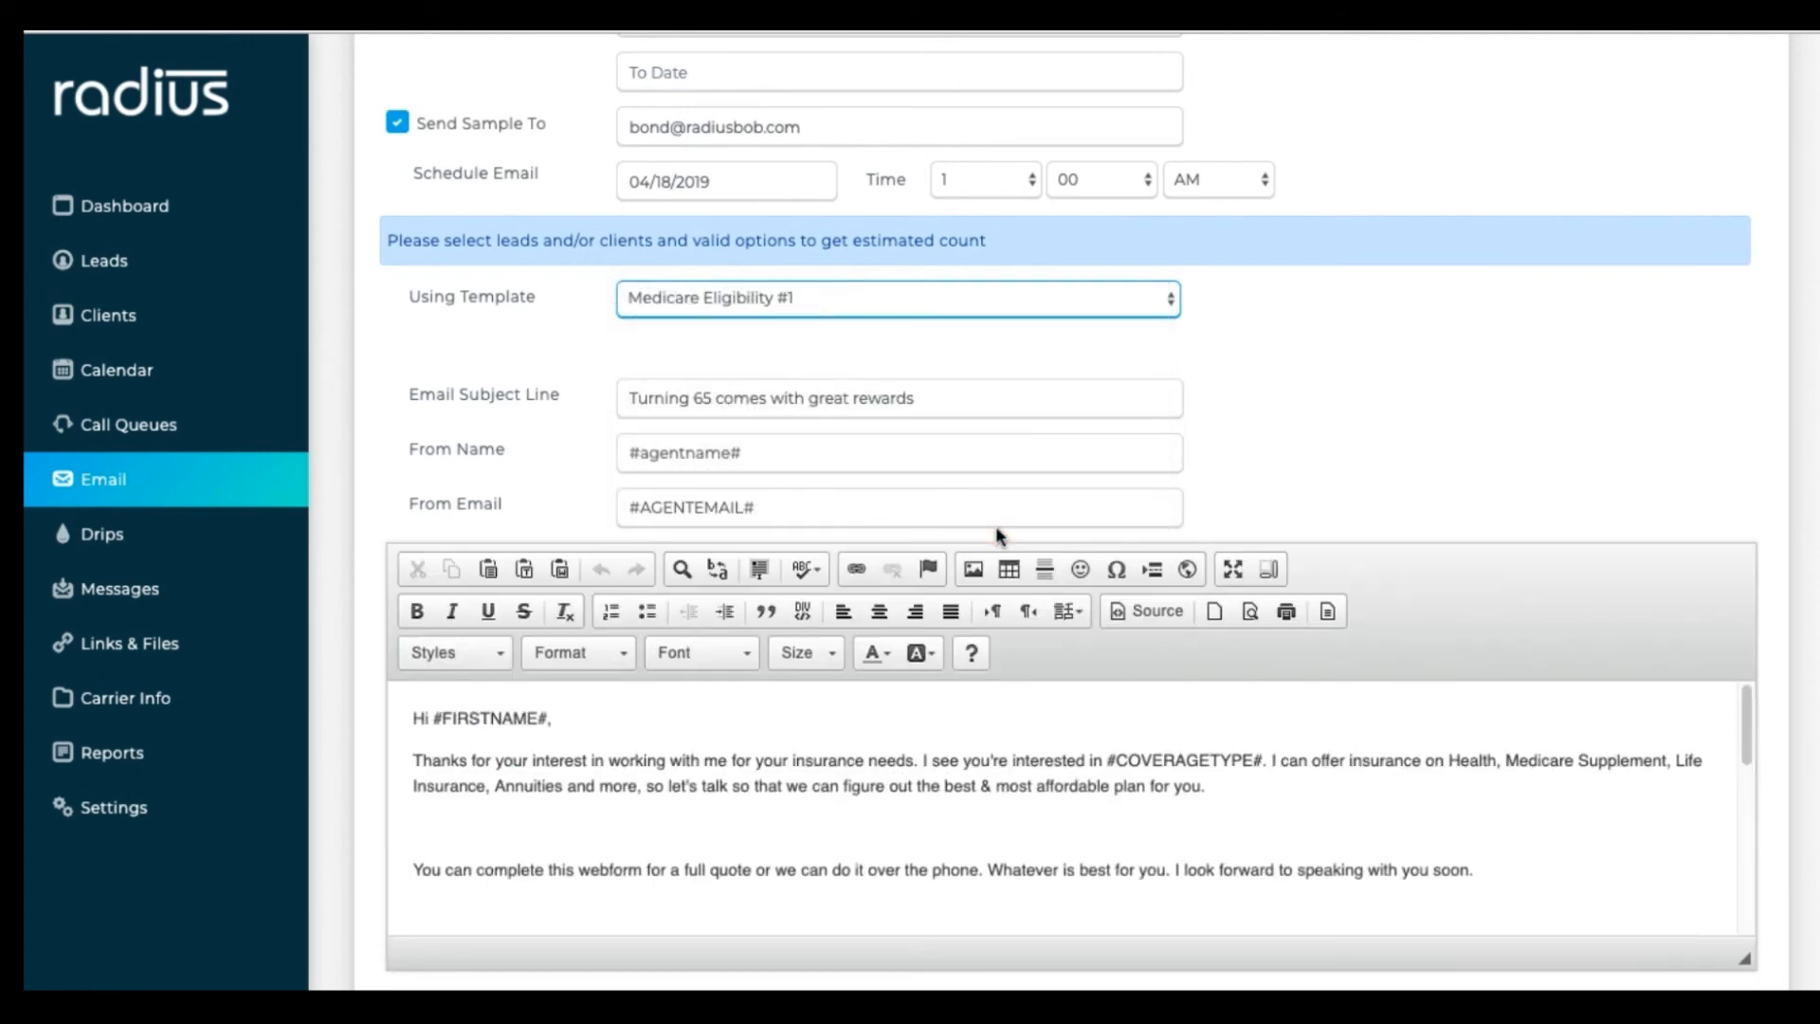
{"action": "scroll", "scroll_direction": "down", "scroll_amount": 3}
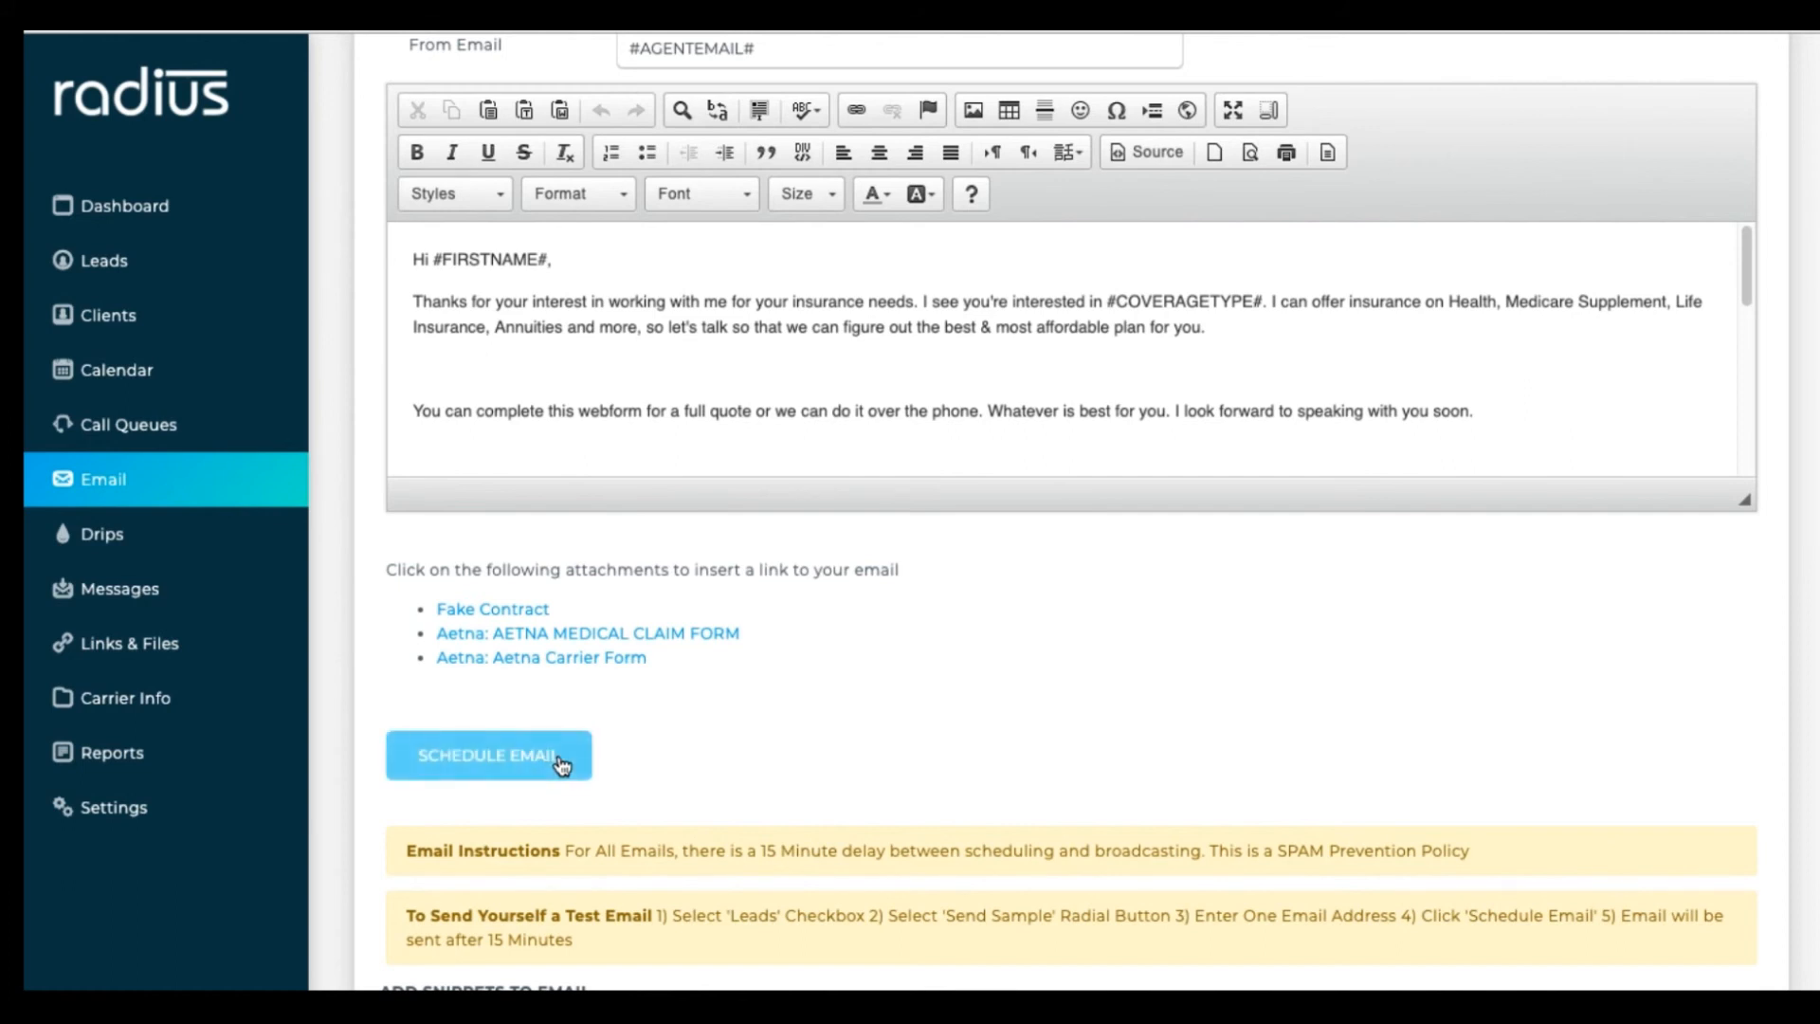
{"action": "left_click", "coordinate": [487, 755]}
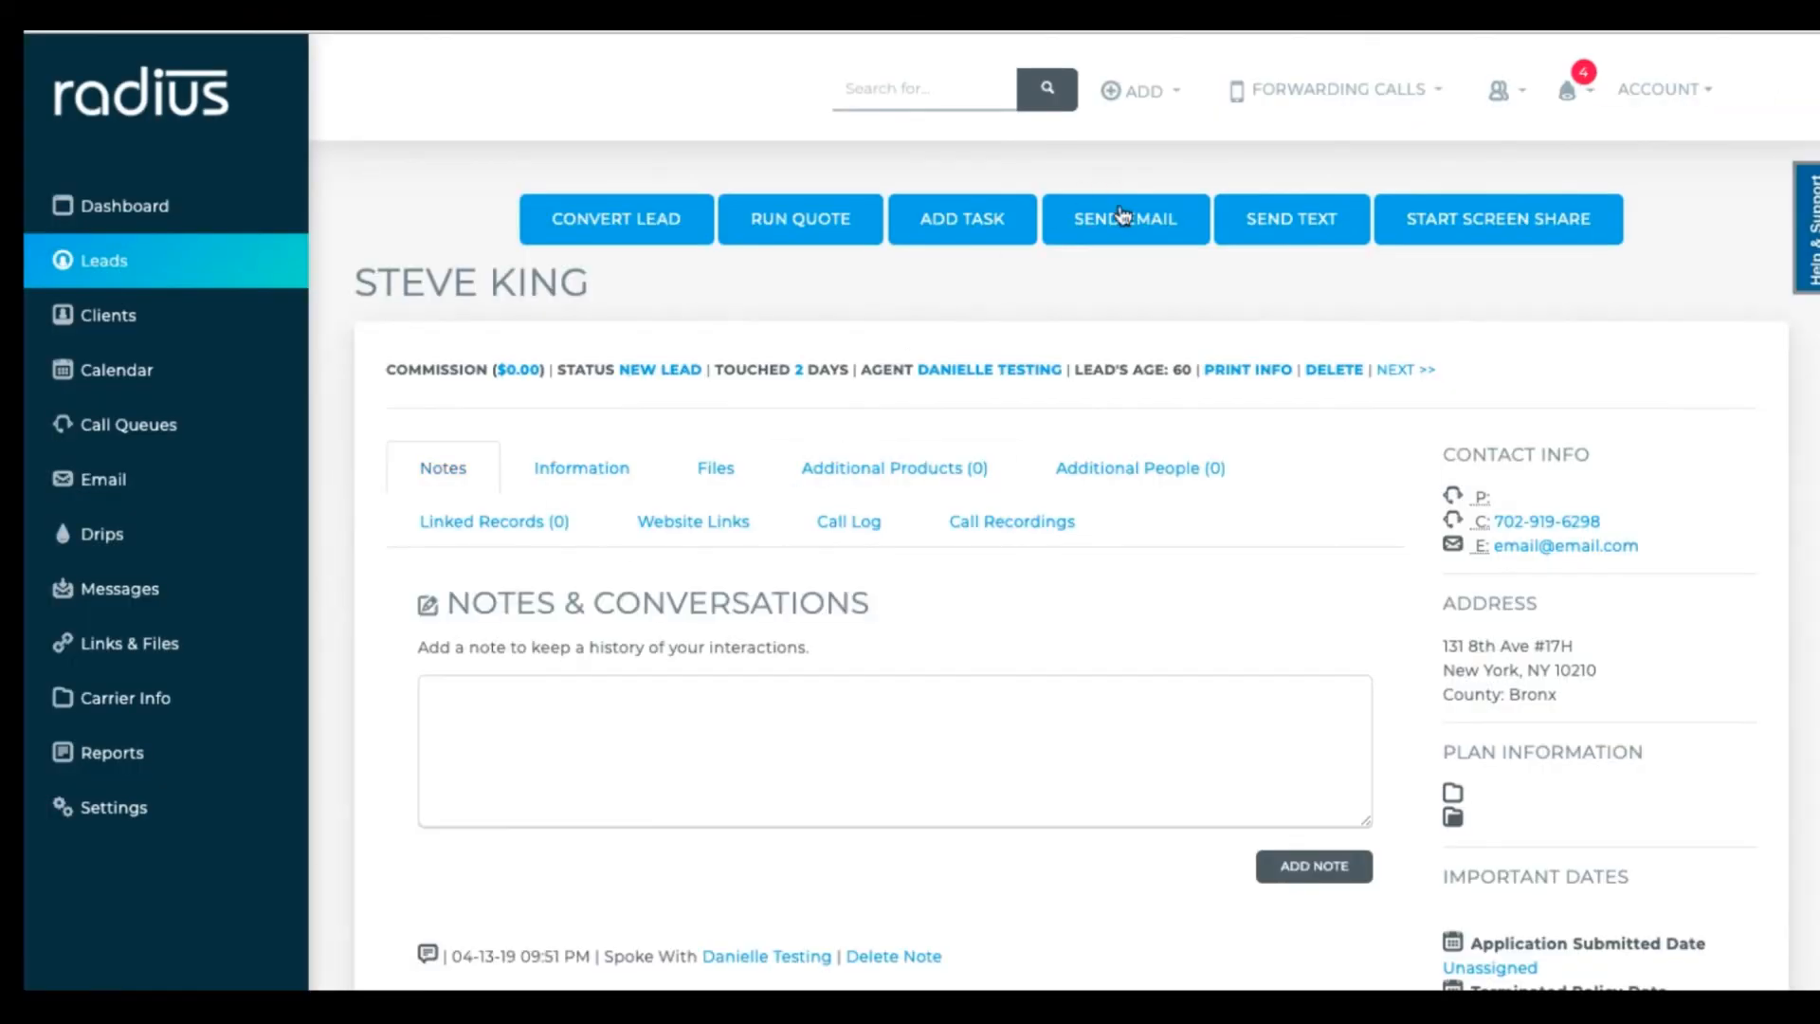
Start an email to the lead from Medicare Eligibility #1 with the opening ending 'earlier.'
{"action": "left_click", "coordinate": [1124, 220]}
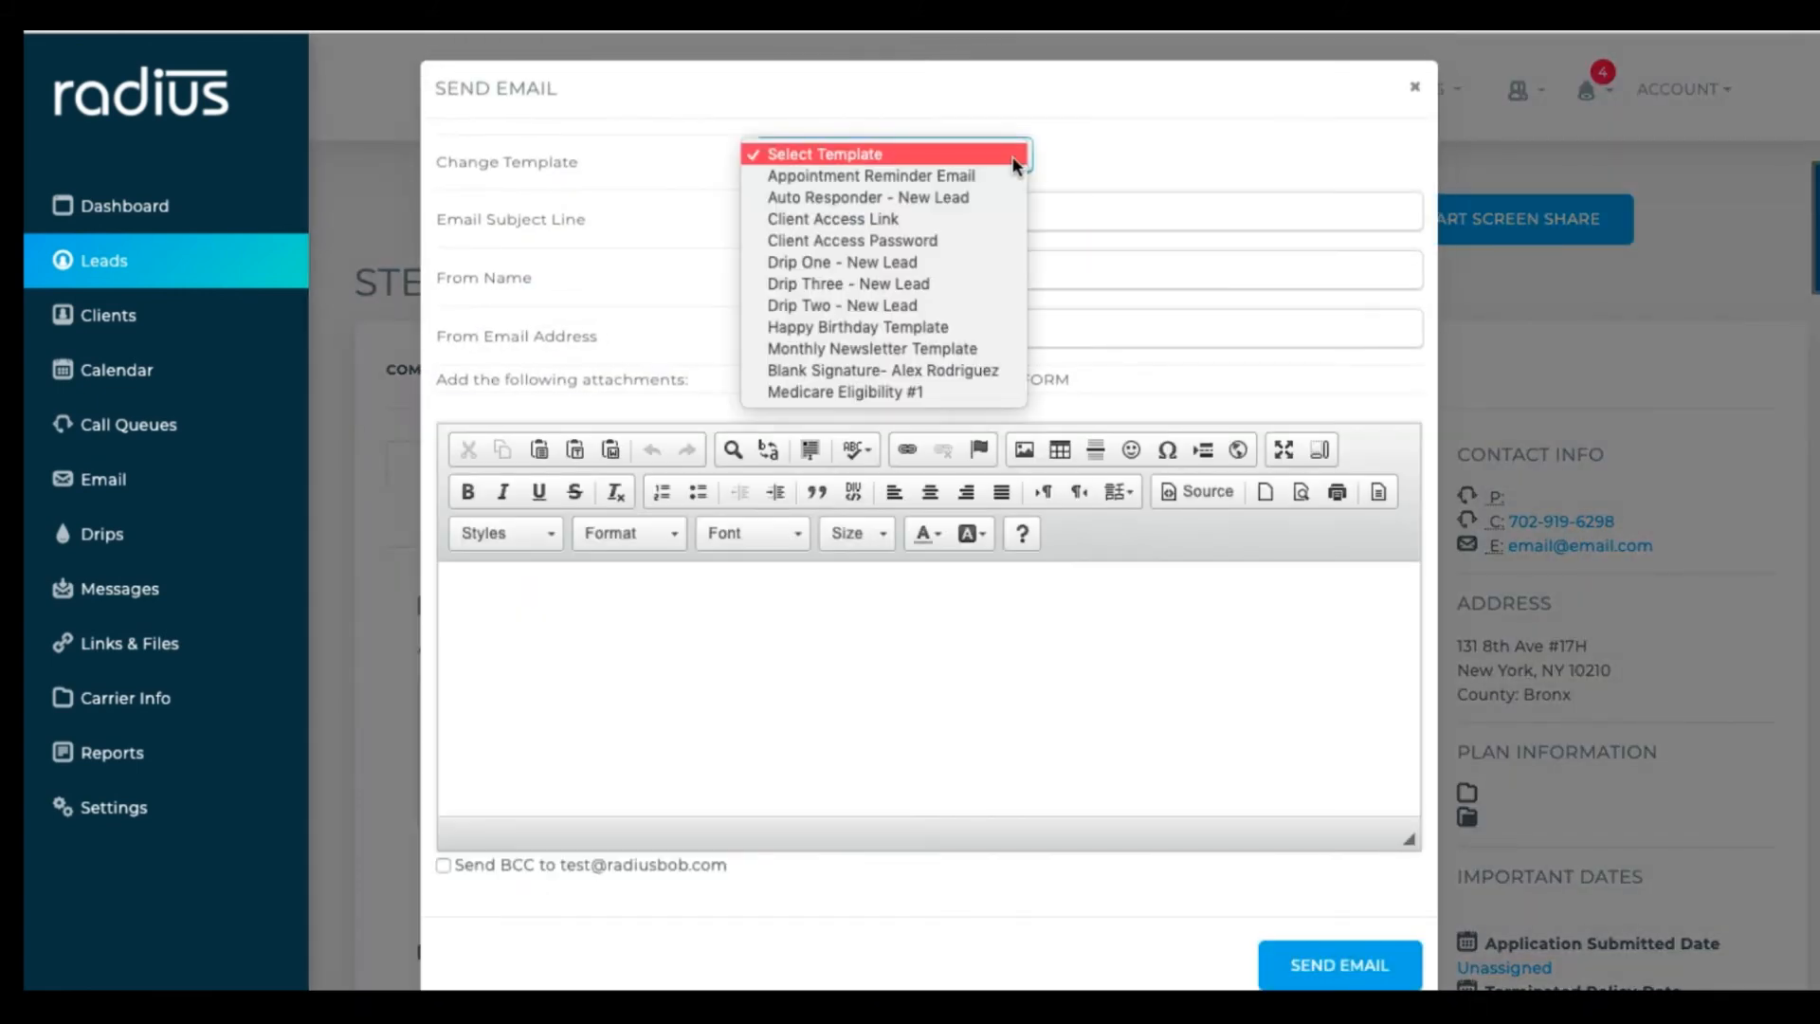
{"action": "left_click", "coordinate": [844, 391]}
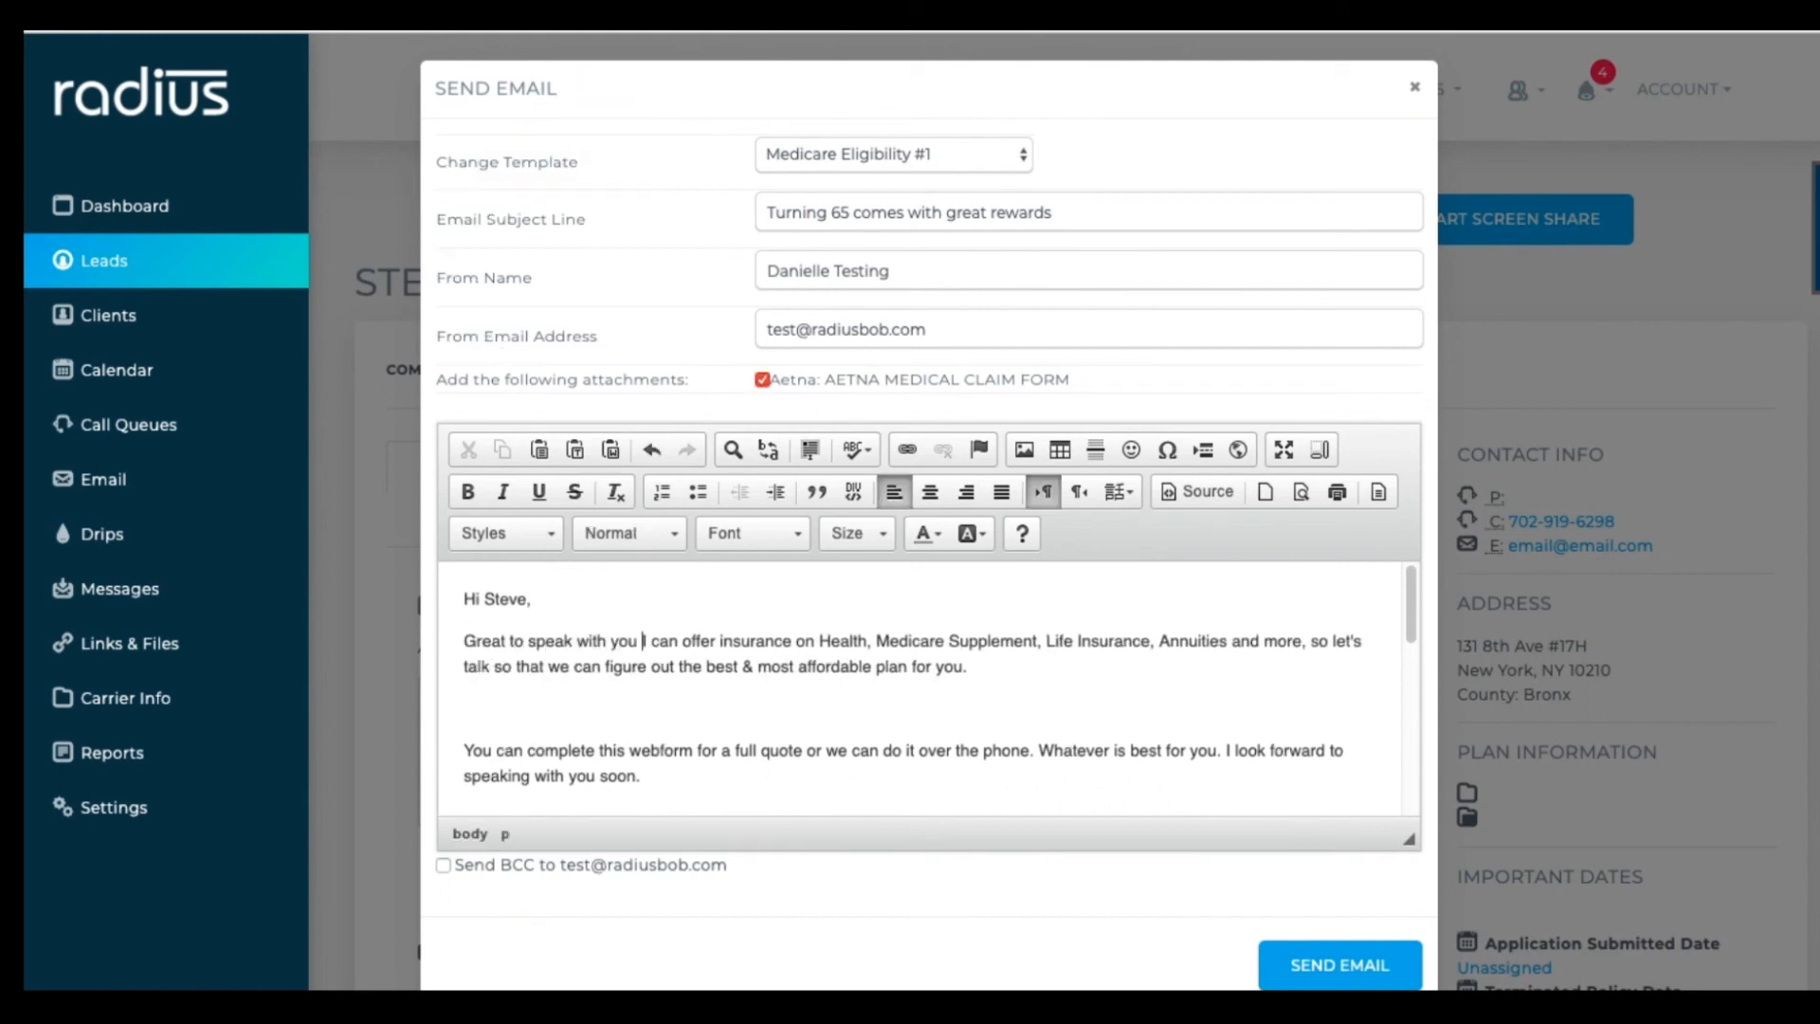
{"action": "type", "text": "earlier."}
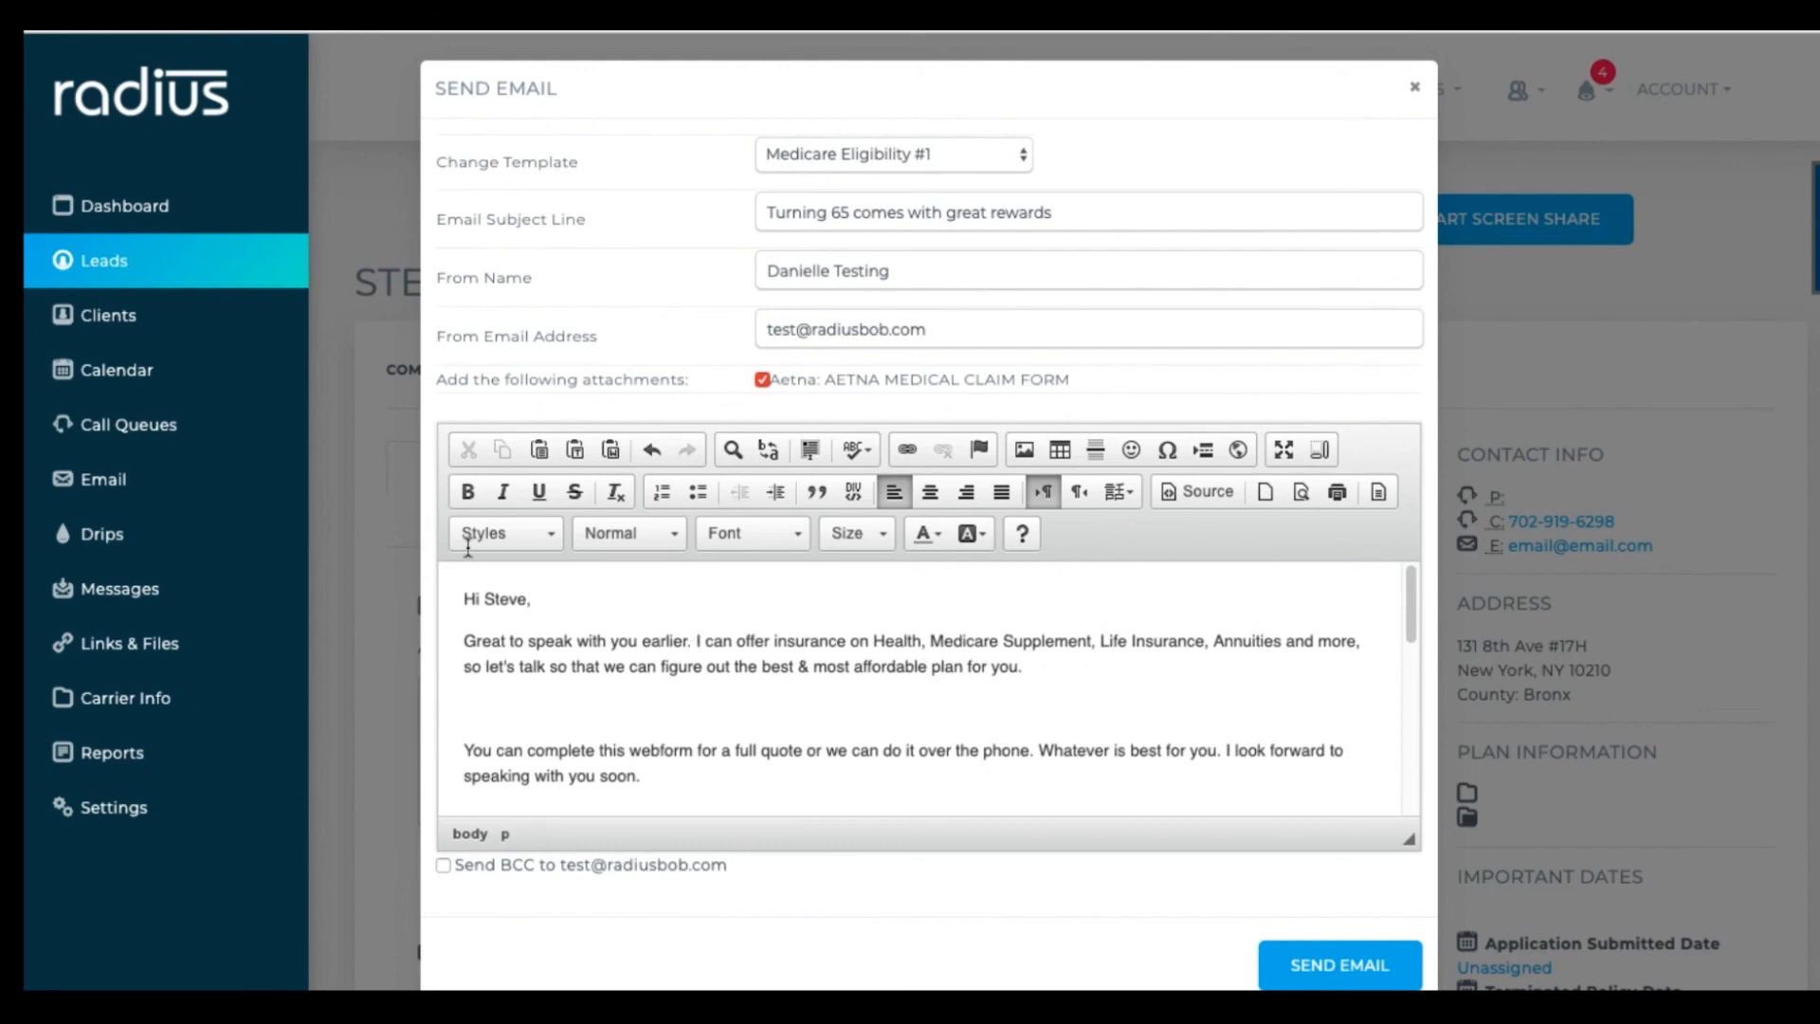
{"action": "mouse_move", "coordinate": [1071, 368]}
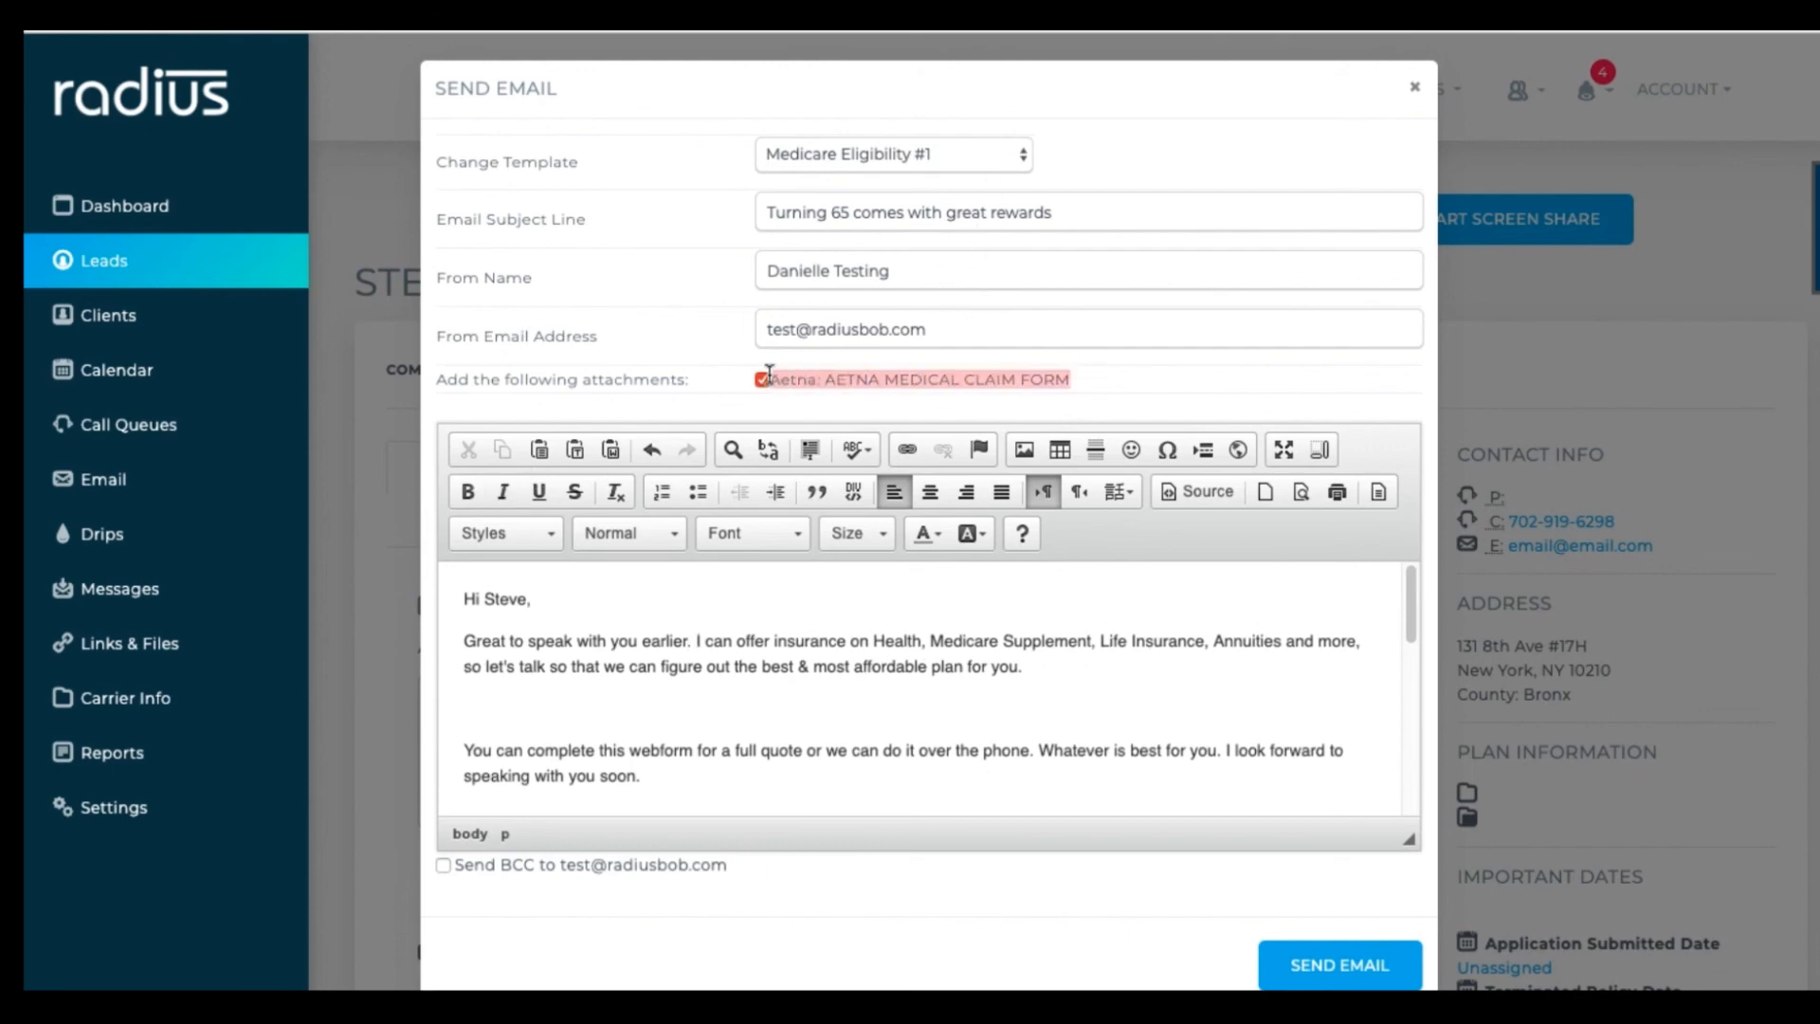
Toggle the Aetna claim form attachment off and back on
{"action": "left_click", "coordinate": [760, 381]}
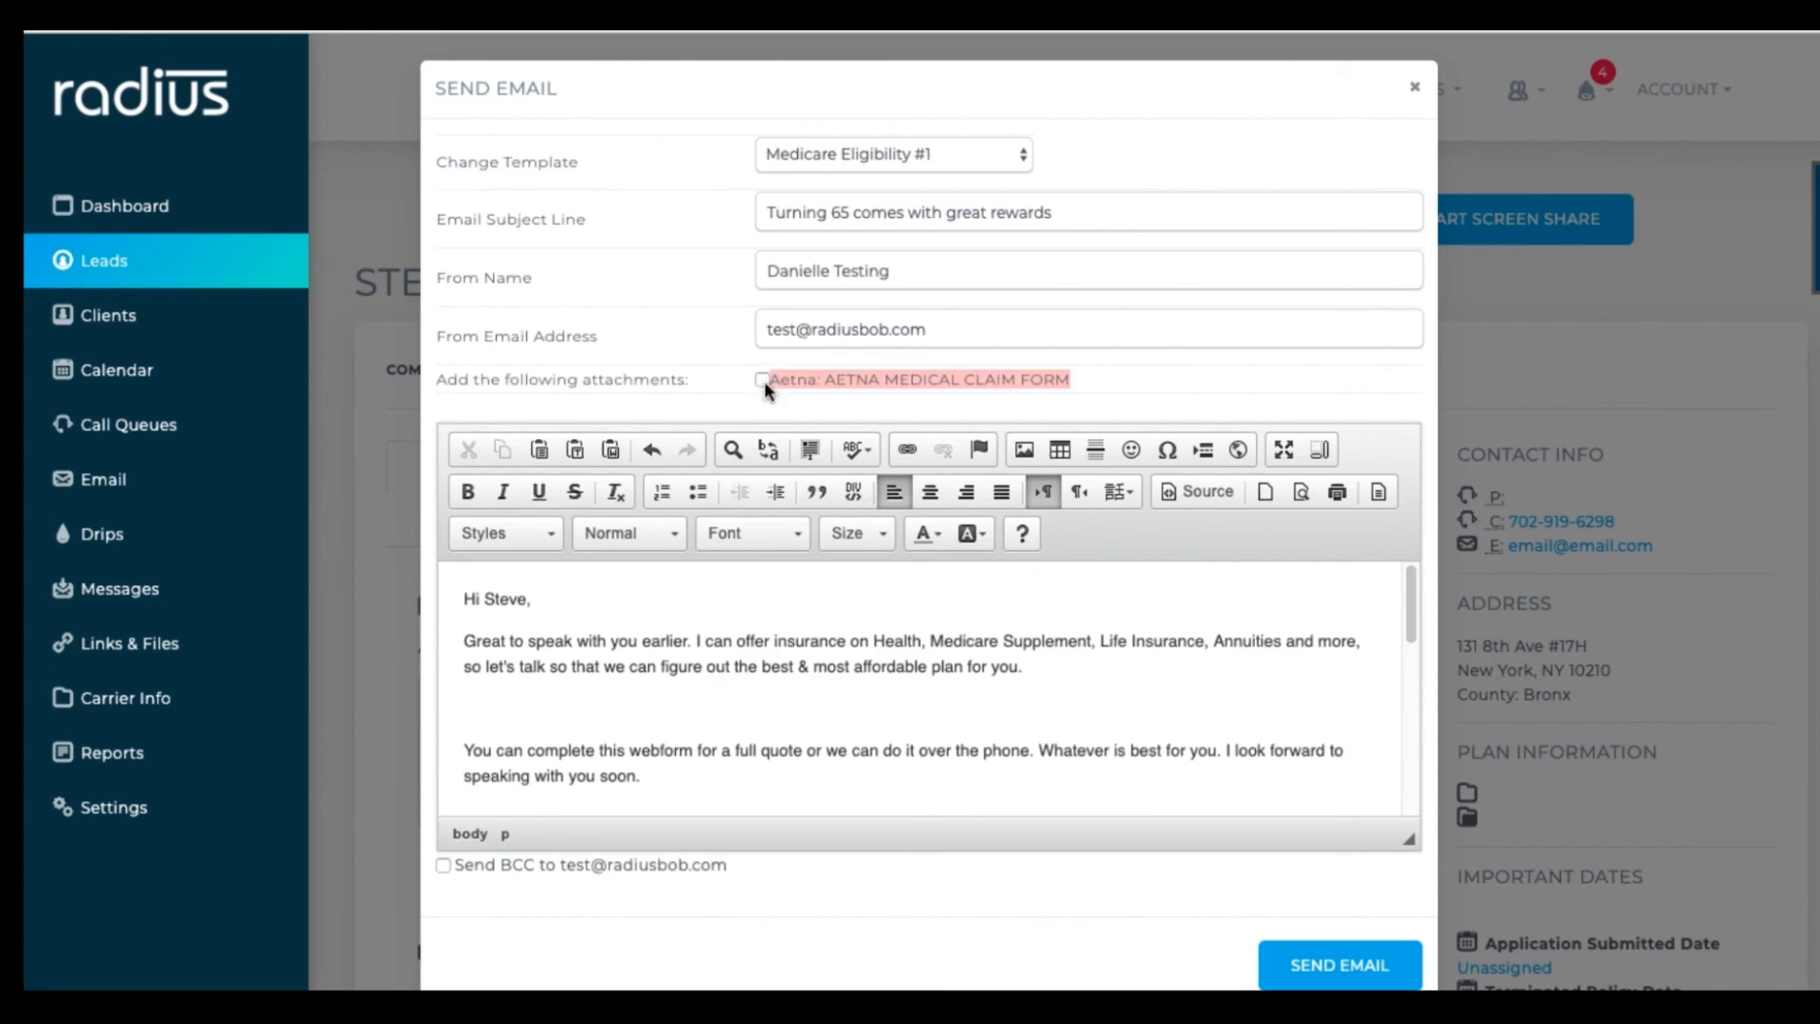
{"action": "left_click", "coordinate": [758, 380]}
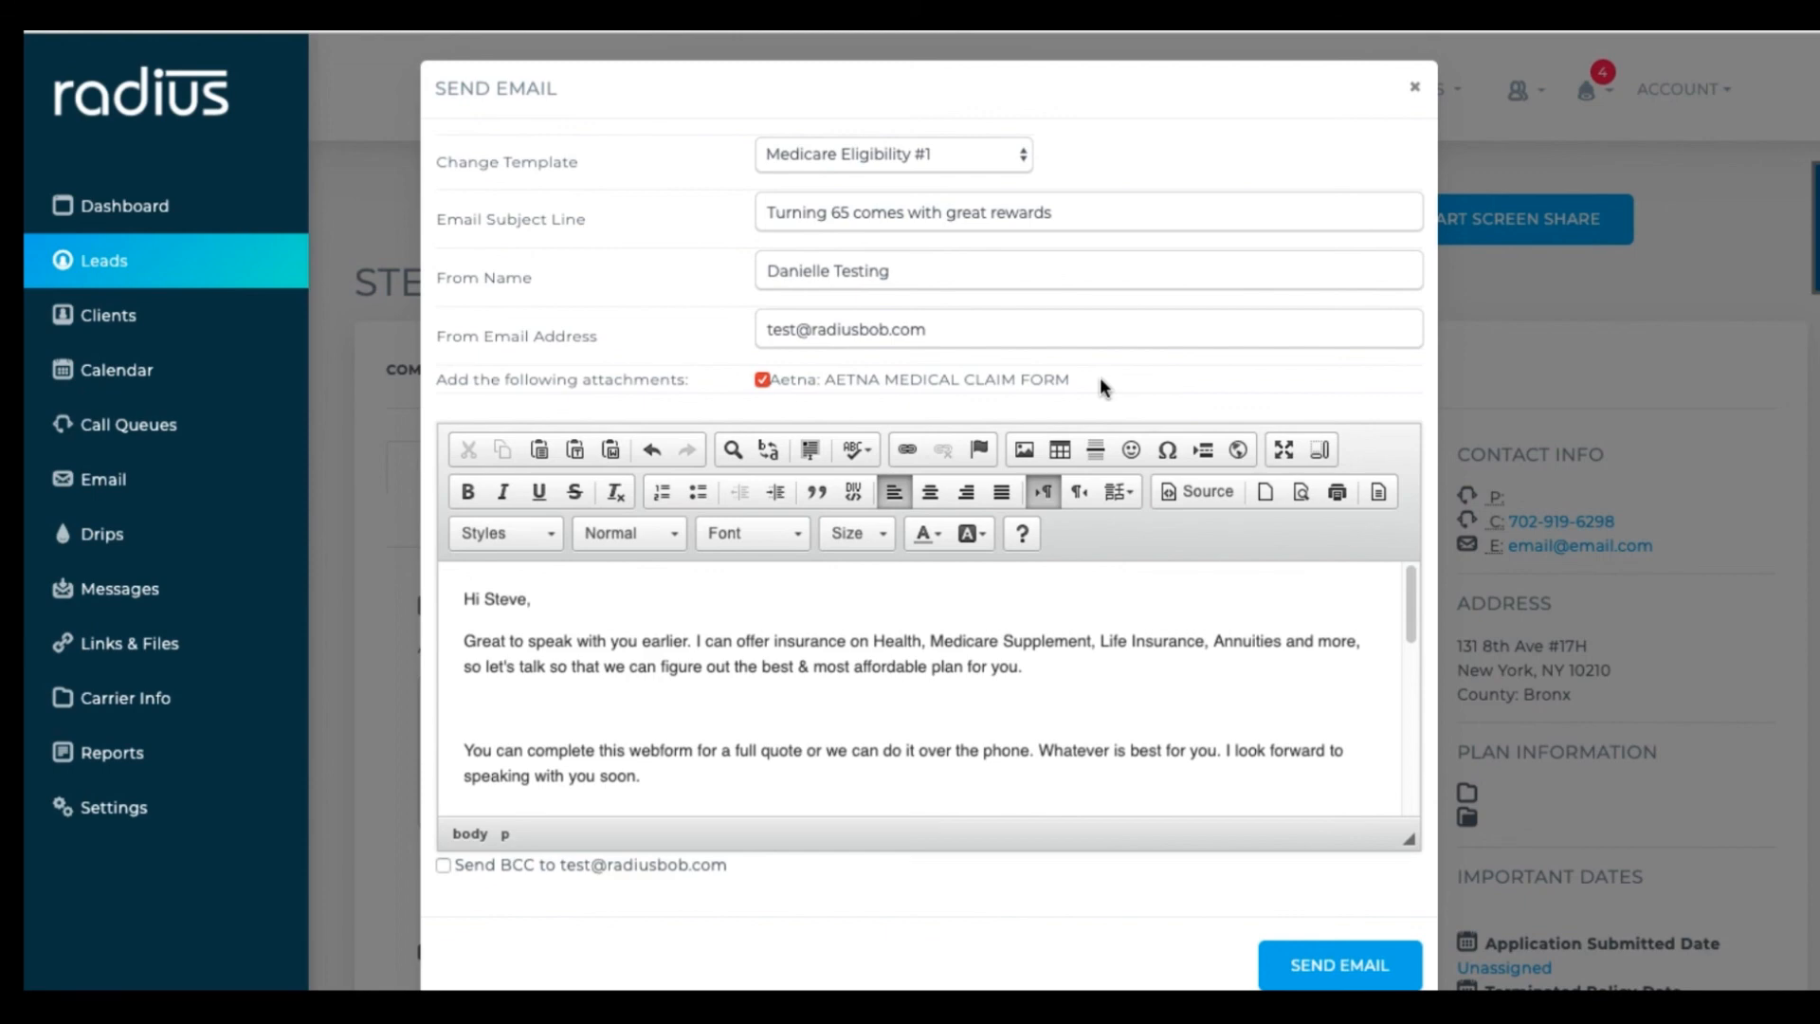
{"action": "mouse_move", "coordinate": [1348, 939]}
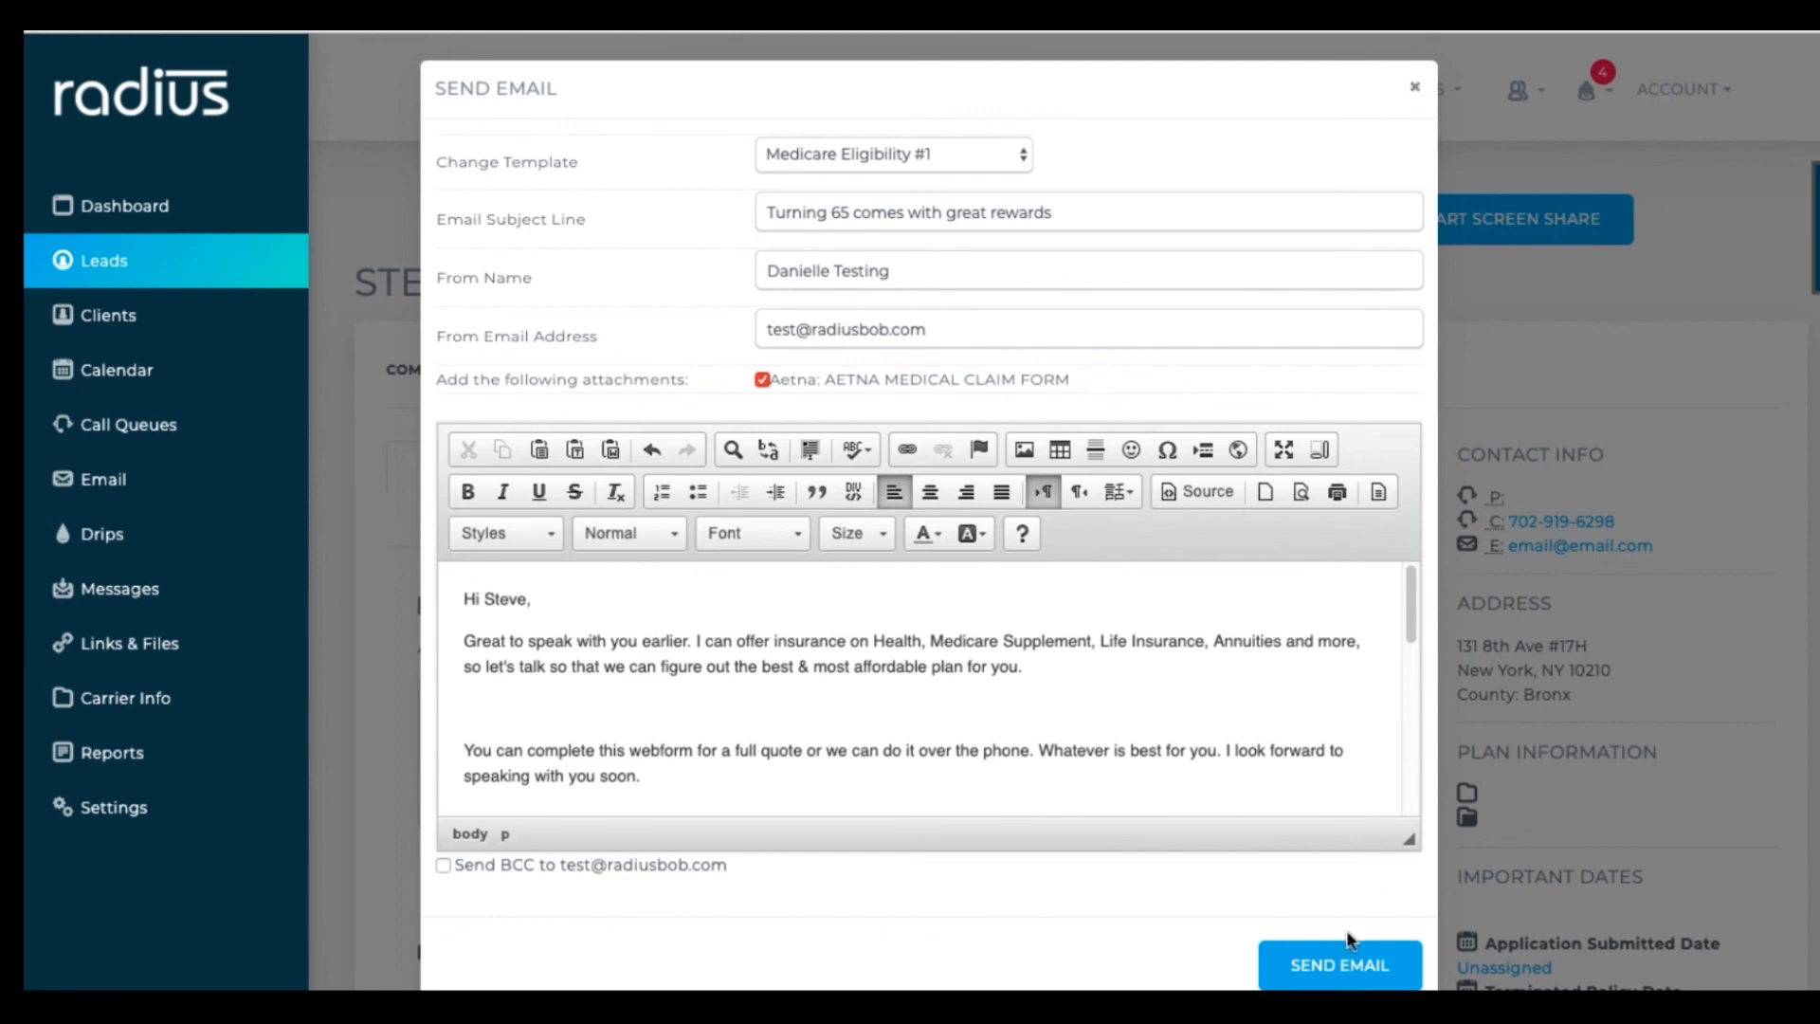
Open the Turning 65 workflow and scroll to its Actions section
{"action": "left_click", "coordinate": [99, 478]}
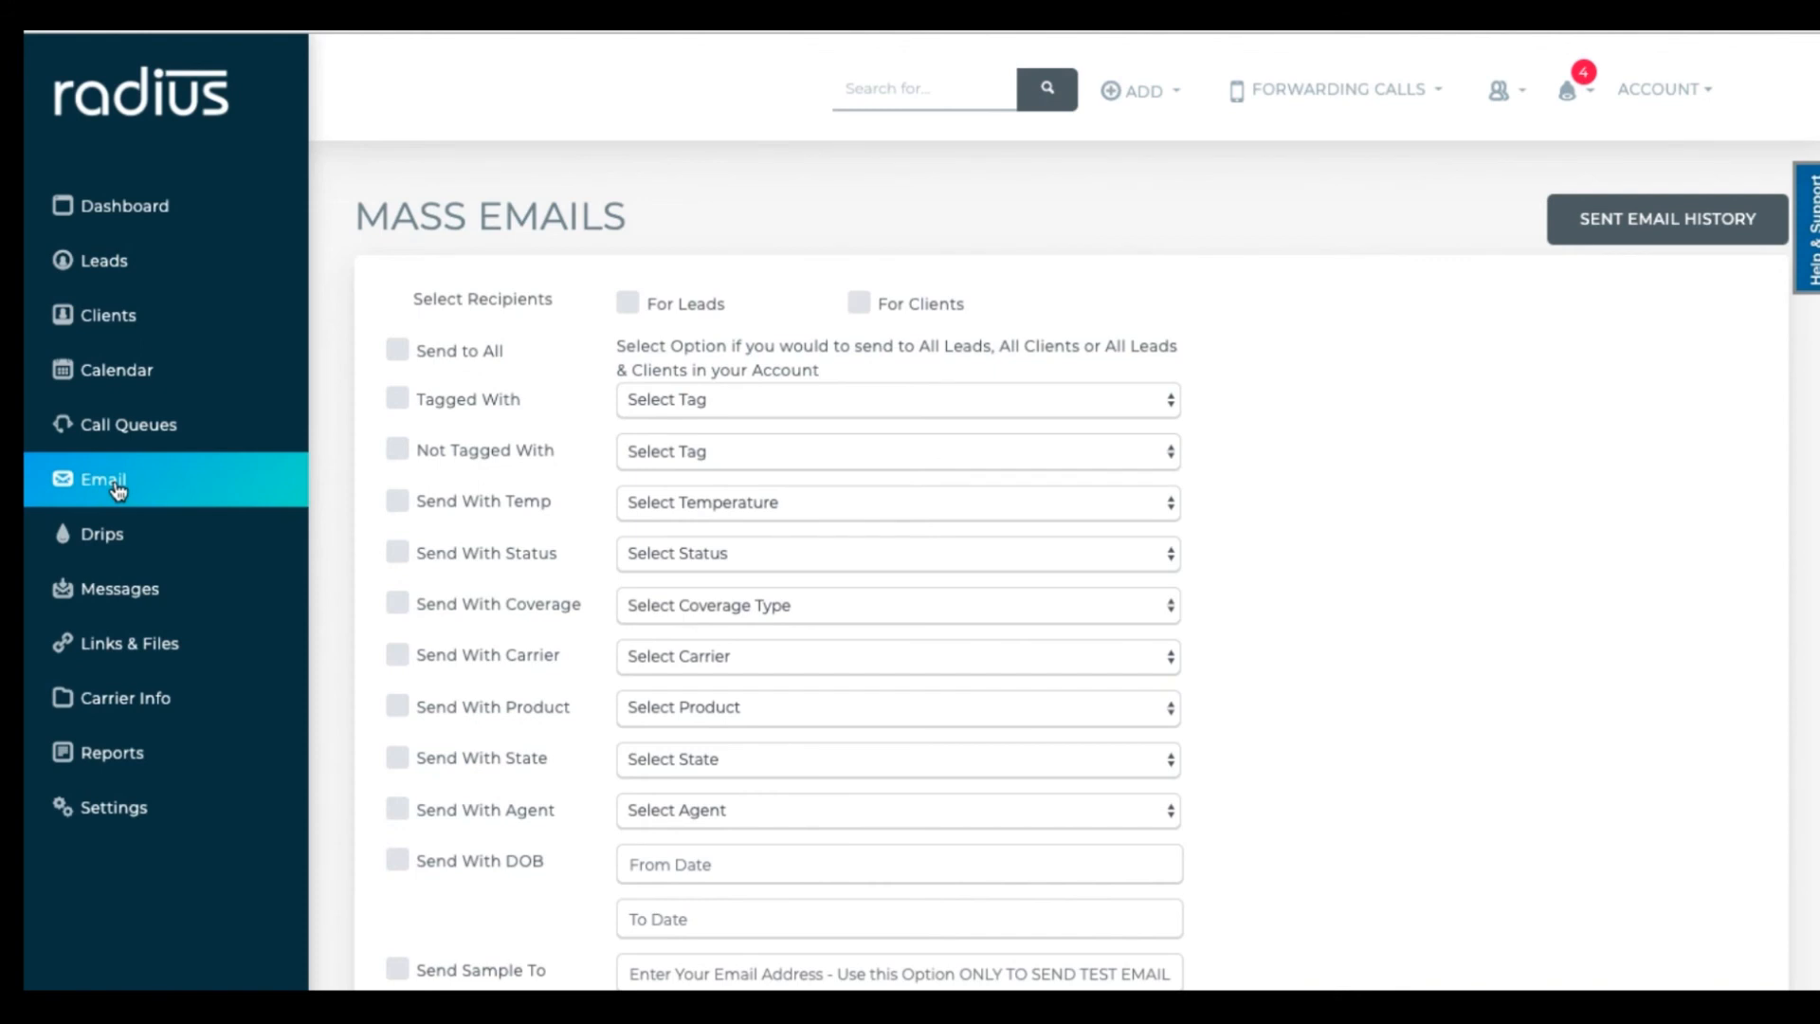
{"action": "mouse_move", "coordinate": [115, 489]}
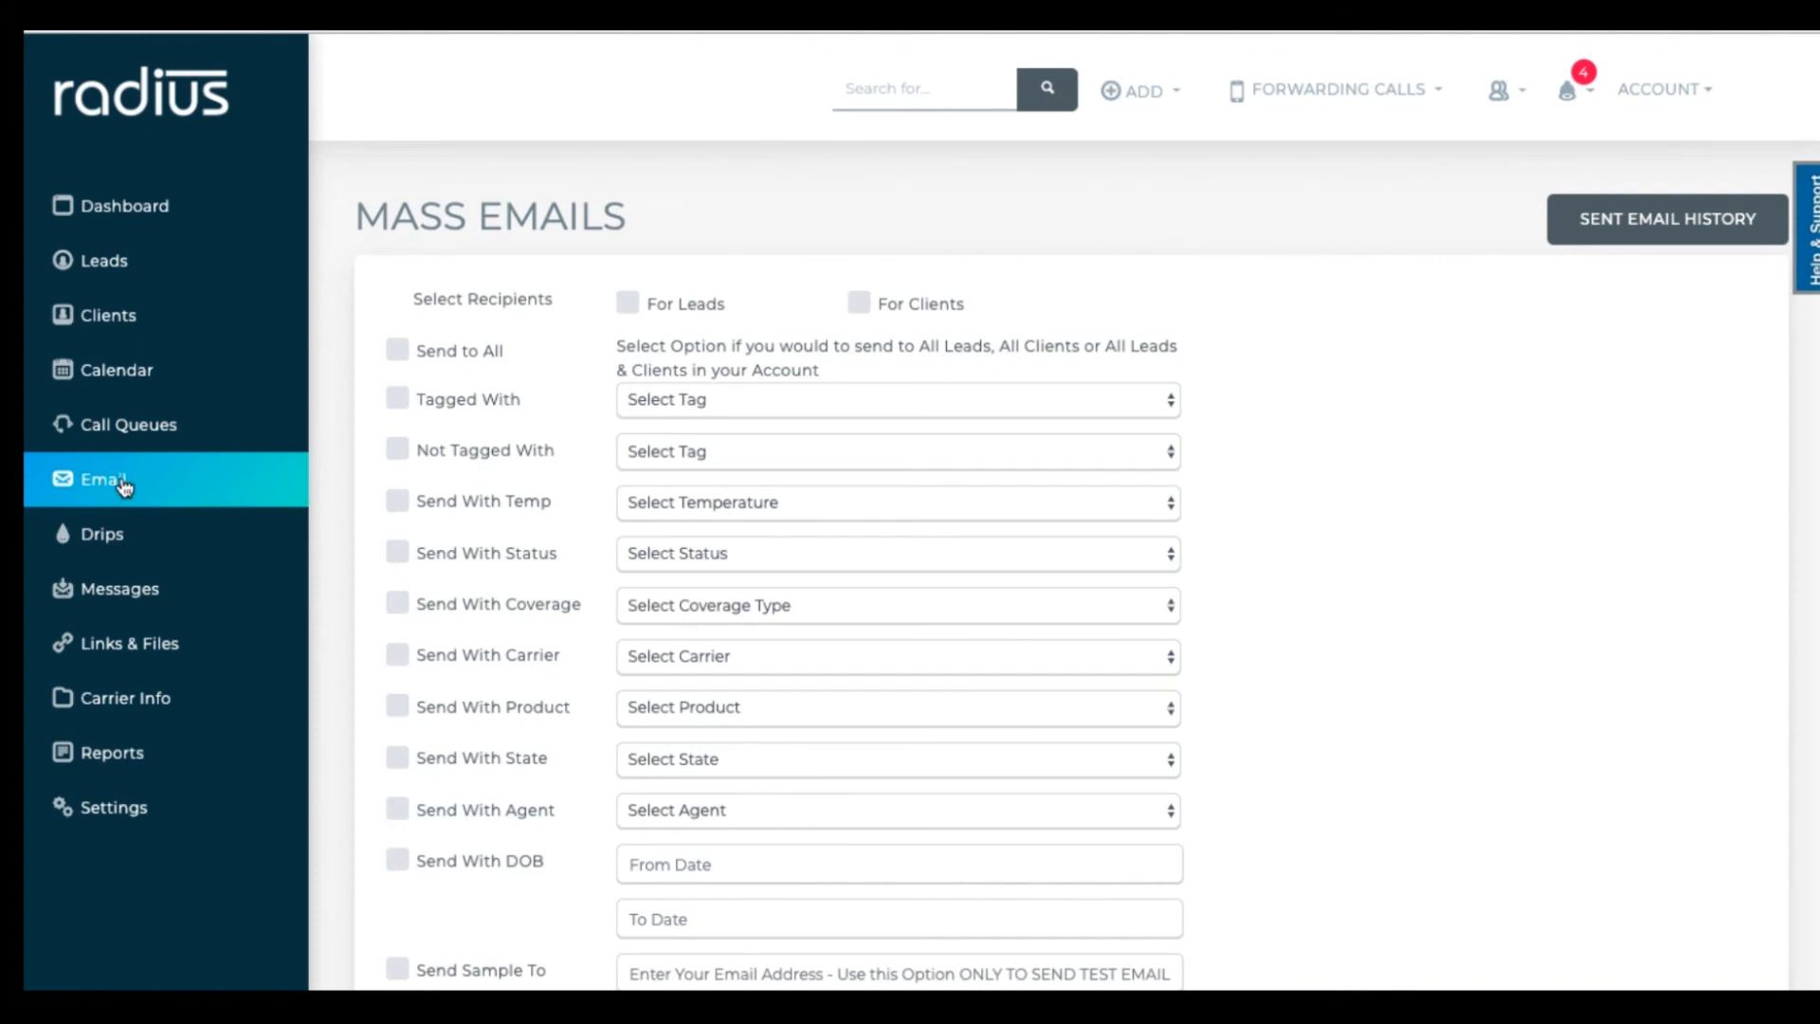
{"action": "left_click", "coordinate": [100, 535]}
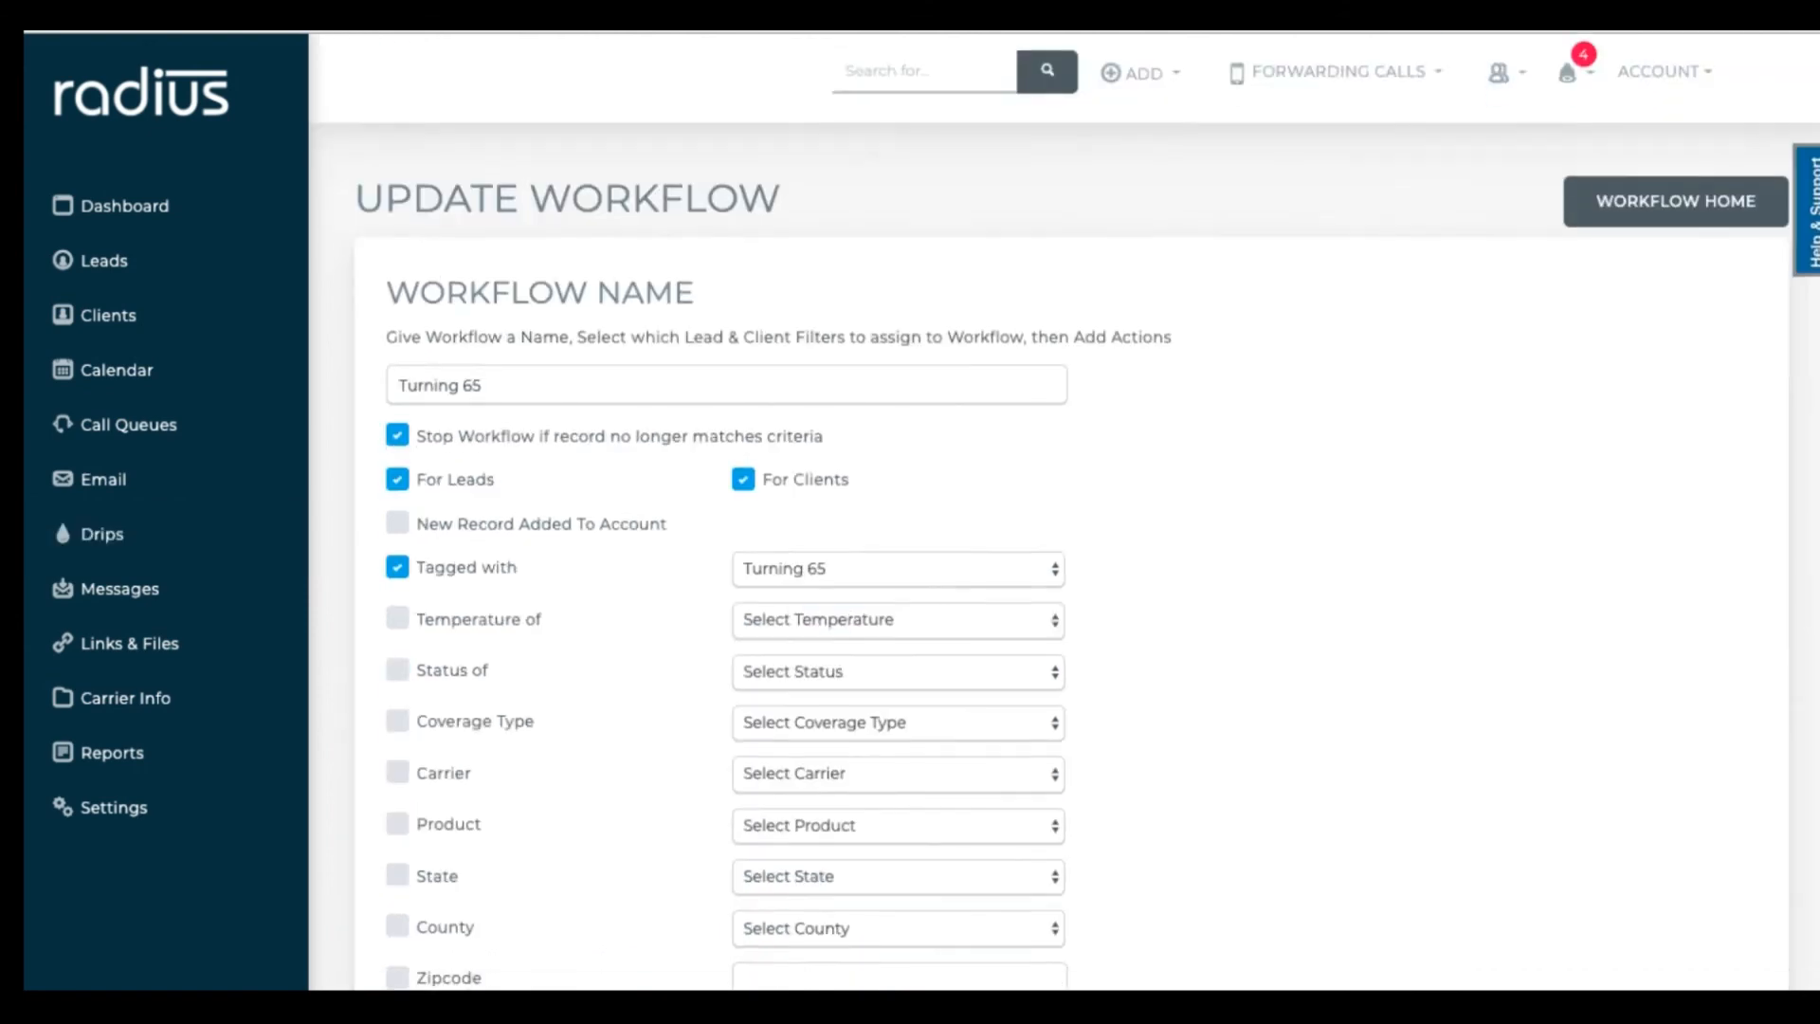
{"action": "scroll", "scroll_direction": "down", "scroll_amount": 3}
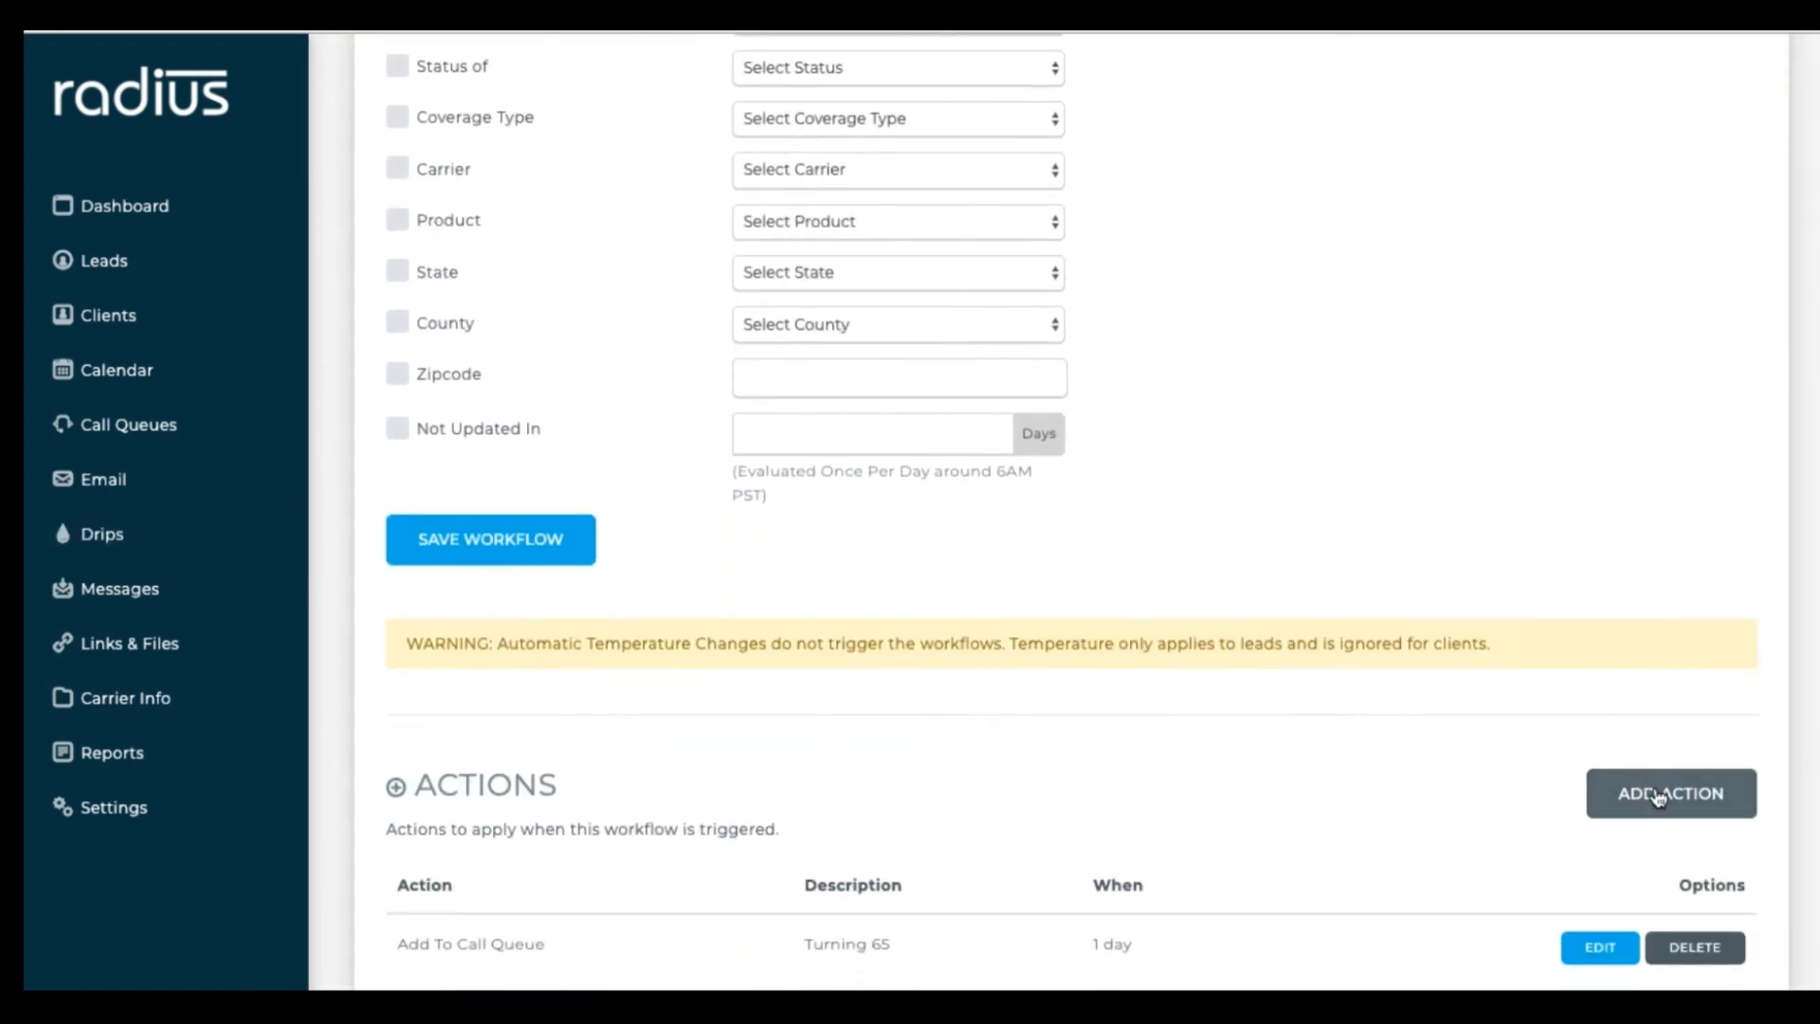
Add a new Send Email action and focus its After delay field
{"action": "left_click", "coordinate": [1672, 792]}
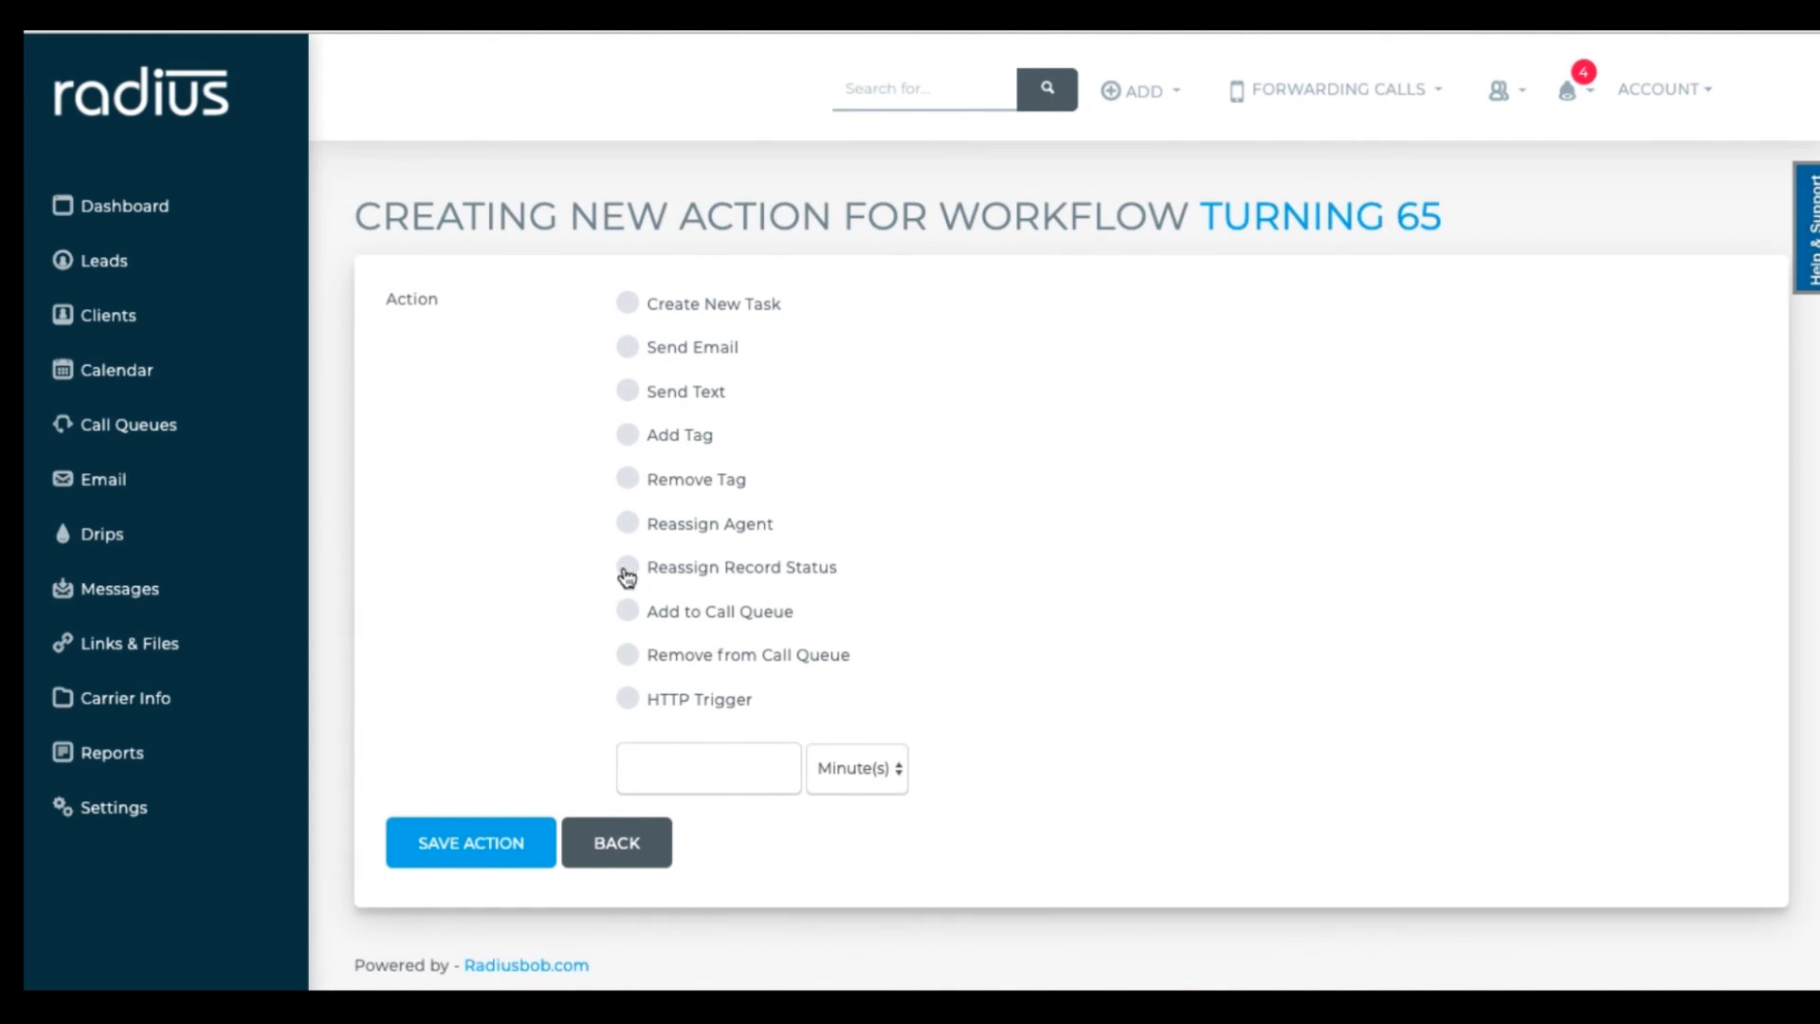
{"action": "left_click", "coordinate": [626, 347]}
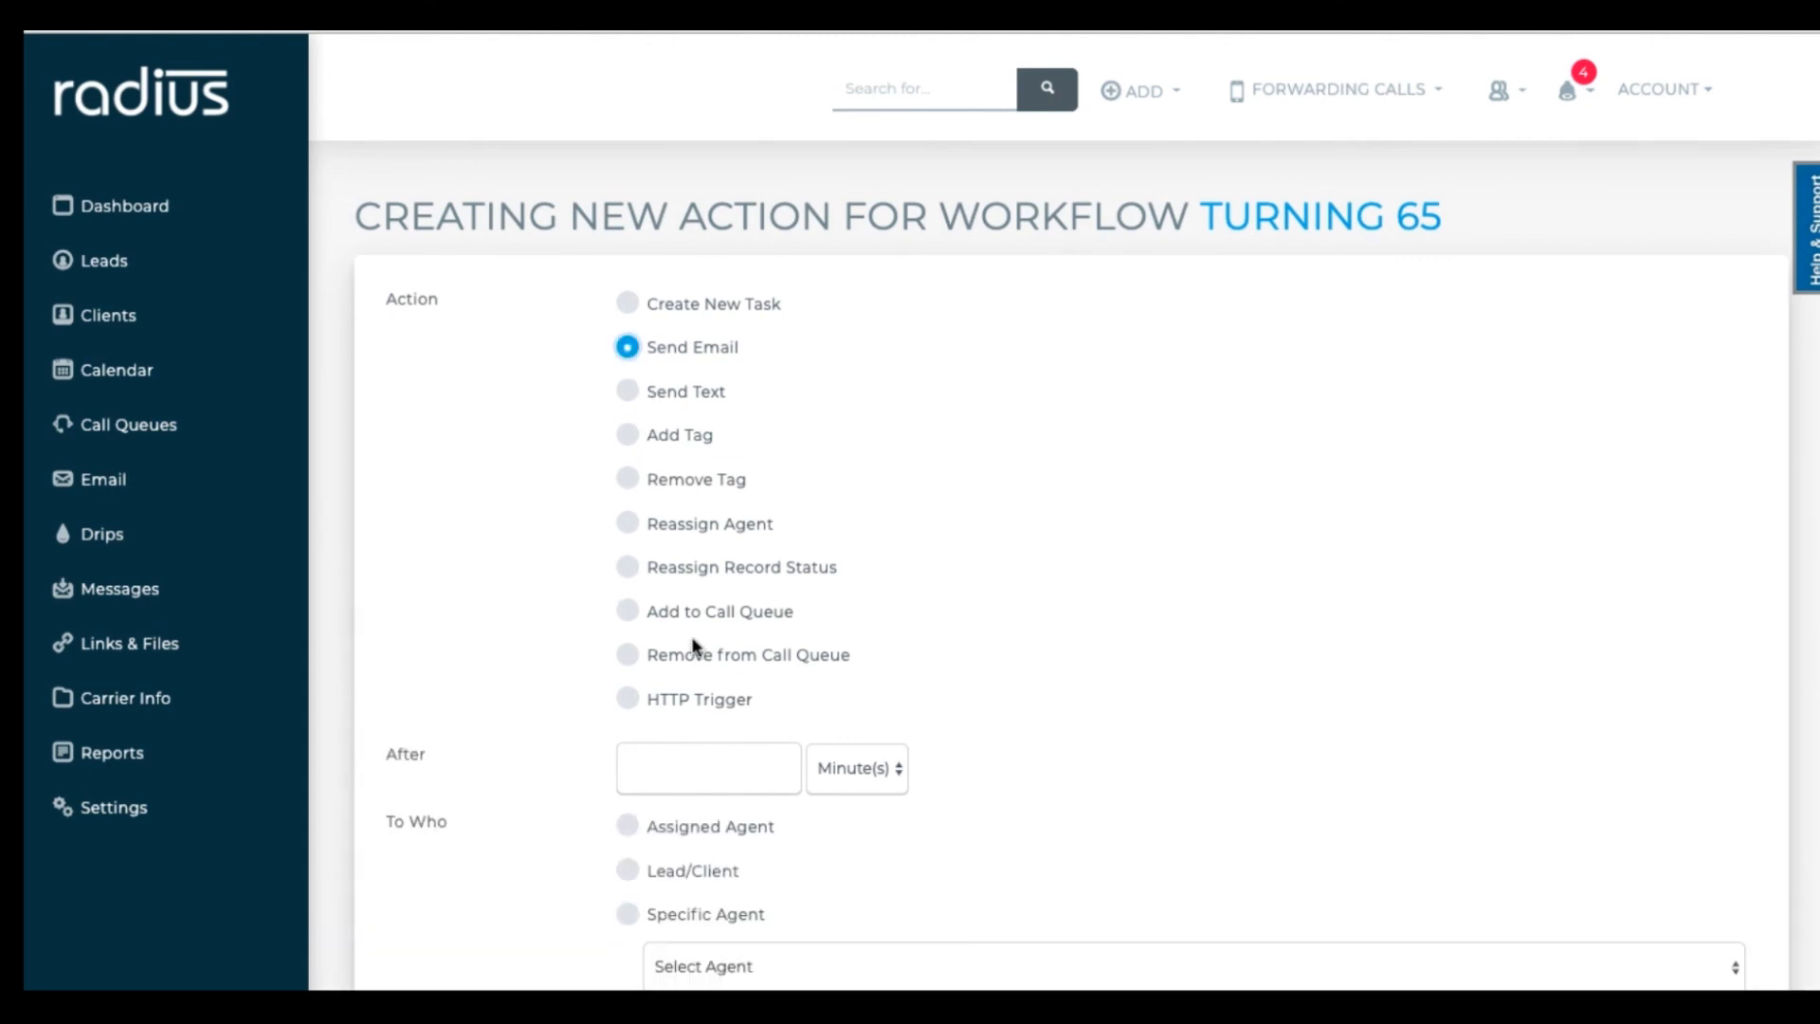
{"action": "left_click", "coordinate": [710, 768]}
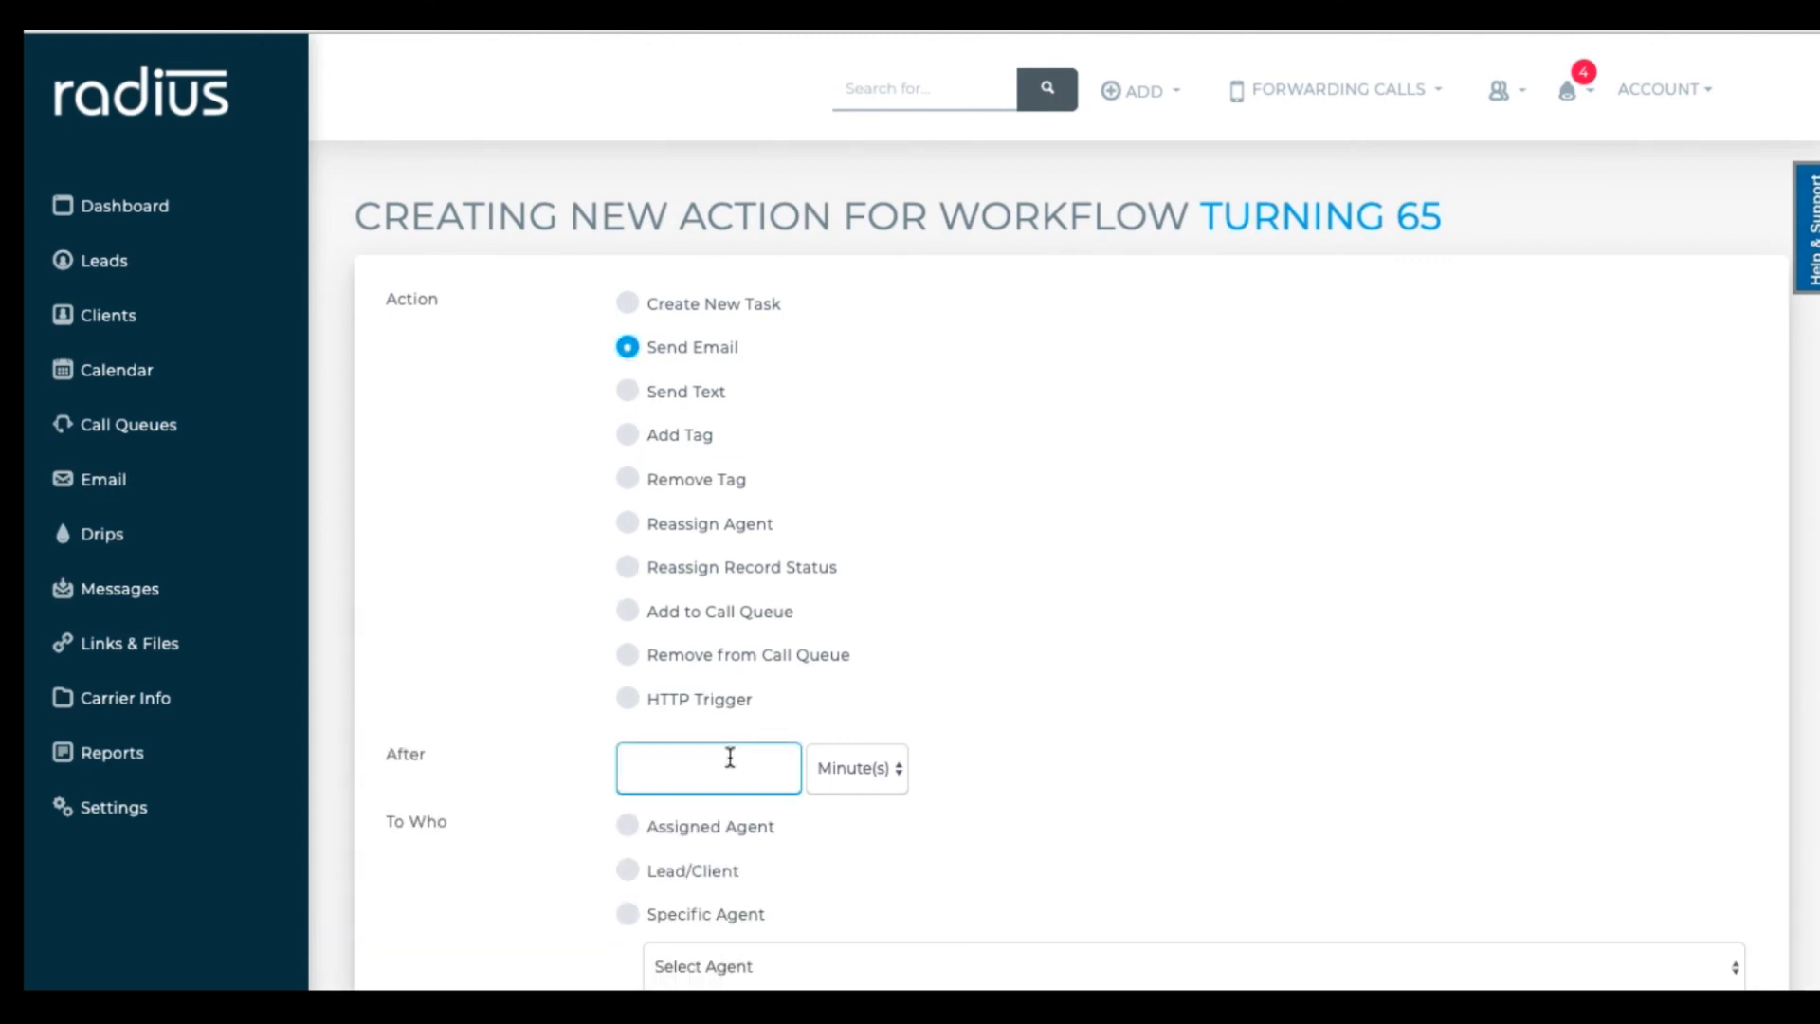